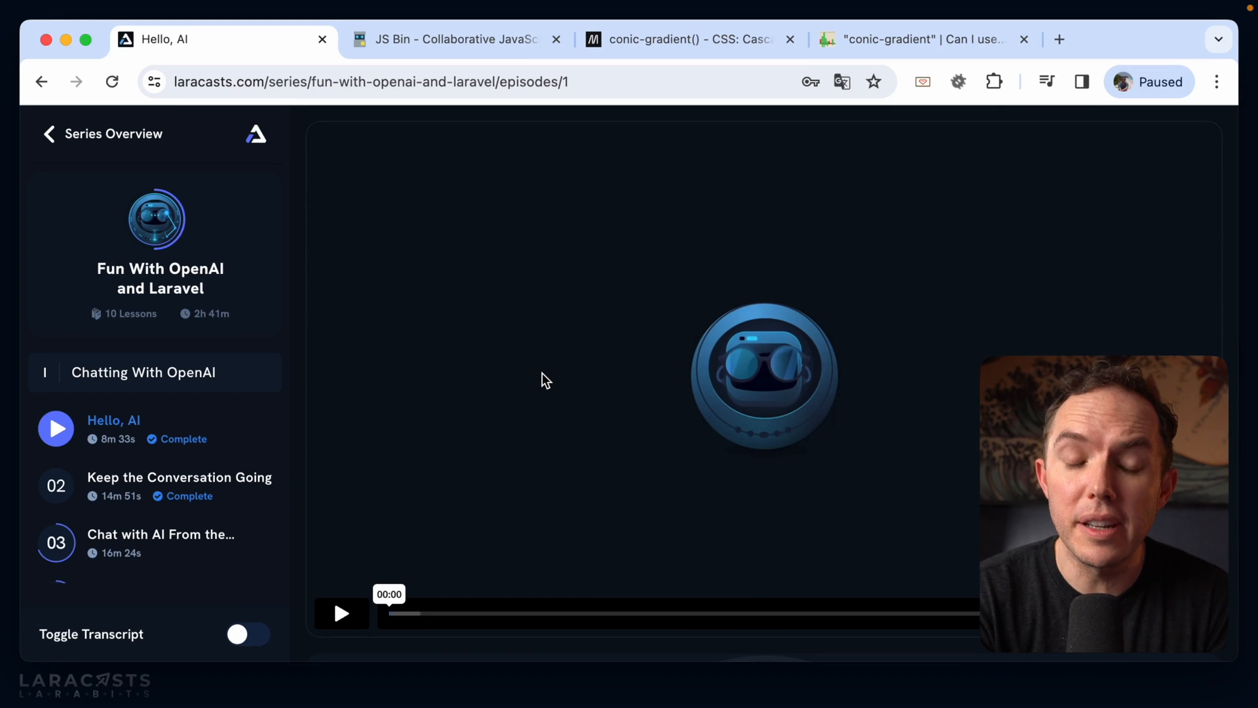
pyautogui.moveTo(224, 481)
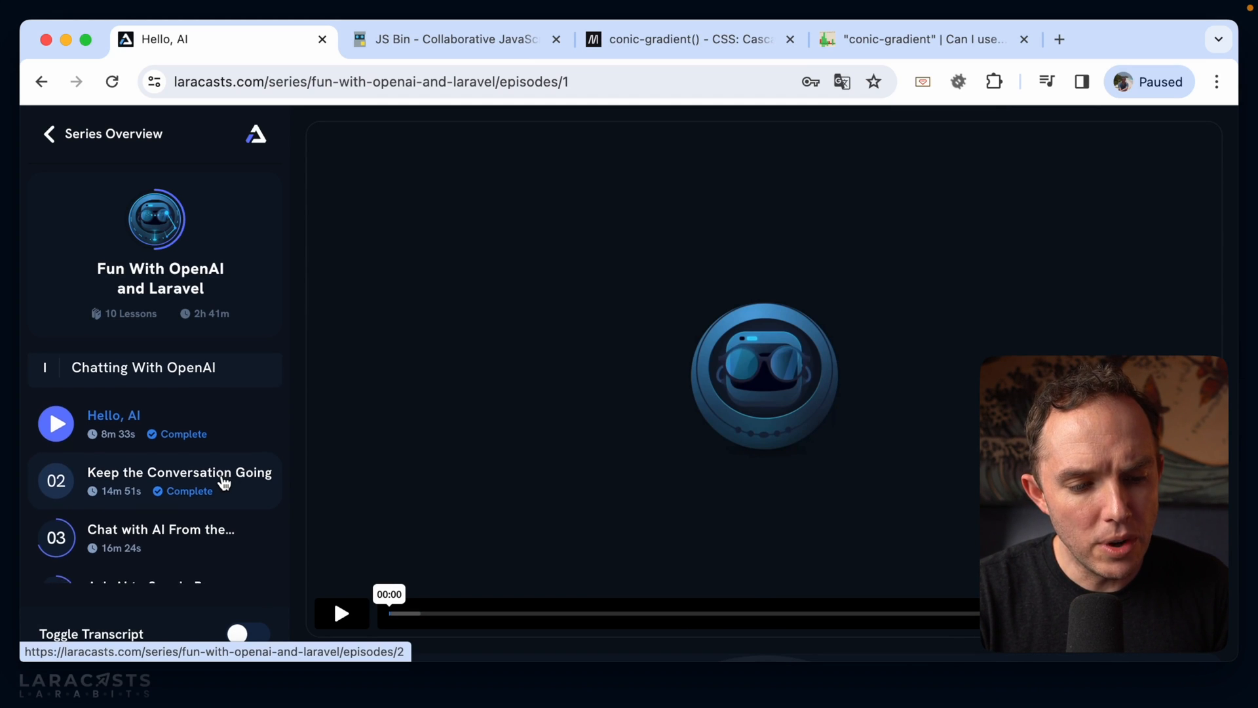
# Step: Add a div with class progress containing 04 to the HTML body in JS Bin
pyautogui.scroll(-3)
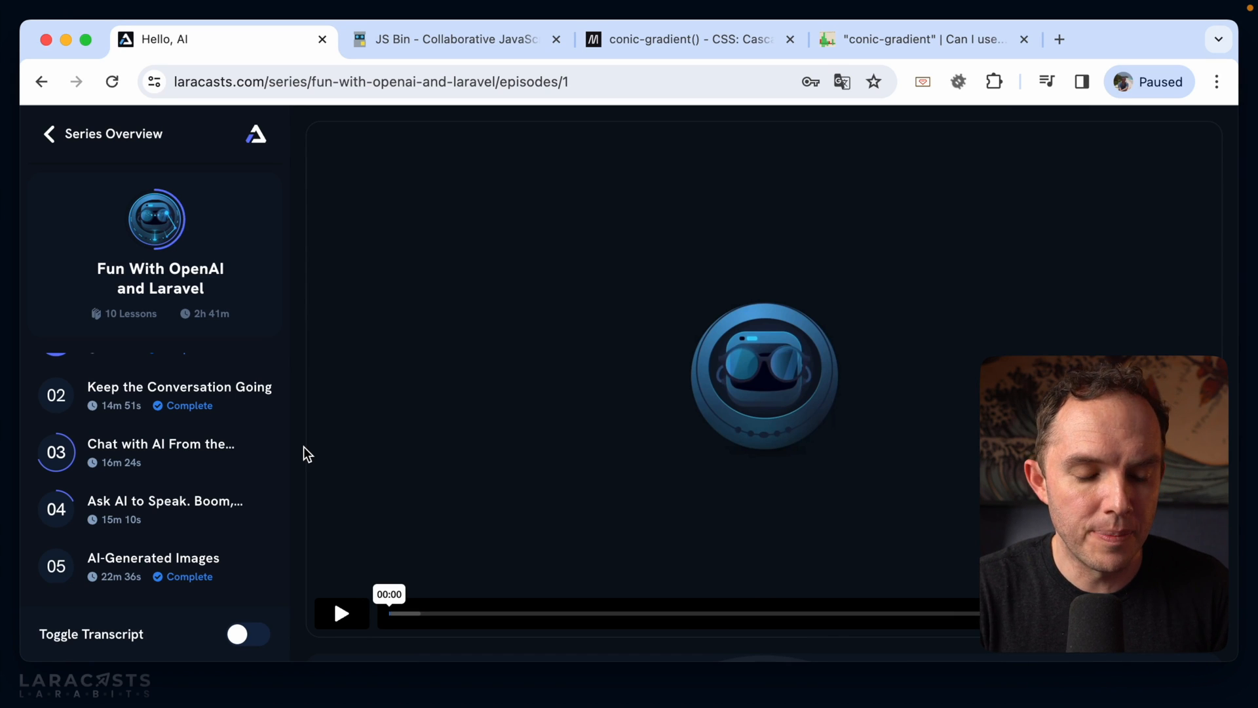
pyautogui.moveTo(205, 457)
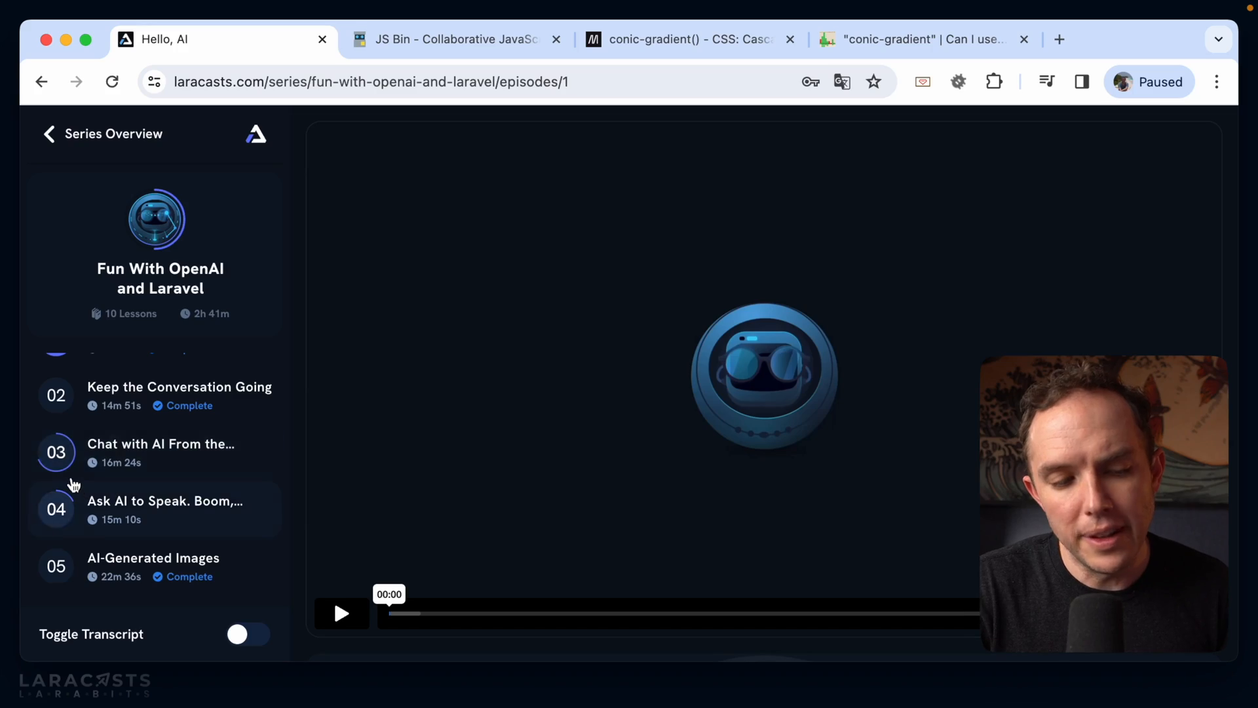
pyautogui.moveTo(113, 458)
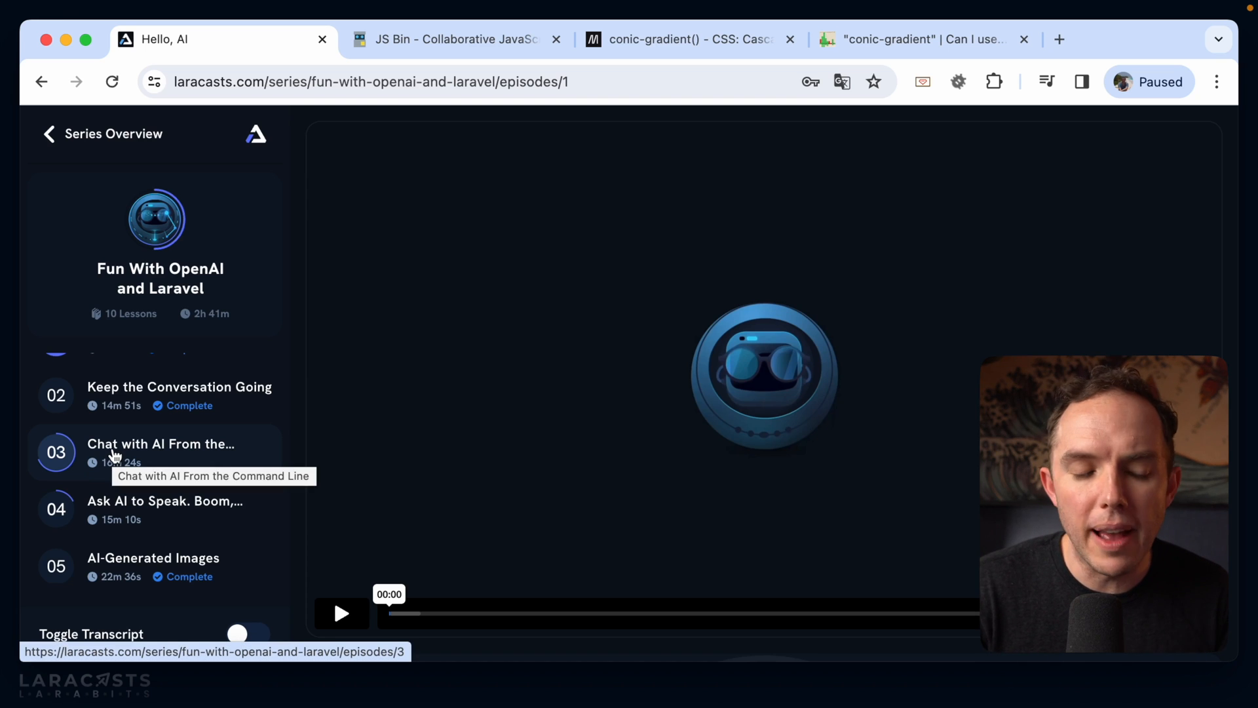
pyautogui.moveTo(109, 510)
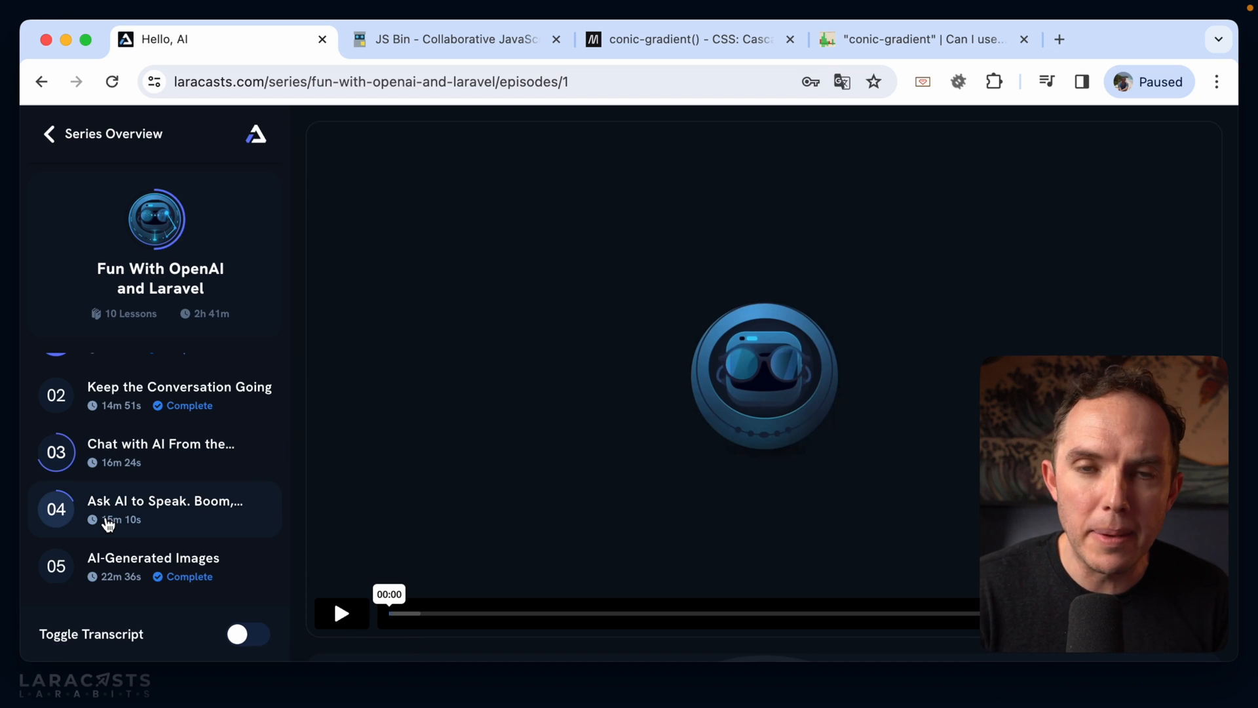
pyautogui.scroll(-3)
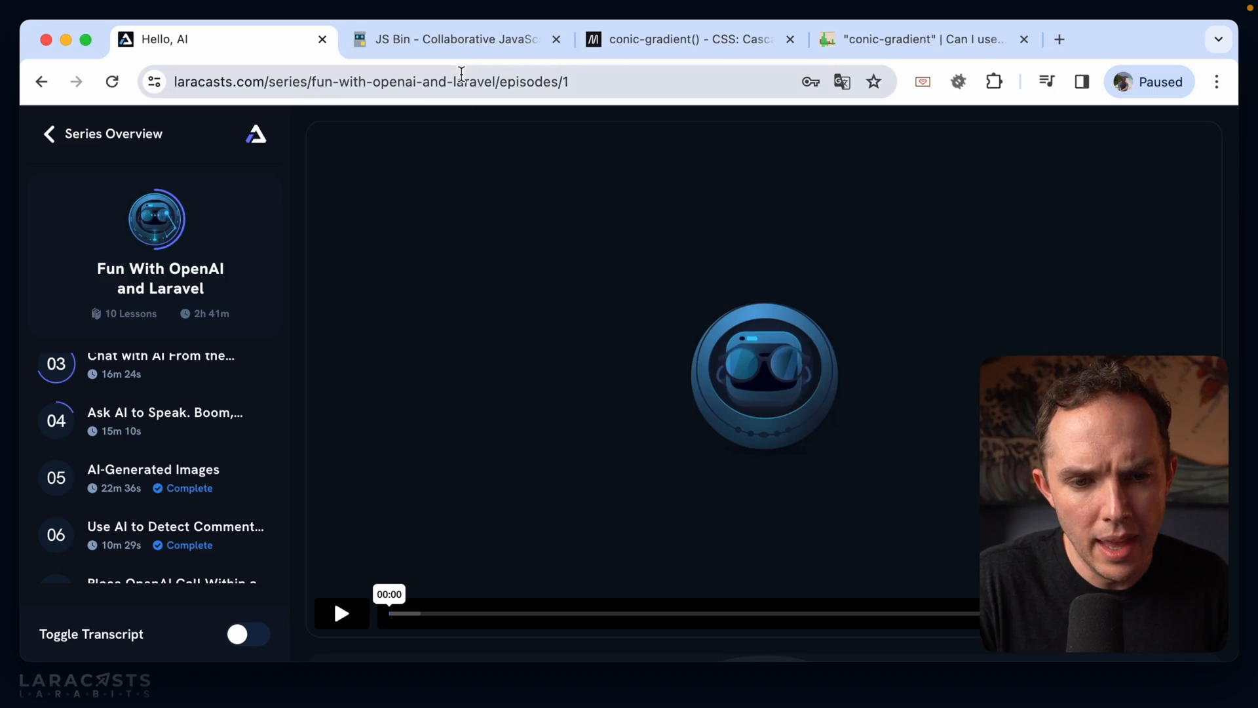
pyautogui.click(455, 38)
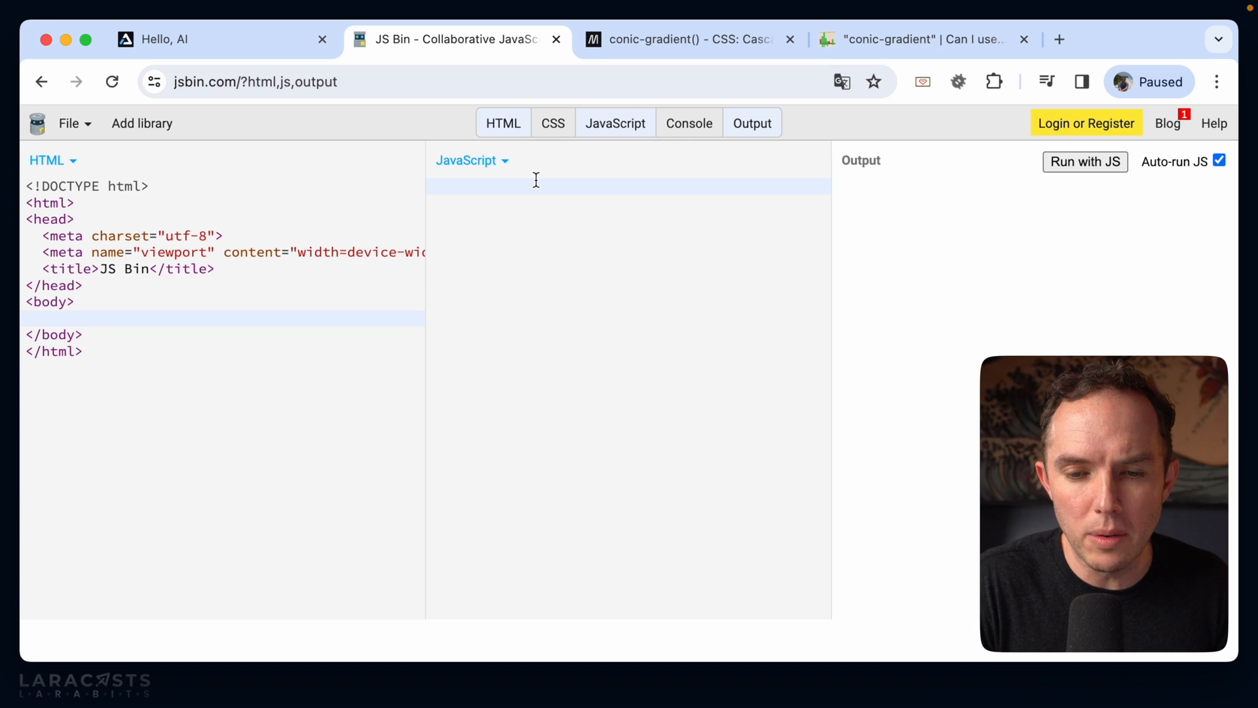
pyautogui.click(76, 301)
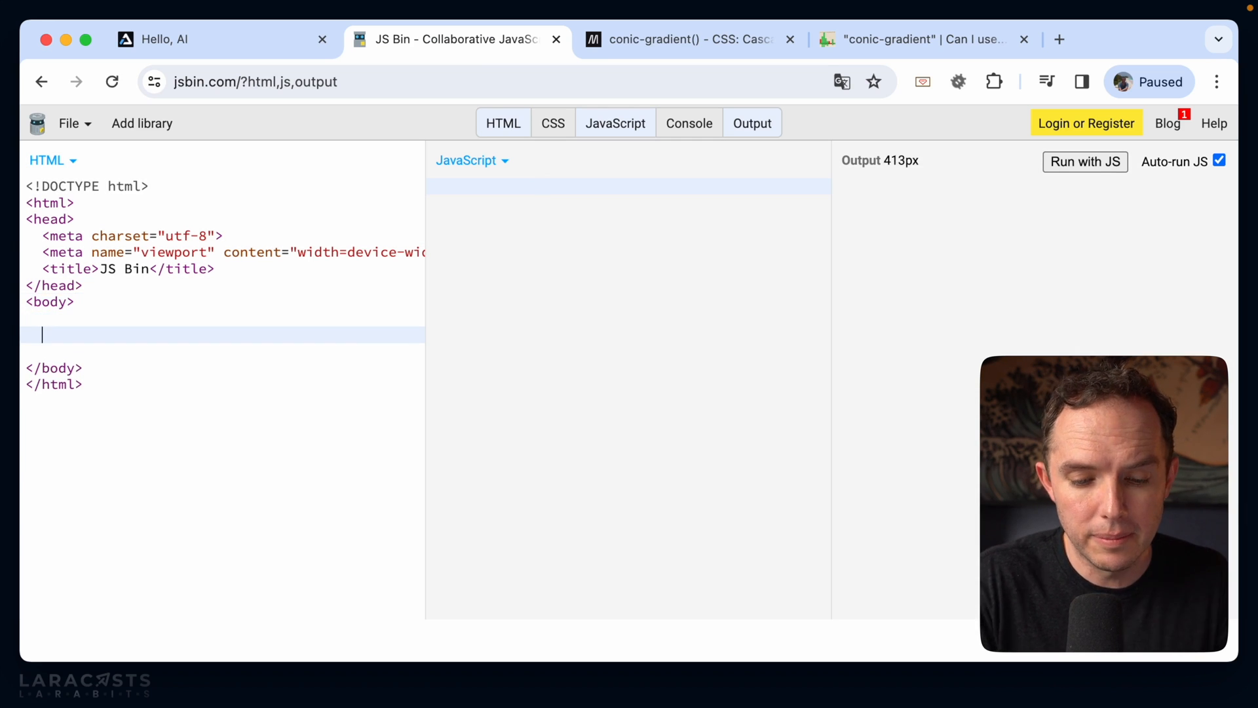
pyautogui.write('div.')
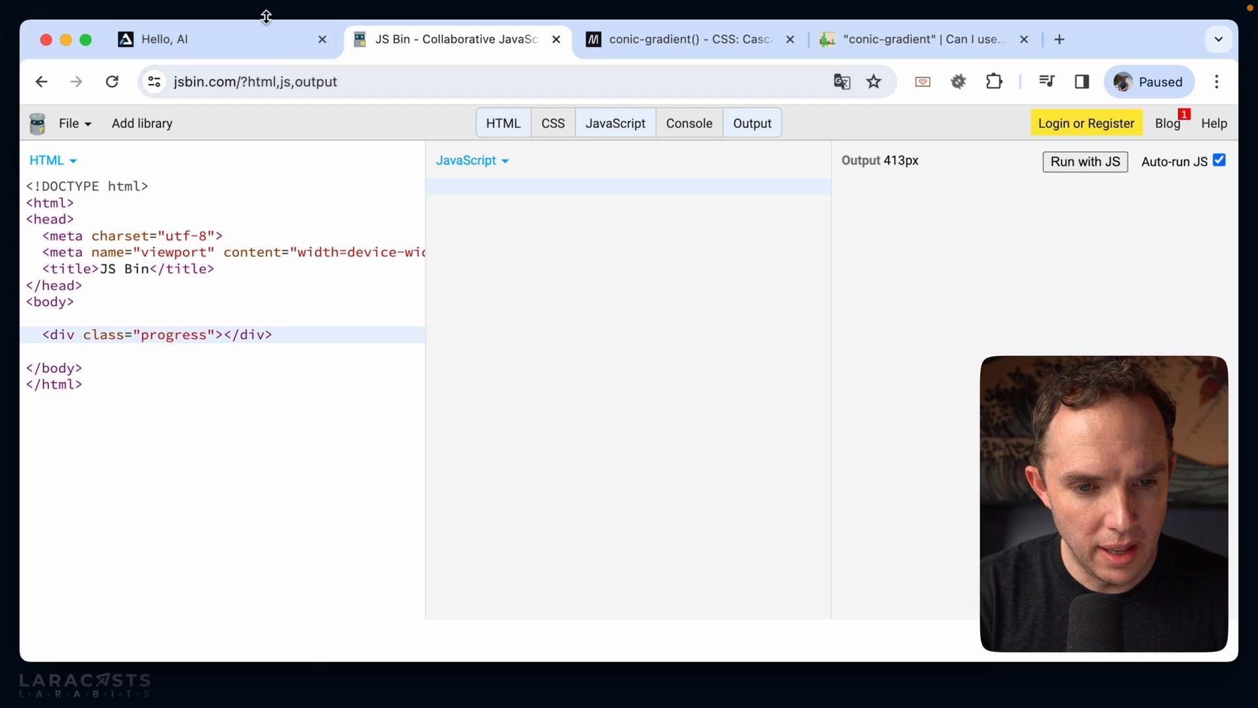
pyautogui.click(159, 38)
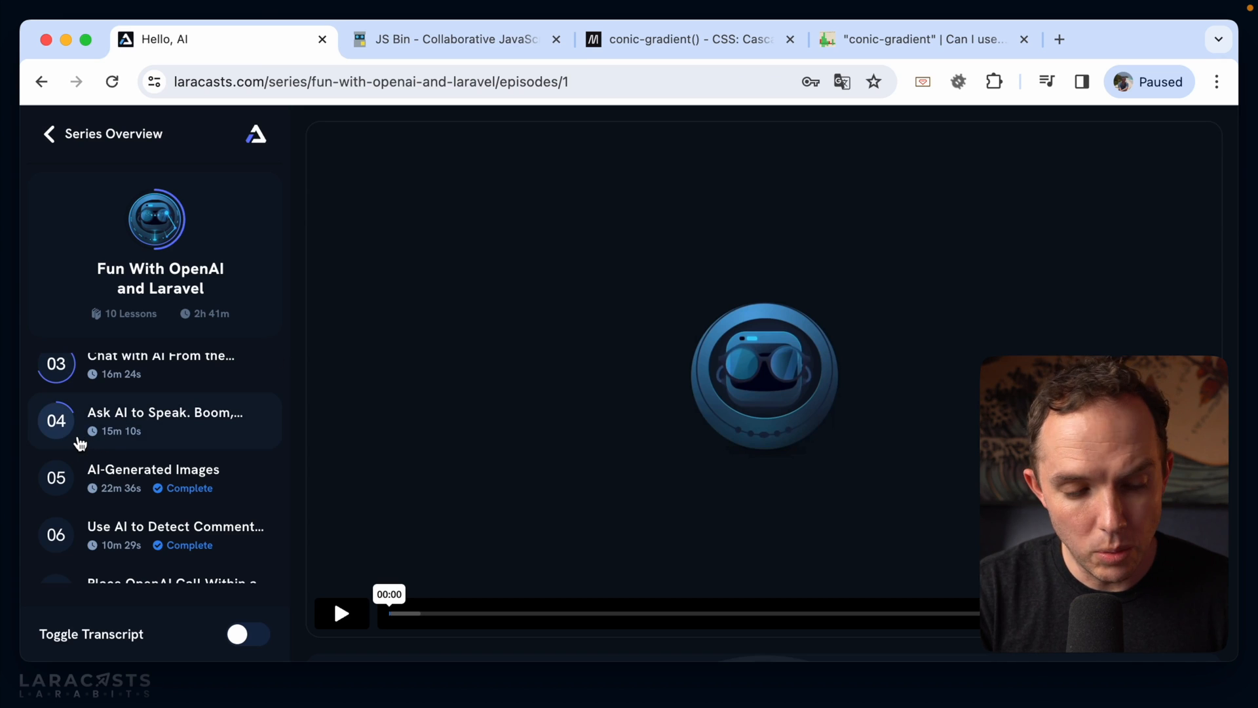
pyautogui.click(454, 38)
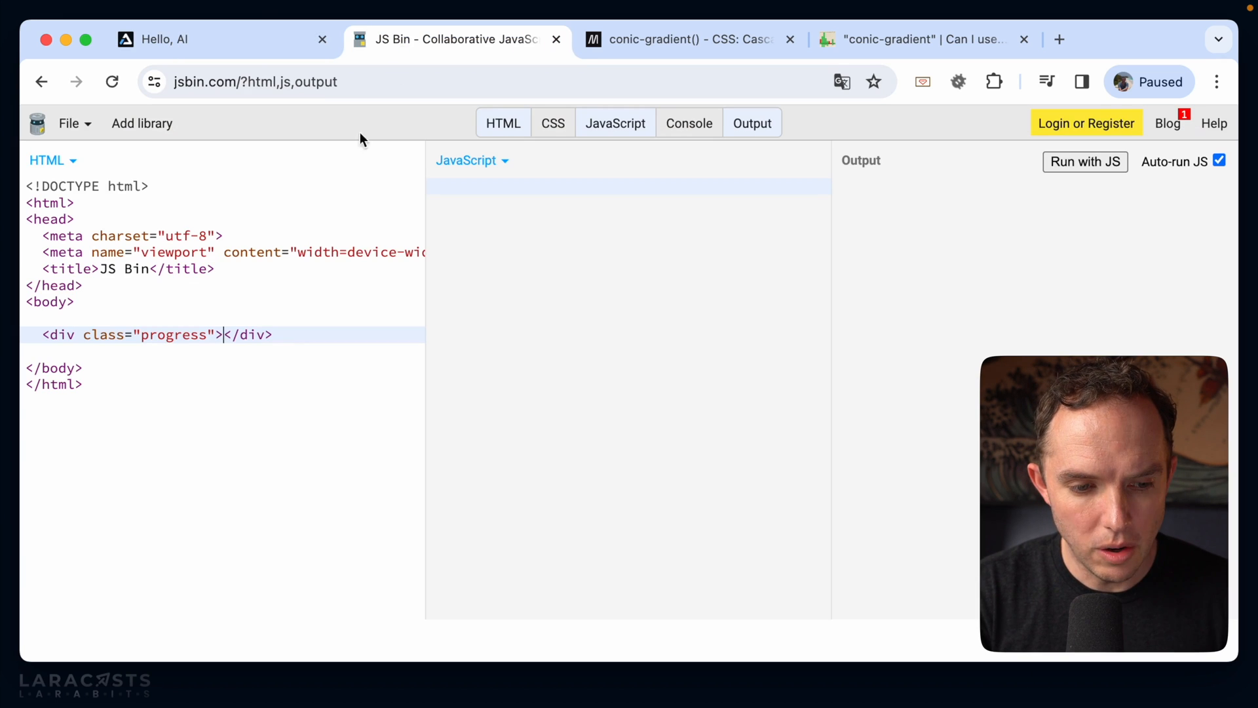
pyautogui.write('04')
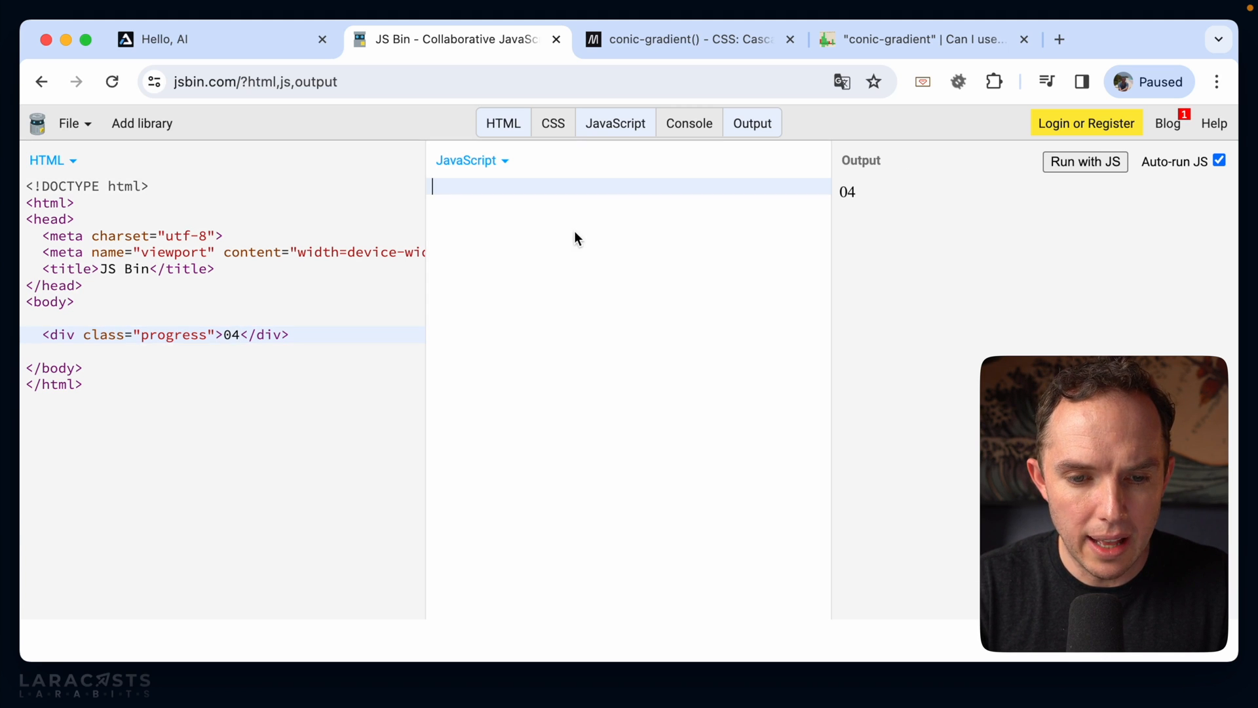
# Step: Show only CSS and output, and give .progress width and height 100px with a red background
pyautogui.click(503, 123)
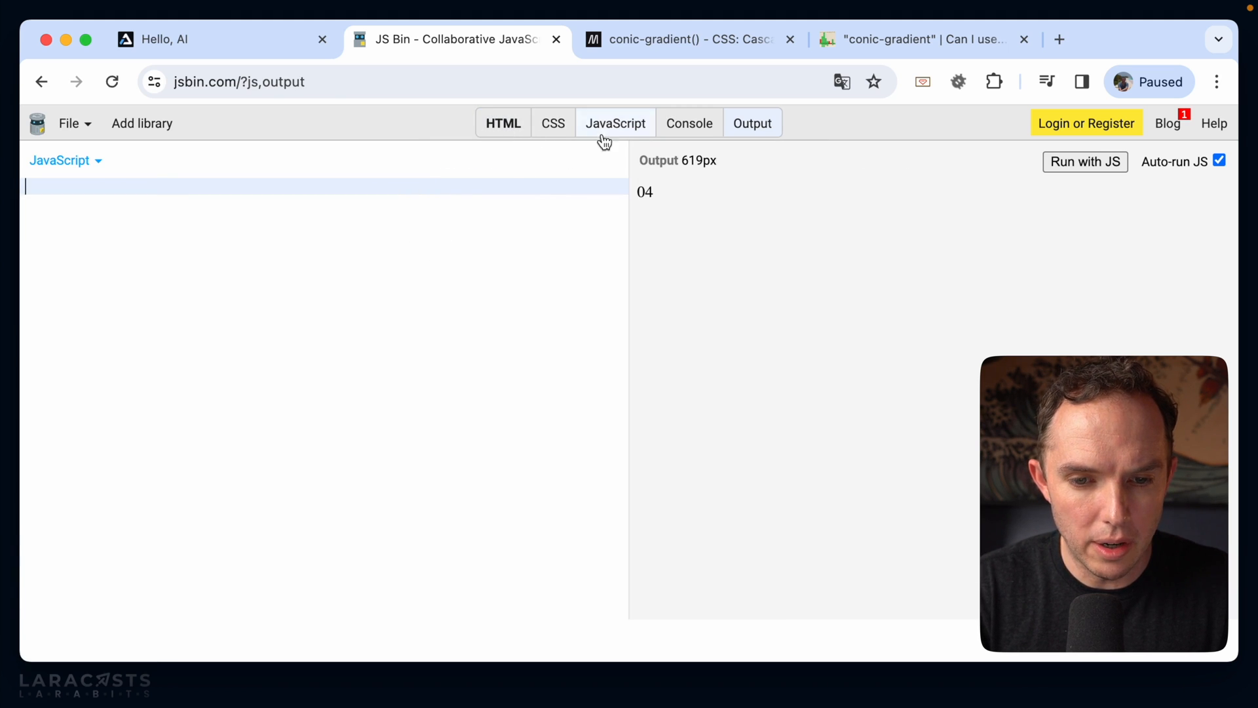
pyautogui.click(552, 123)
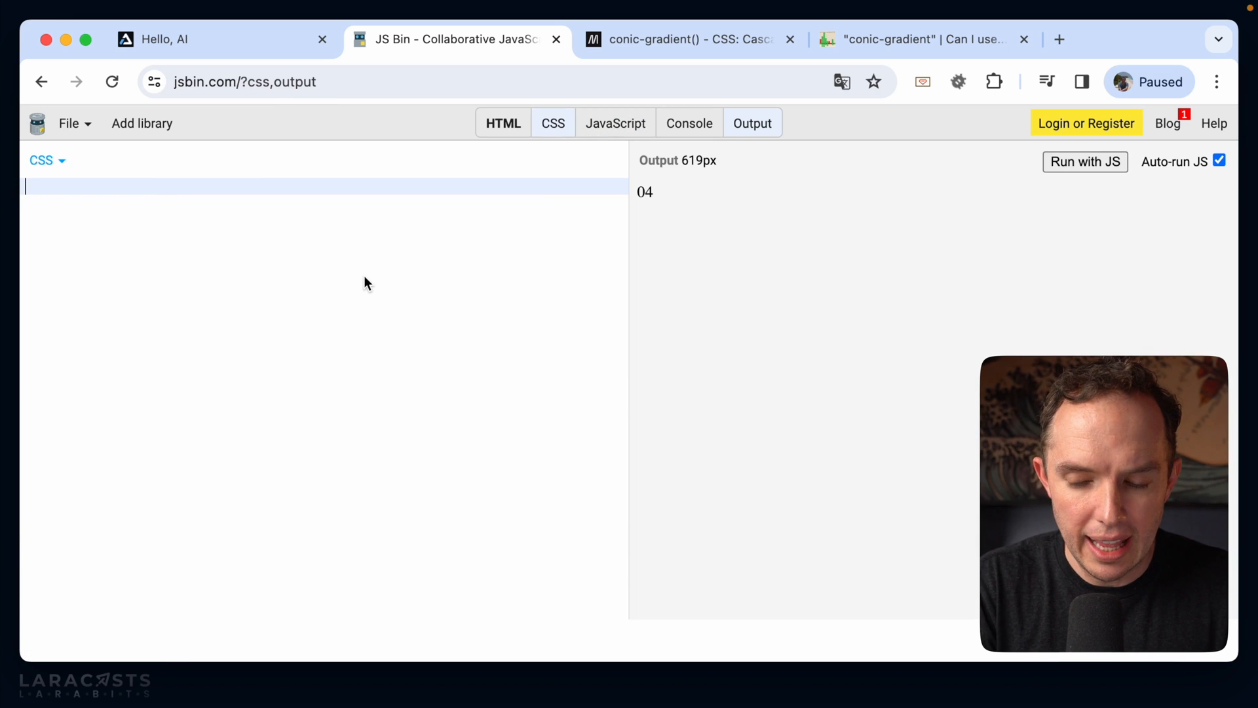
pyautogui.write('.progress {')
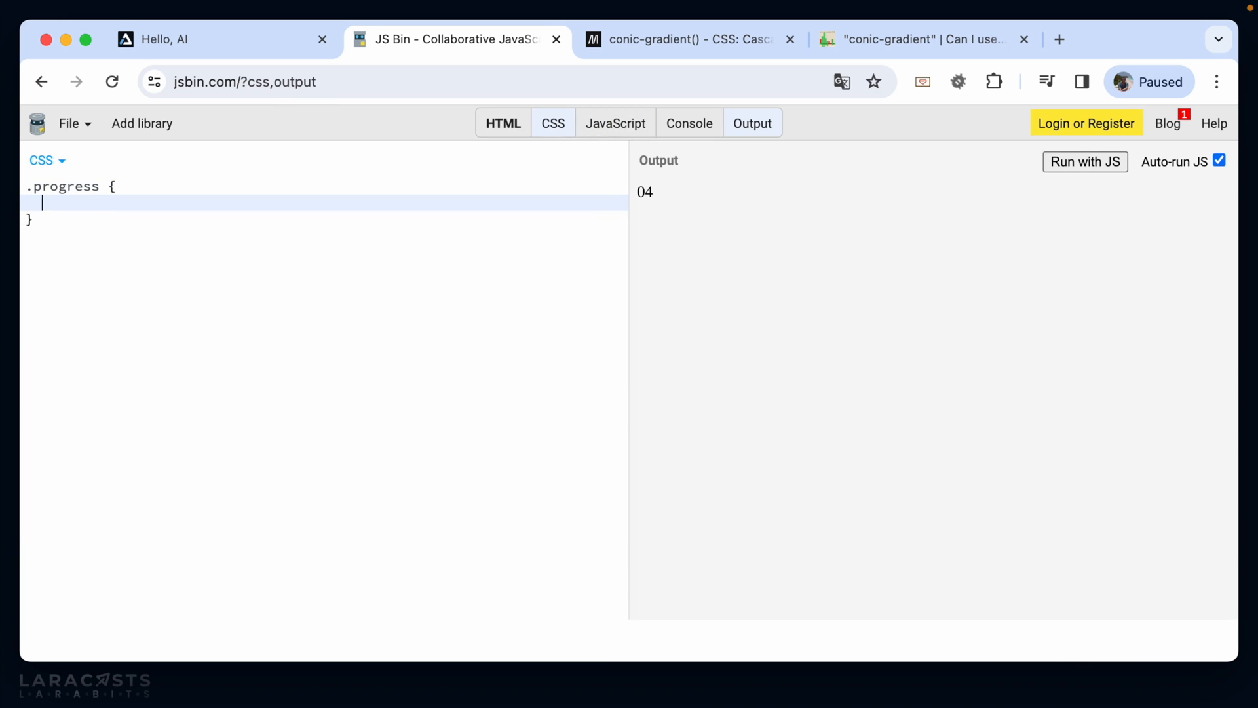
pyautogui.write('width: 10')
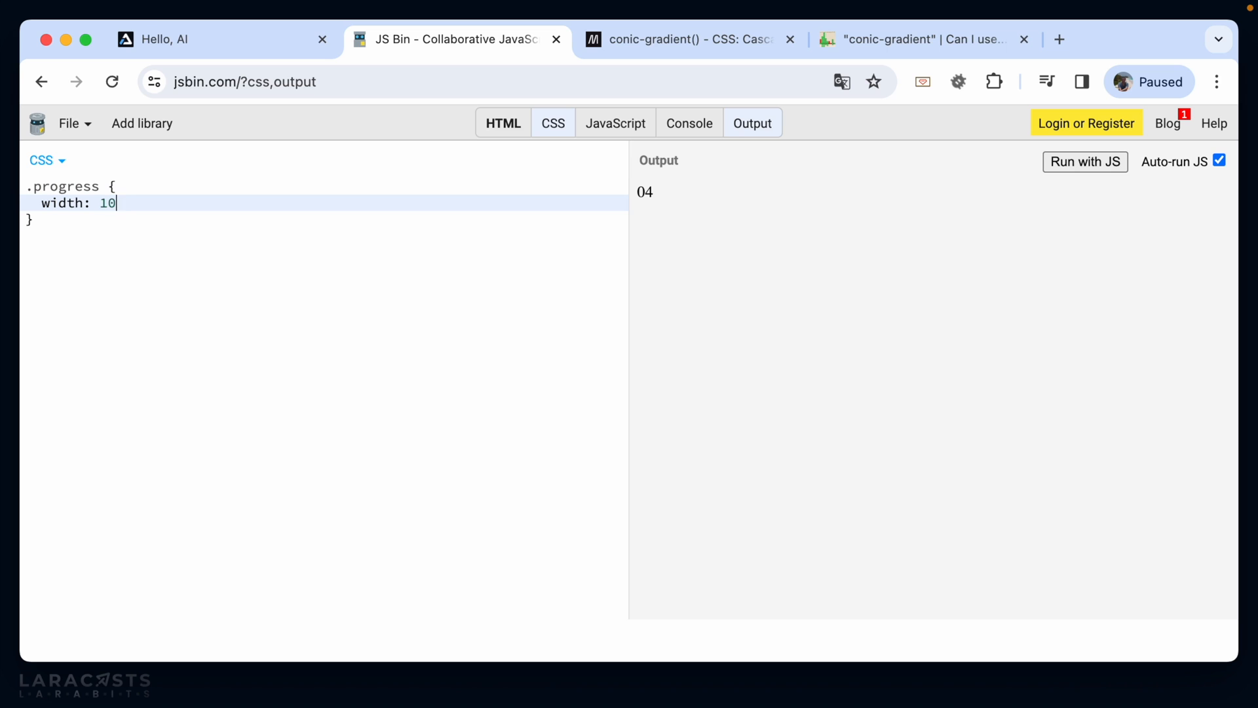
pyautogui.write('0px;')
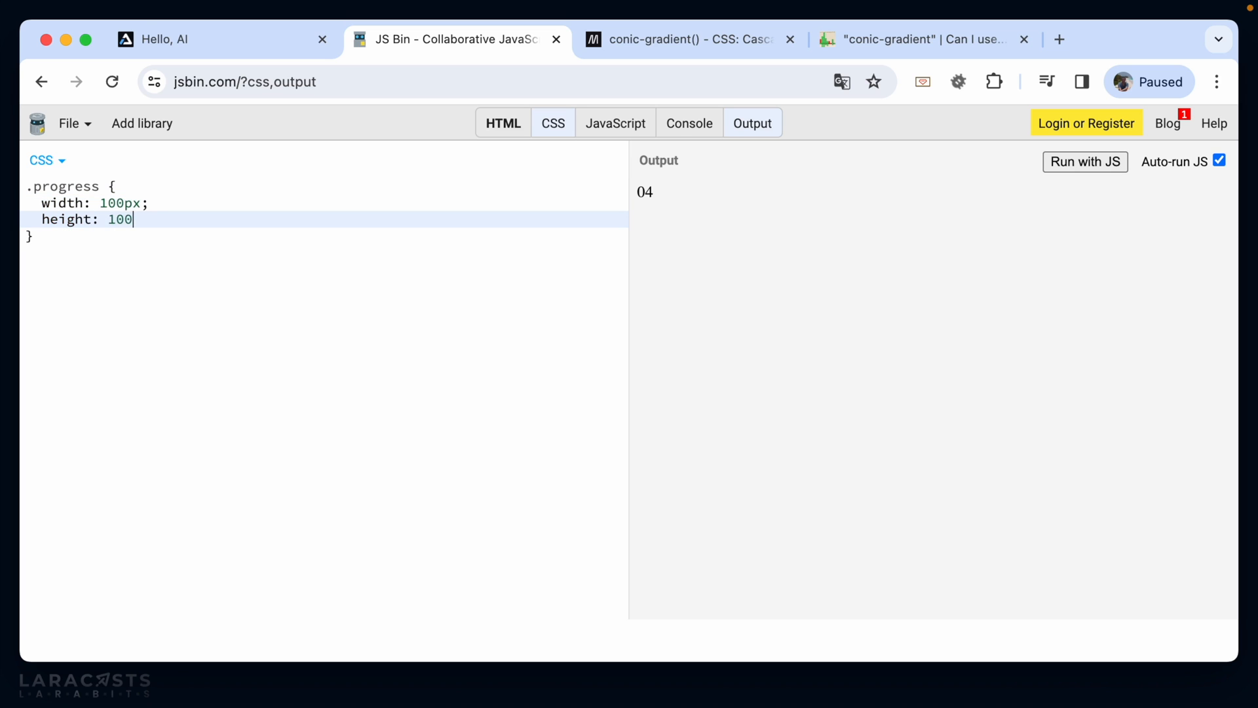
pyautogui.write('px;')
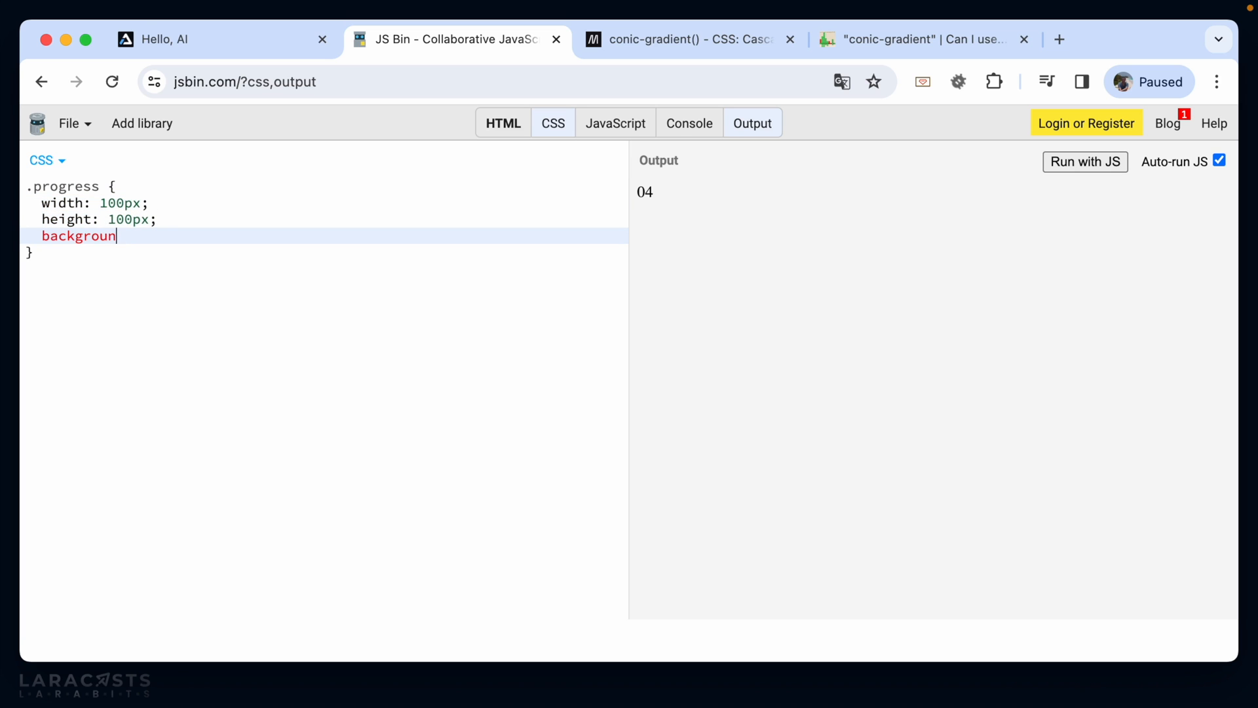
pyautogui.write(': red;')
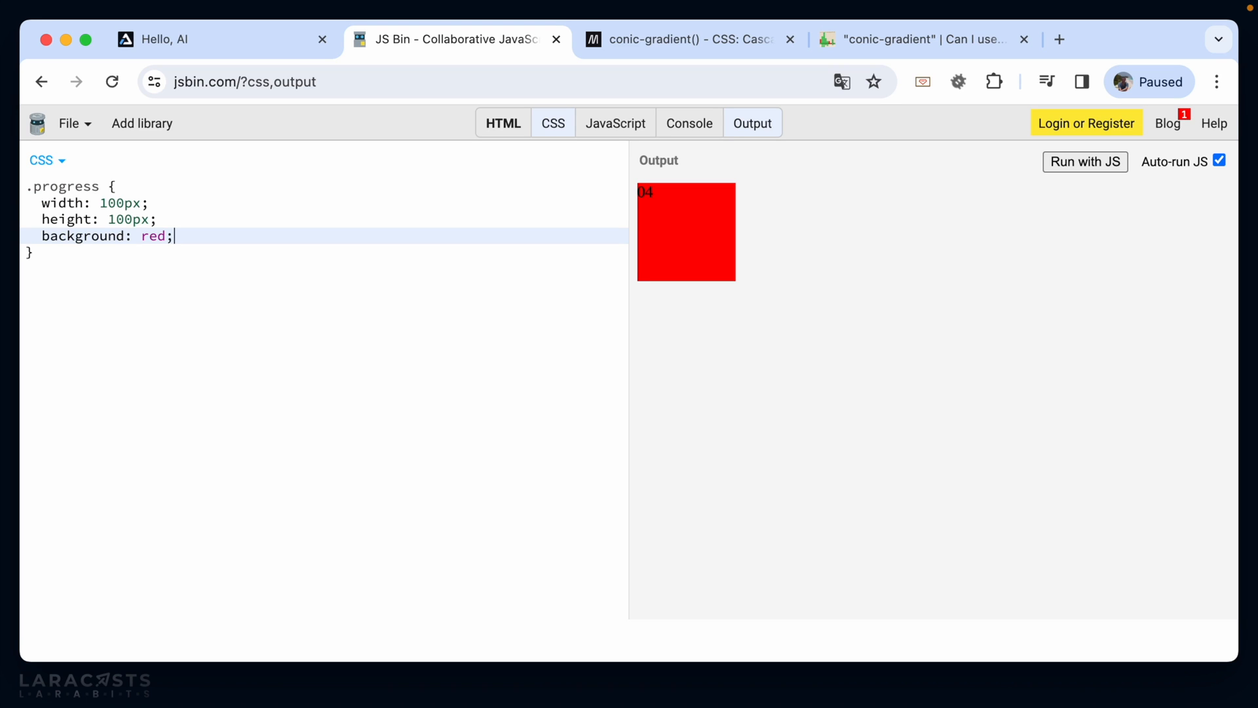
# Step: Round .progress into a circle, trying 9999px and 50% before settling on border-radius calc(infinity * 1px)
pyautogui.write('border-ra')
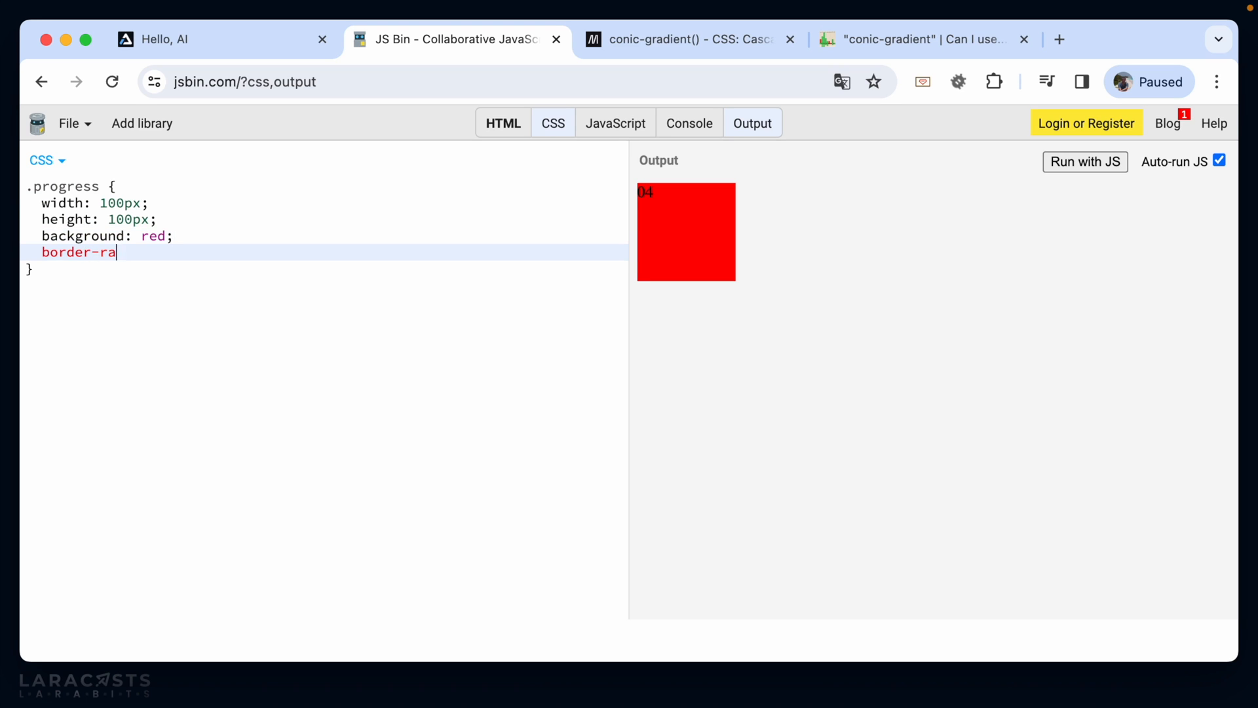
pyautogui.write('dius:')
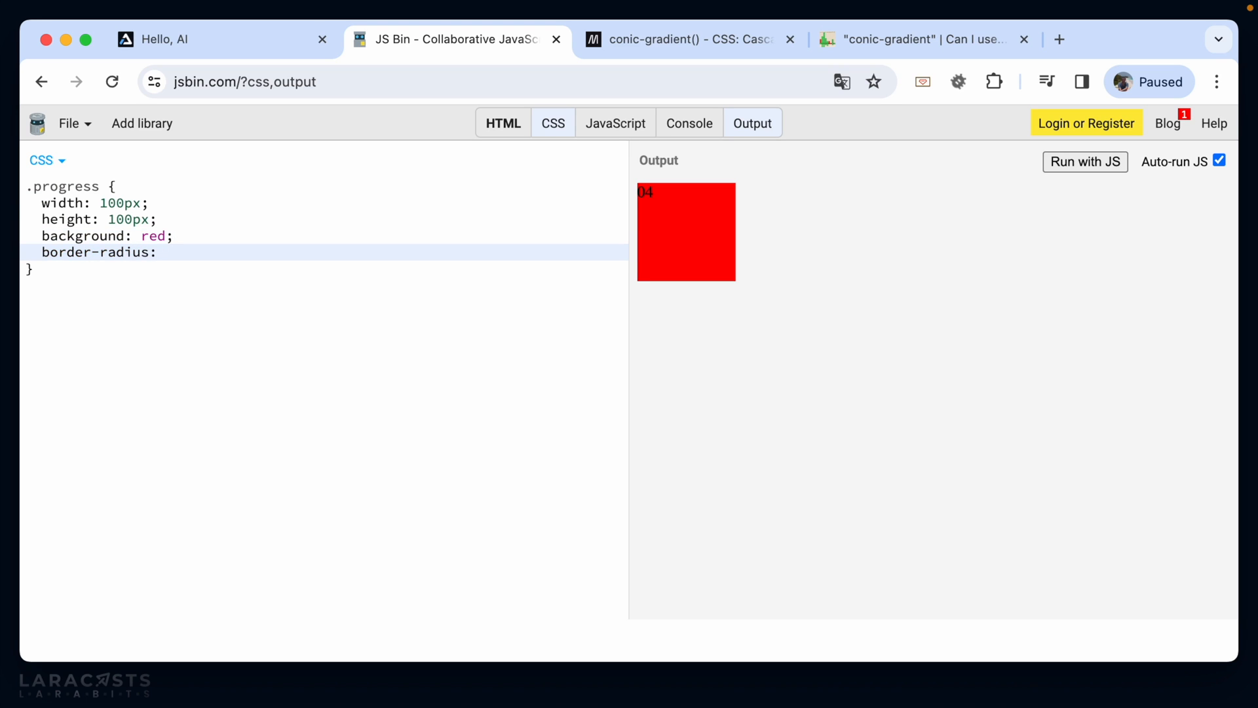
pyautogui.write('9999px;')
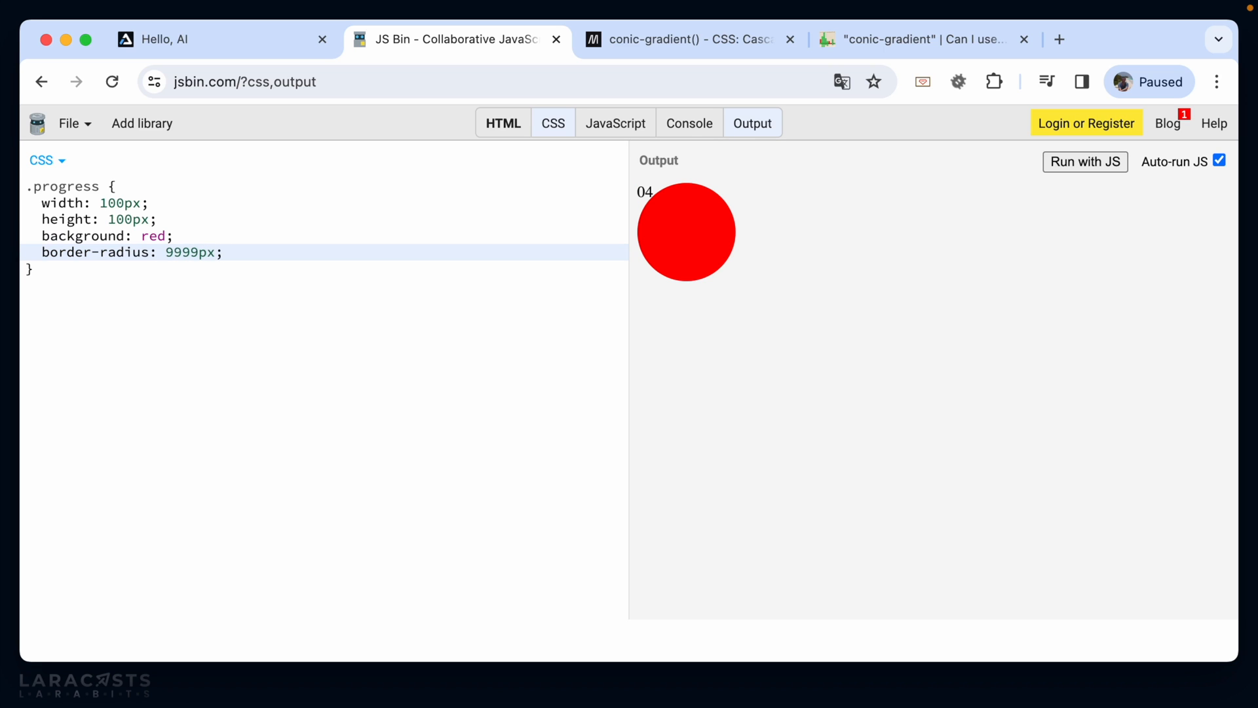
pyautogui.write('50%')
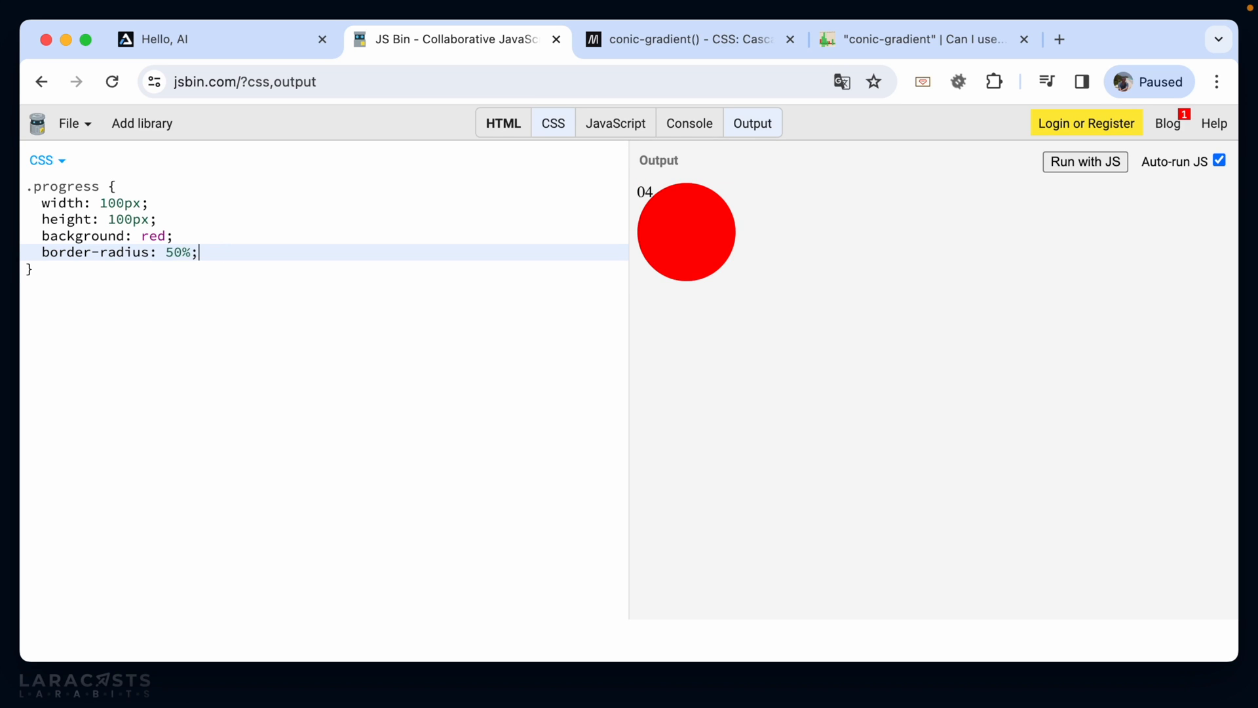
pyautogui.write('calc(in')
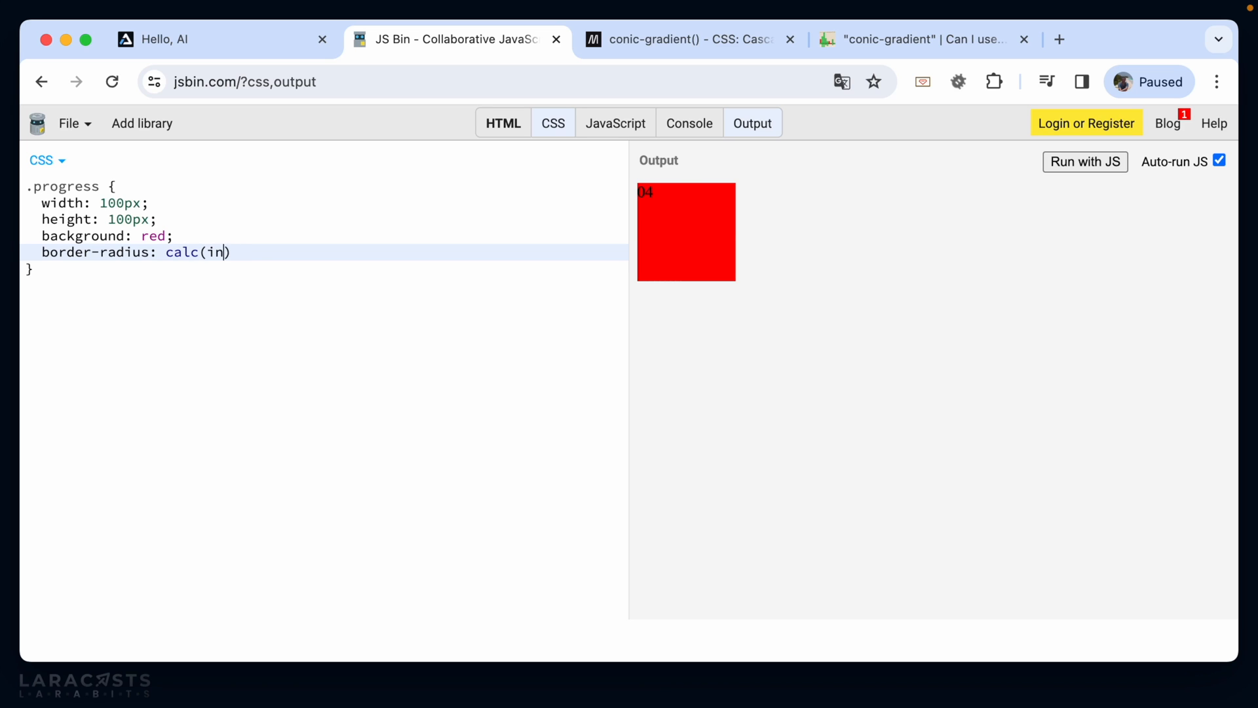
pyautogui.write('finity')
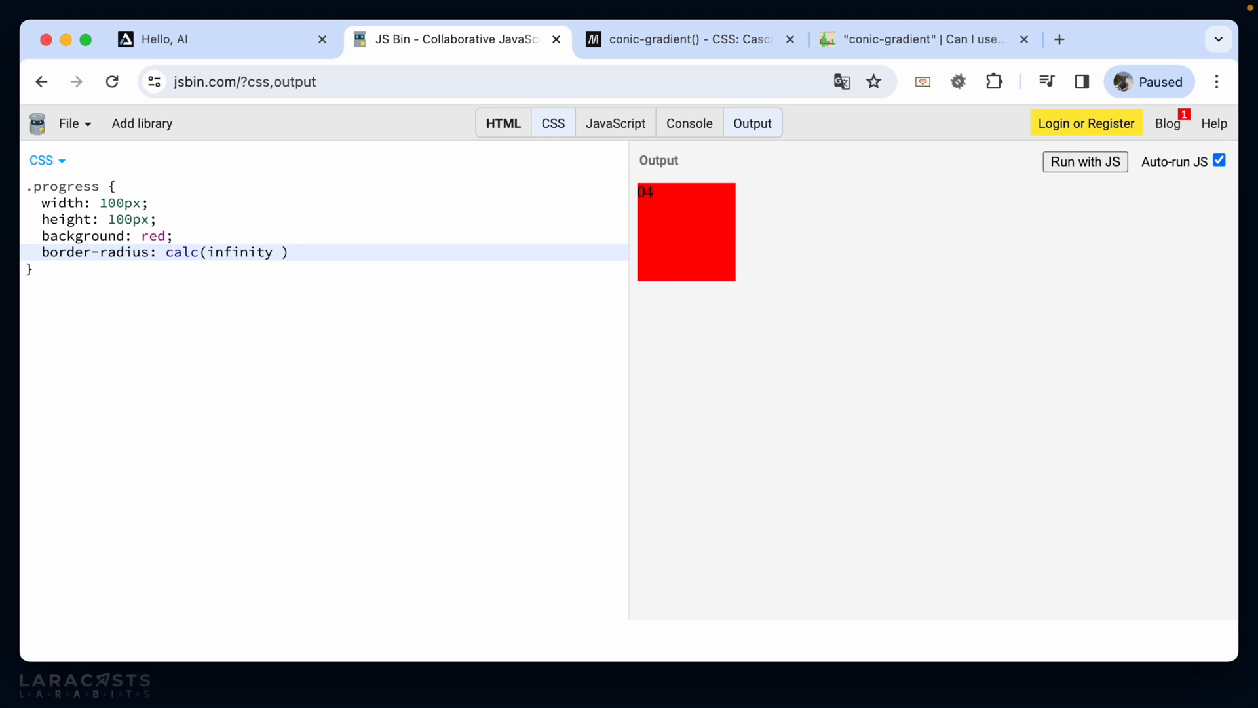
pyautogui.write('* 1px')
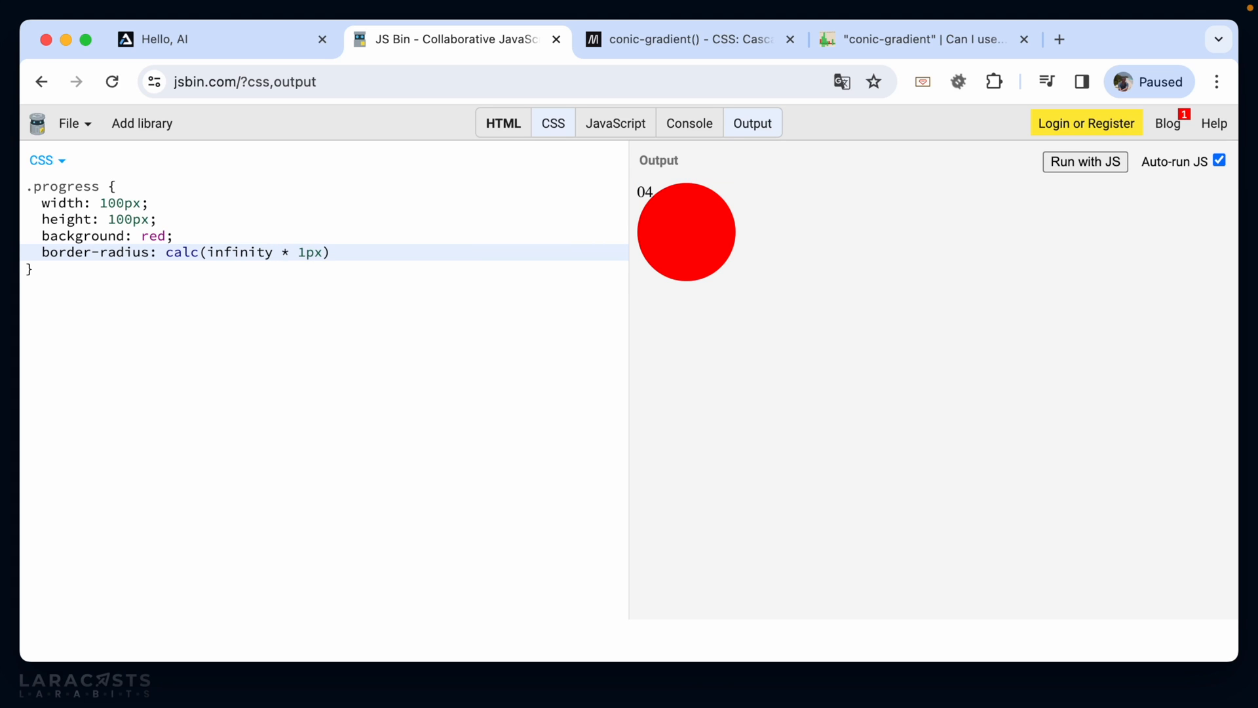
pyautogui.write(';')
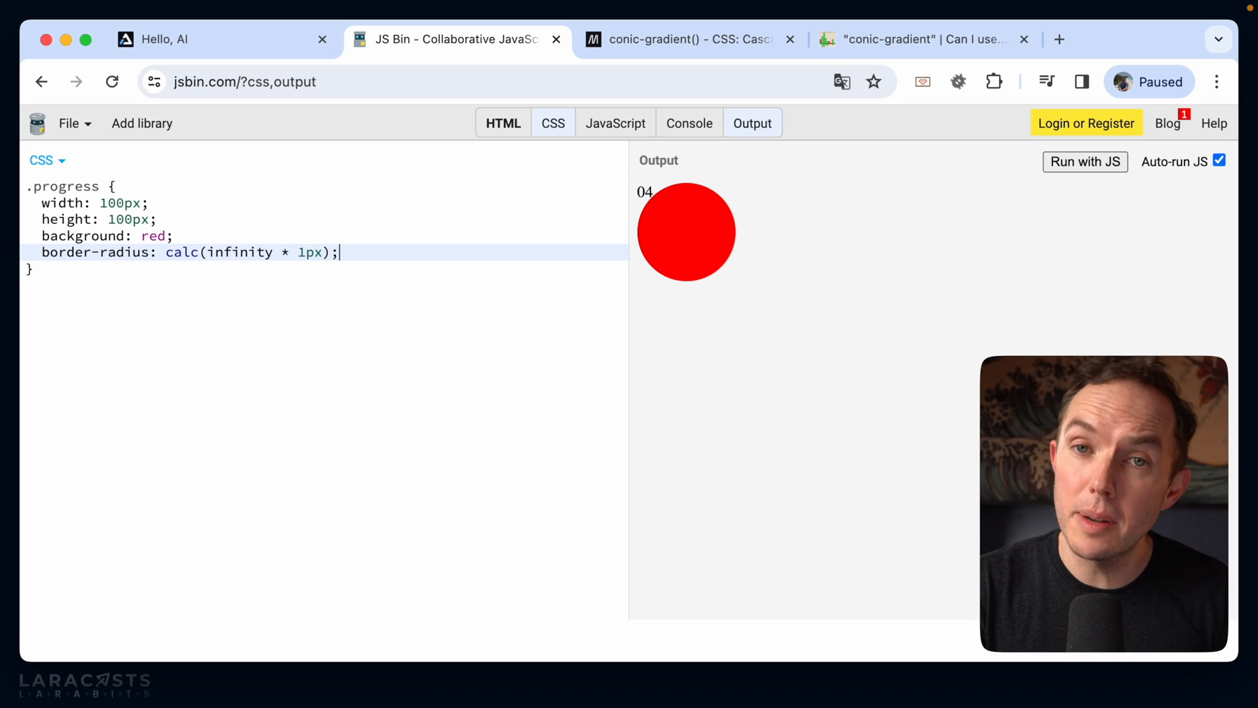
# Step: Flex-centre the 04 with align-items and justify-content center, in white 2rem sans-serif text
pyautogui.press('Return')
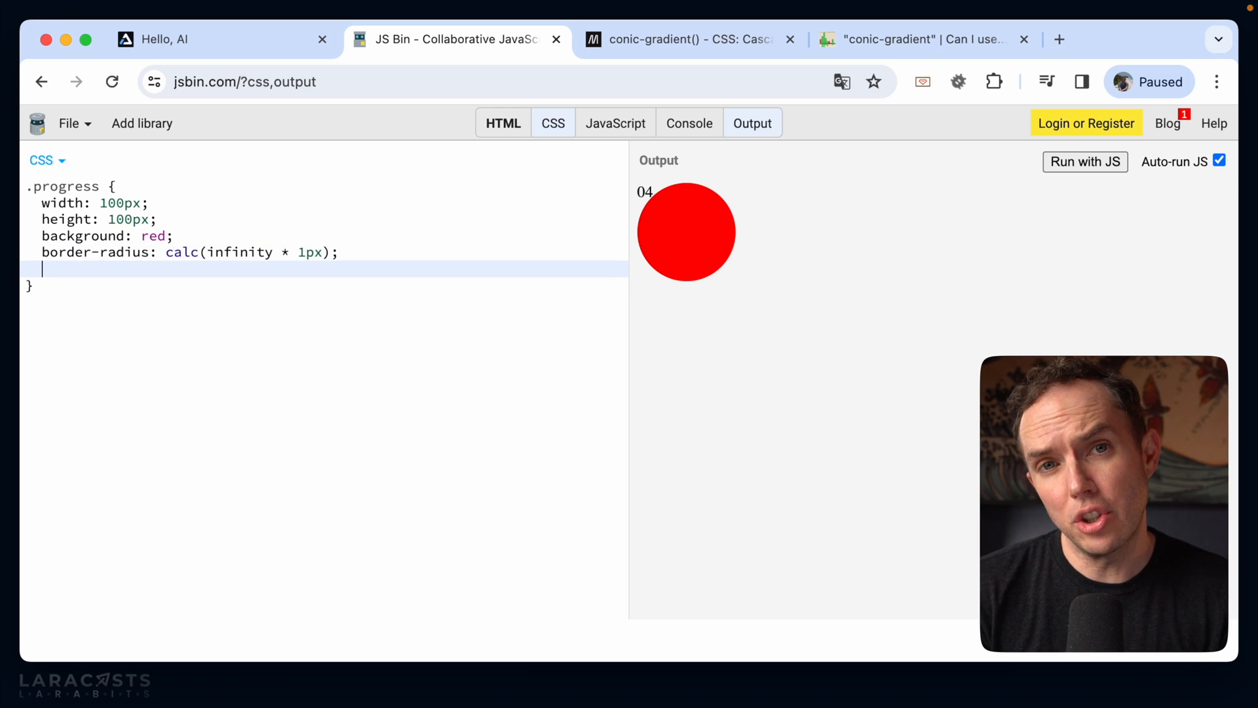
pyautogui.write('display: flex;')
pyautogui.write('alig')
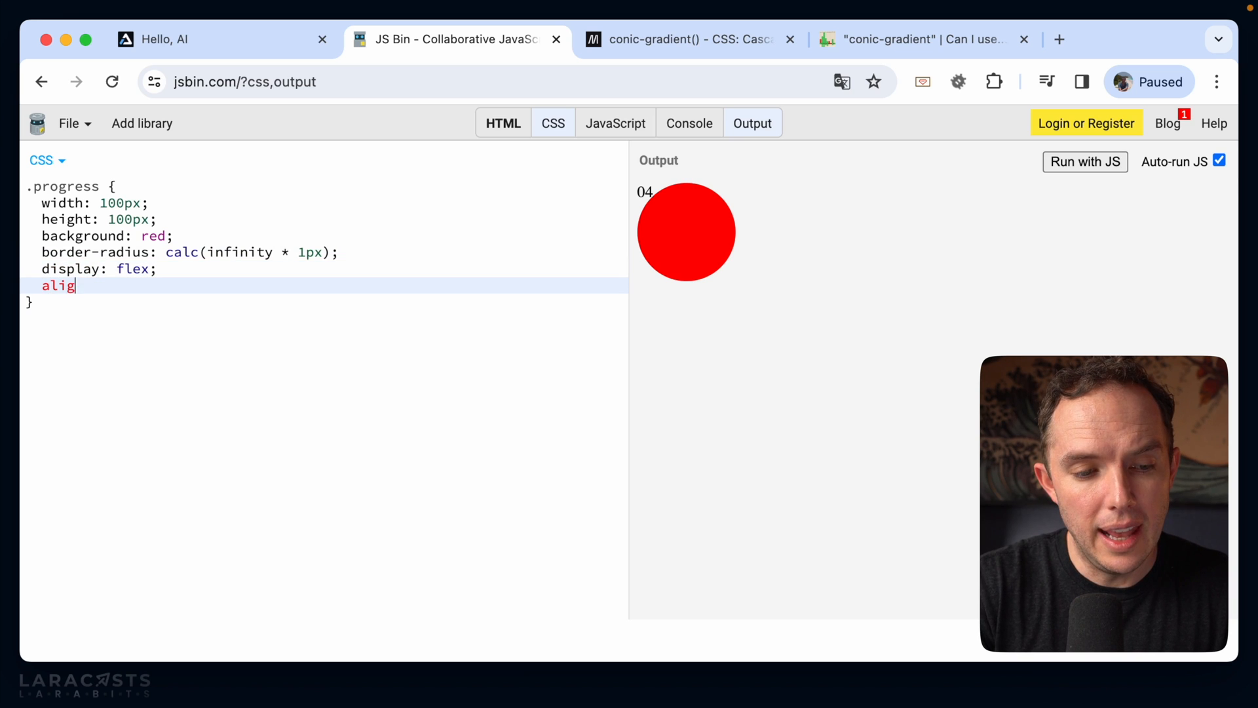
pyautogui.write('n-items')
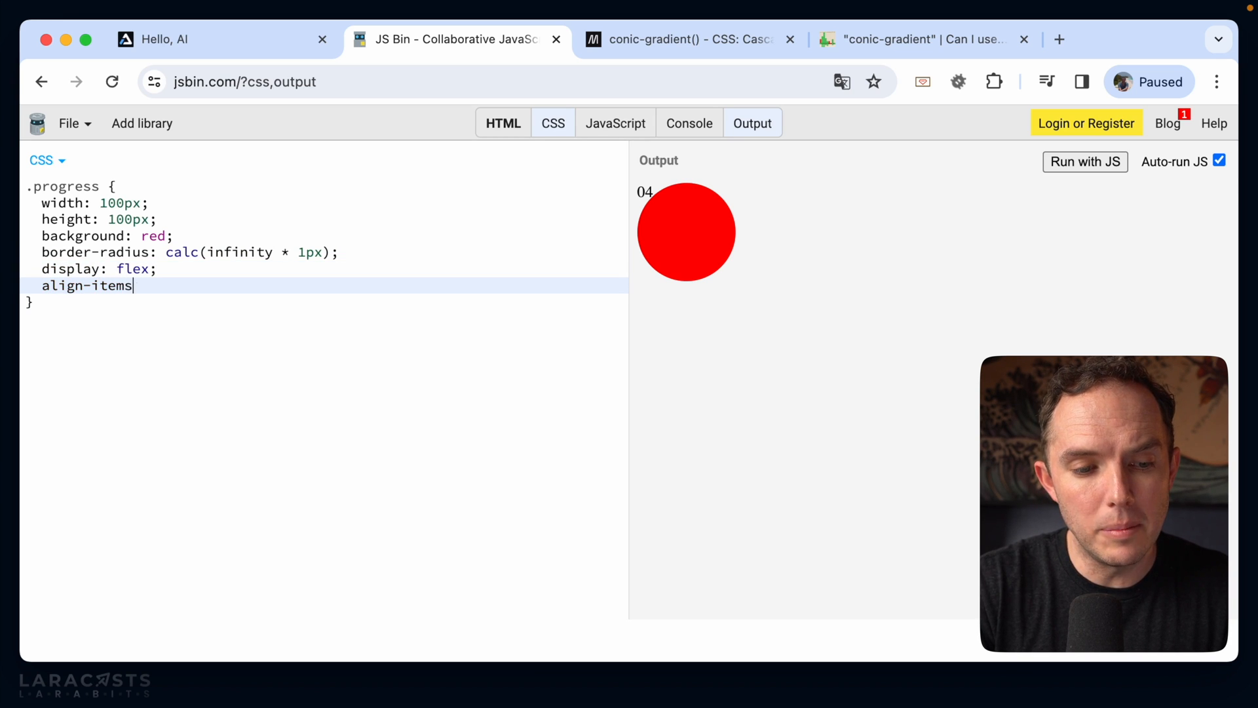
pyautogui.write(': center;')
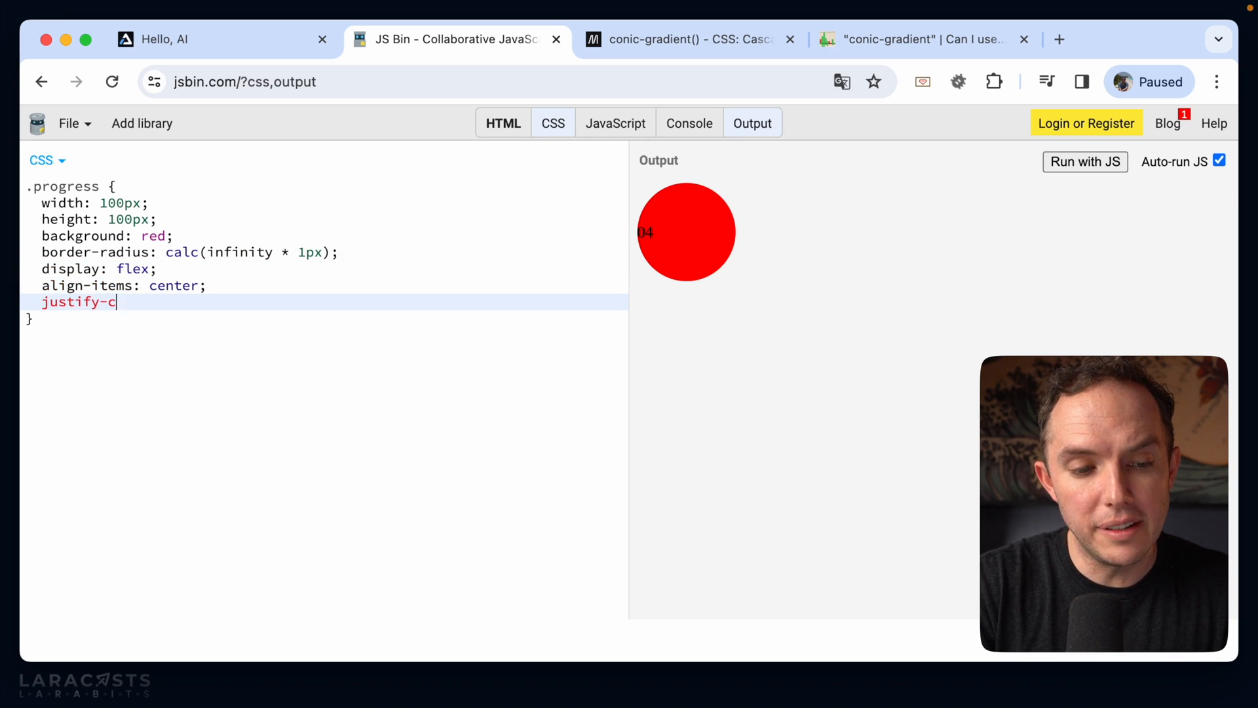
pyautogui.write('ontent:')
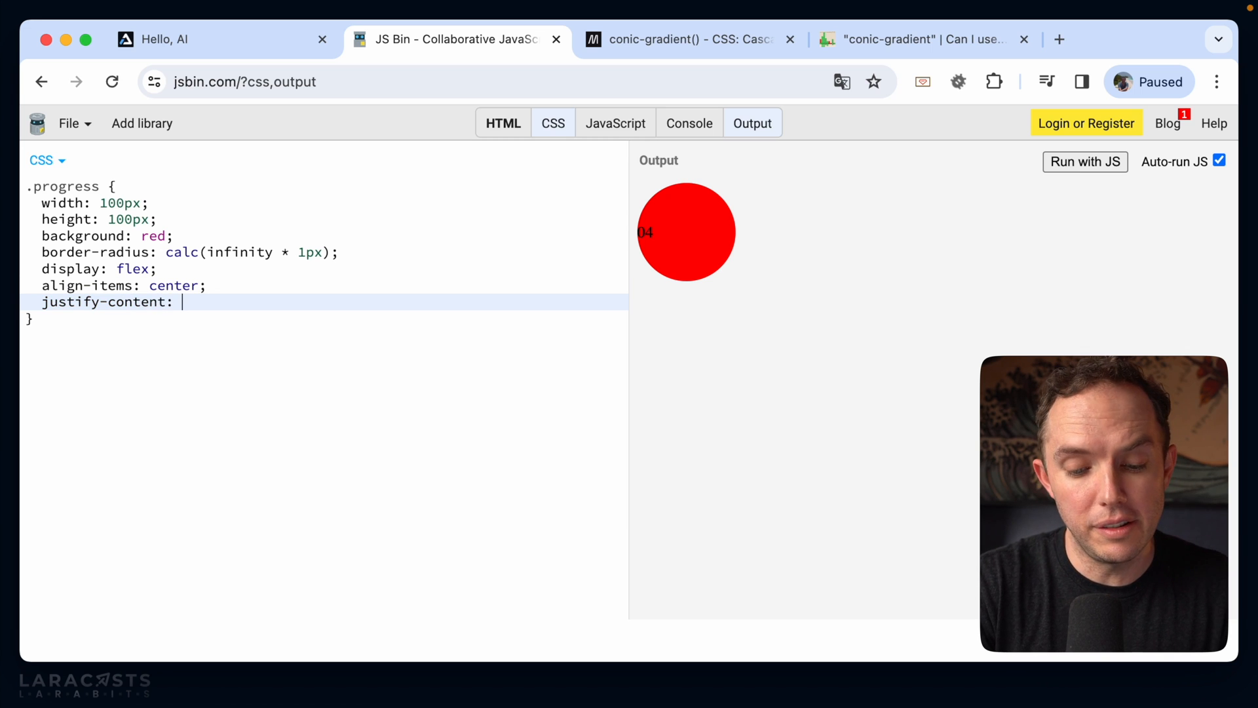
pyautogui.write('center;')
pyautogui.write('font-family')
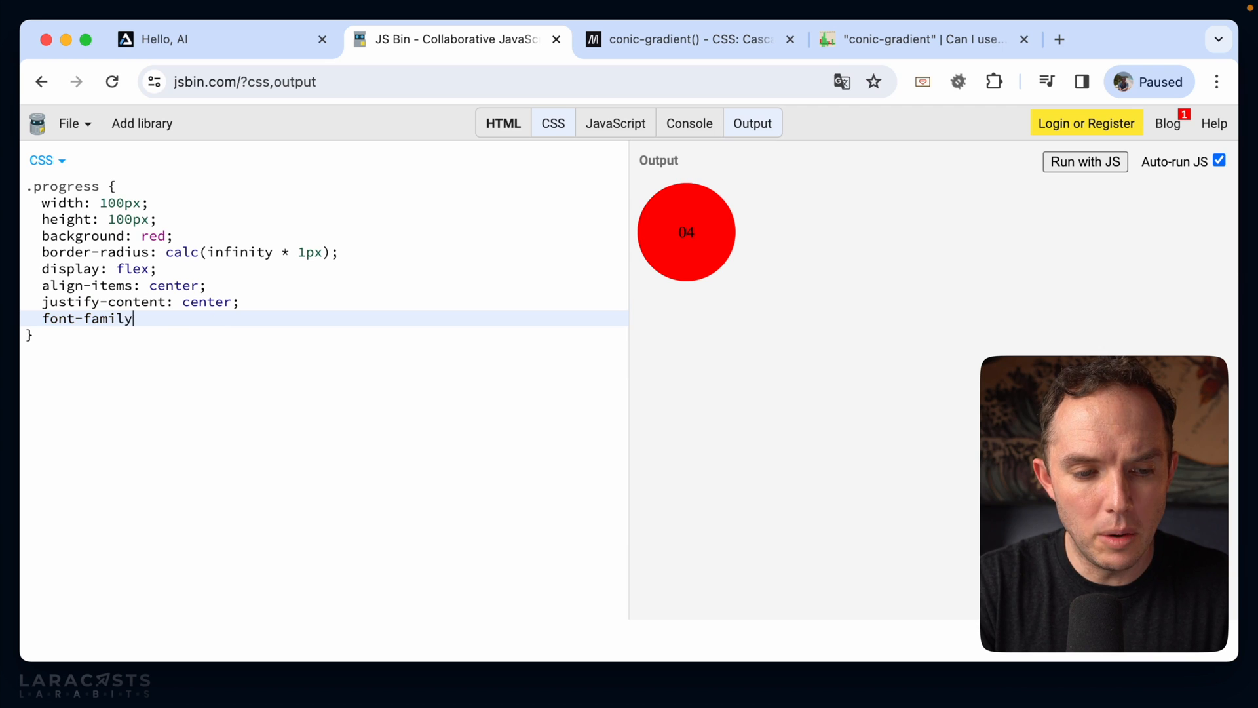
pyautogui.write(': sans-serif;')
pyautogui.write('font-size: 2')
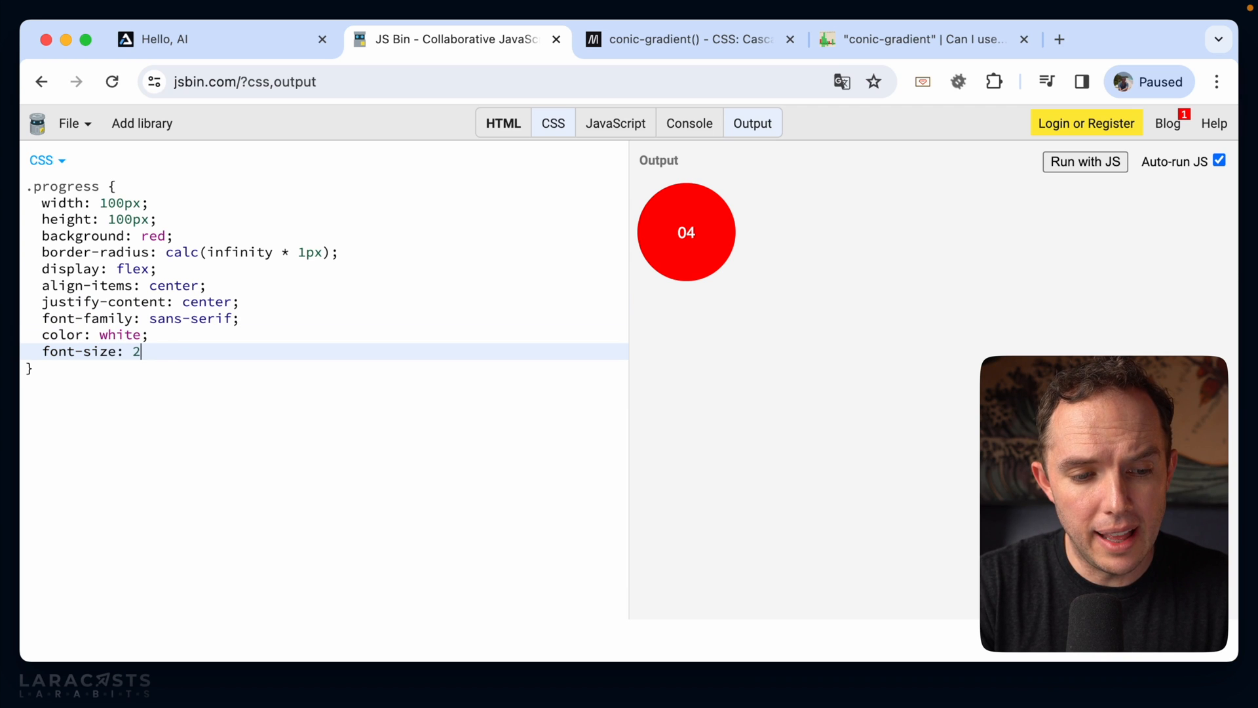
pyautogui.write('rem;')
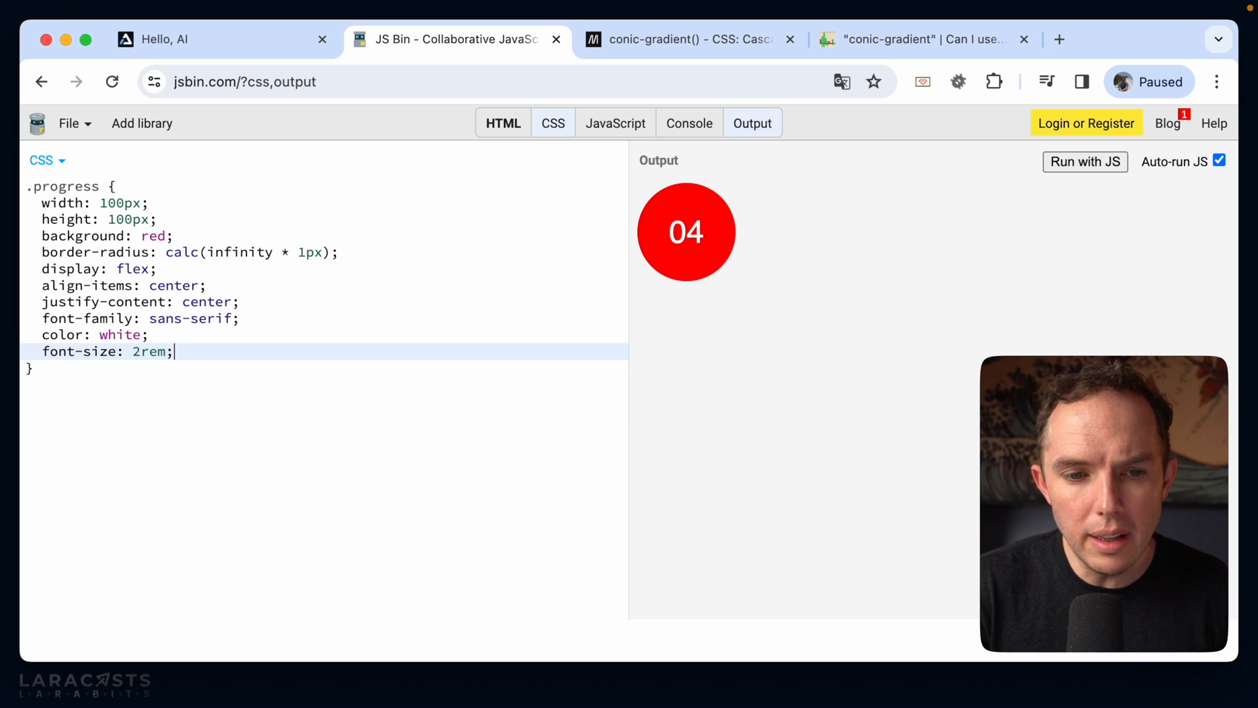
# Step: Review the Laracasts lesson progress rings, then return to the JS Bin editor
pyautogui.click(169, 39)
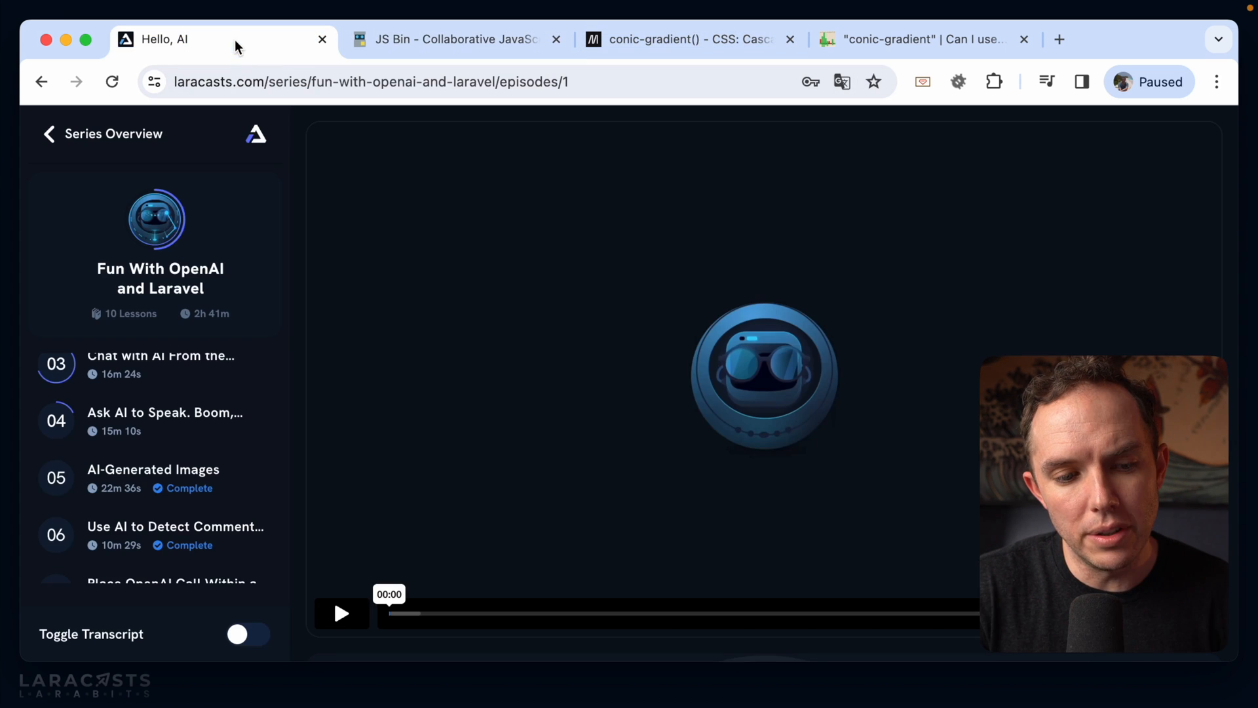
pyautogui.moveTo(76, 424)
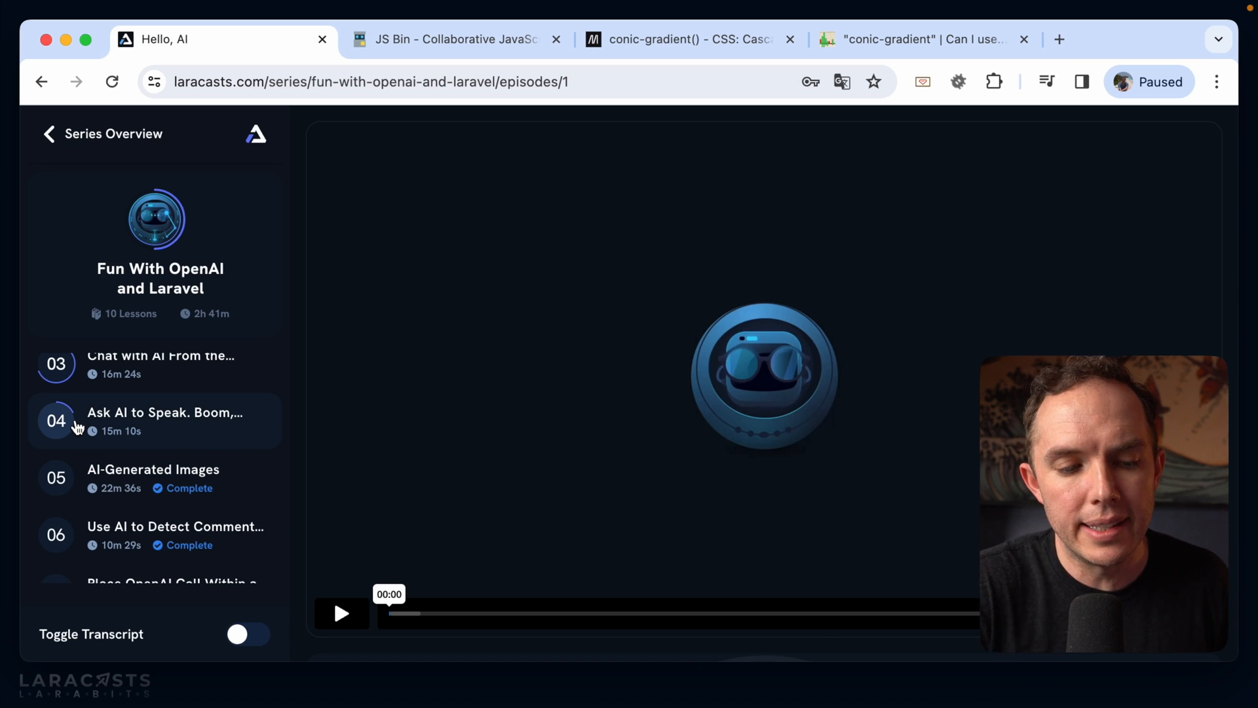
pyautogui.moveTo(415, 136)
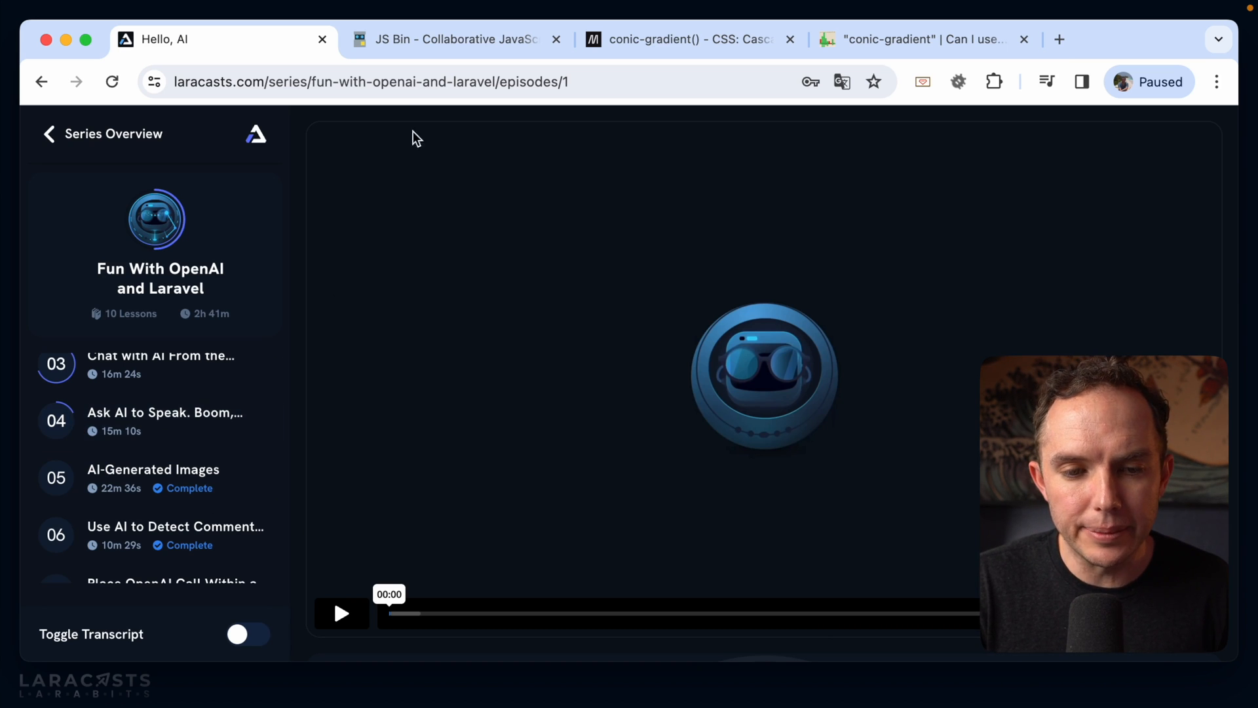
pyautogui.click(450, 38)
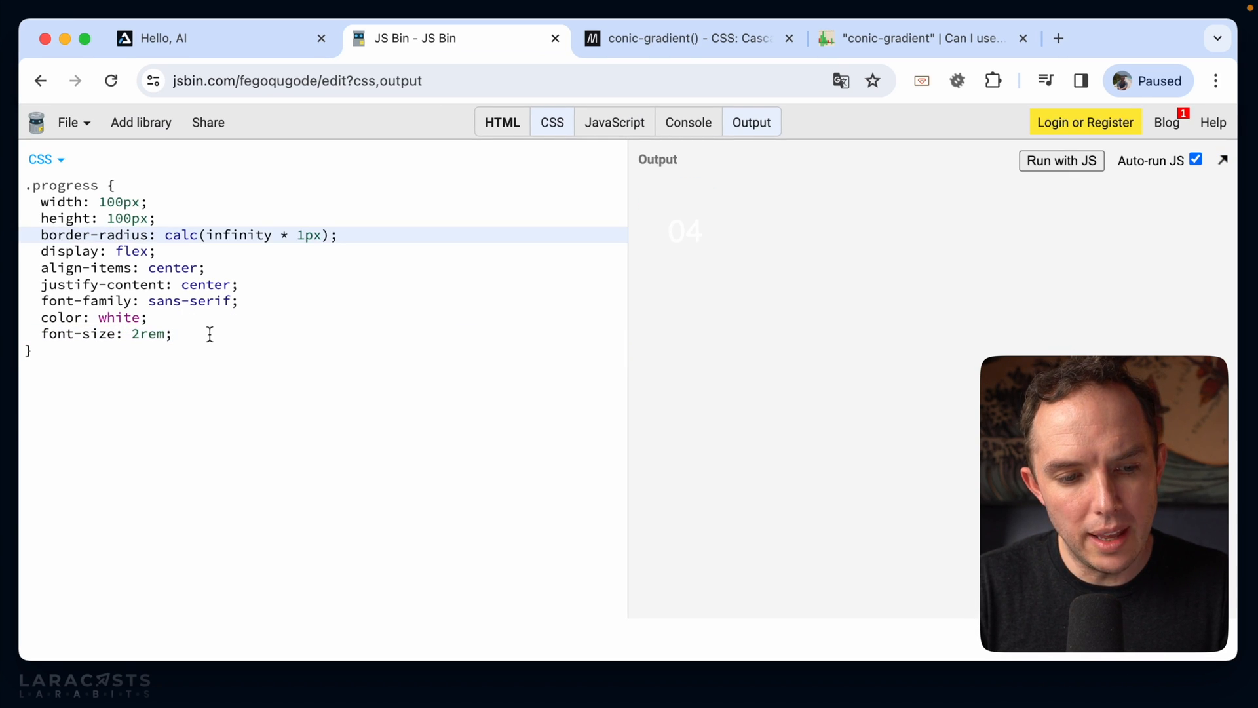
# Step: Set the .progress background to linear-gradient(to right, red, green)
pyautogui.write('background: red;')
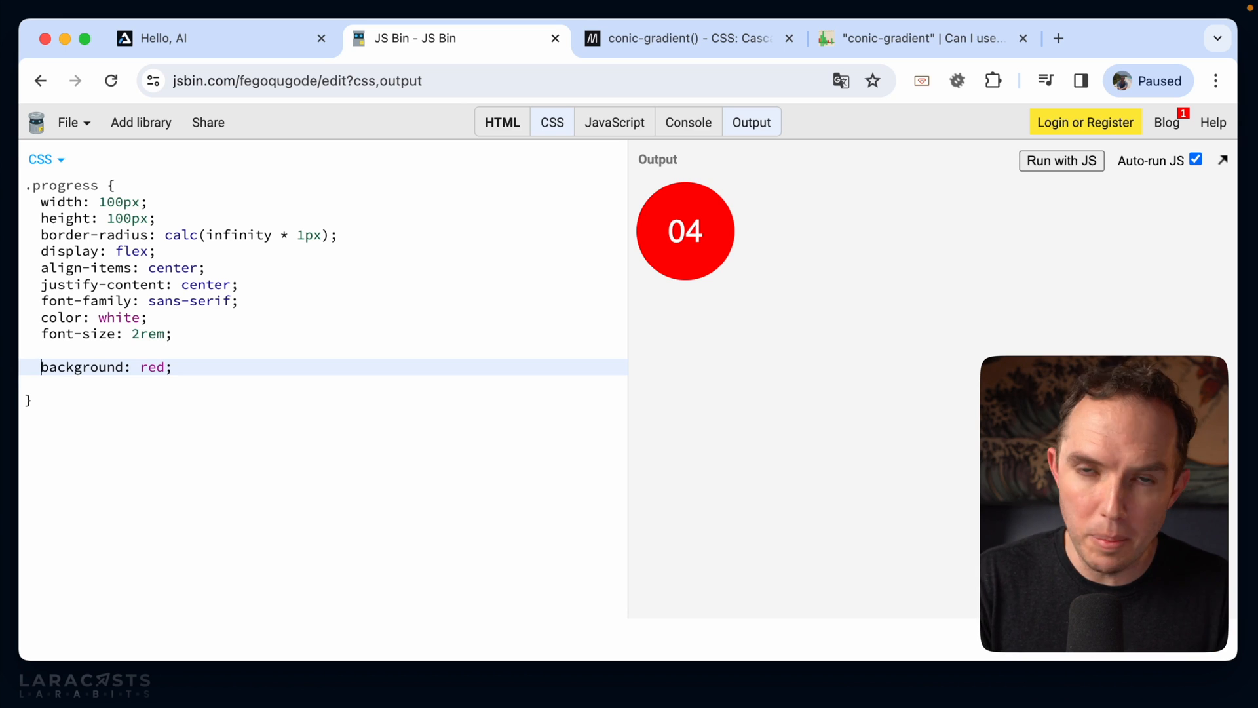
pyautogui.moveTo(5, 222)
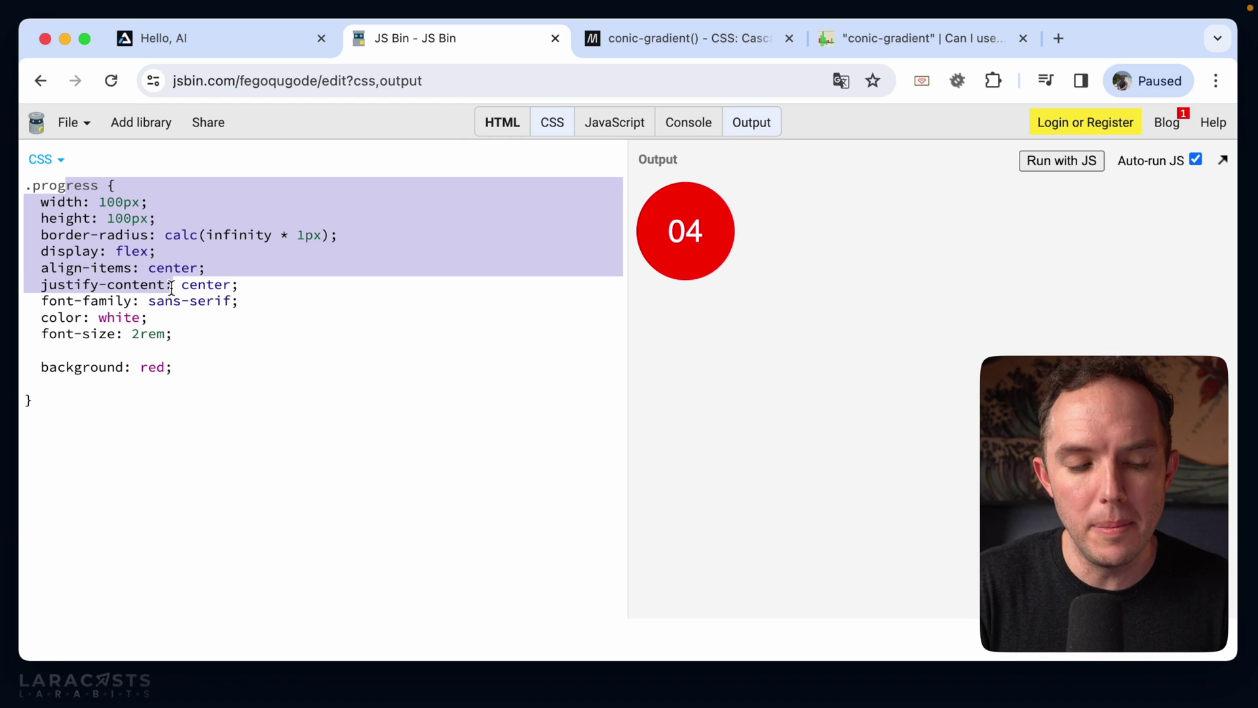
pyautogui.click(173, 367)
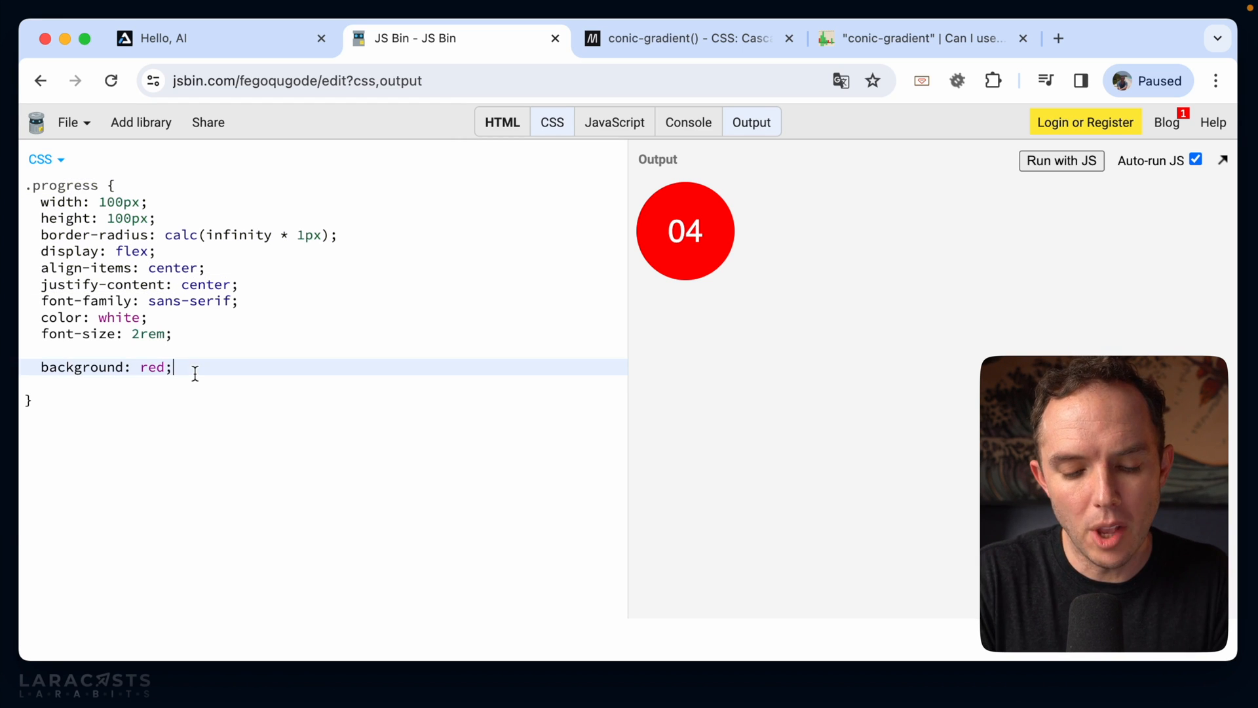
pyautogui.press('Backspace')
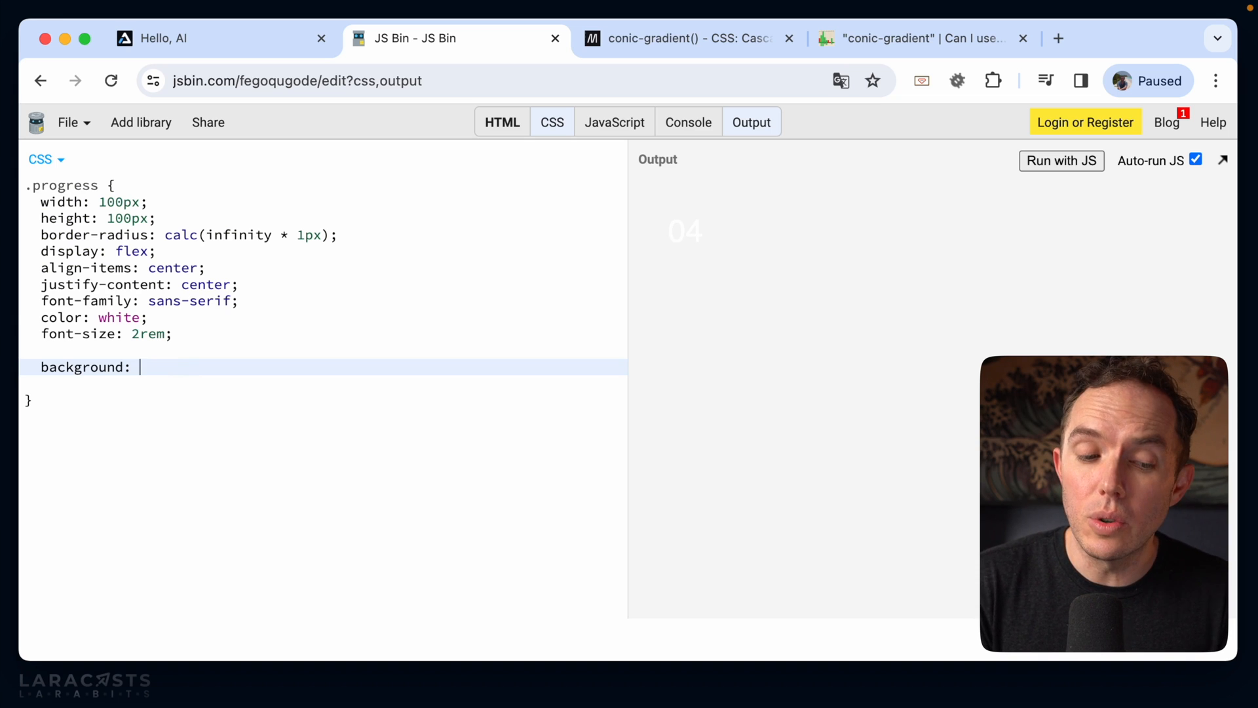
pyautogui.write('linear-')
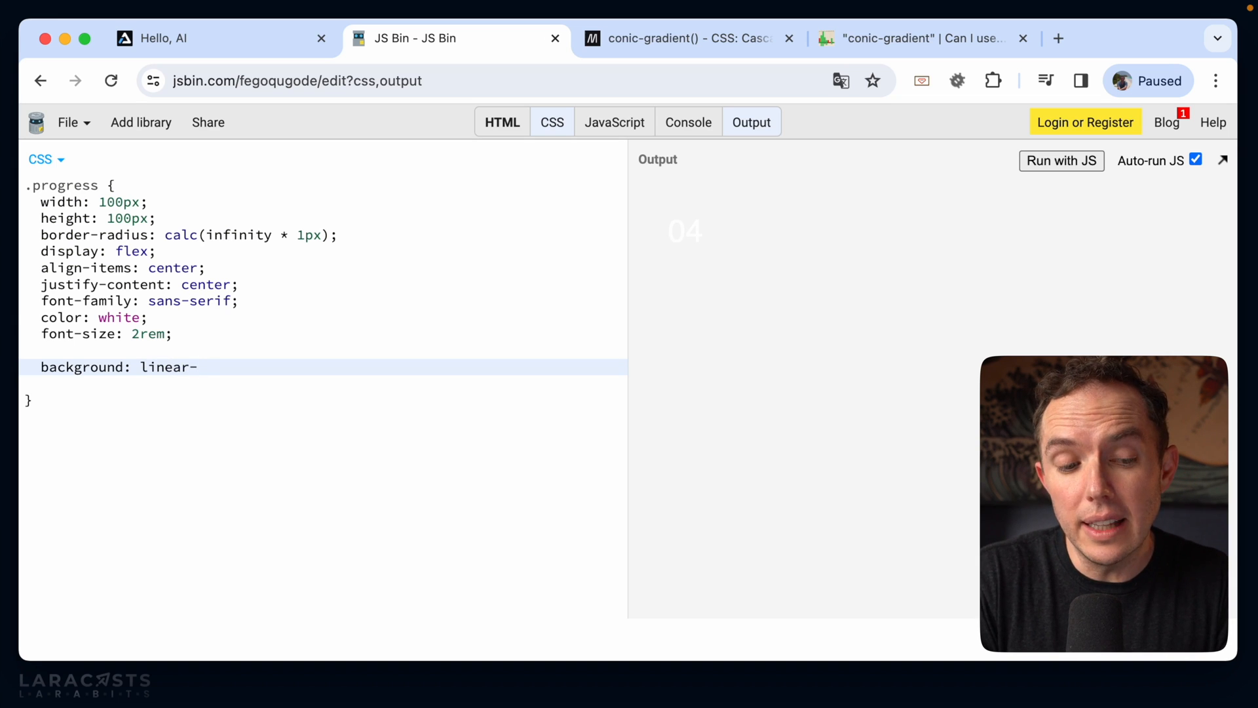
pyautogui.write('gradient(to')
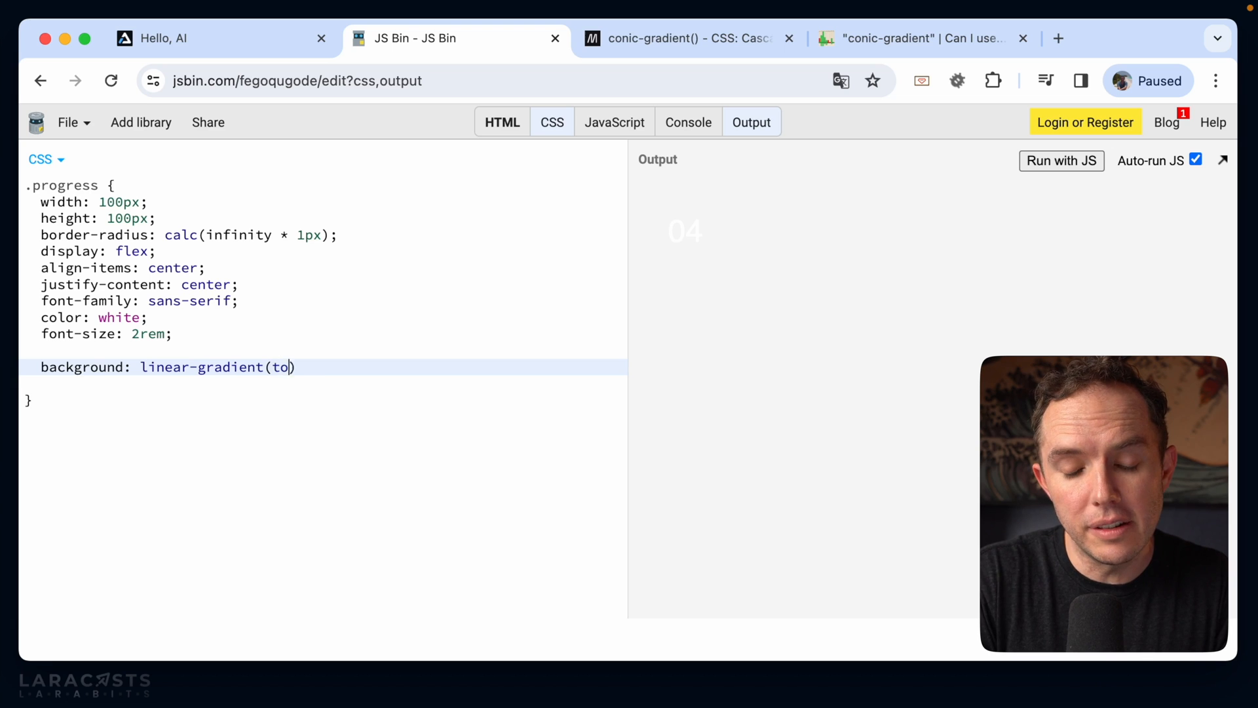
pyautogui.write('right, red,')
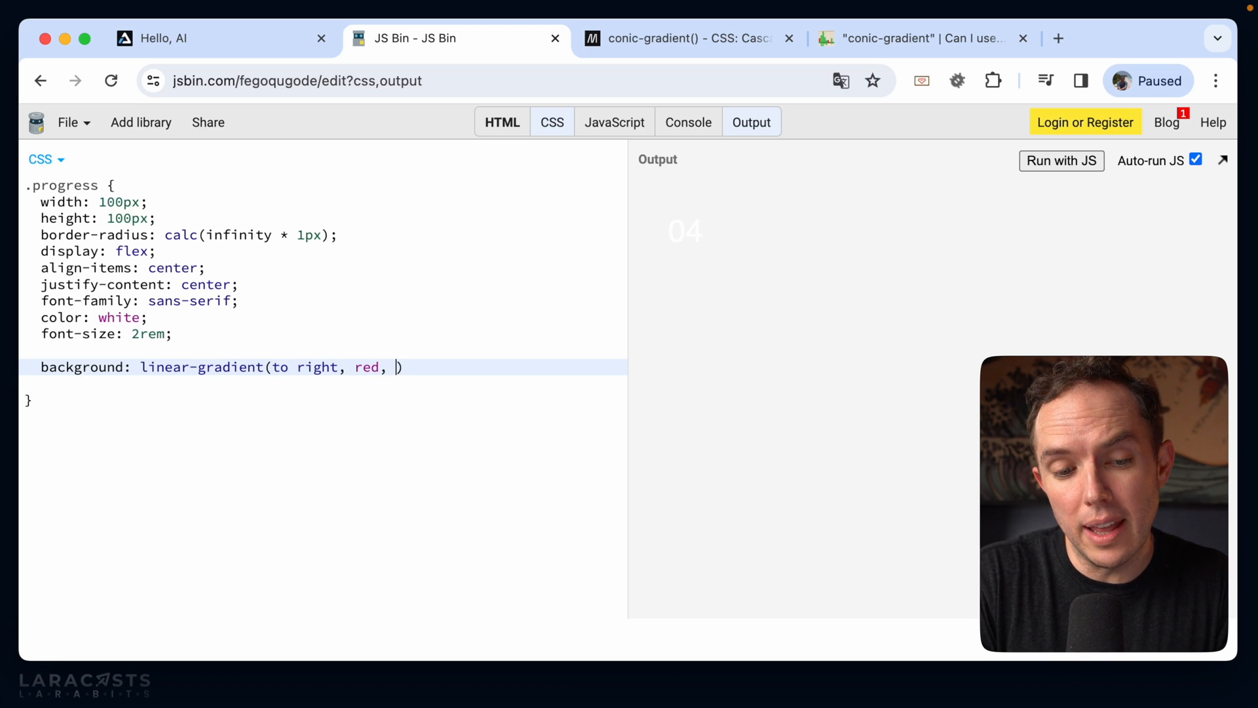
pyautogui.write('green)')
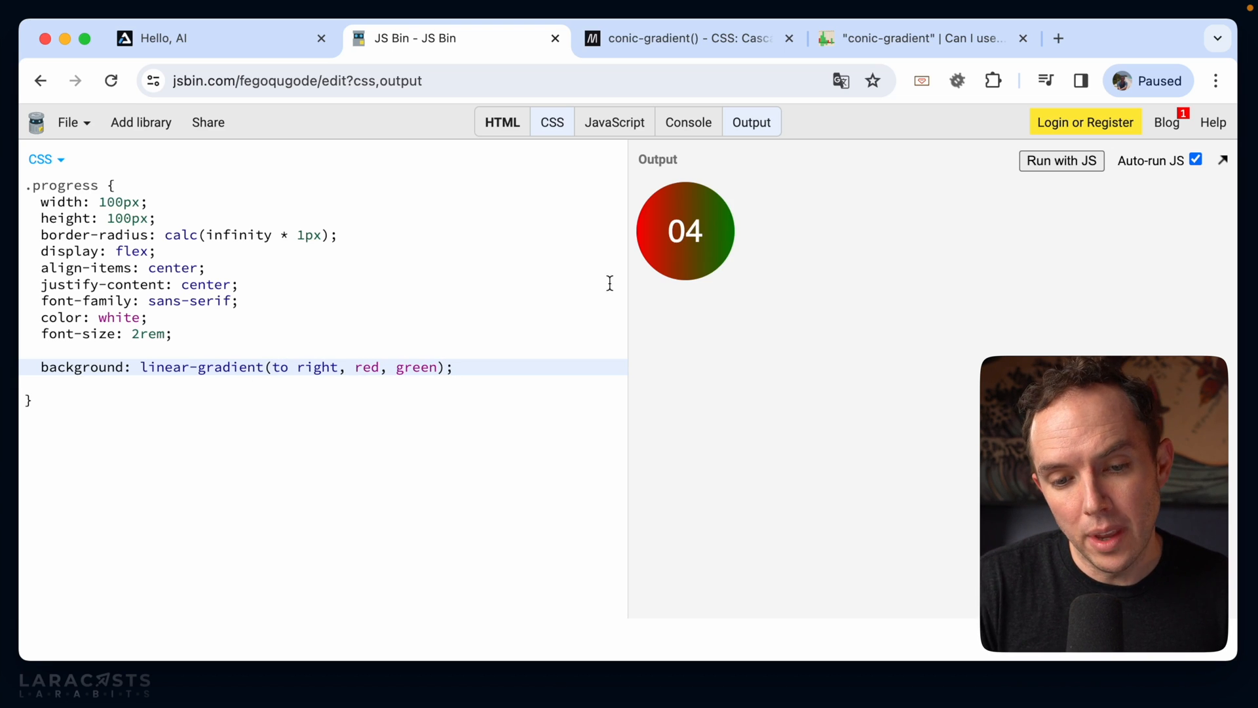
pyautogui.moveTo(667, 215)
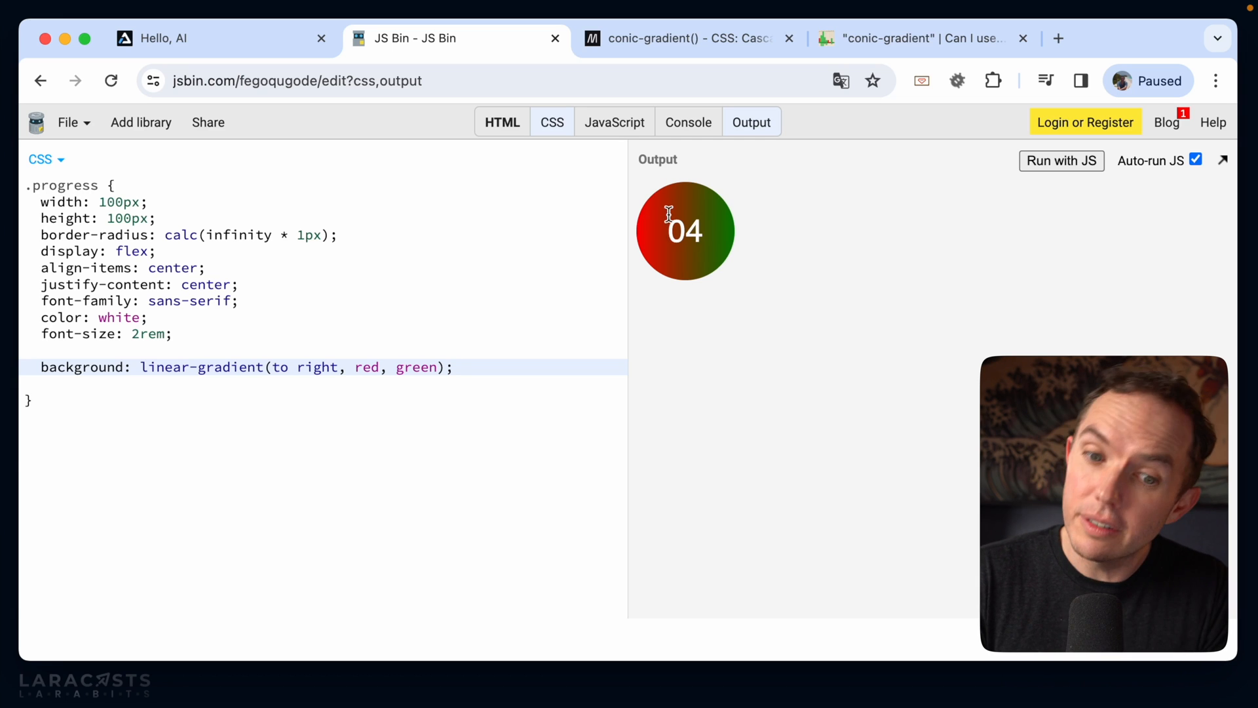
pyautogui.moveTo(738, 255)
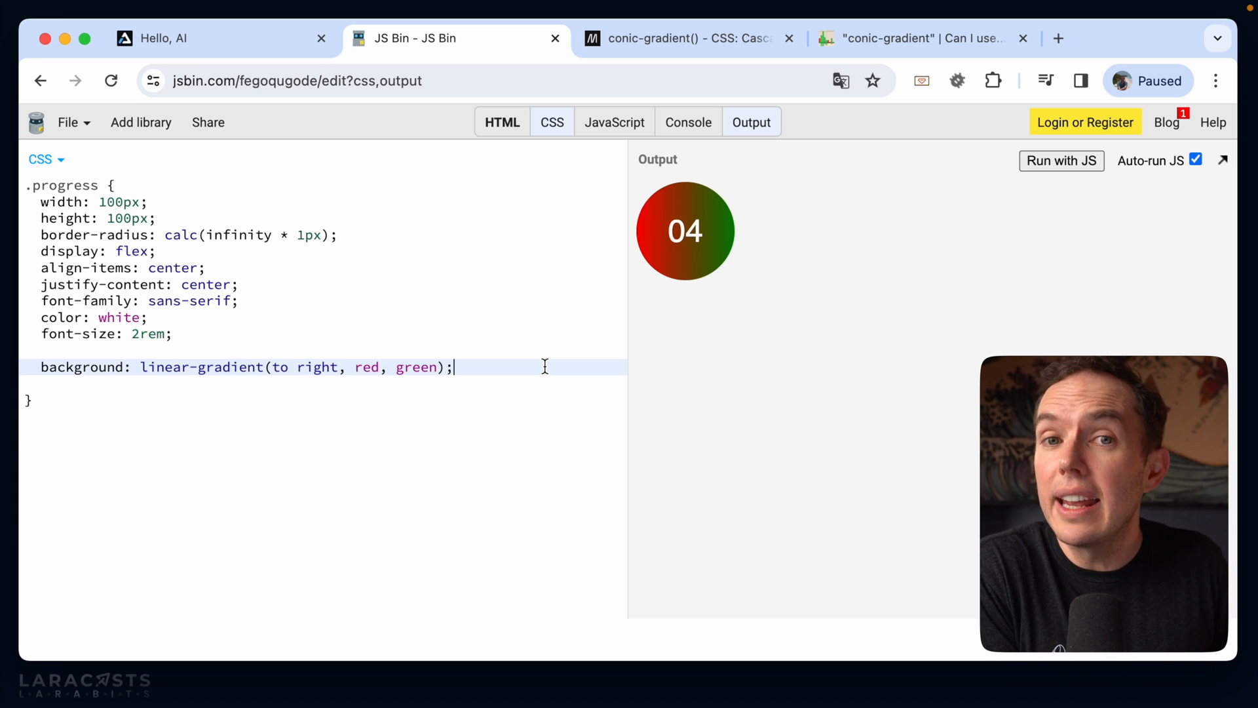
# Step: Browse the MDN conic-gradient() demo, trying a hard-stop example before showing the colour-wheel one again
pyautogui.click(686, 38)
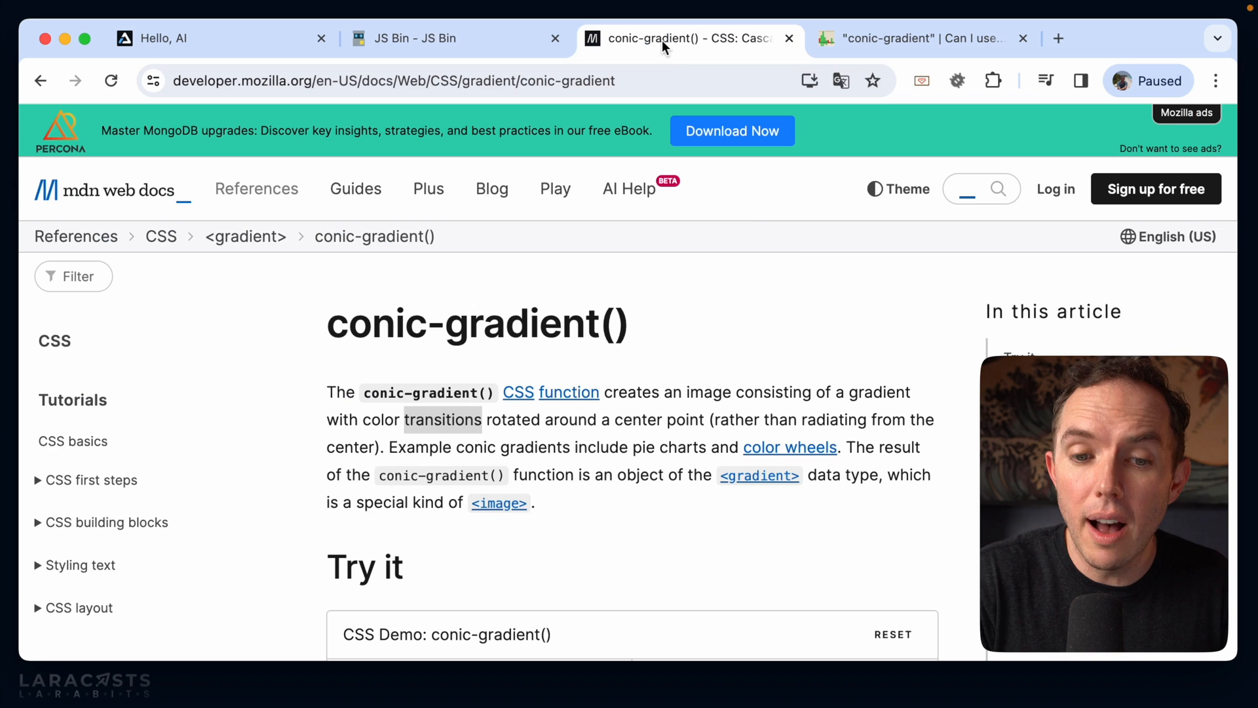
pyautogui.moveTo(788, 242)
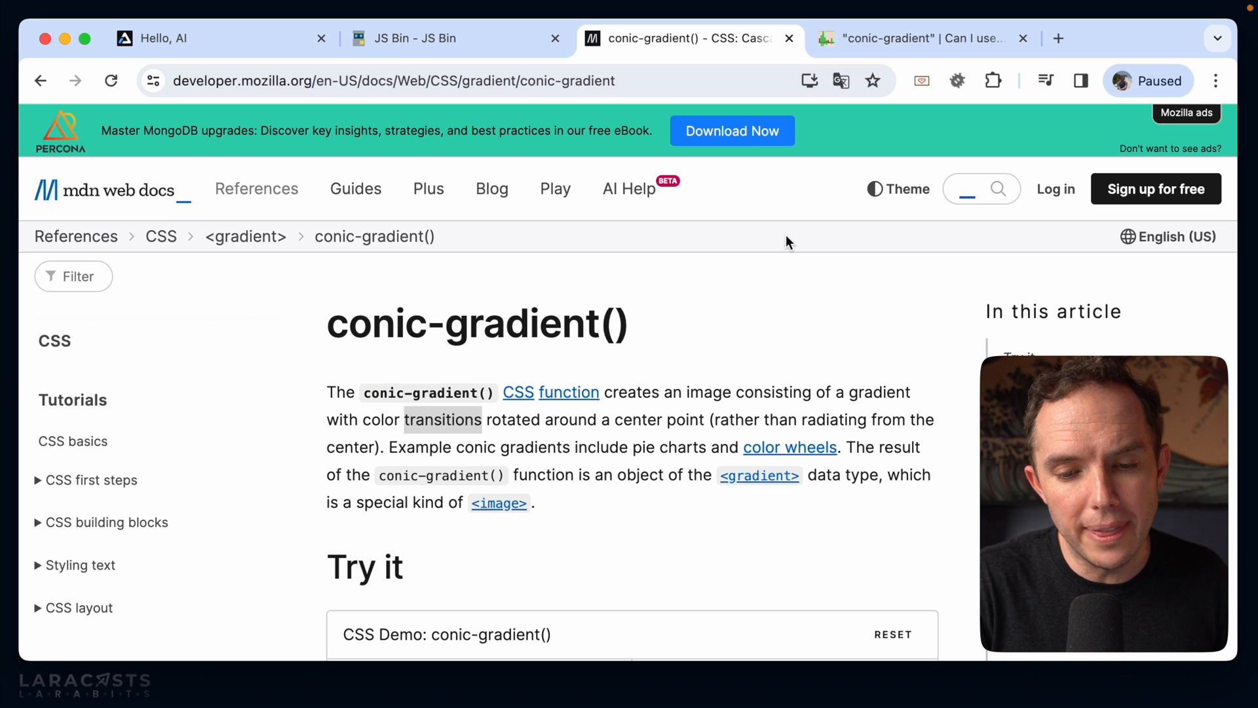
pyautogui.scroll(-3)
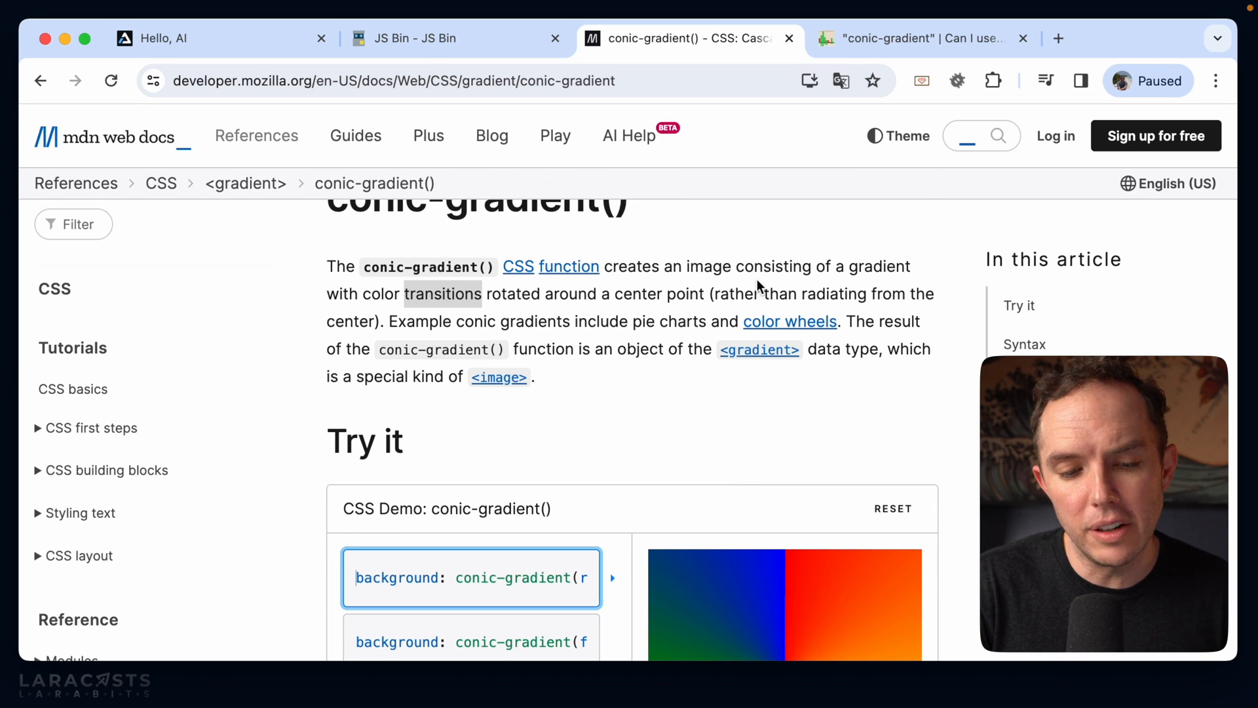
pyautogui.scroll(-3)
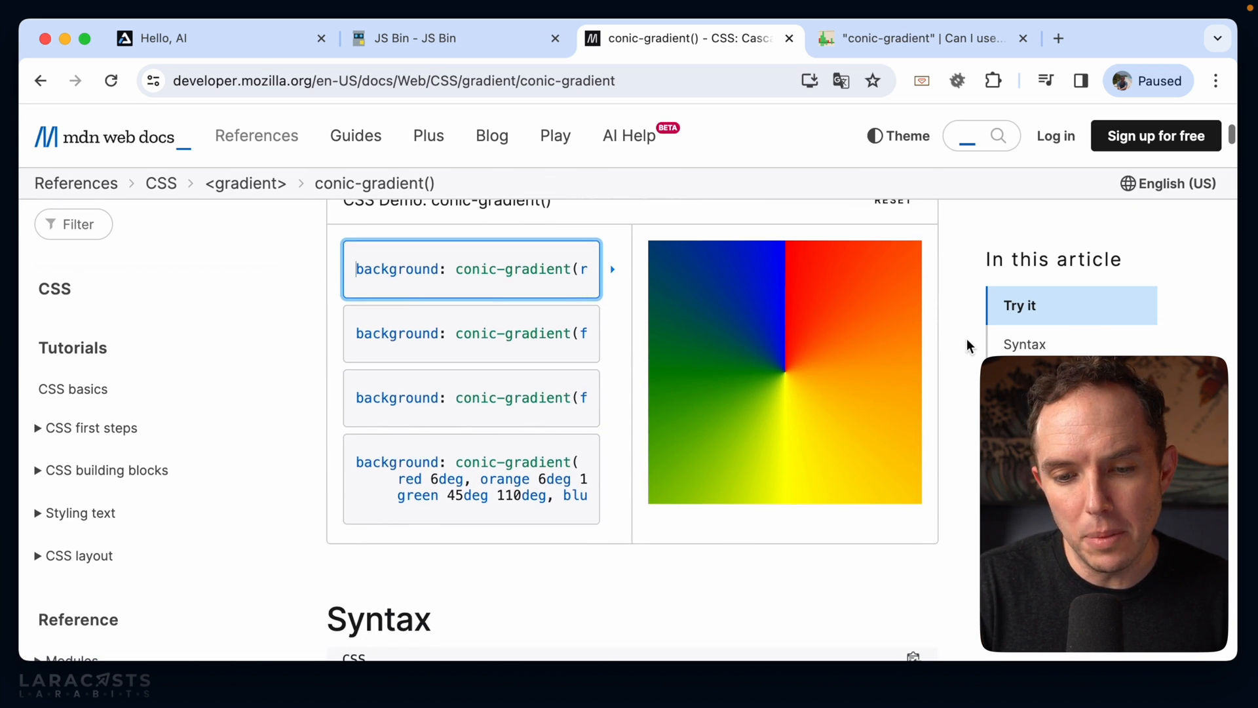
pyautogui.moveTo(768, 359)
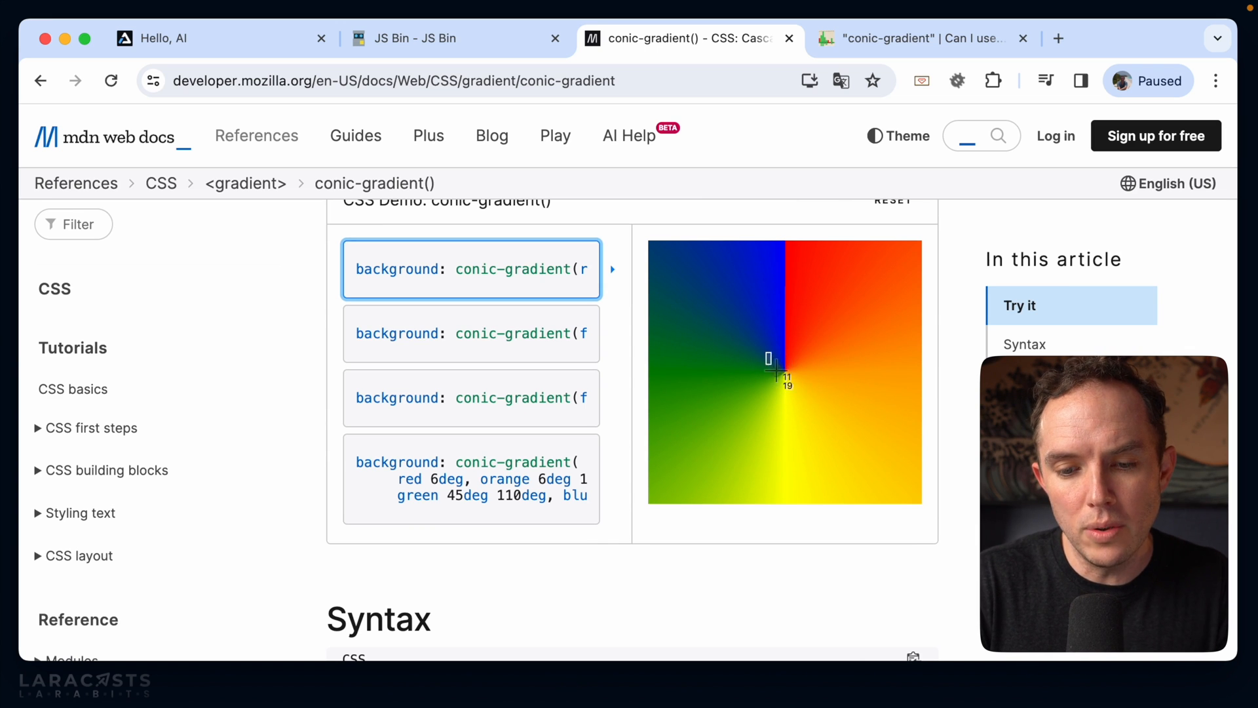
pyautogui.moveTo(804, 394)
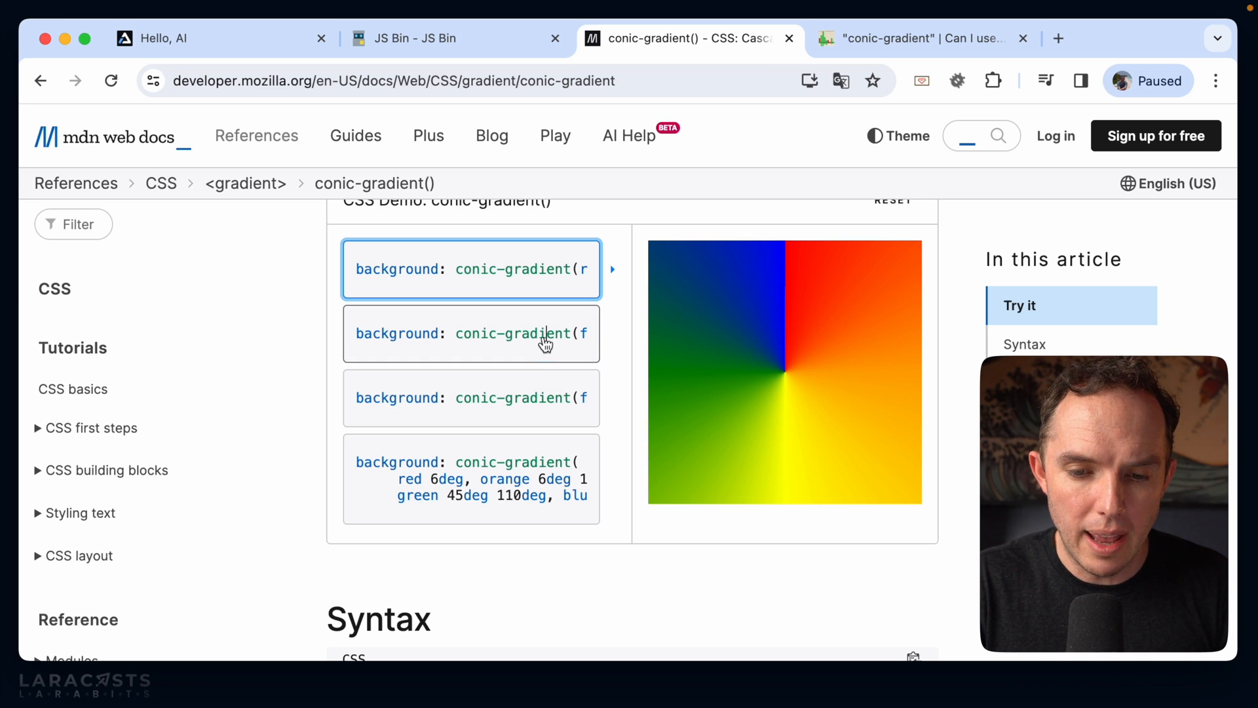
pyautogui.click(470, 478)
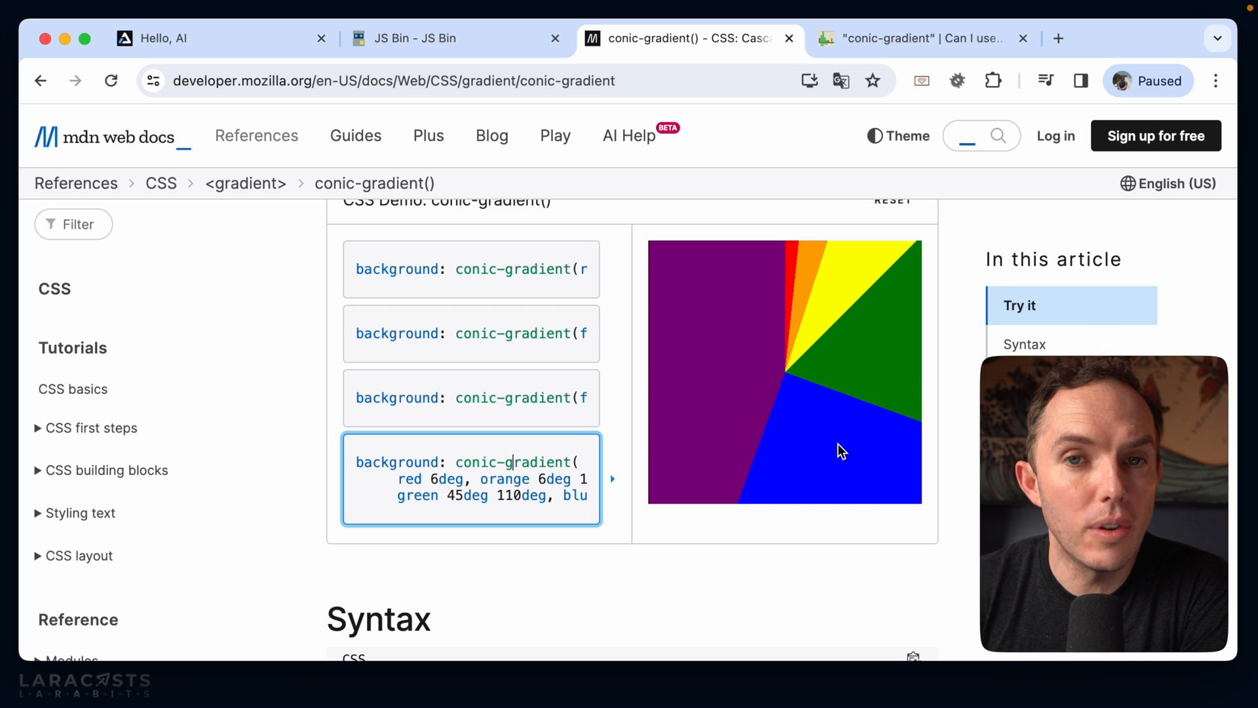
pyautogui.moveTo(860, 423)
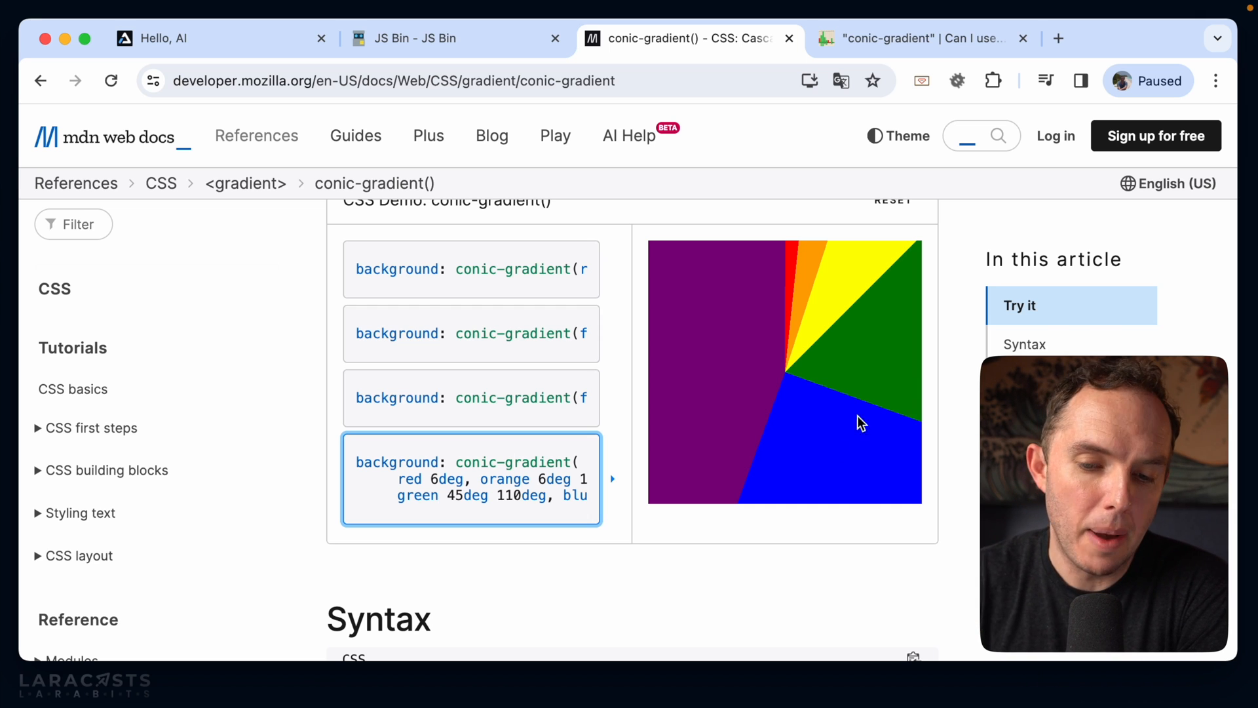
pyautogui.moveTo(814, 348)
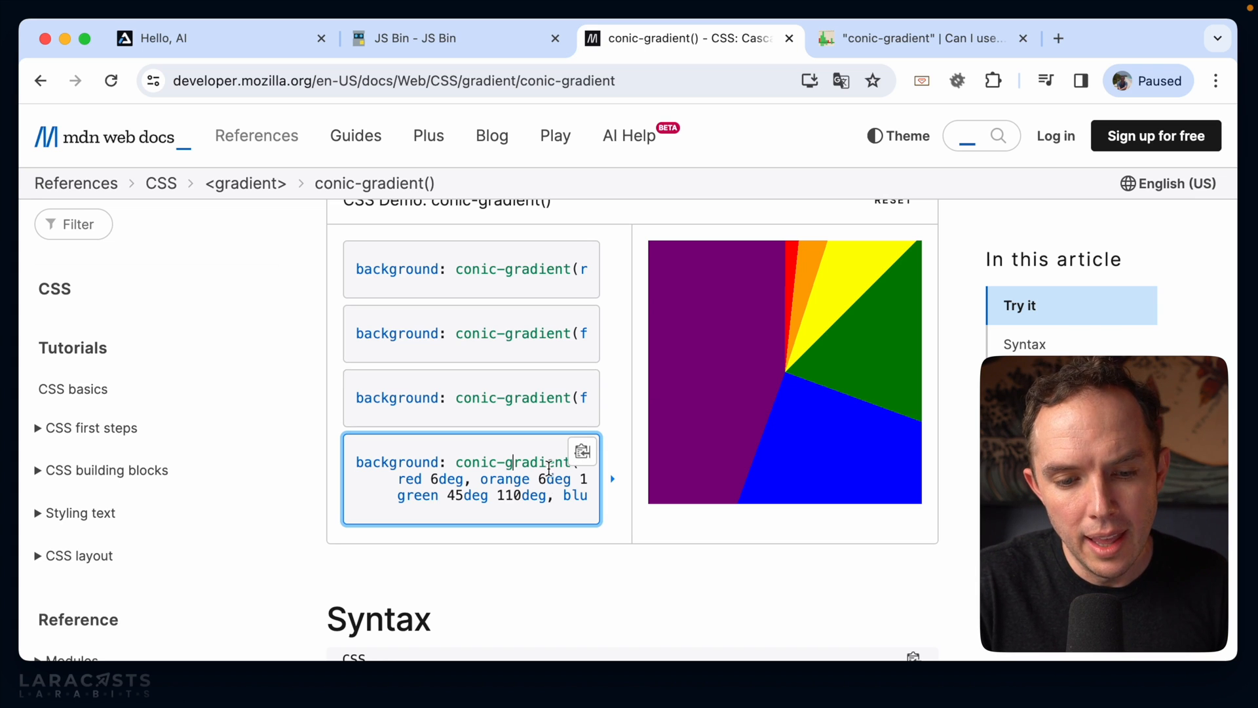
pyautogui.click(471, 268)
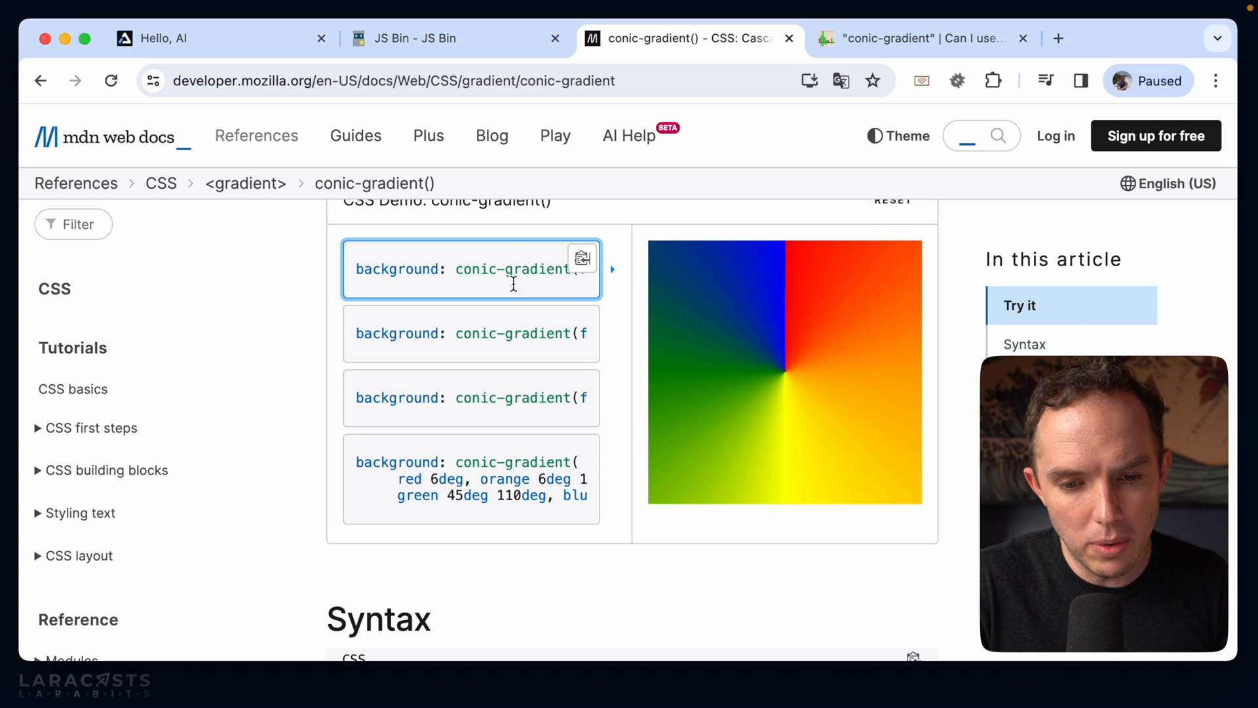
# Step: Trim the conic gradient to two colours, trying transparent then settling on red to blue
pyautogui.click(414, 38)
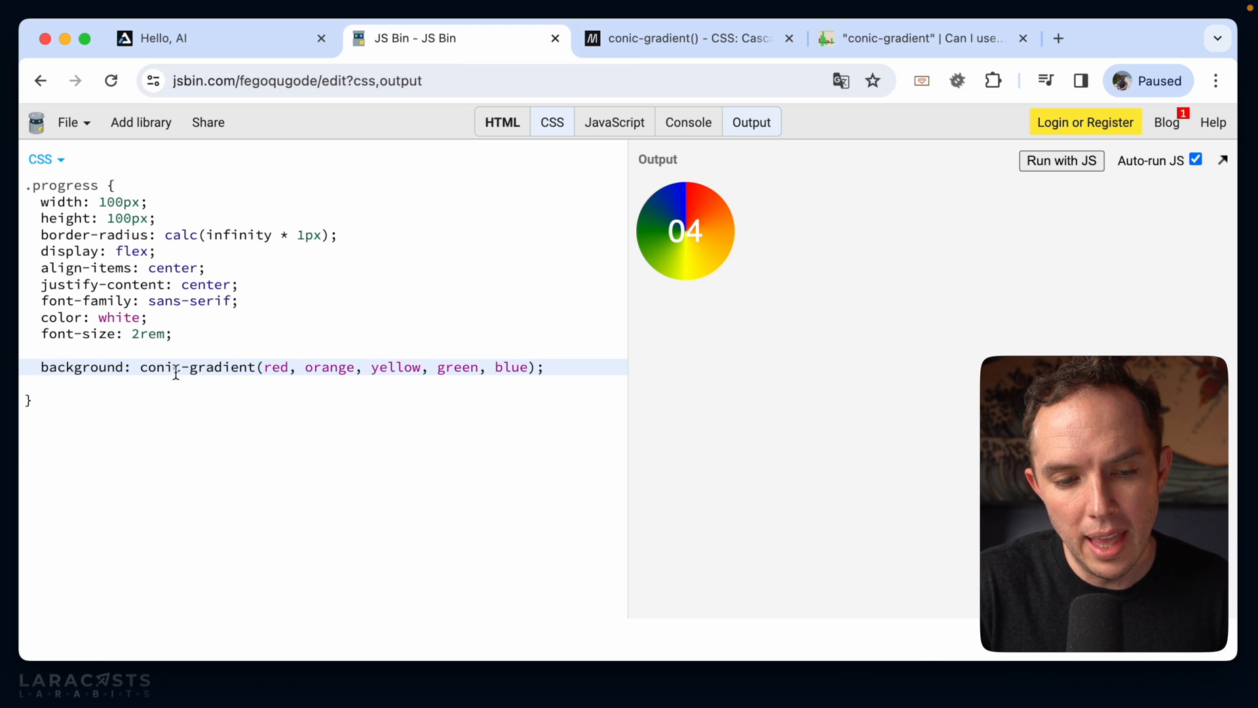
pyautogui.moveTo(331, 361)
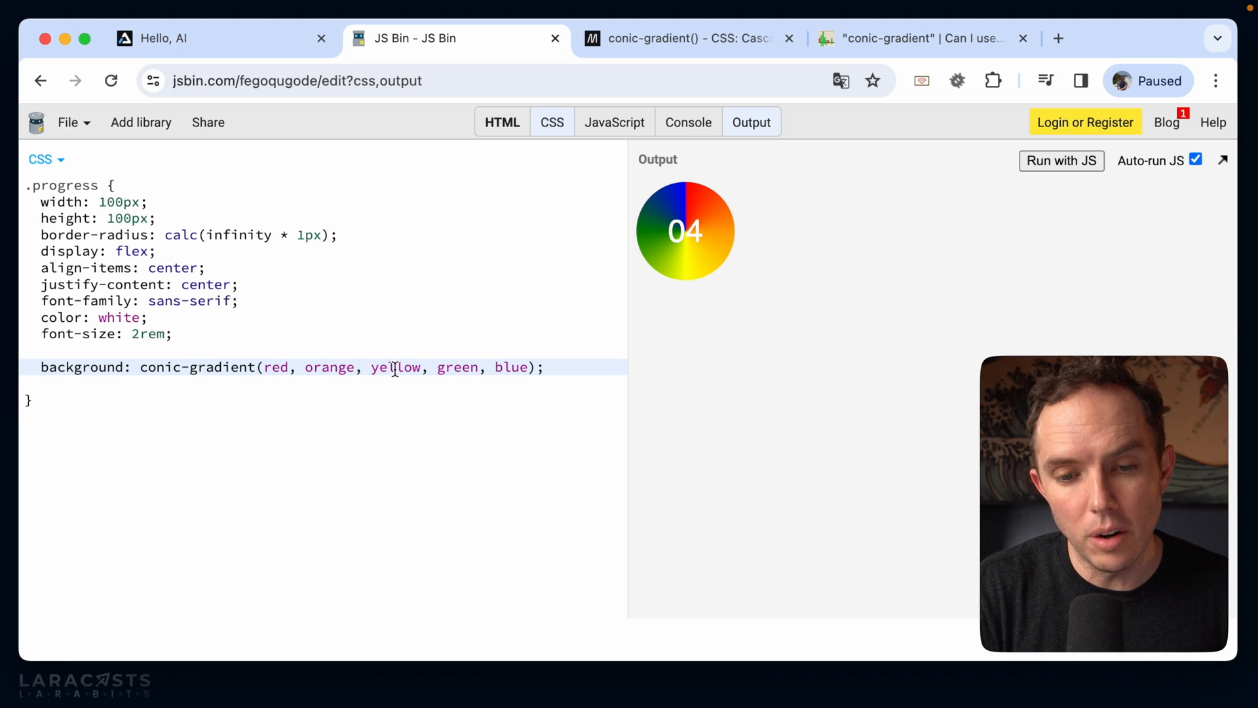
pyautogui.doubleClick(456, 367)
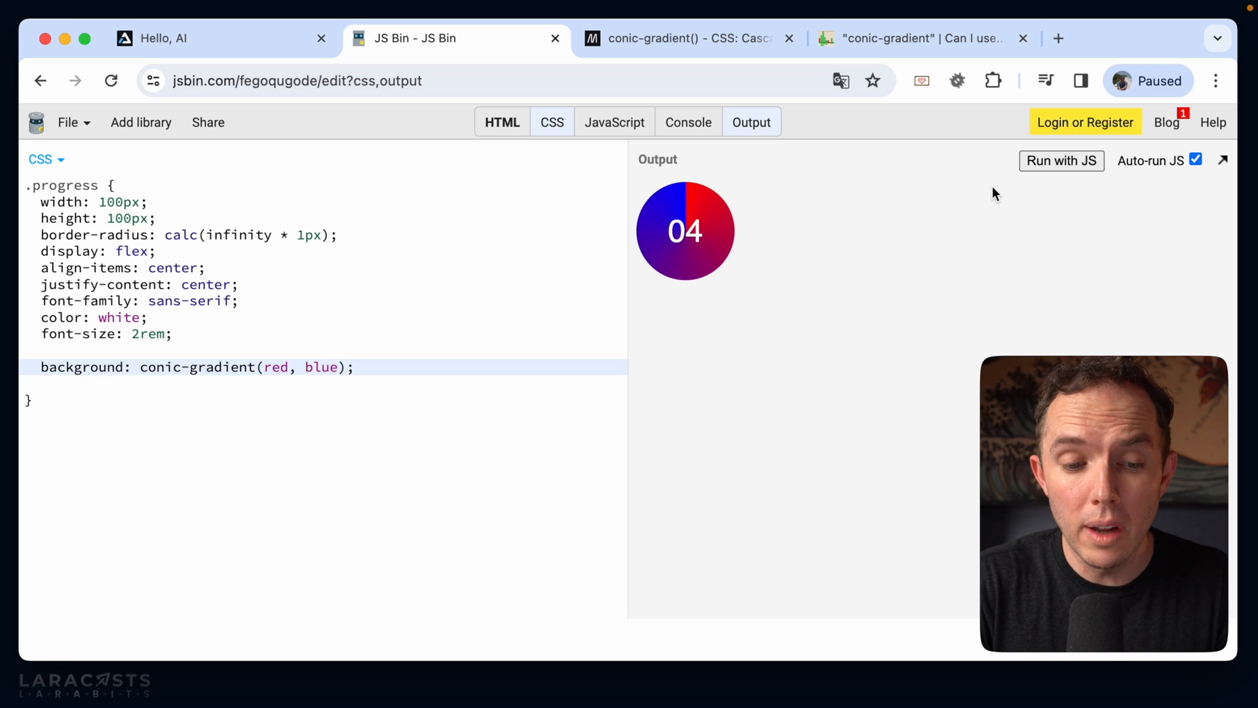
pyautogui.write('tra')
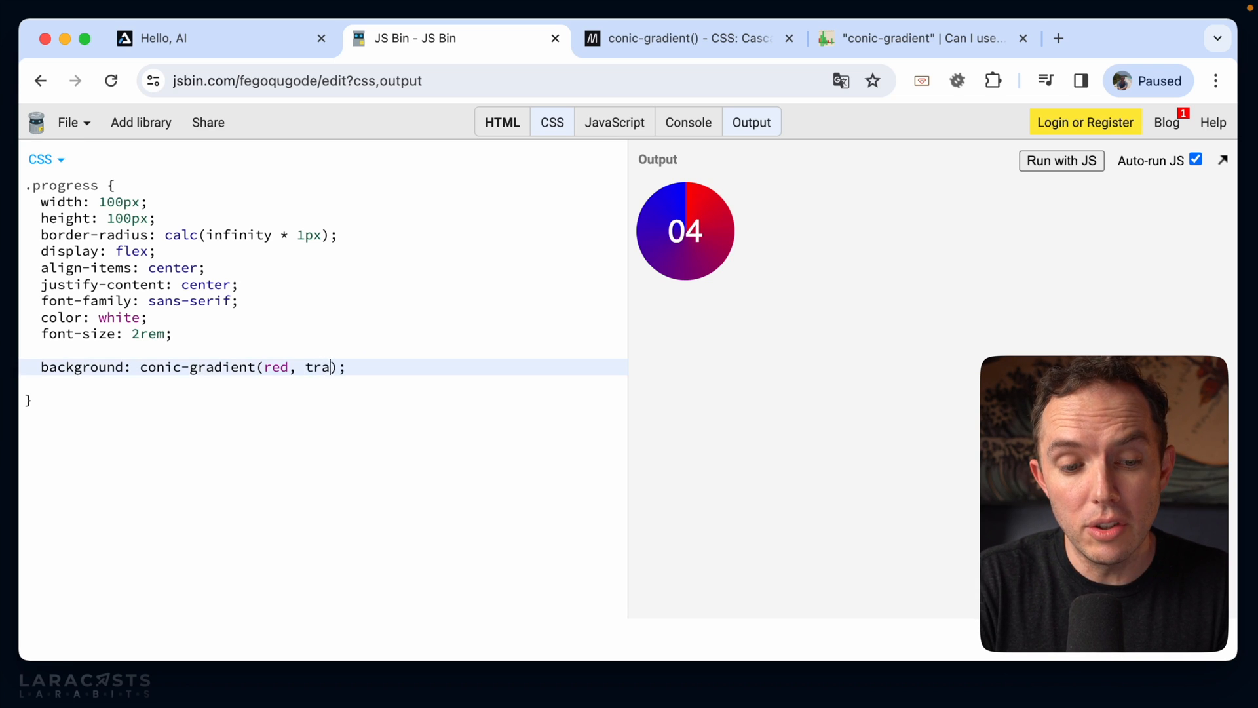
pyautogui.write('nsparent')
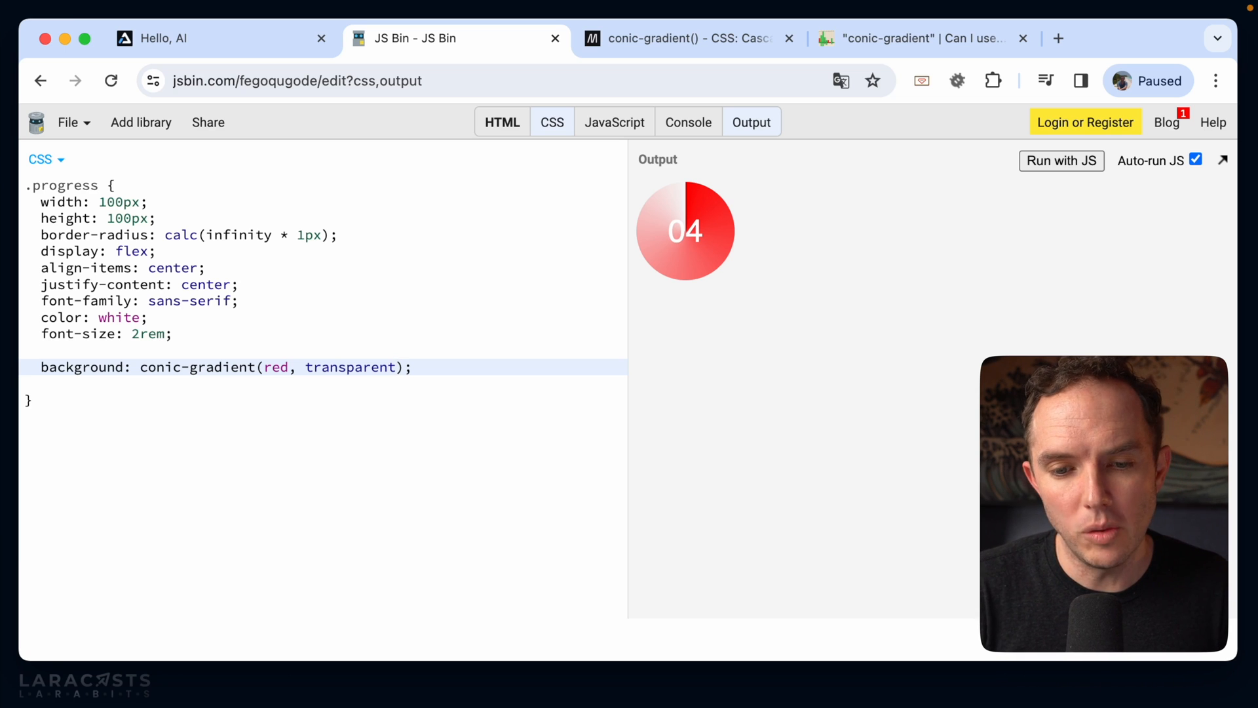
pyautogui.write('blue')
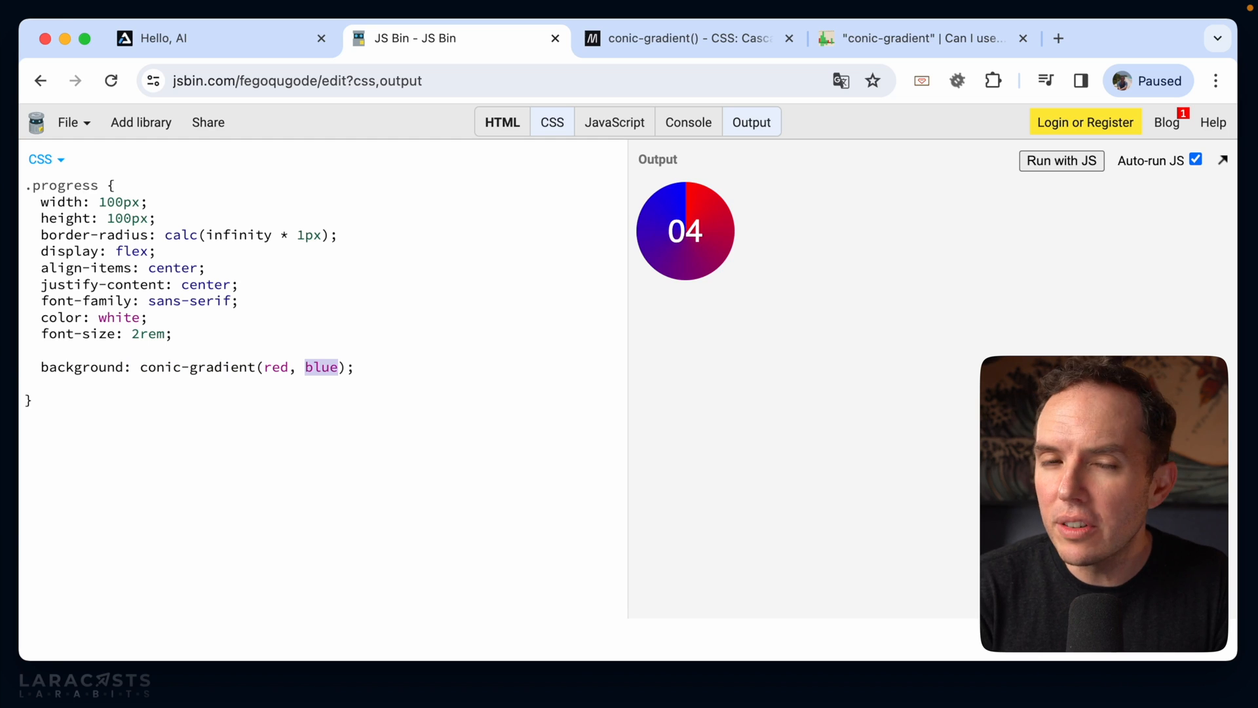
pyautogui.moveTo(1213, 122)
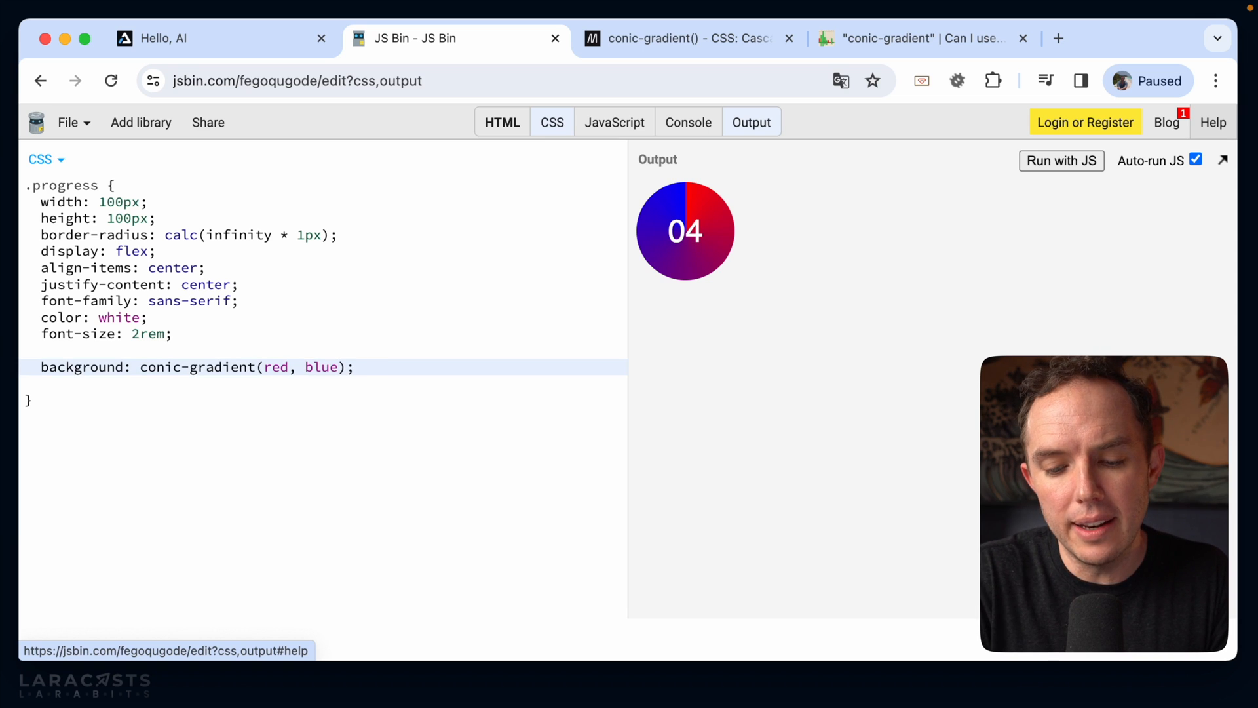
# Step: Add hard stops at 50% from red to transparent and a 1px solid black border
pyautogui.write('50%')
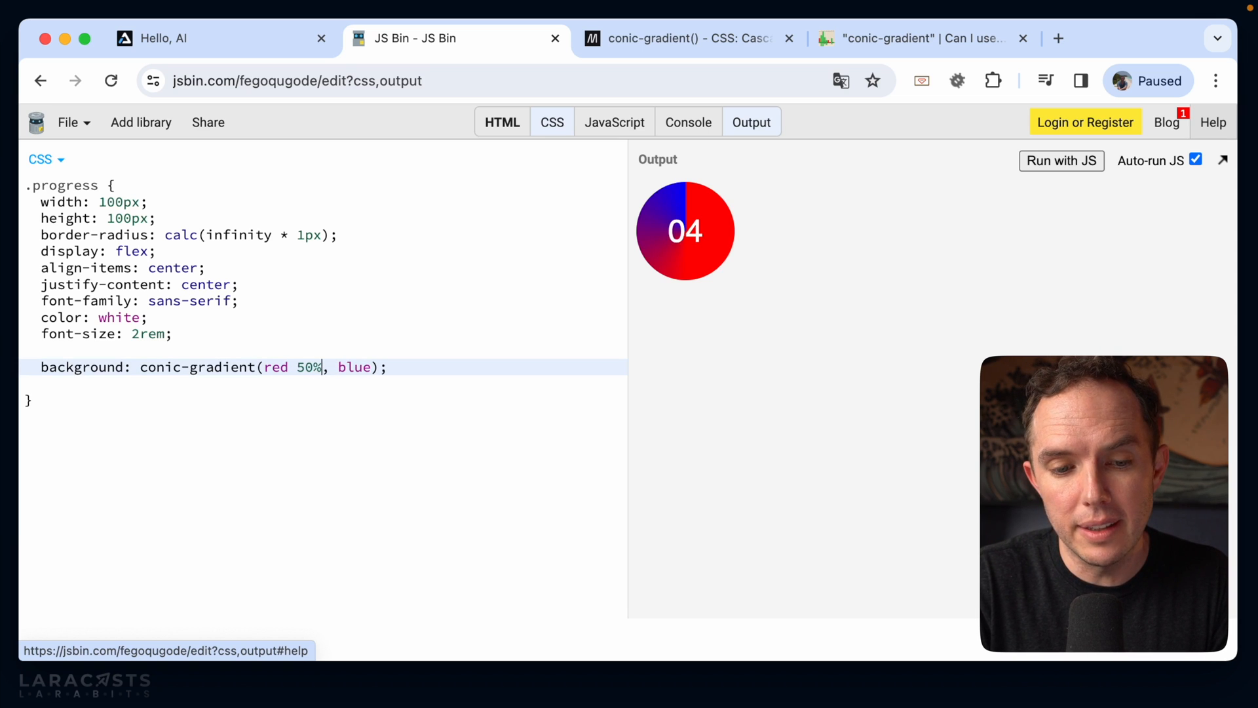
pyautogui.write('50%')
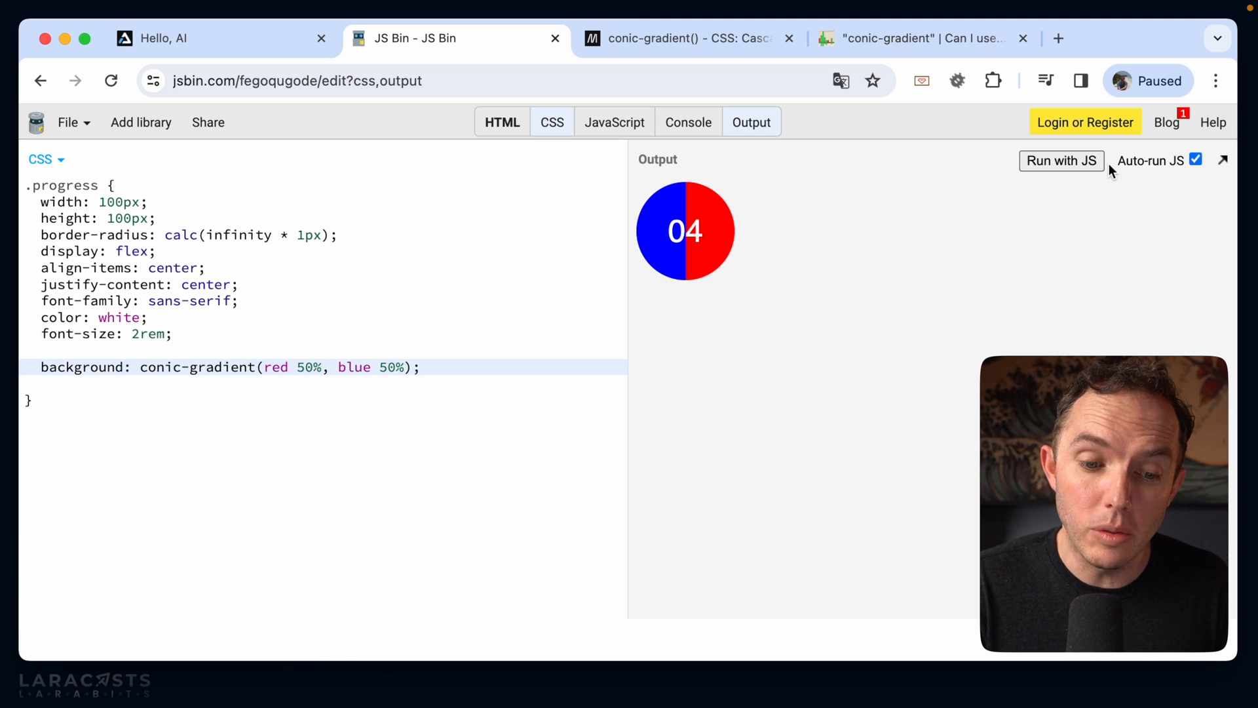
pyautogui.moveTo(424, 367)
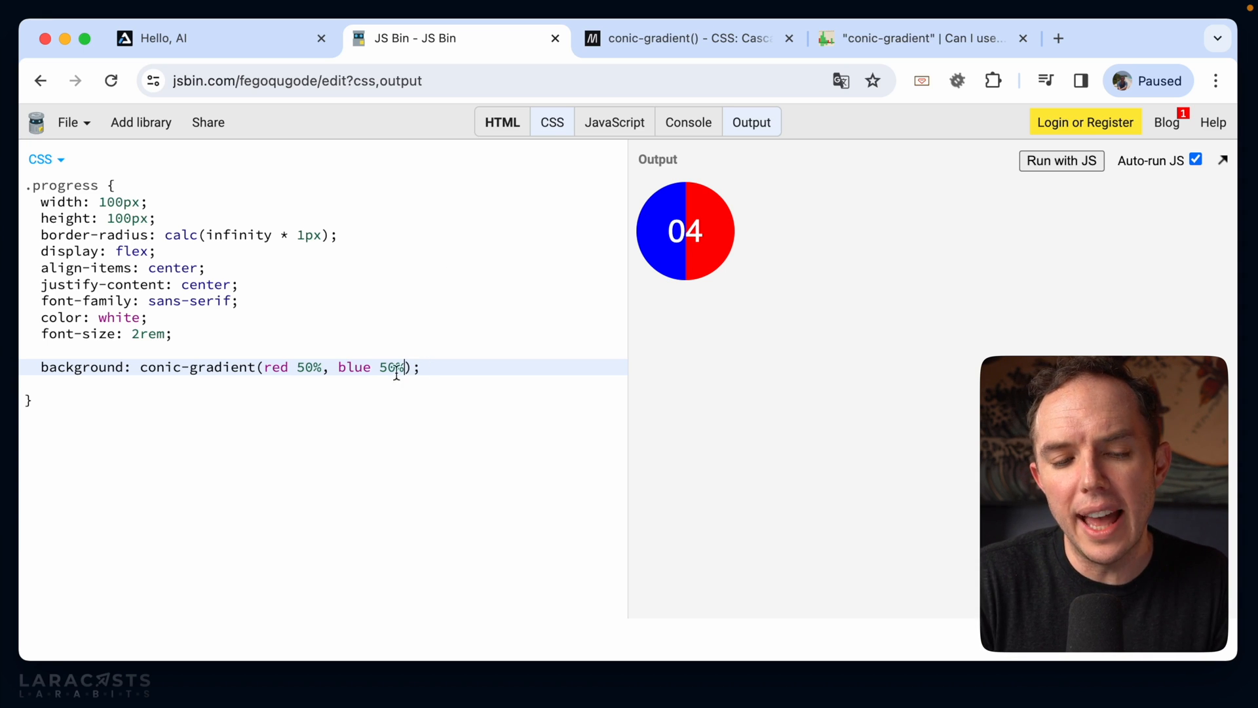
pyautogui.write('tran')
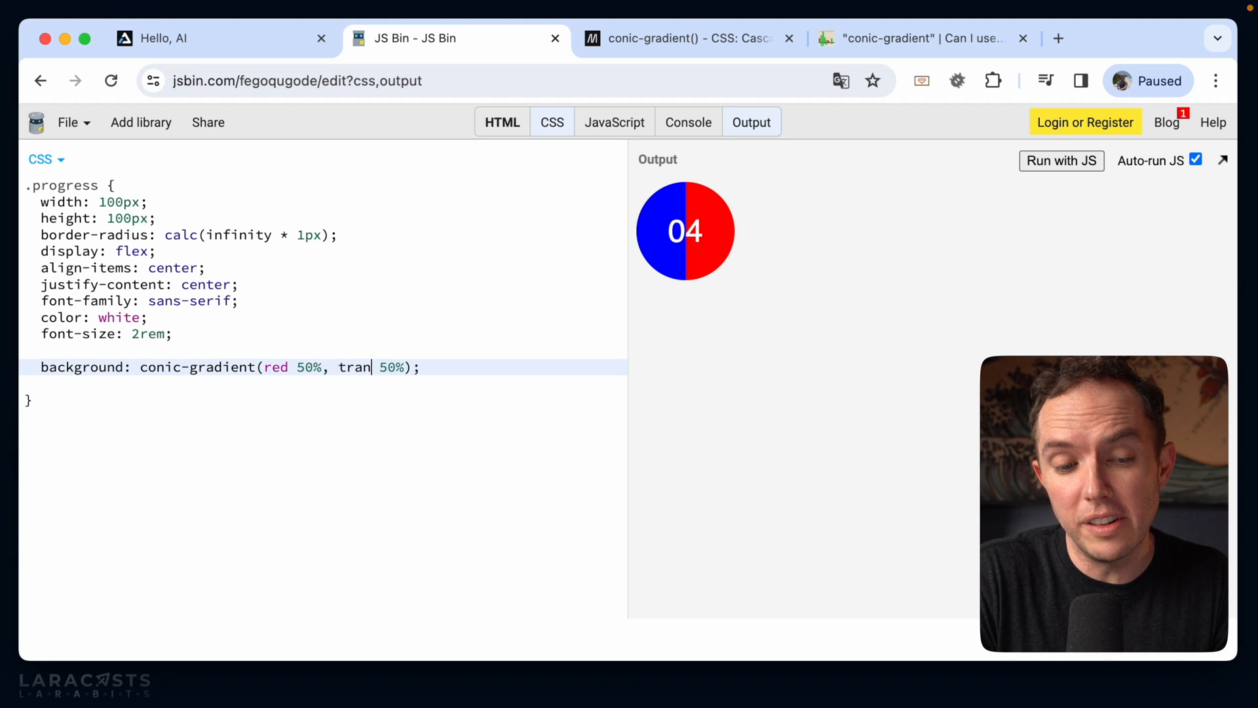
pyautogui.write('sparent')
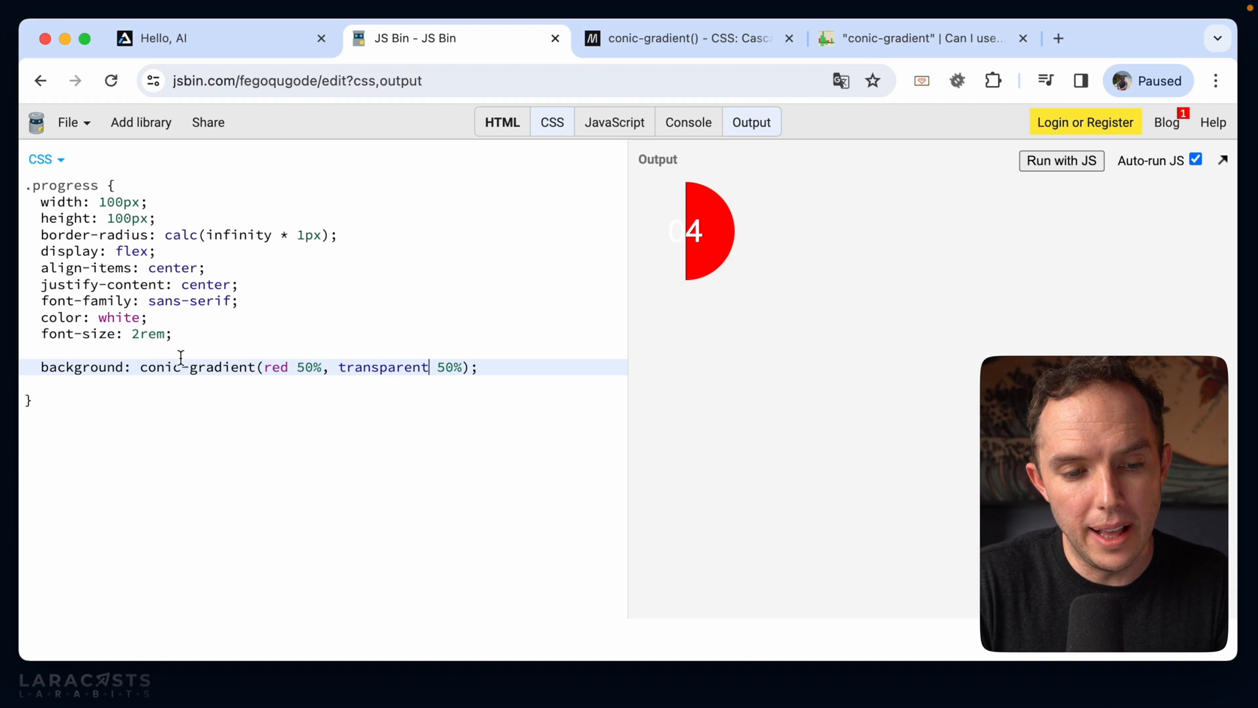
pyautogui.write('border: 1px')
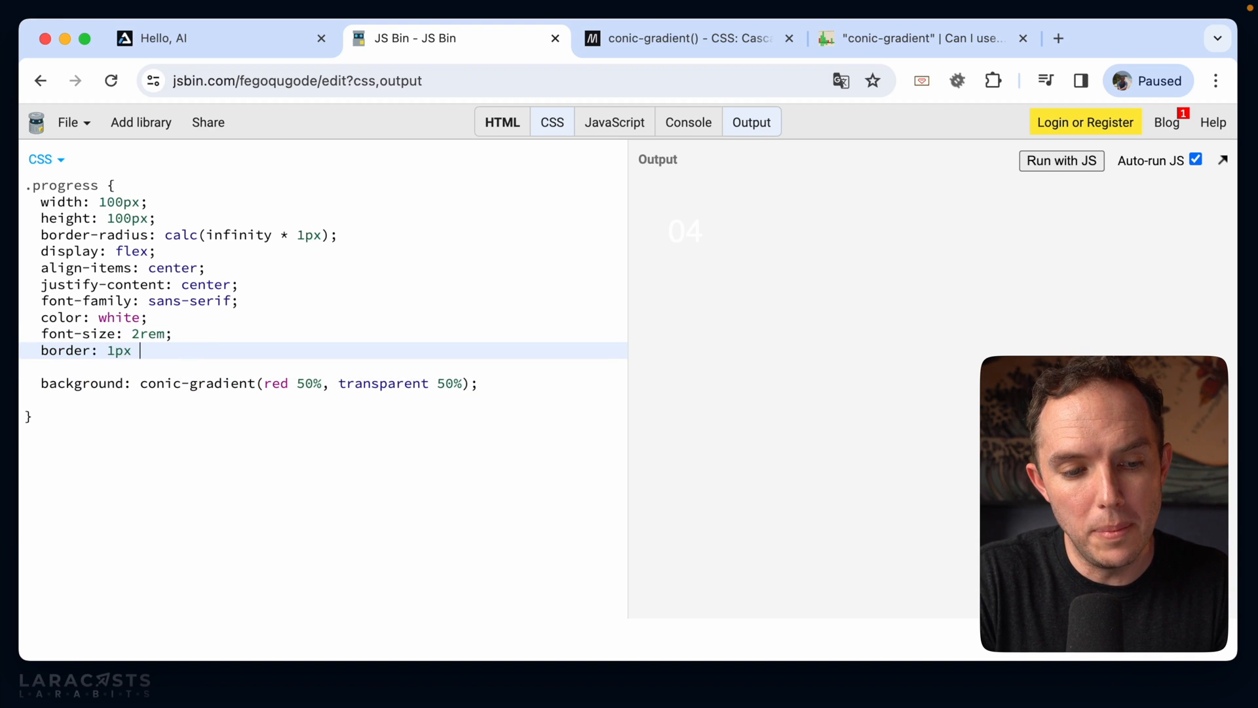
pyautogui.write('solid black;')
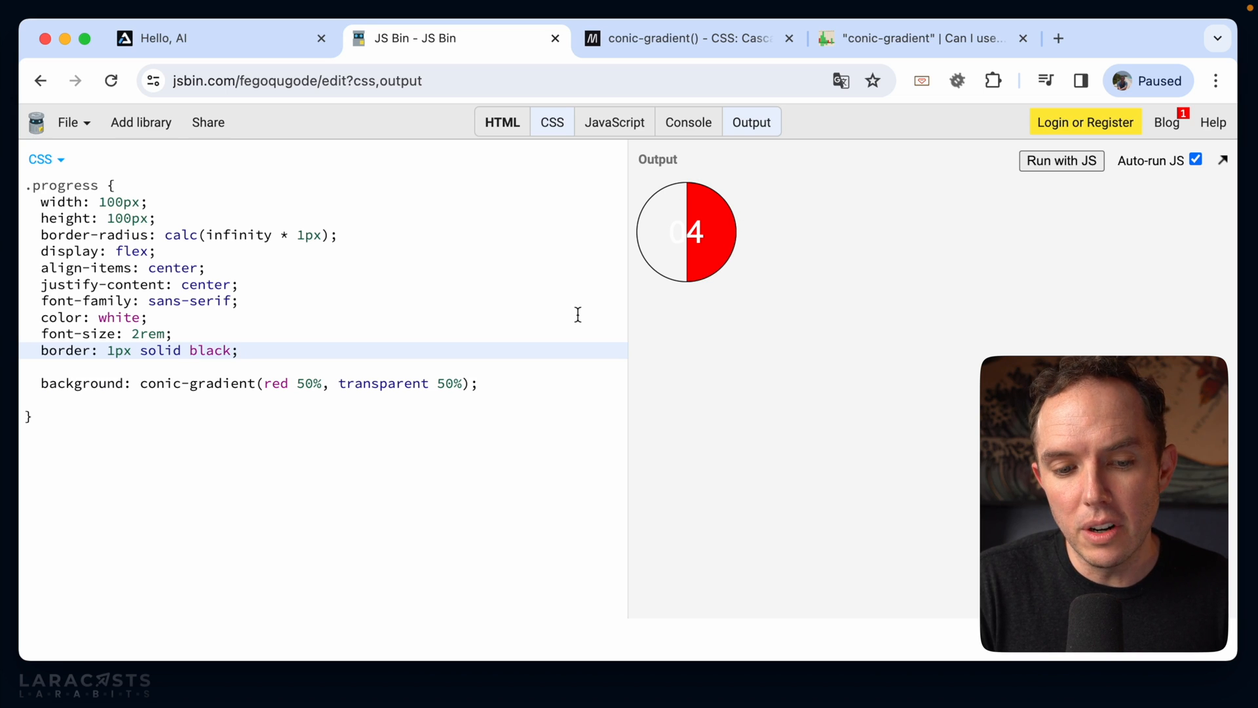
# Step: Move the hard stop through 25% to red 75%, transparent 75%, filling three quarters red
pyautogui.write('25')
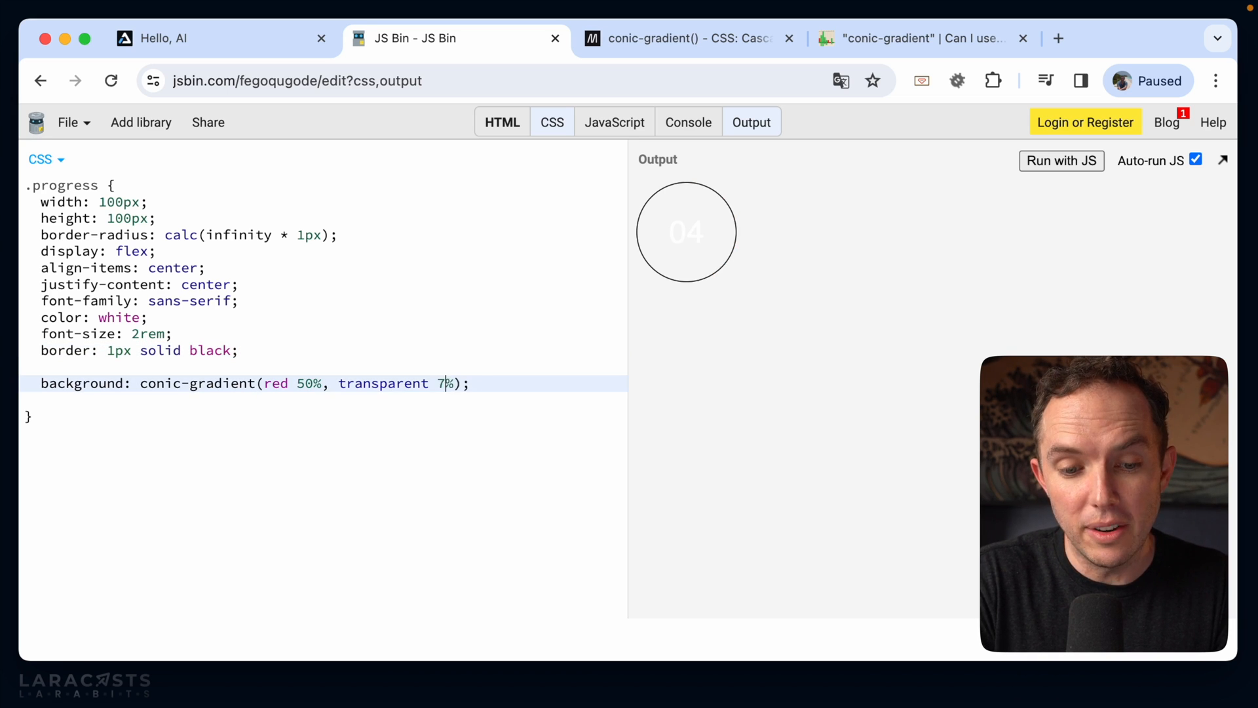
pyautogui.write('5')
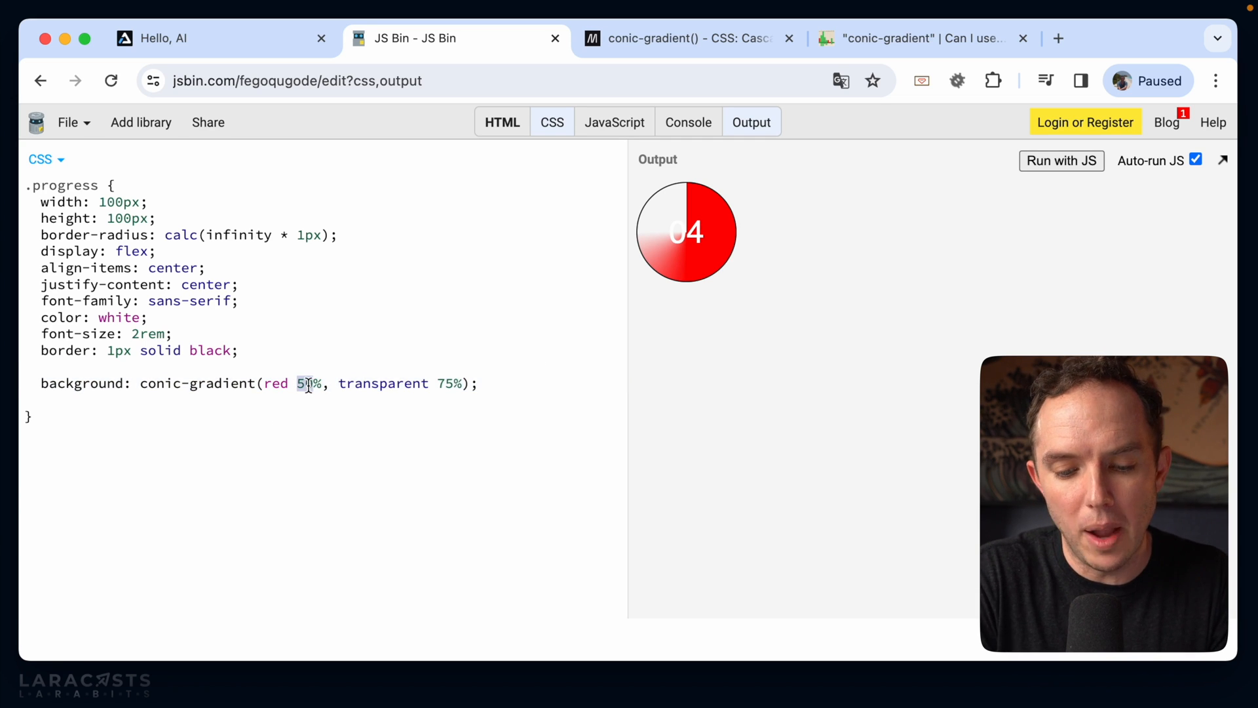
pyautogui.write('75%')
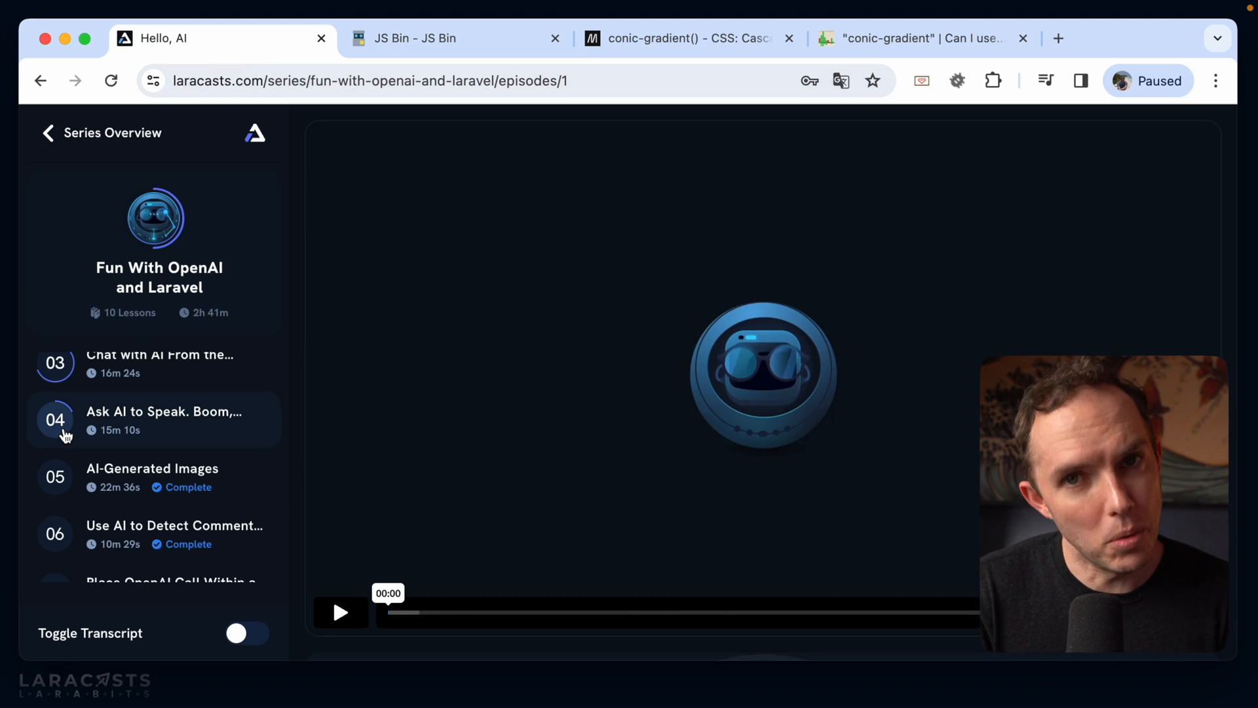
pyautogui.click(414, 38)
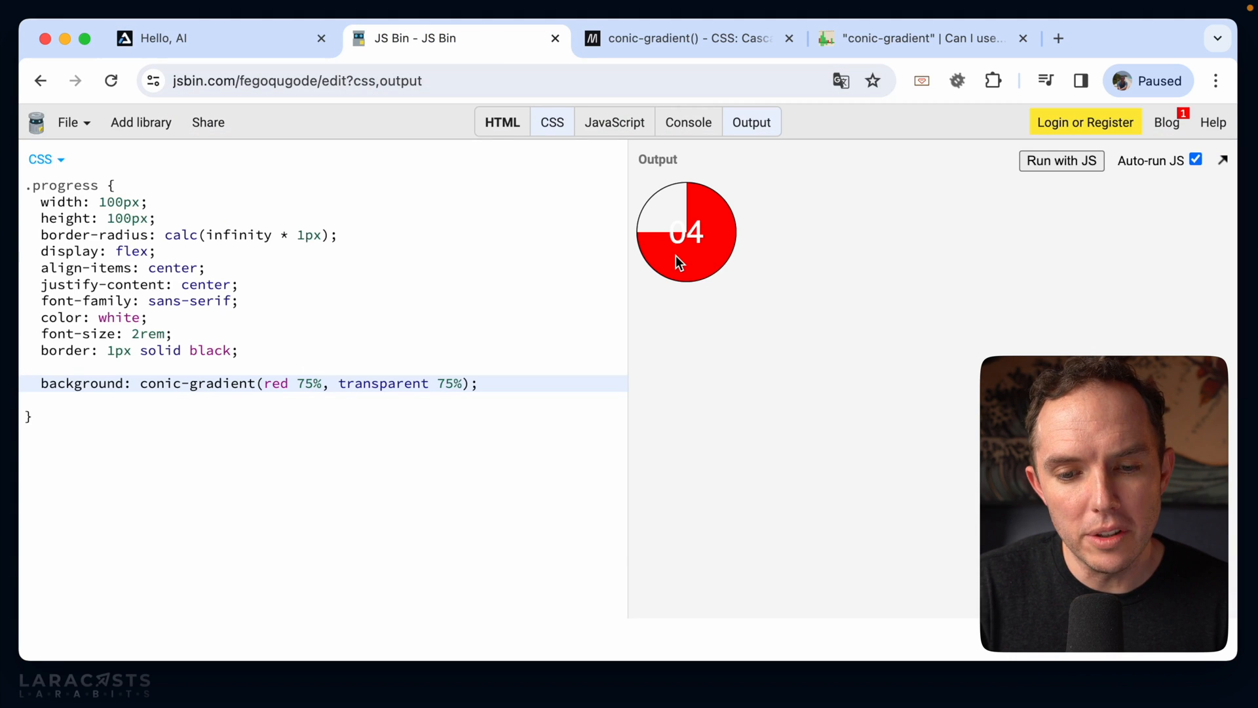
pyautogui.moveTo(677, 207)
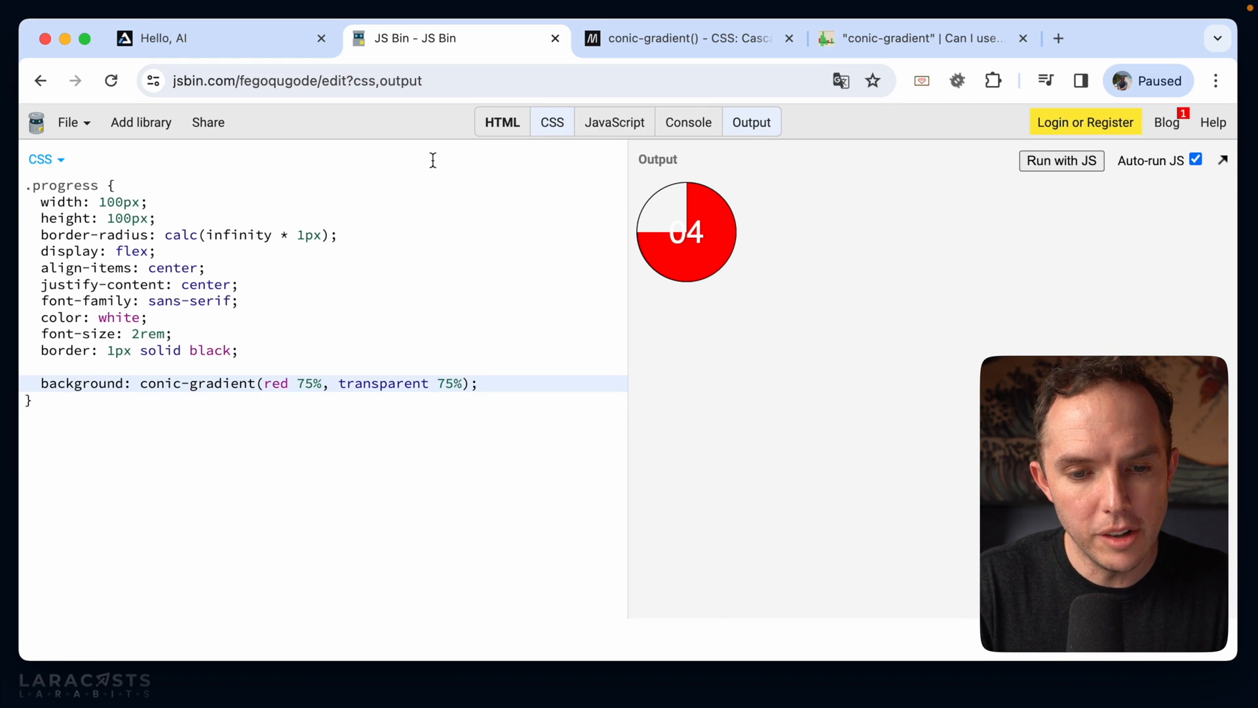
# Step: Wrap the 04 in an inner div with class number in the HTML
pyautogui.click(502, 122)
pyautogui.write('<div class=""></div>')
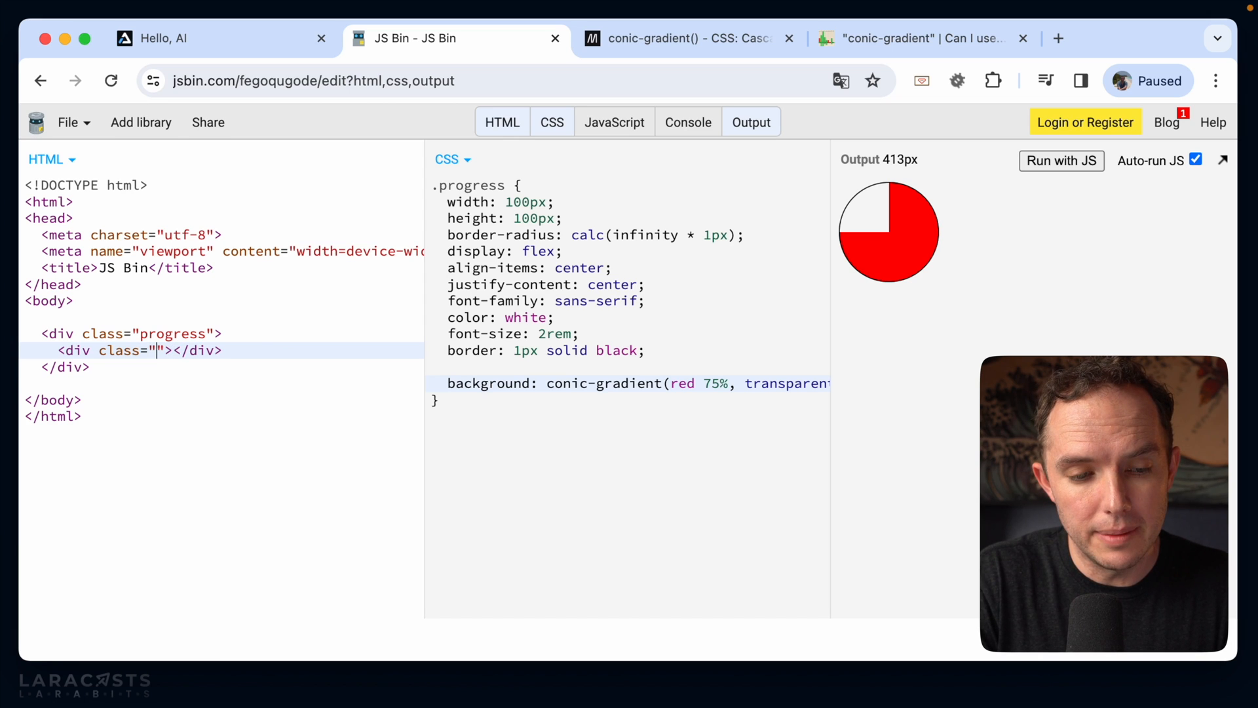
pyautogui.write('number')
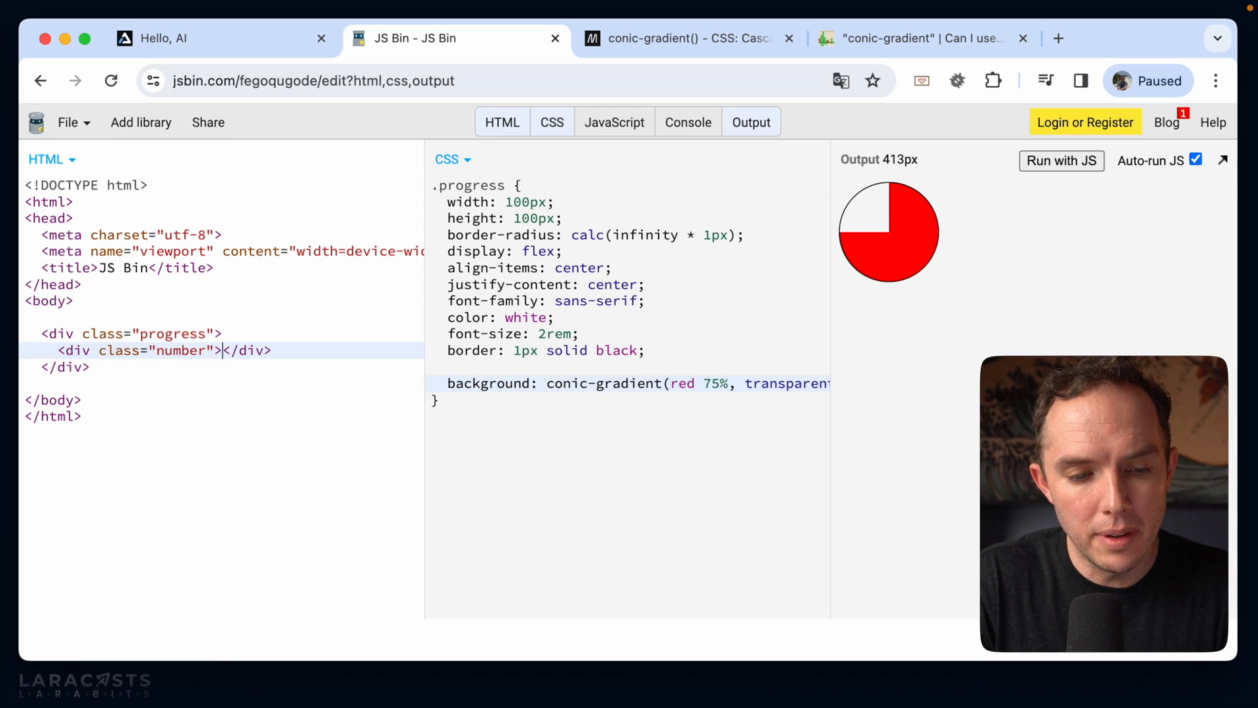
pyautogui.write('04')
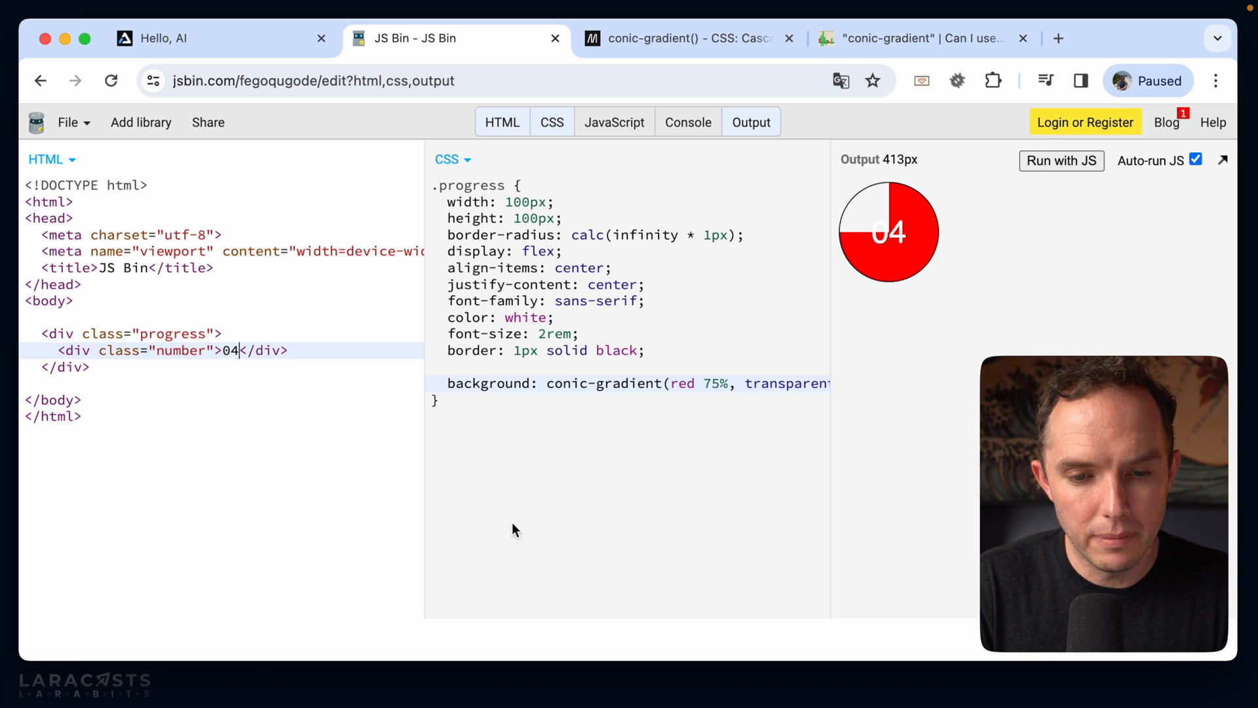
pyautogui.click(502, 122)
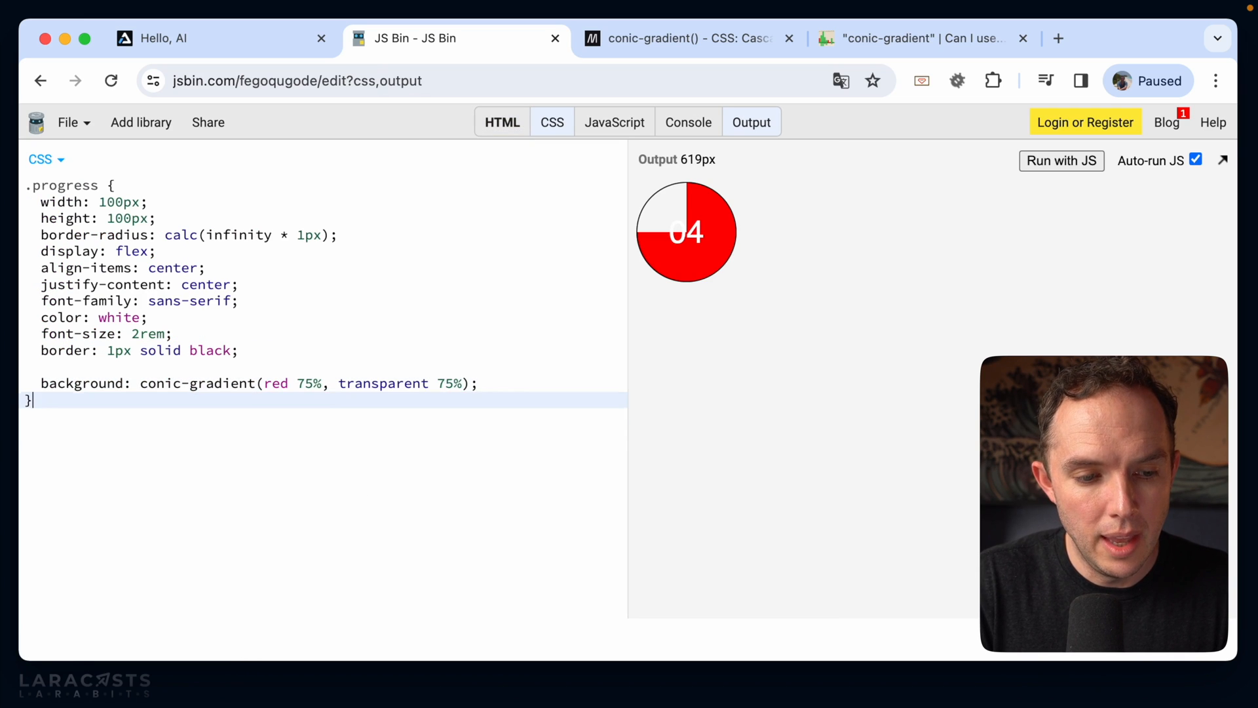
# Step: Add a .progress .number rule with background #e3e3e3
pyautogui.write('.p')
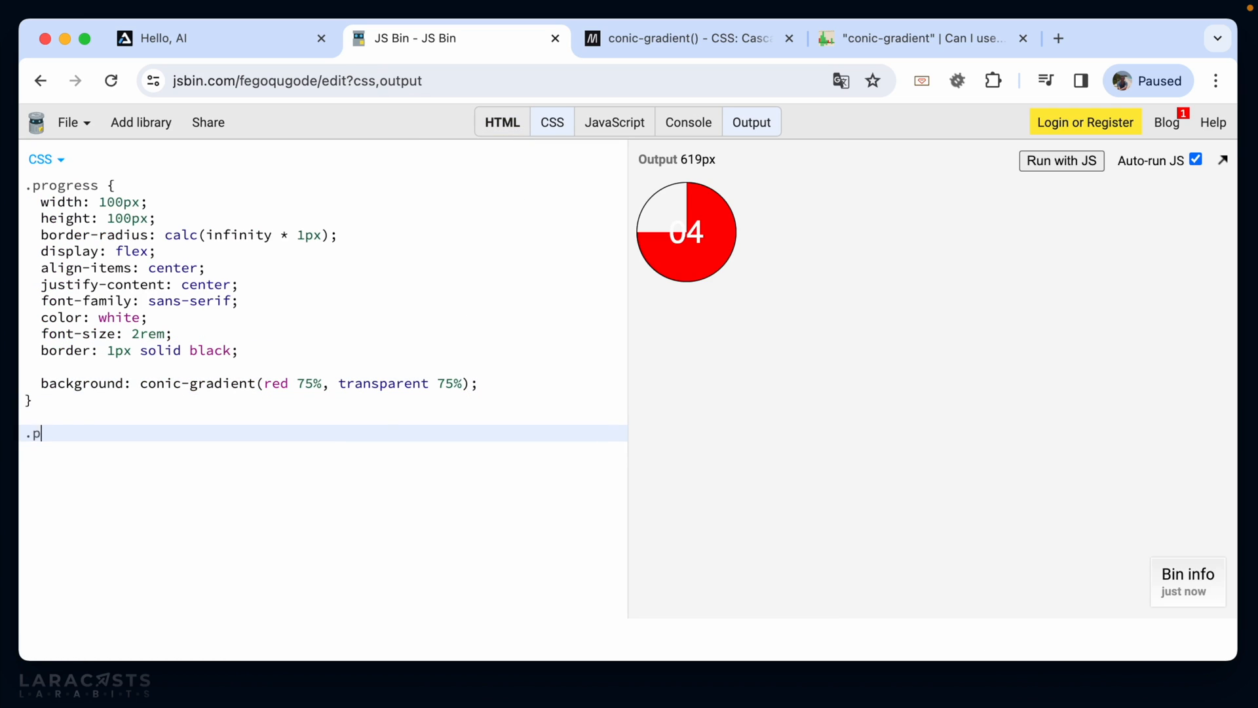
pyautogui.write('rogress .number {')
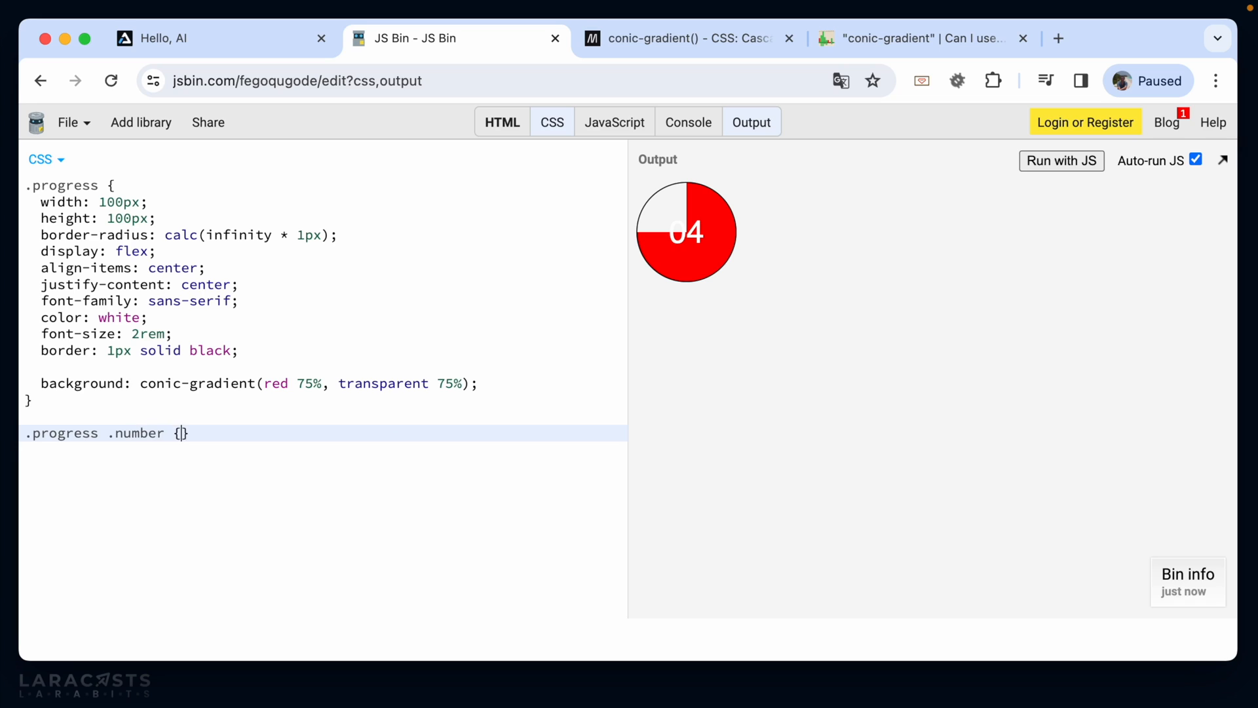
pyautogui.write('background:')
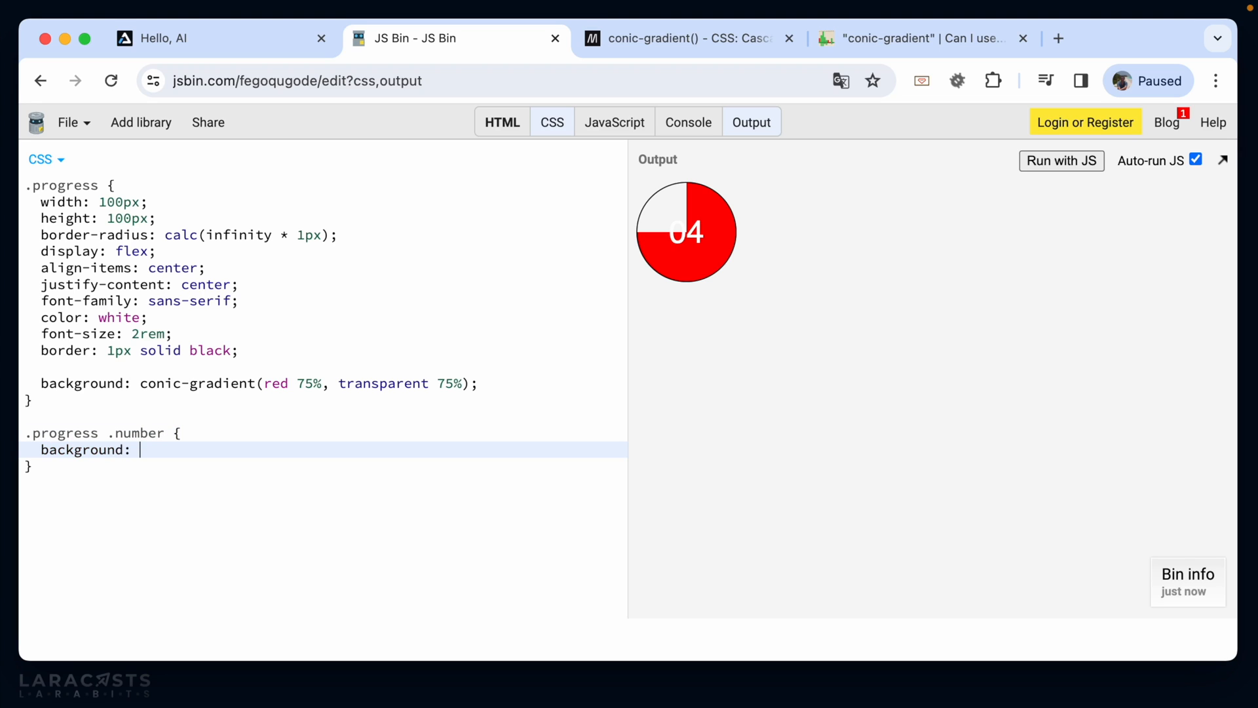
pyautogui.write('#e3e3e3;')
pyautogui.write('border-radius: inherit;')
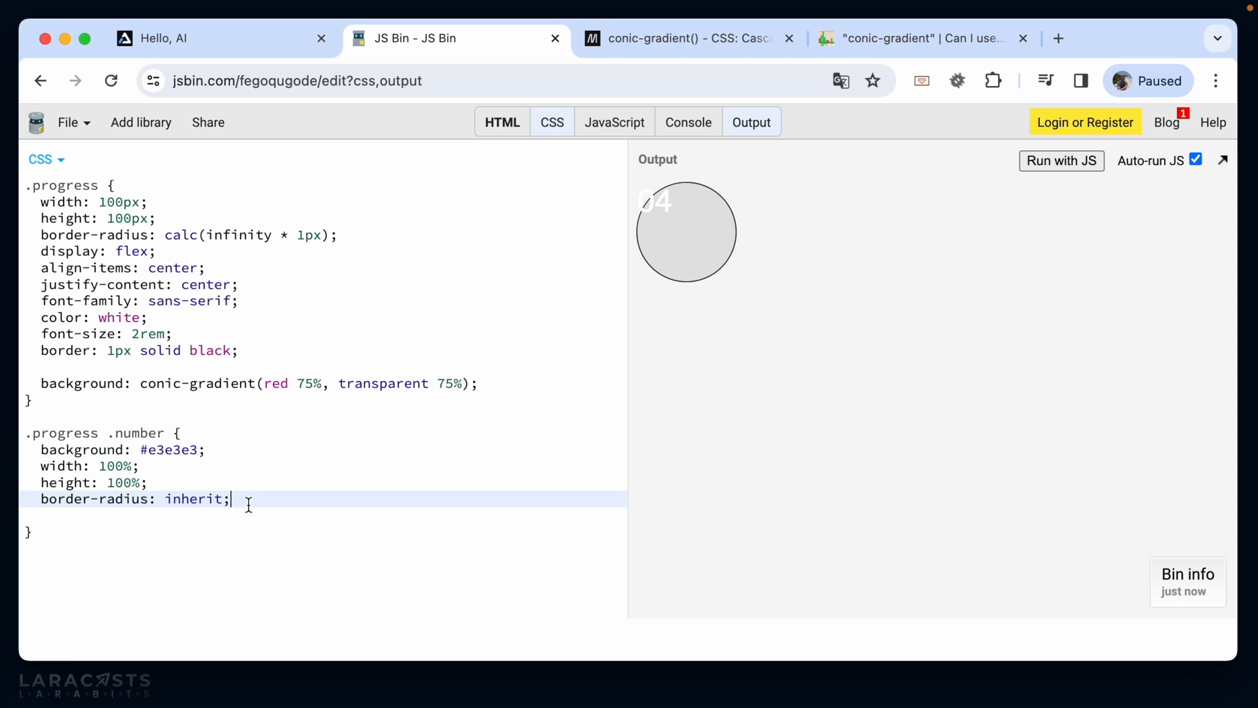
pyautogui.moveTo(504, 328)
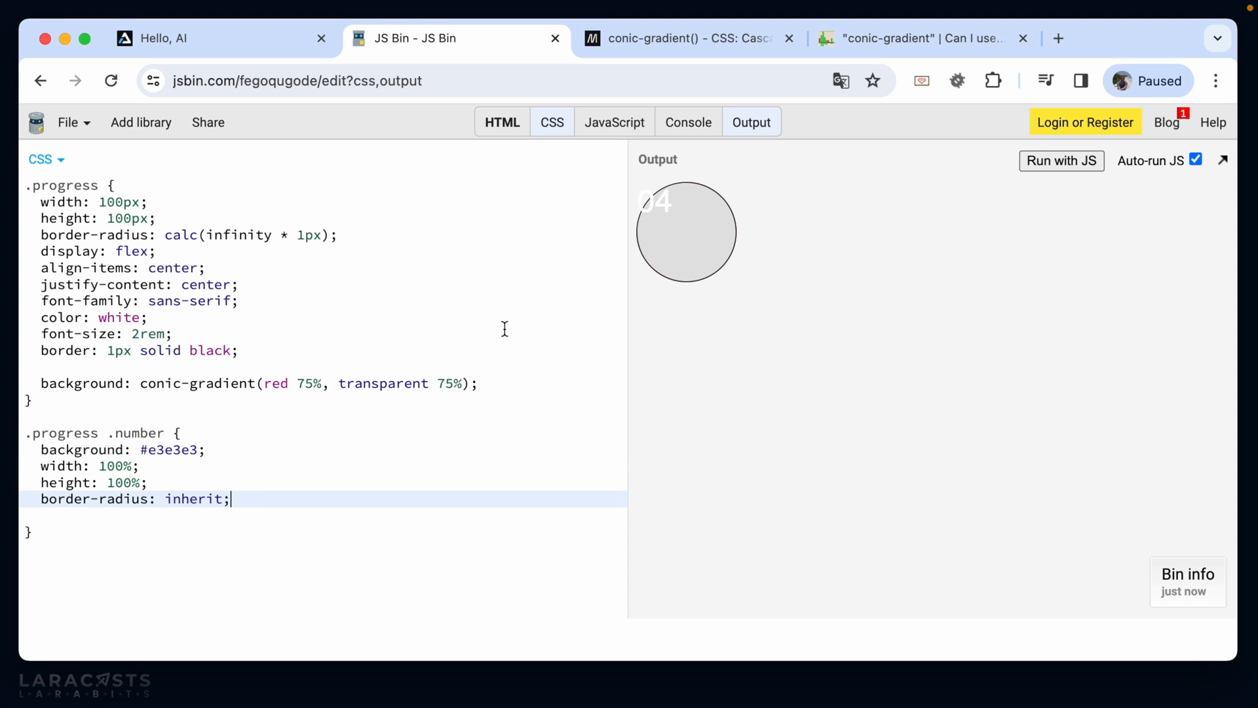
pyautogui.moveTo(254, 289)
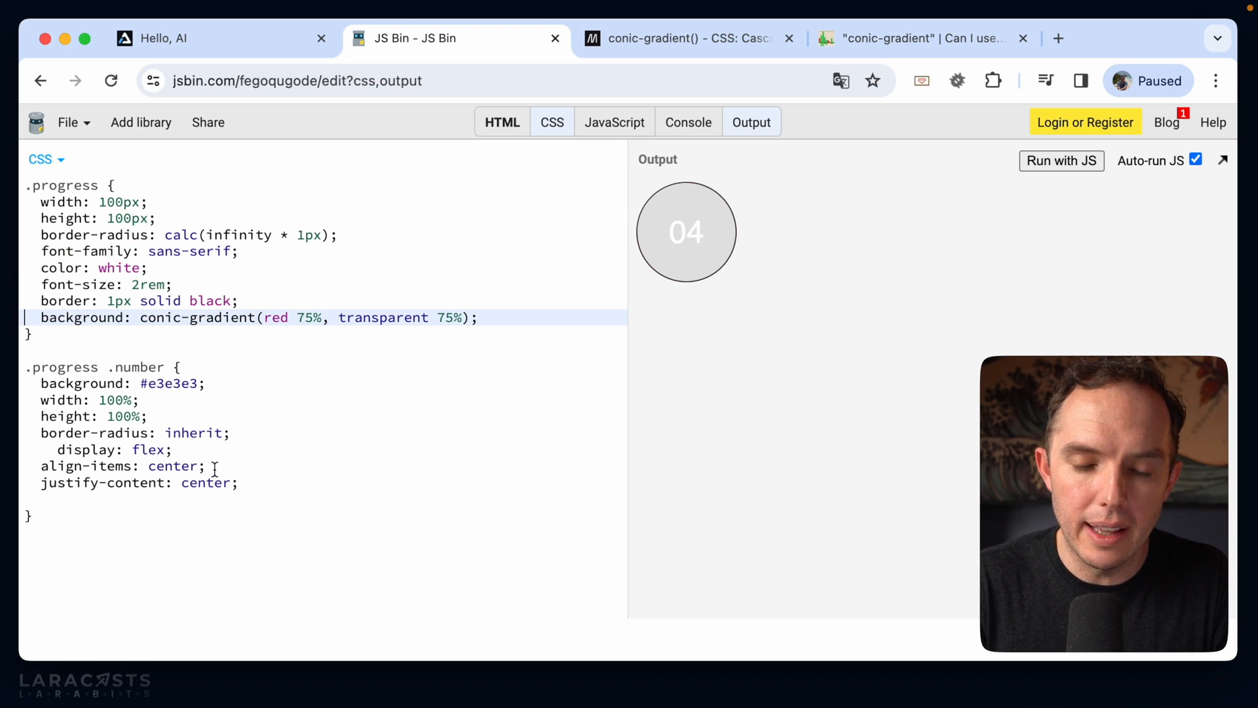
pyautogui.moveTo(698, 232)
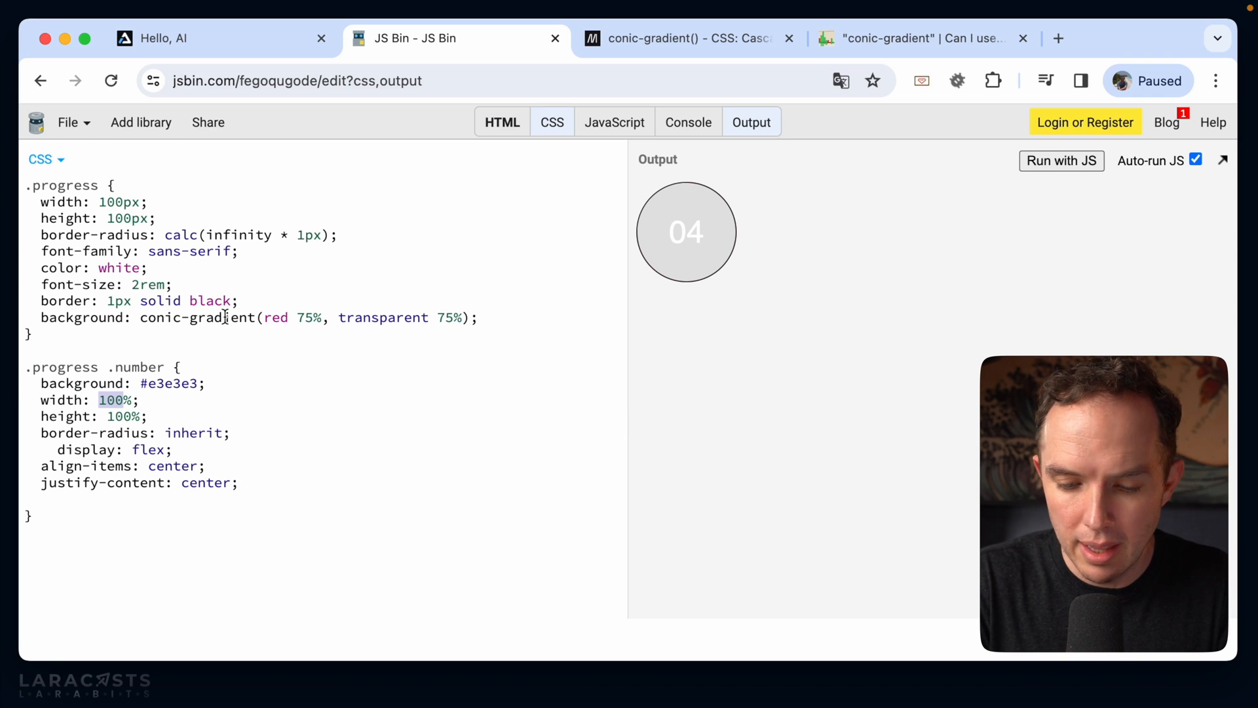
# Step: Size the inner disc to 93% and centre it with margin: auto inside the red ring
pyautogui.write('93%')
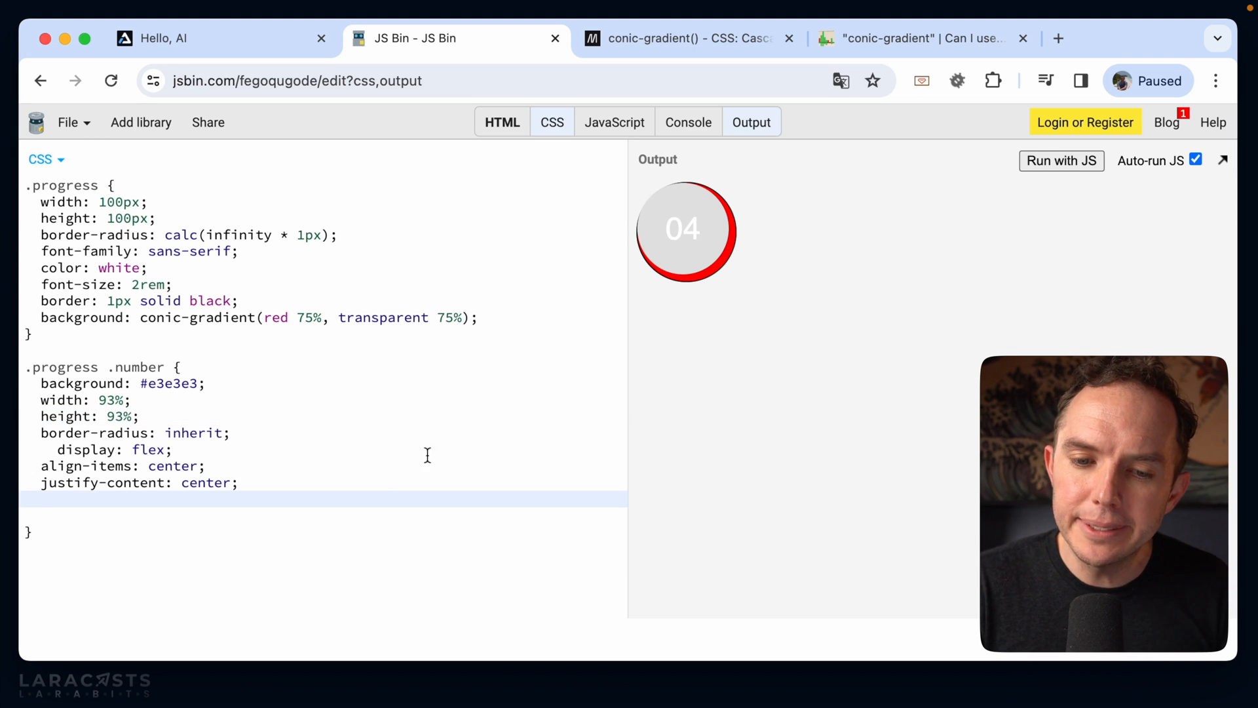
pyautogui.moveTo(718, 271)
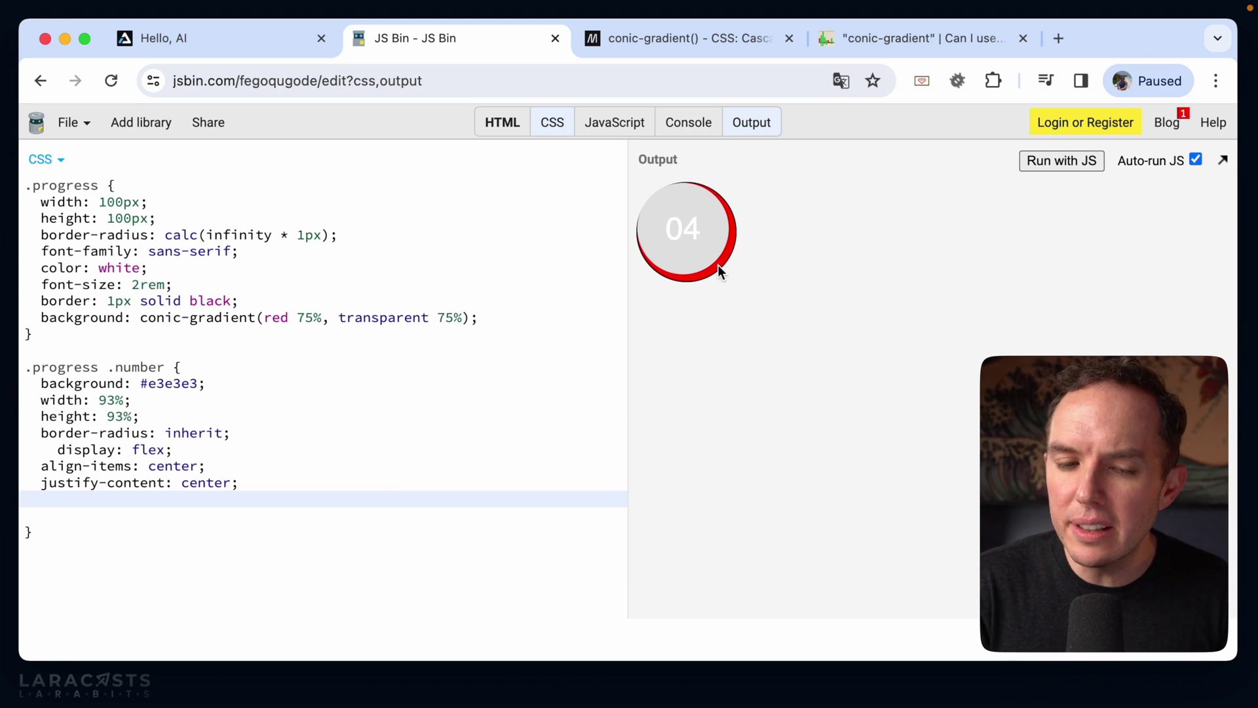
pyautogui.moveTo(470, 488)
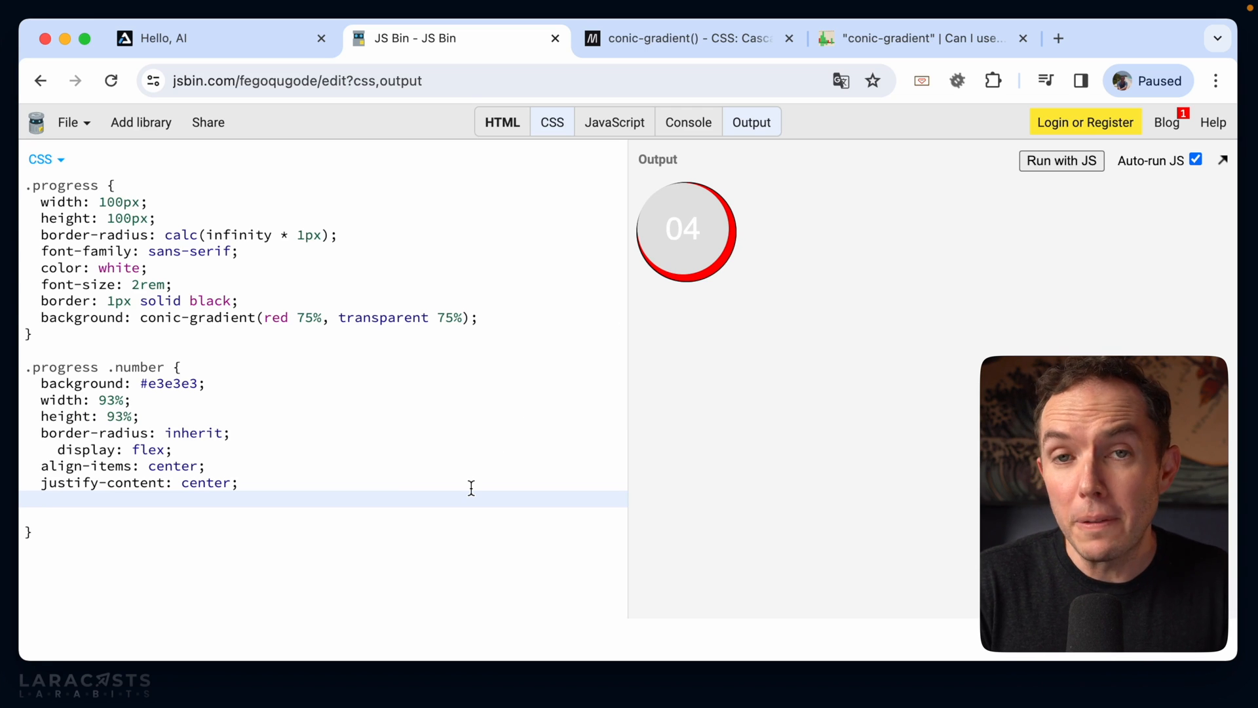
pyautogui.write('margin: au')
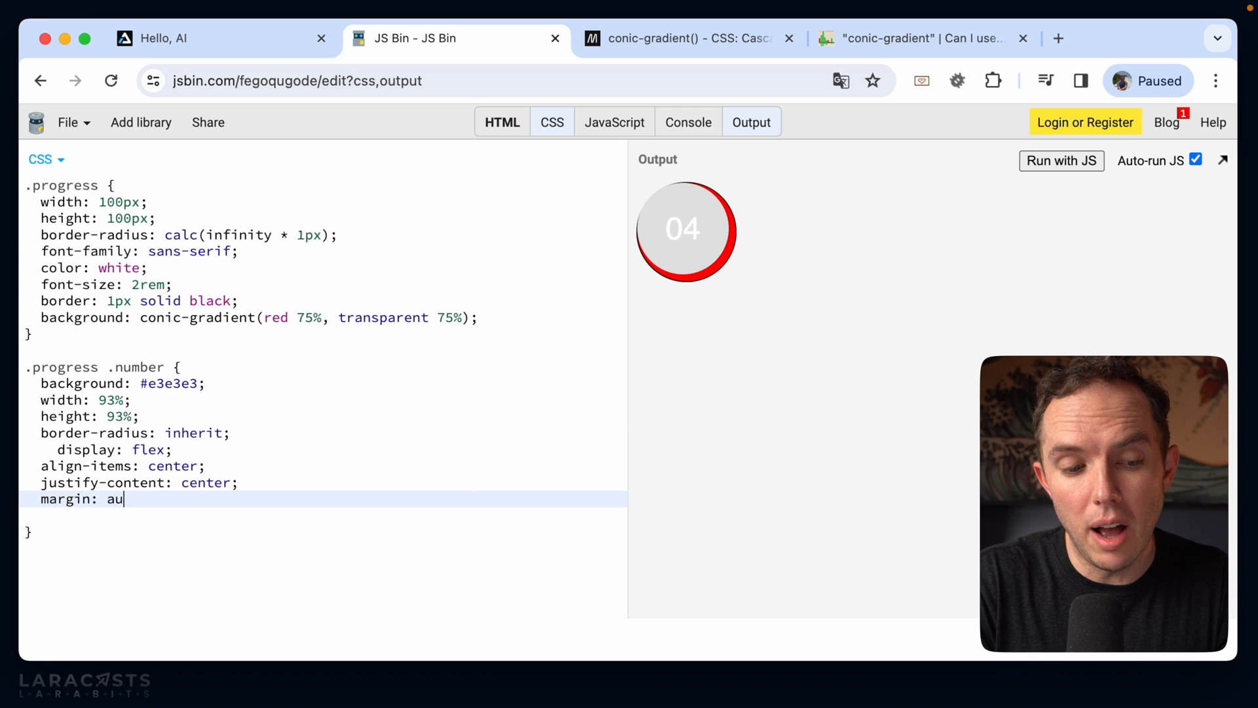
pyautogui.write('to;')
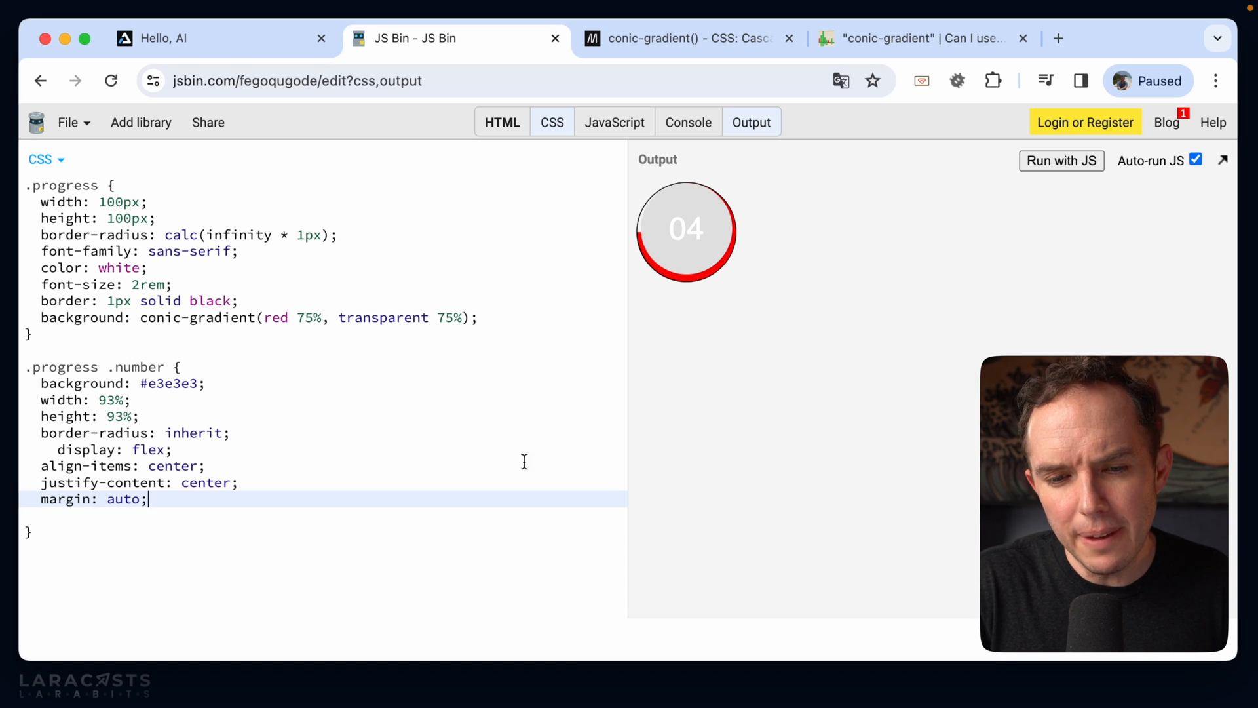
pyautogui.moveTo(721, 268)
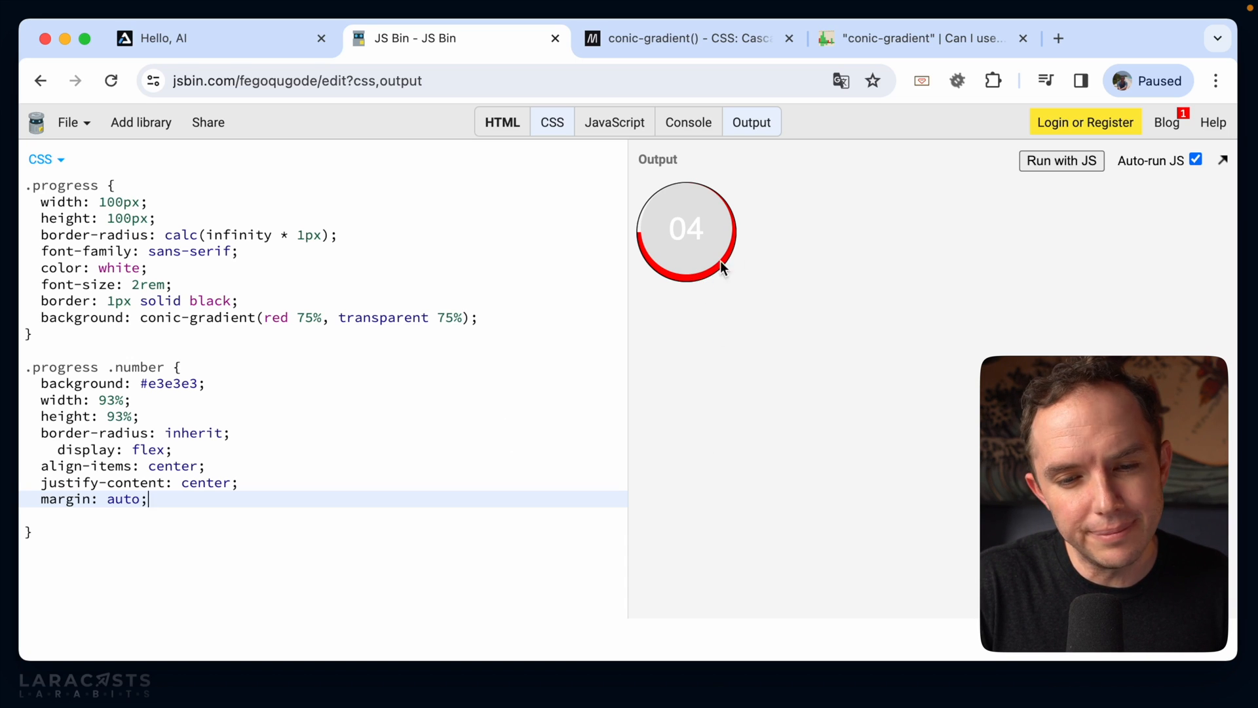
pyautogui.moveTo(721, 302)
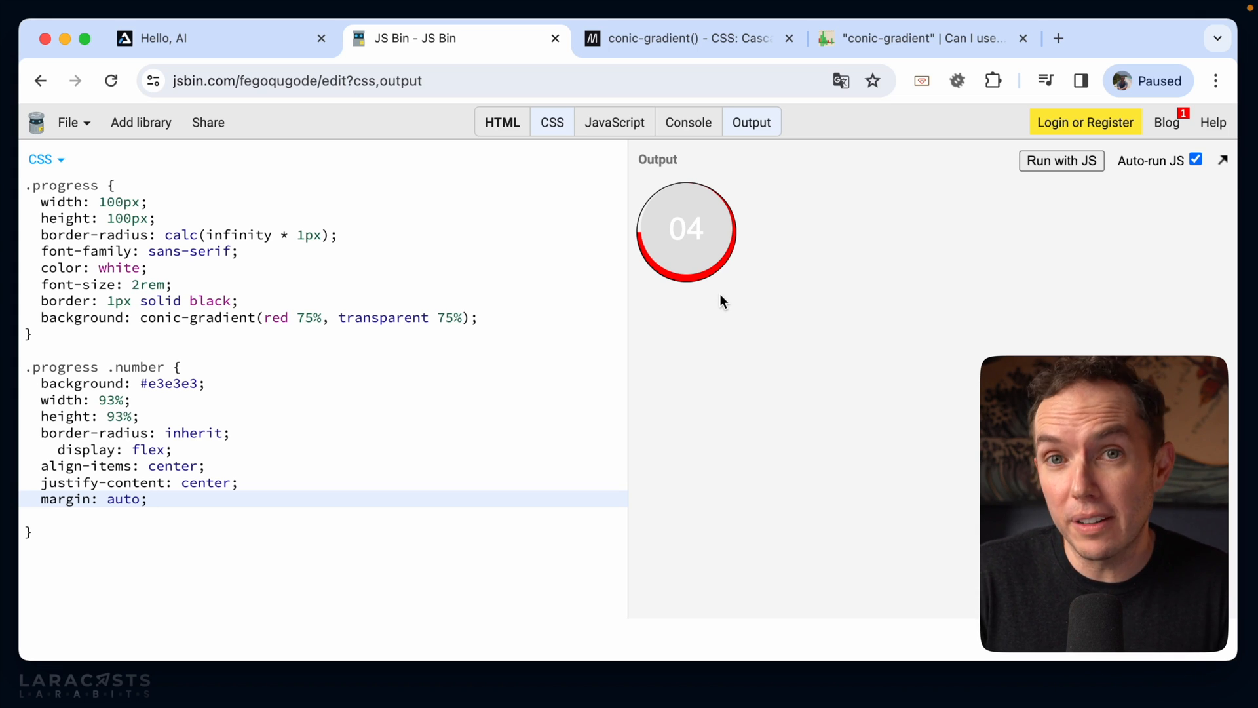
# Step: Make .progress a flex container and give .number a black text colour
pyautogui.write('d')
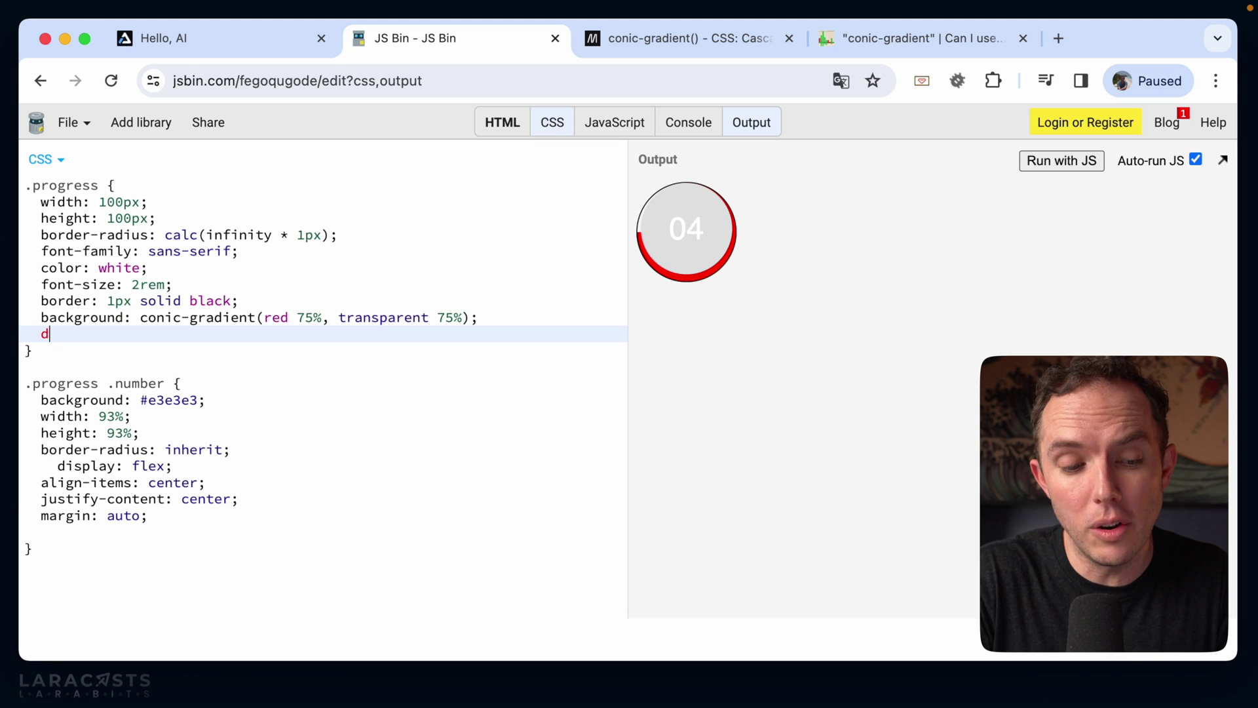
pyautogui.write('isplay')
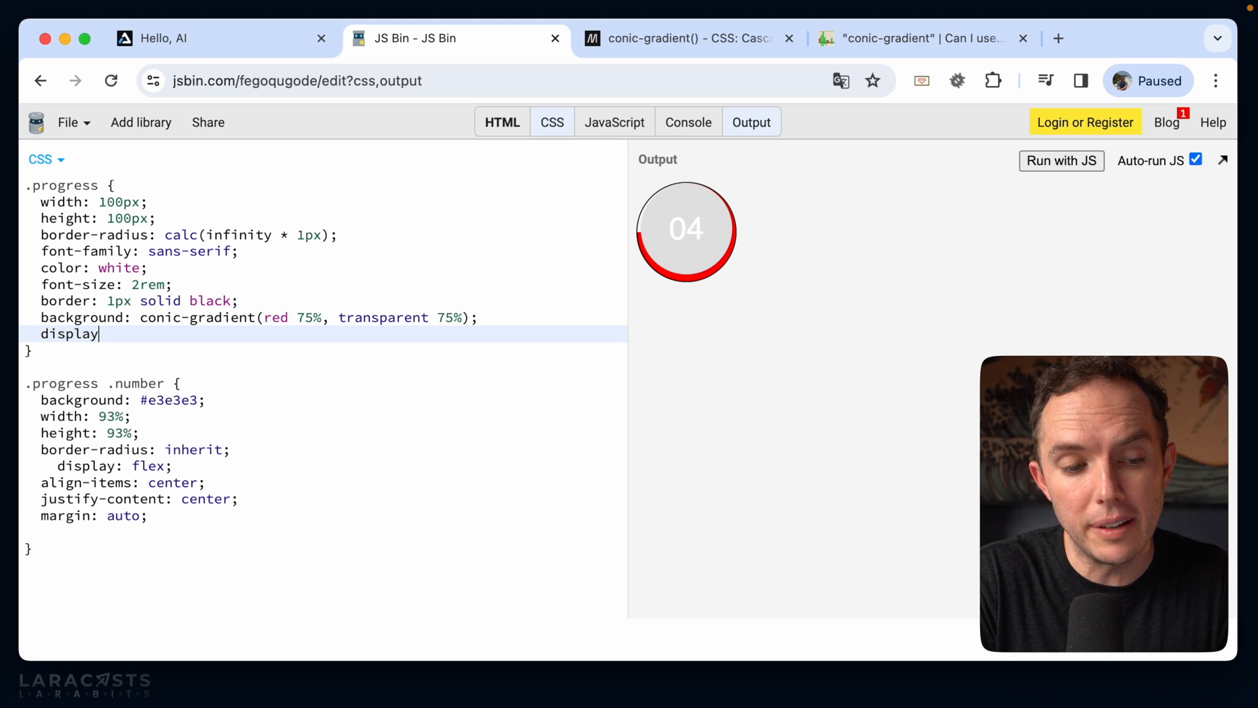
pyautogui.write(': flex;')
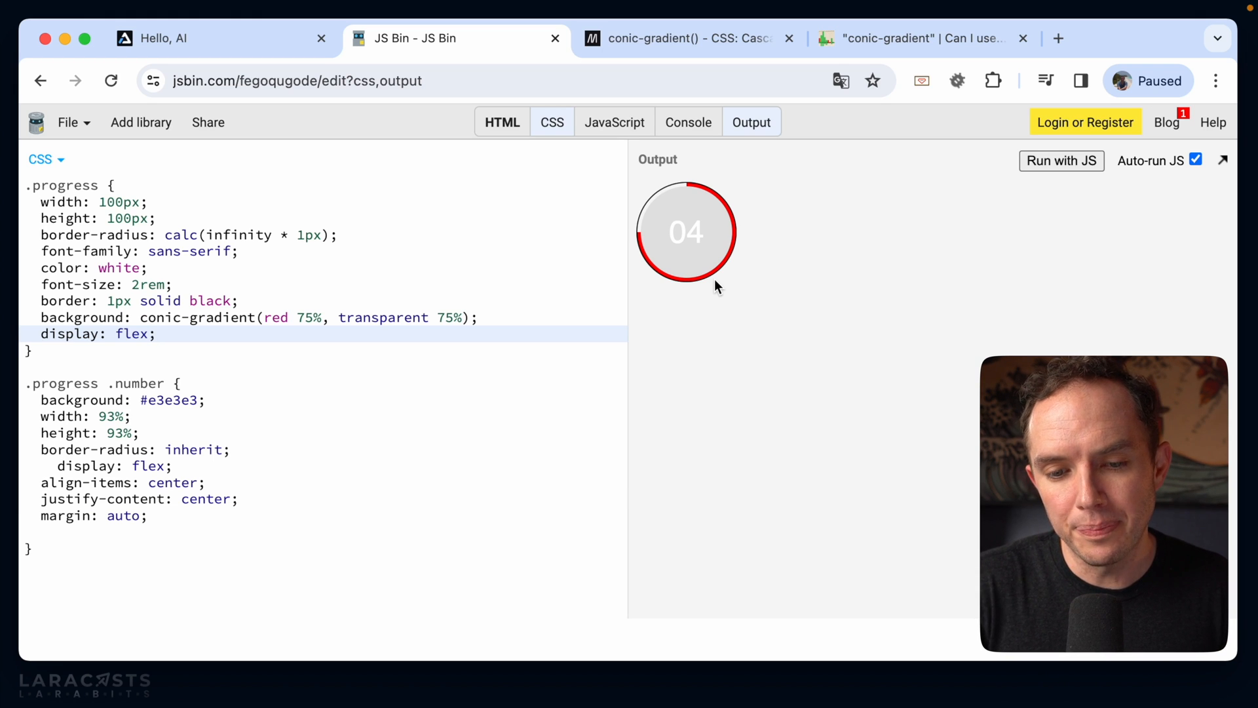
pyautogui.moveTo(682, 200)
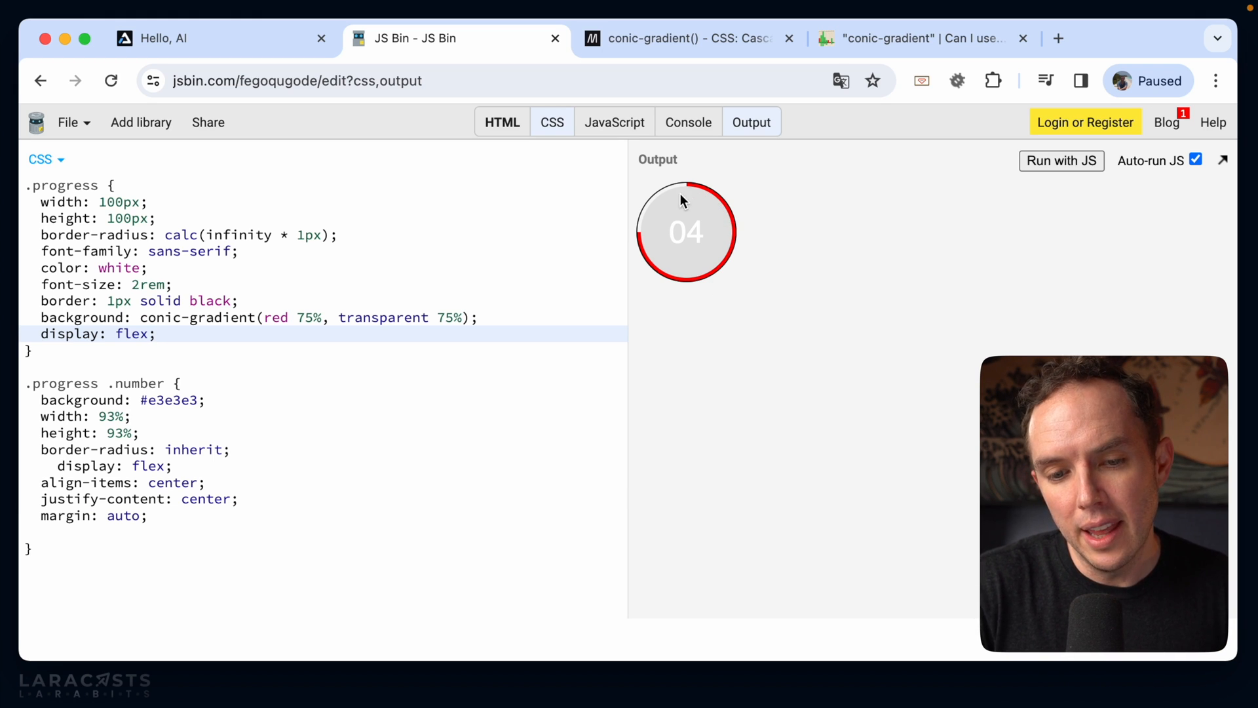
pyautogui.moveTo(736, 276)
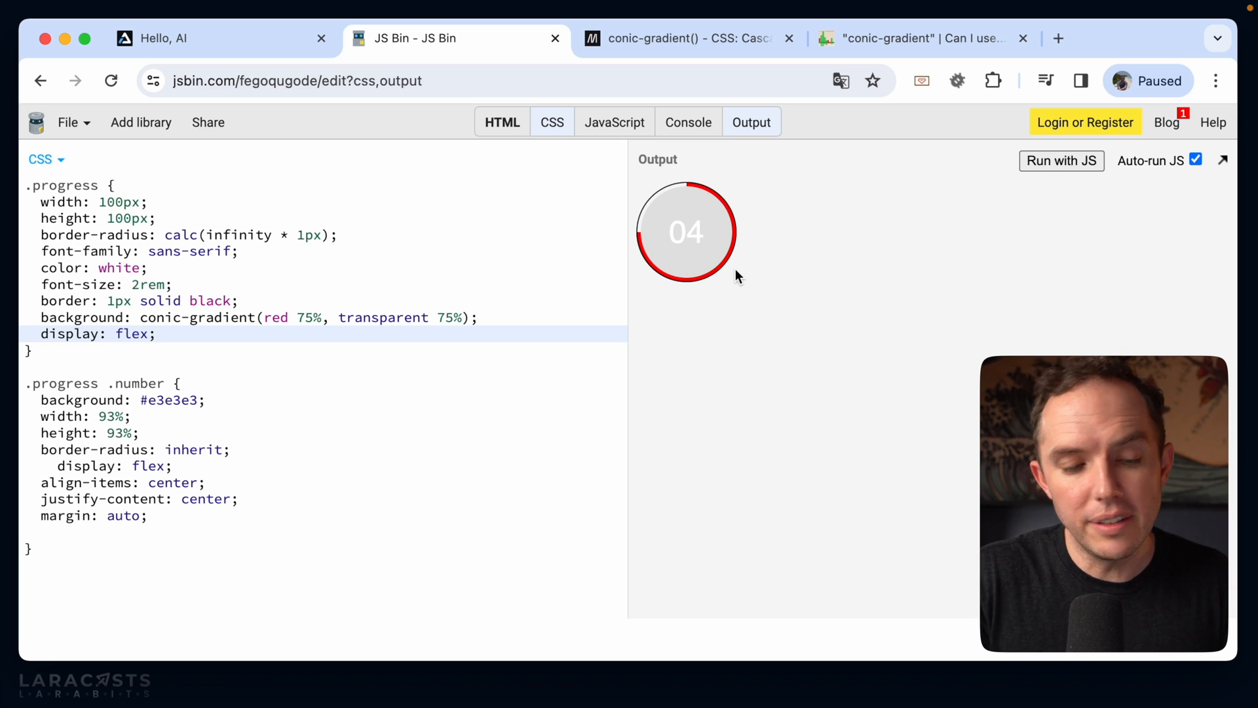
pyautogui.write('displ')
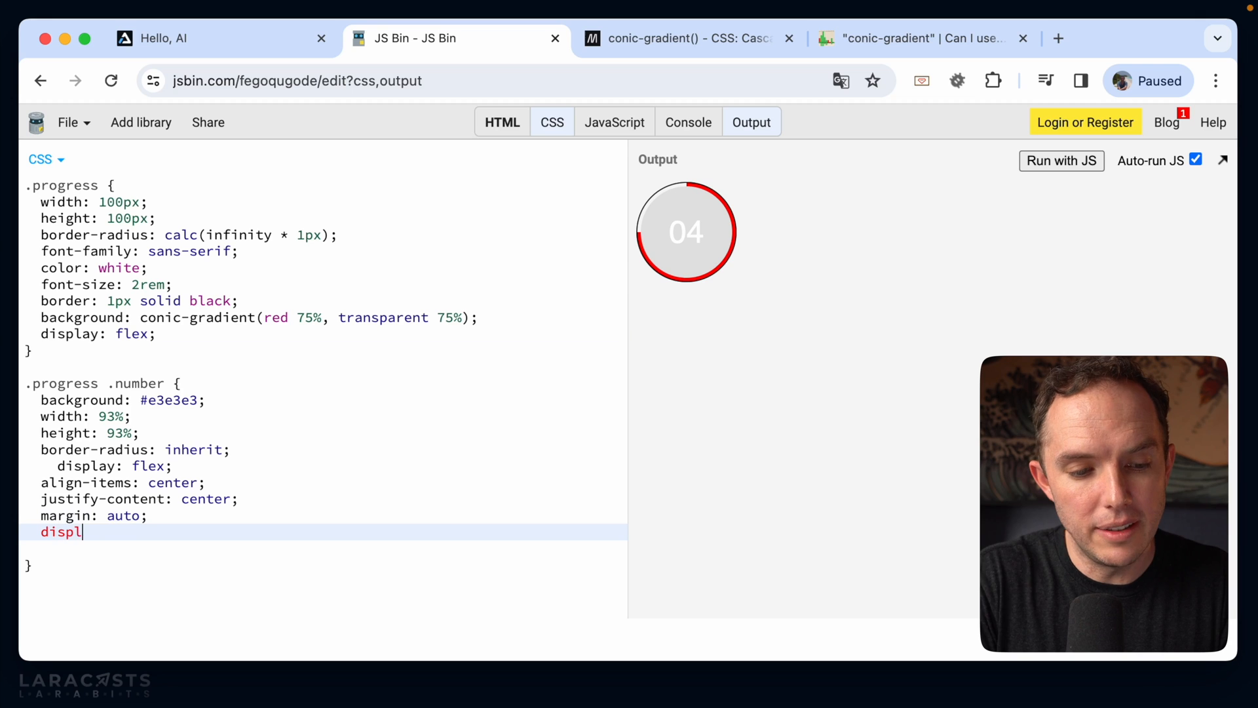
pyautogui.write('ay: none;')
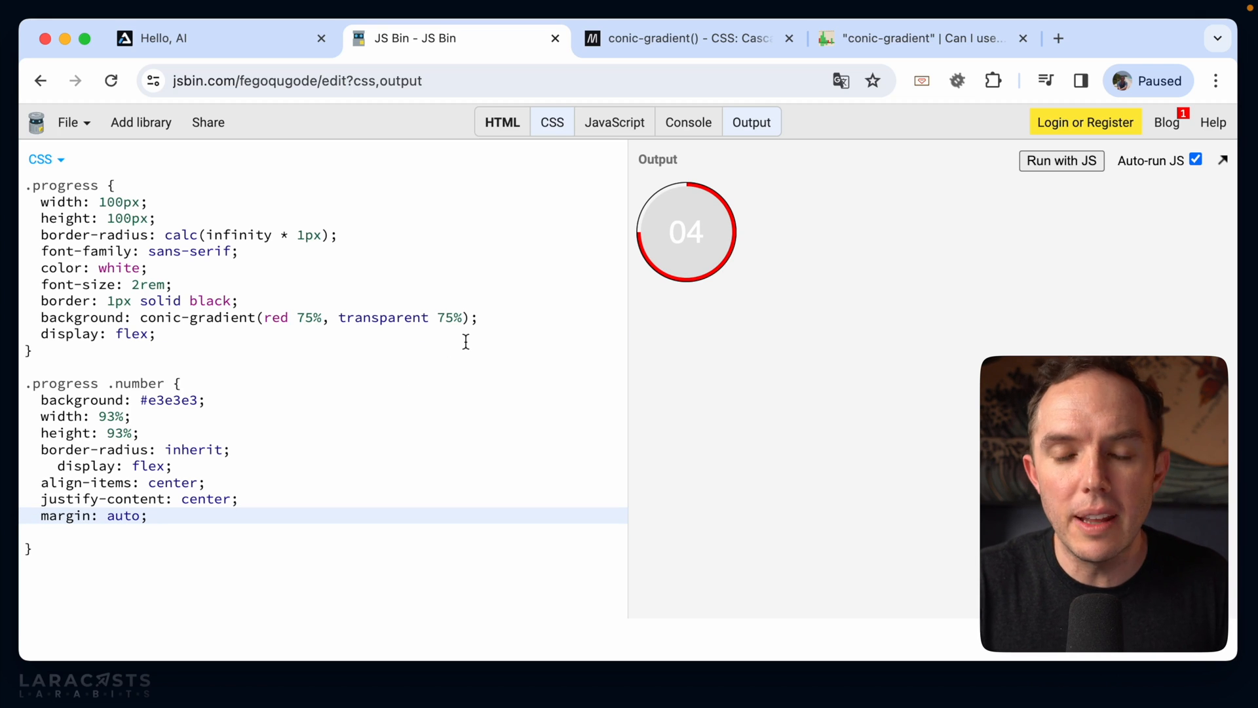
pyautogui.click(145, 515)
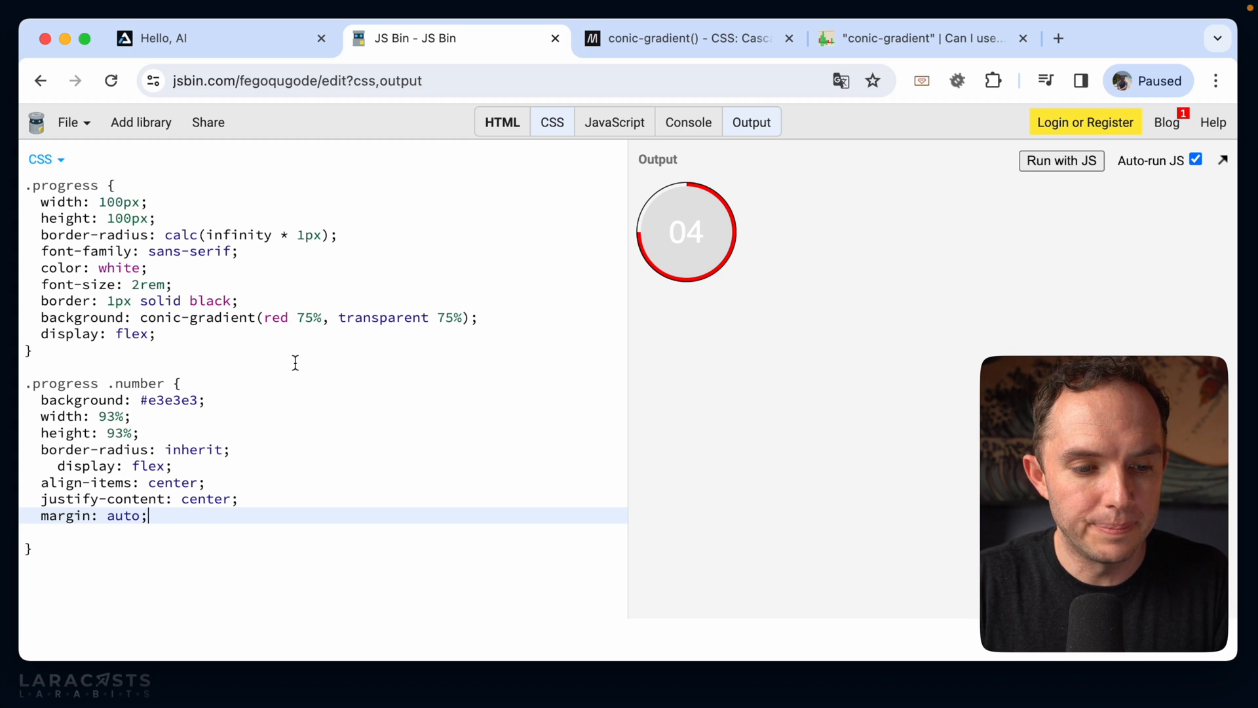
pyautogui.moveTo(201, 539)
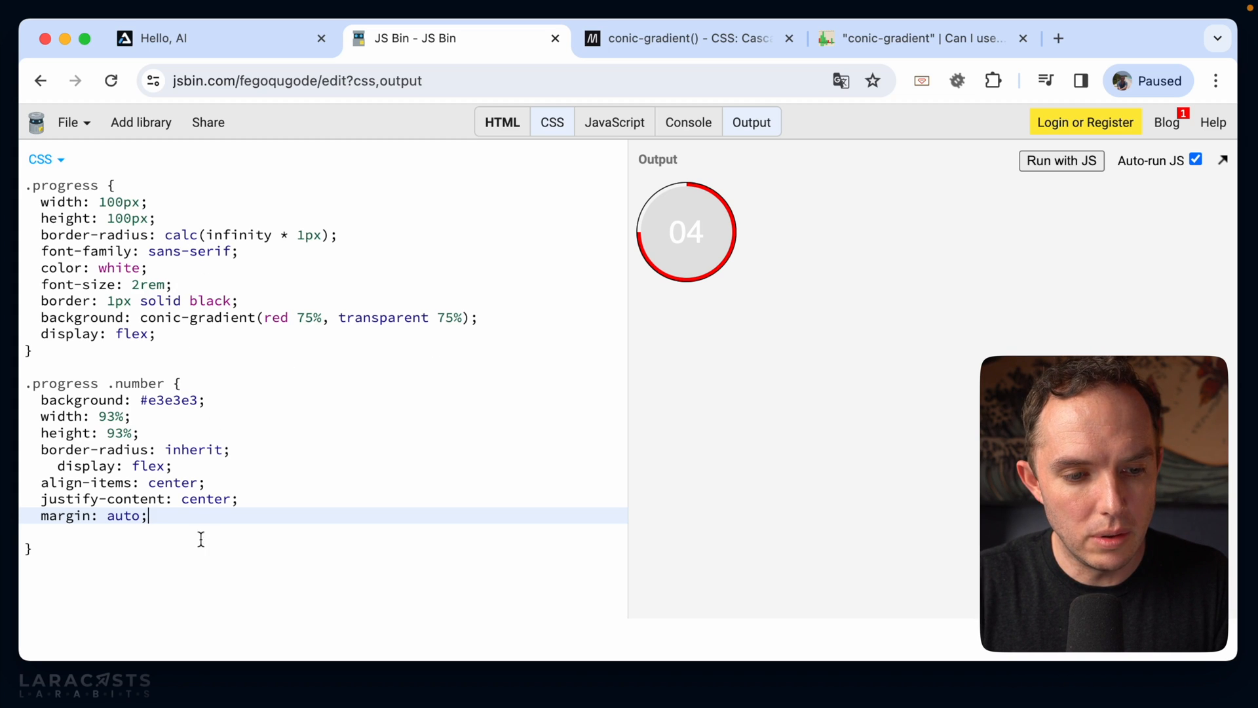
pyautogui.write('c')
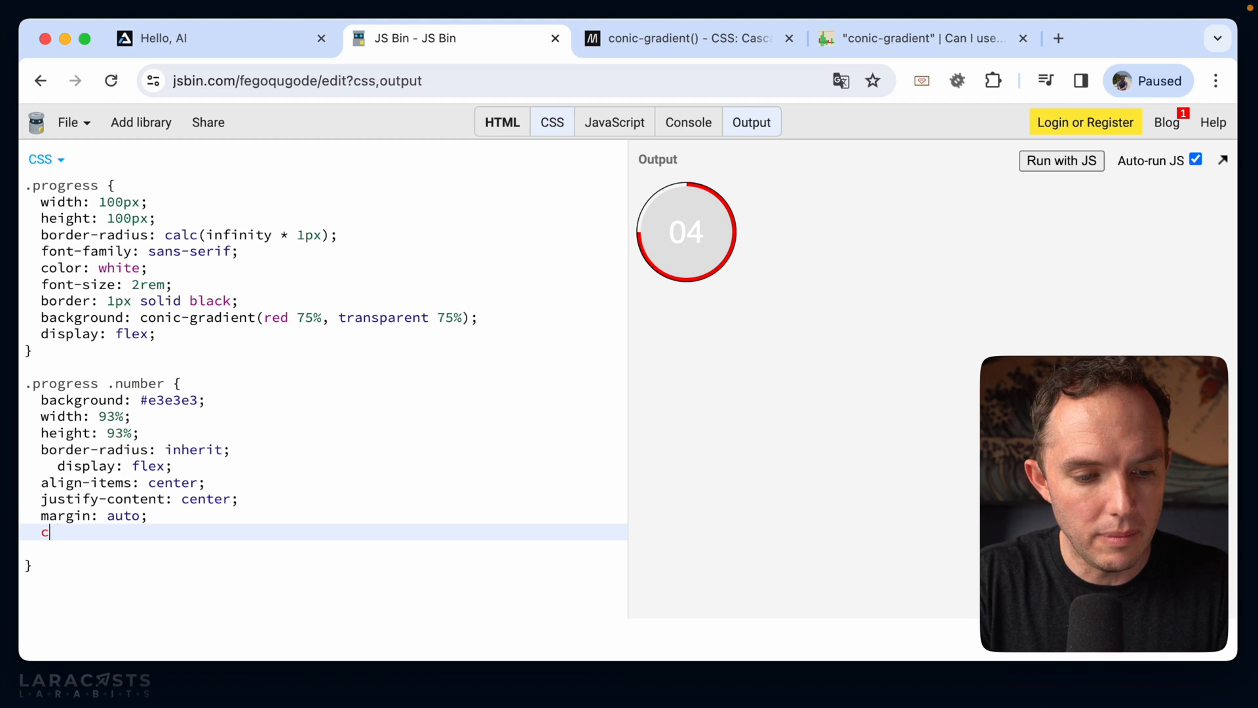
pyautogui.write('olor: black;')
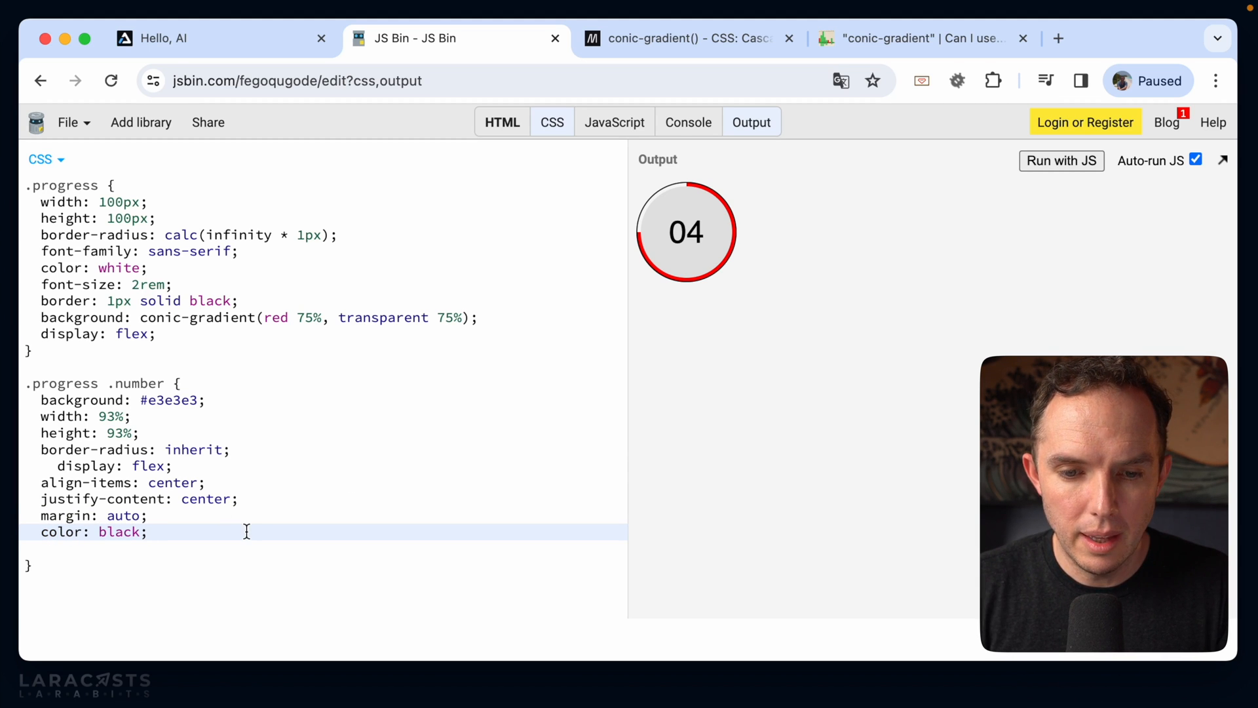
# Step: Remove the white colour and black border lines from the .progress rule
pyautogui.click(228, 300)
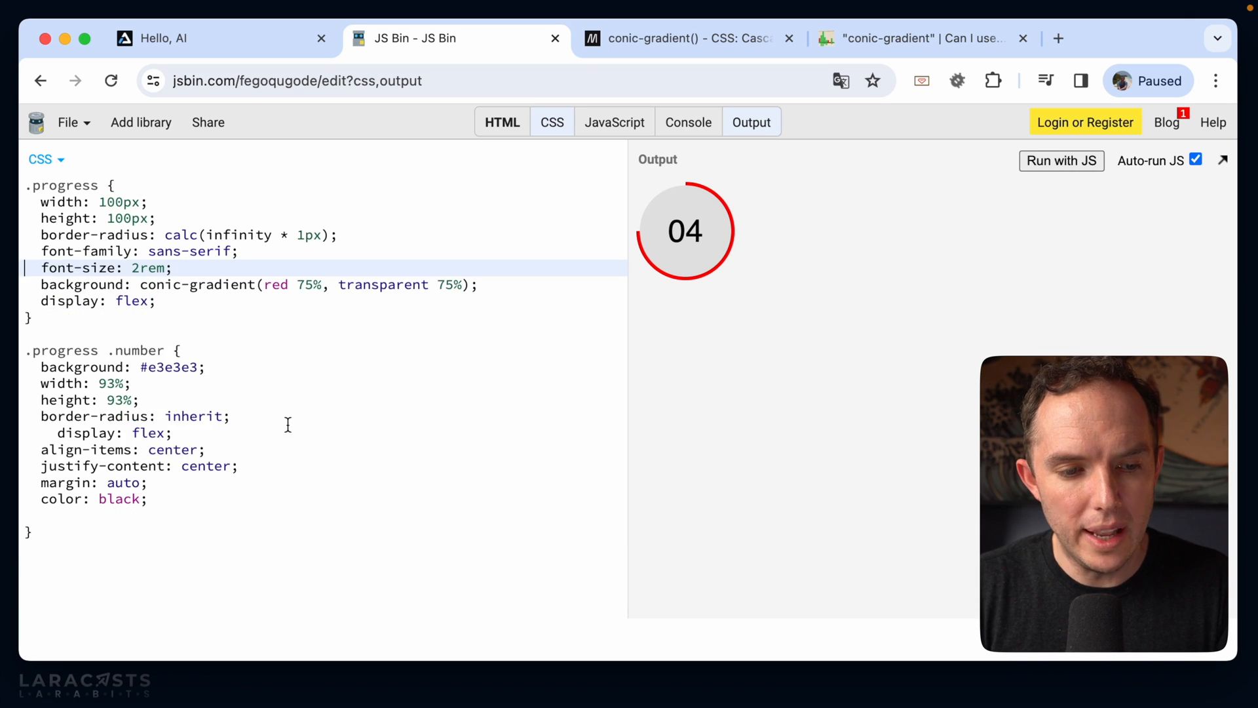
pyautogui.click(275, 498)
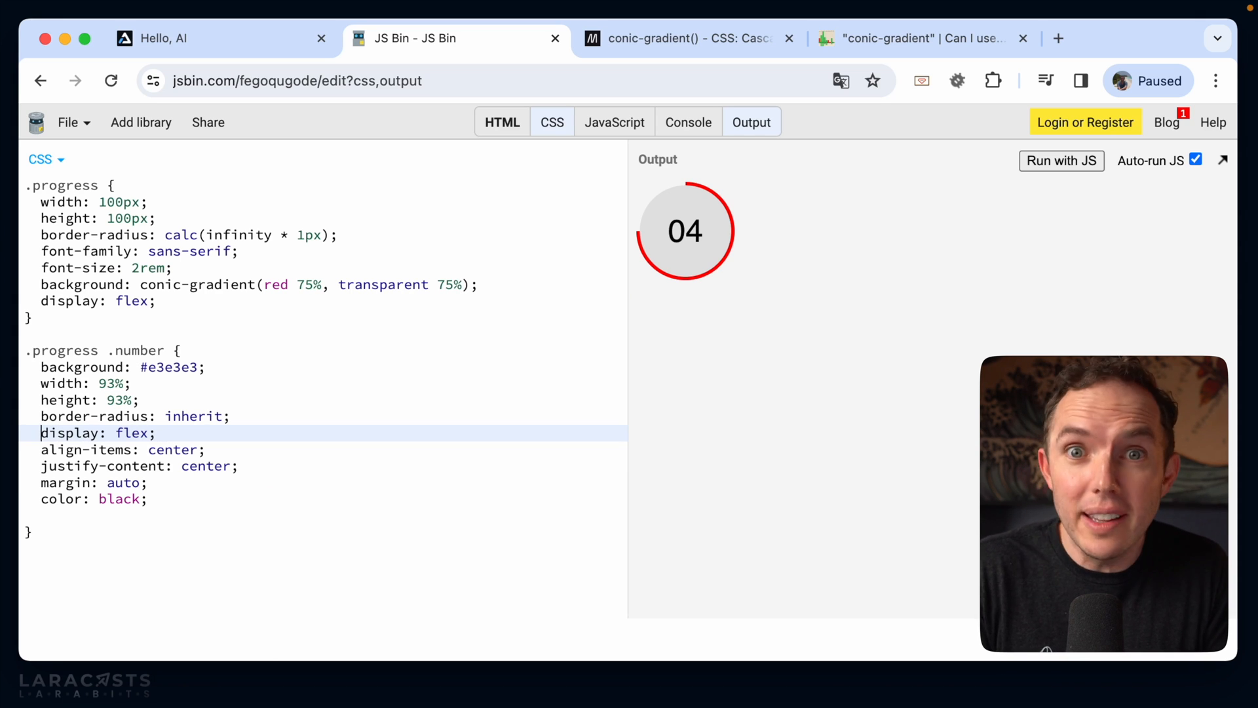
pyautogui.moveTo(154, 289)
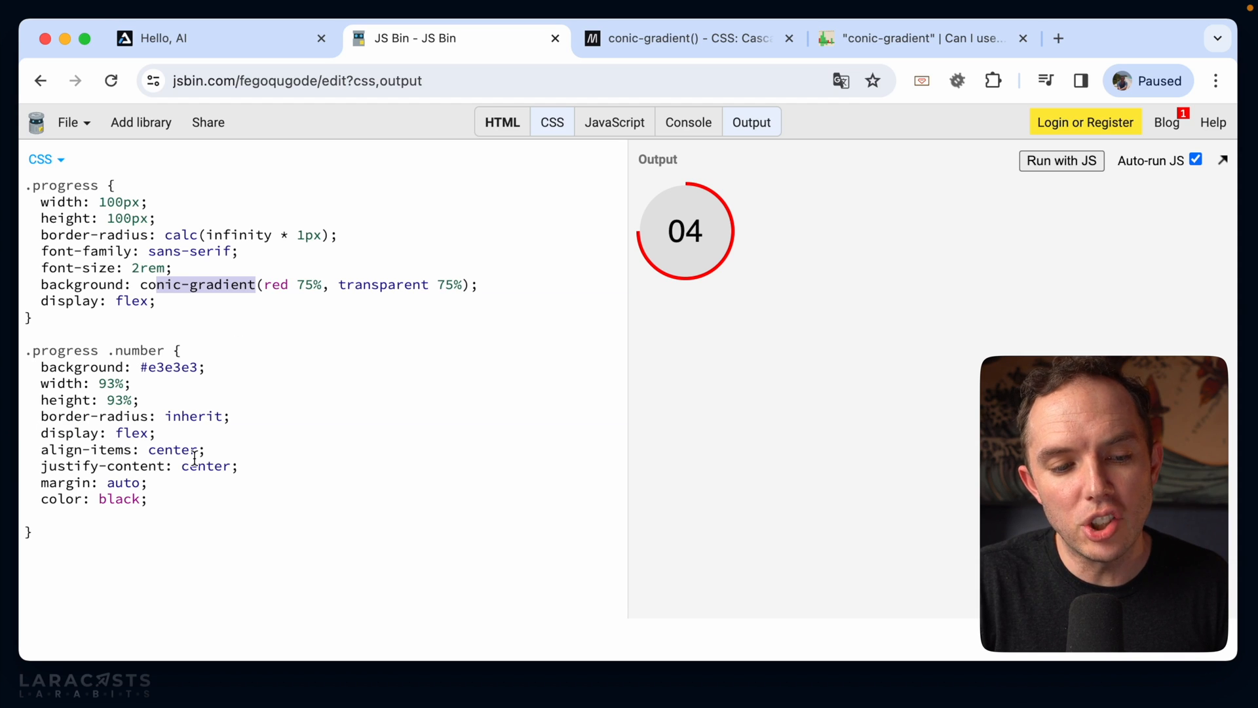
# Step: Retype the .number background as #e3e3e3, then switch to the Laracasts course page
pyautogui.click(239, 466)
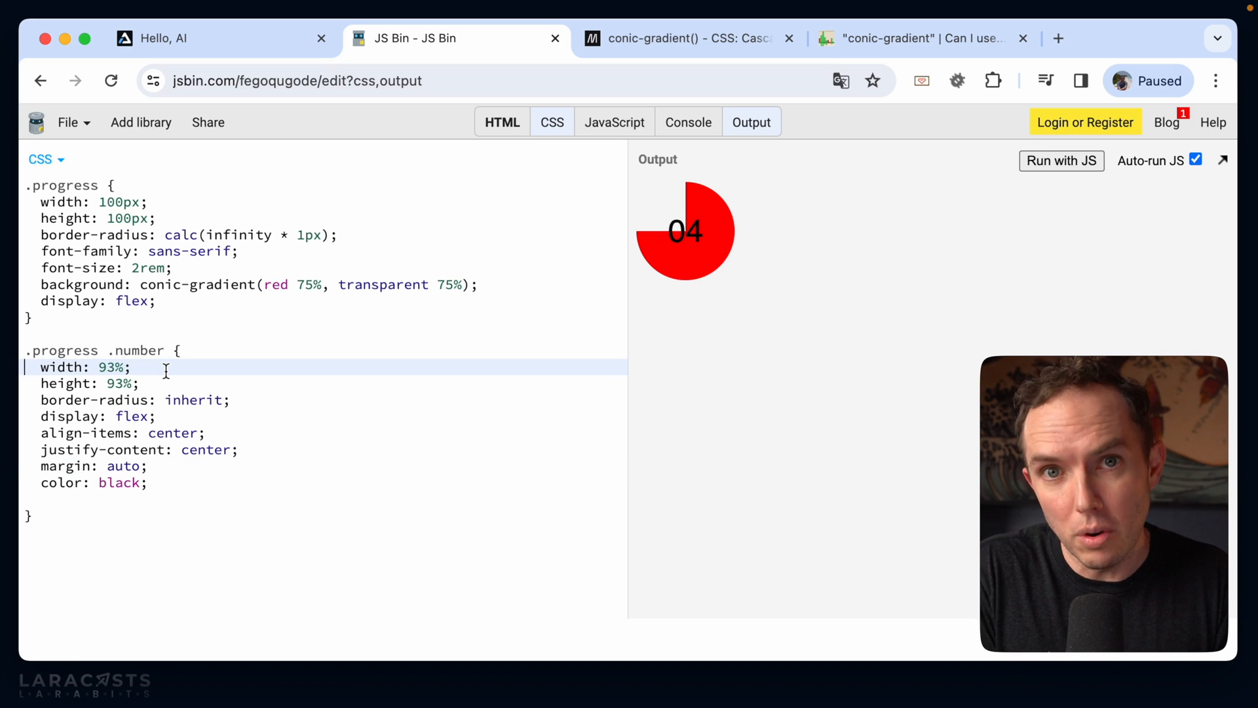
pyautogui.moveTo(736, 237)
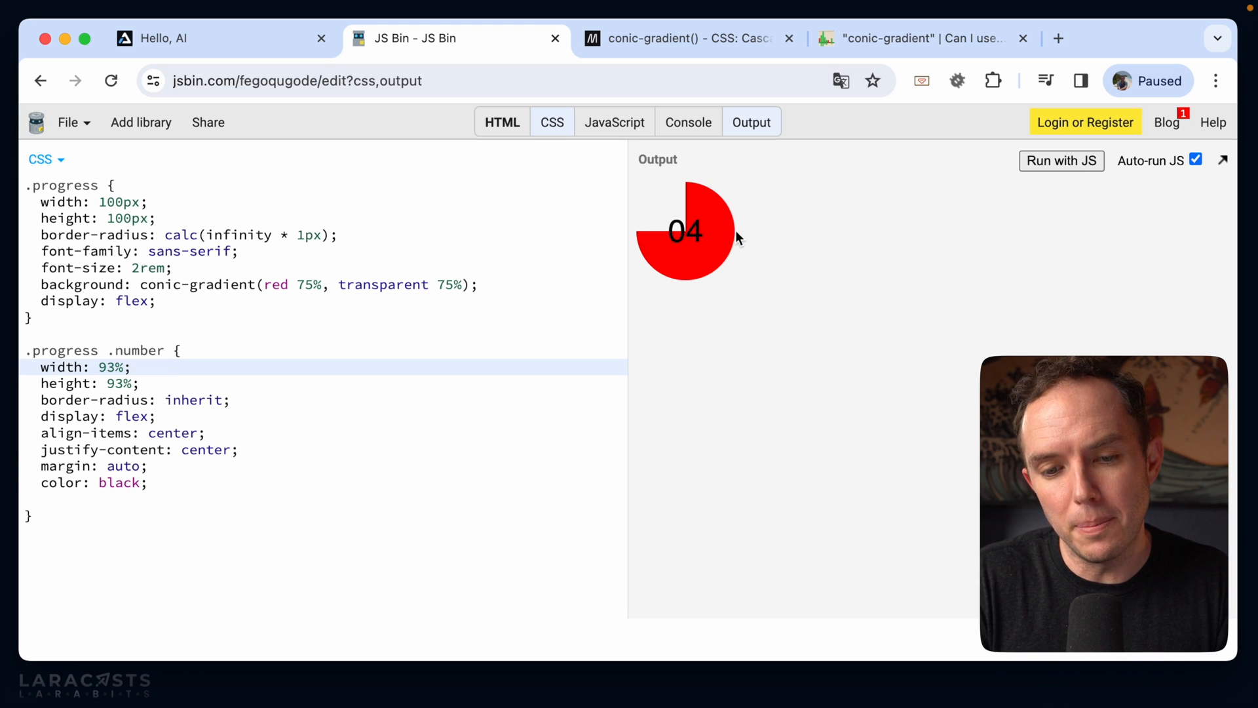
pyautogui.write('background: #e3e3e3;')
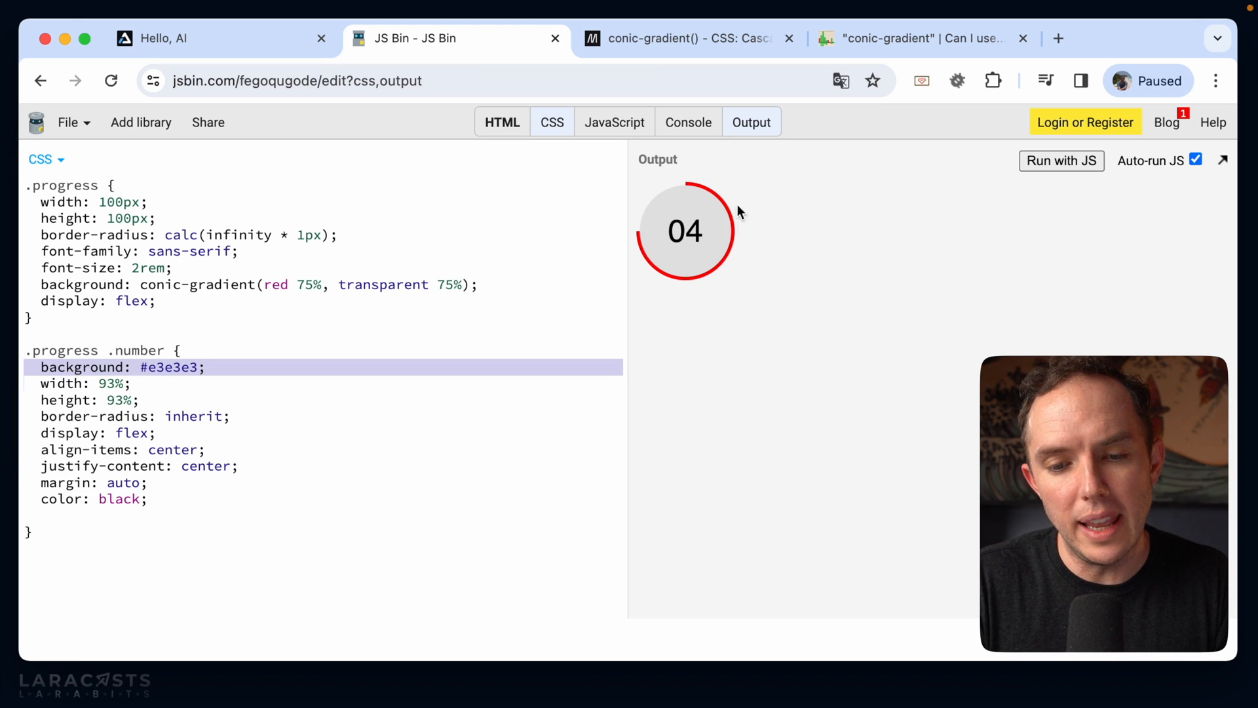
pyautogui.moveTo(739, 248)
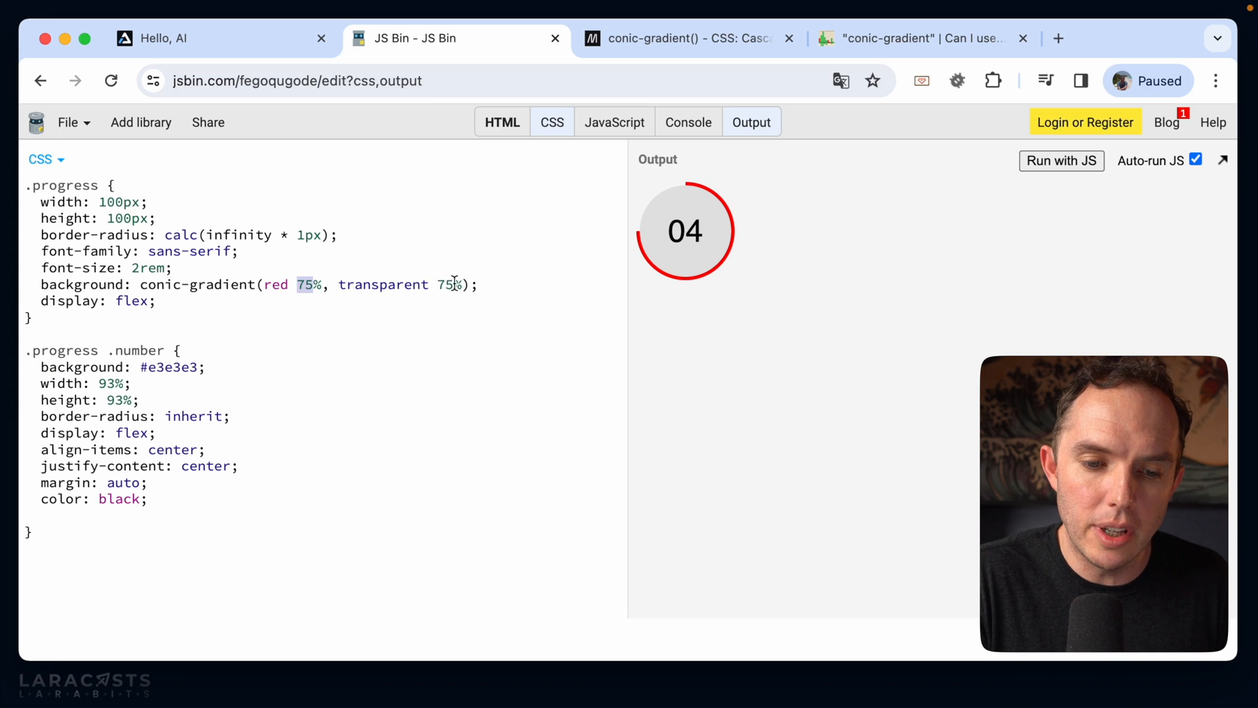
pyautogui.click(160, 38)
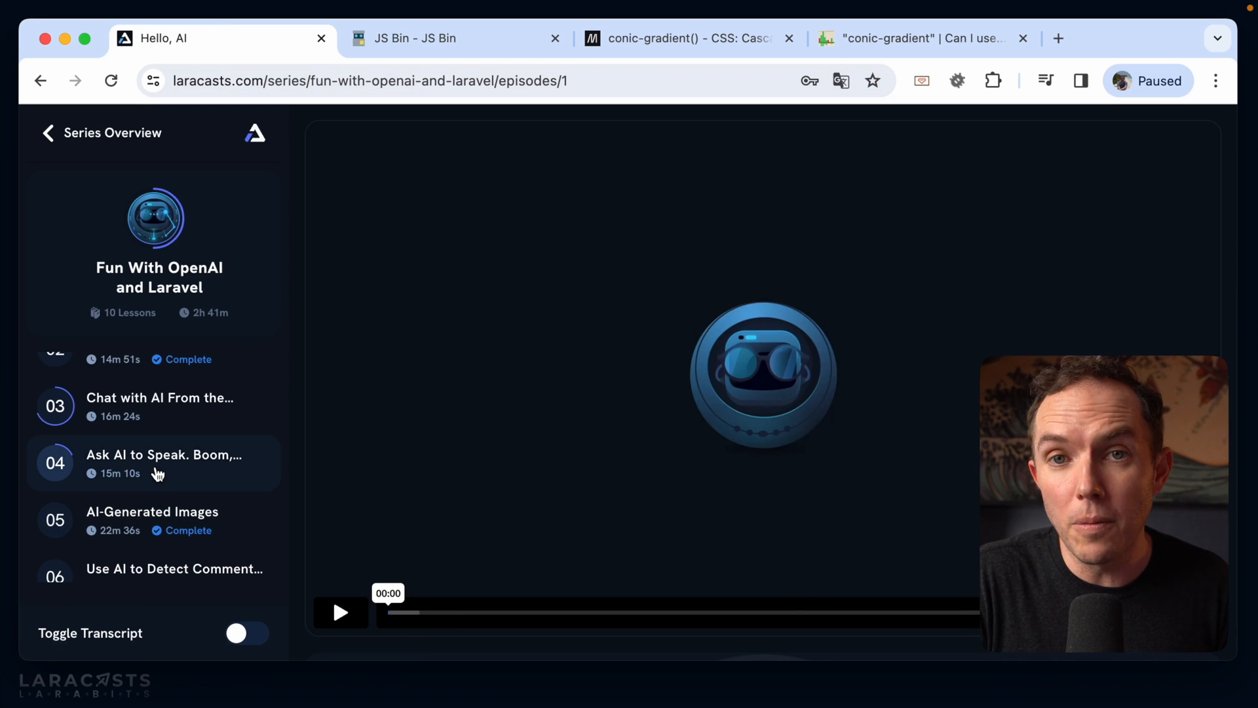
pyautogui.moveTo(207, 448)
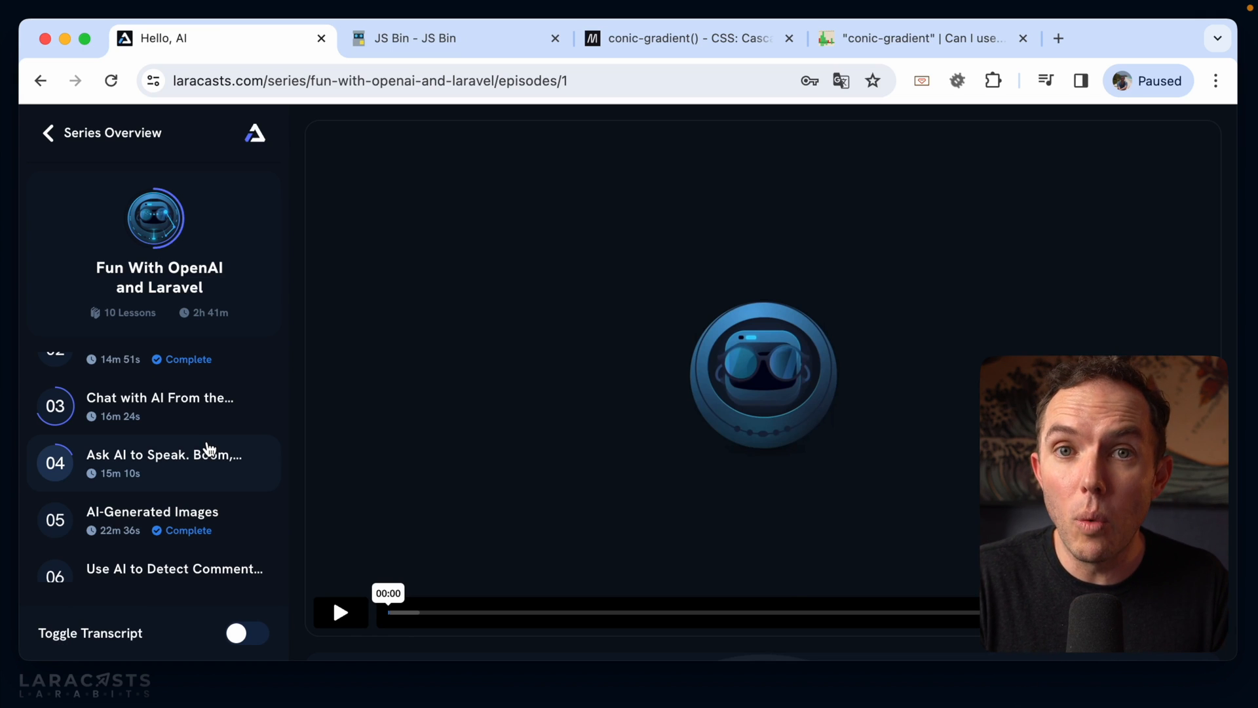
pyautogui.moveTo(481, 66)
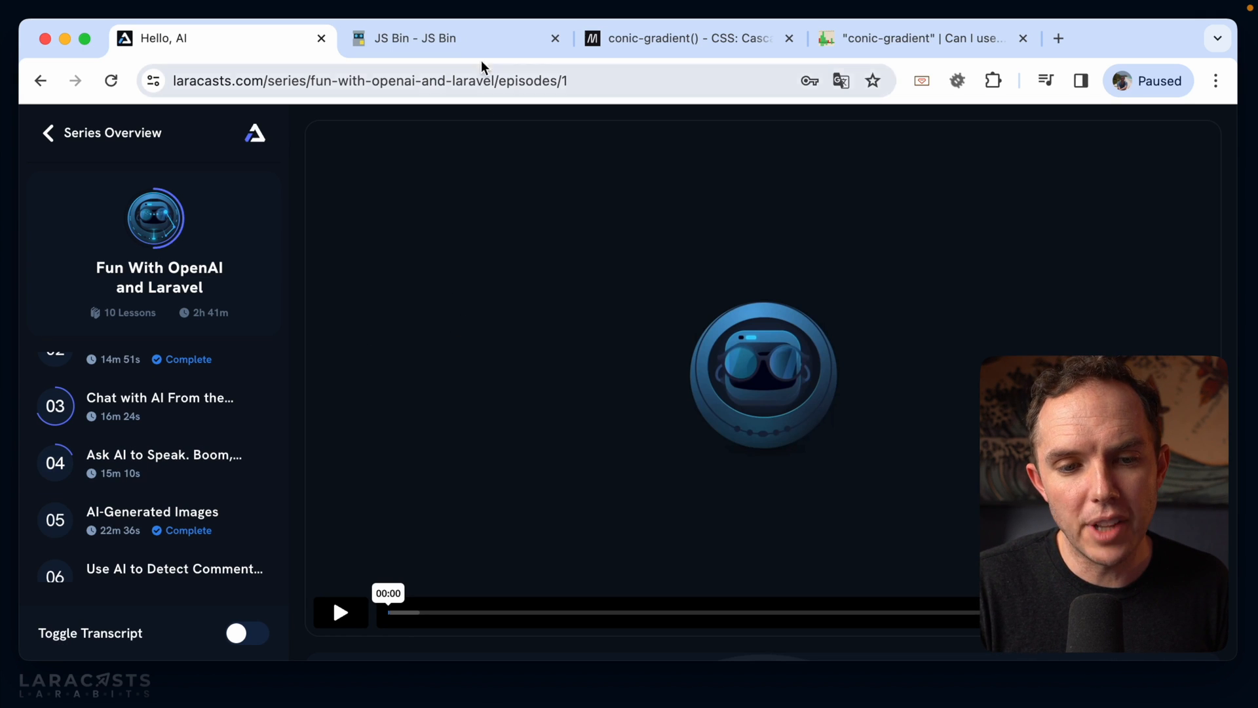
# Step: Return from the Laracasts episode badges to the JS Bin editor
pyautogui.click(415, 38)
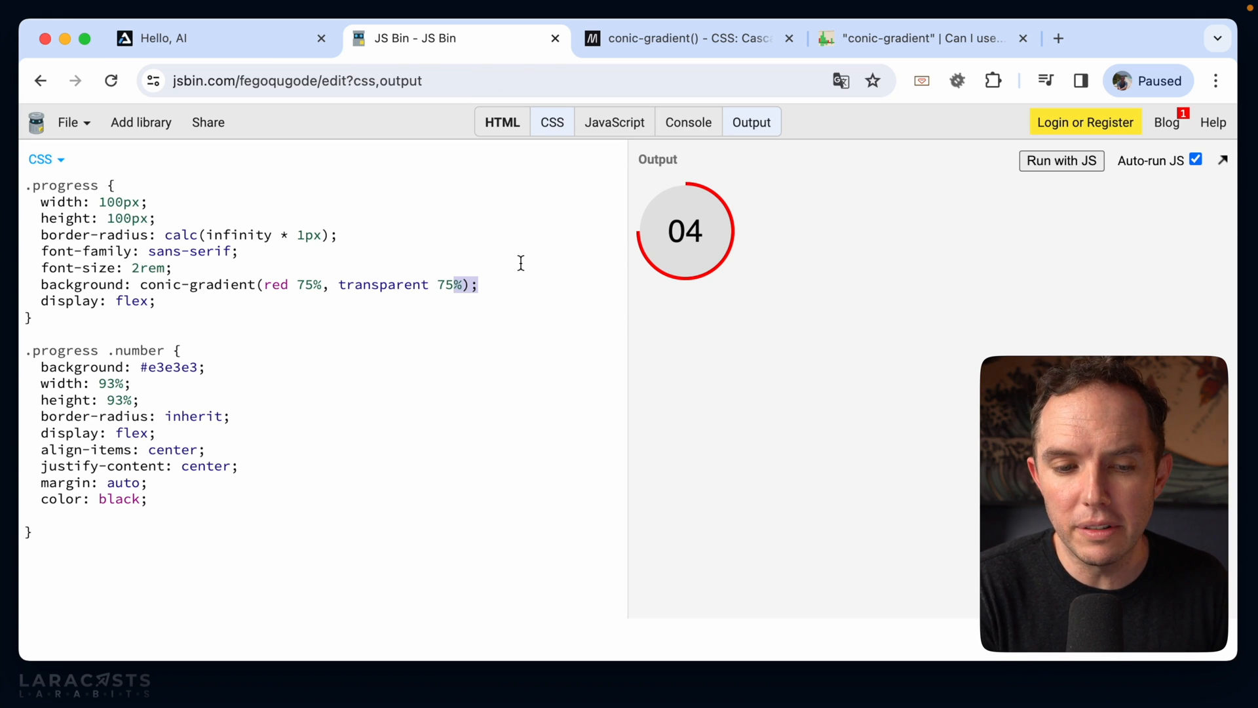
pyautogui.moveTo(334, 390)
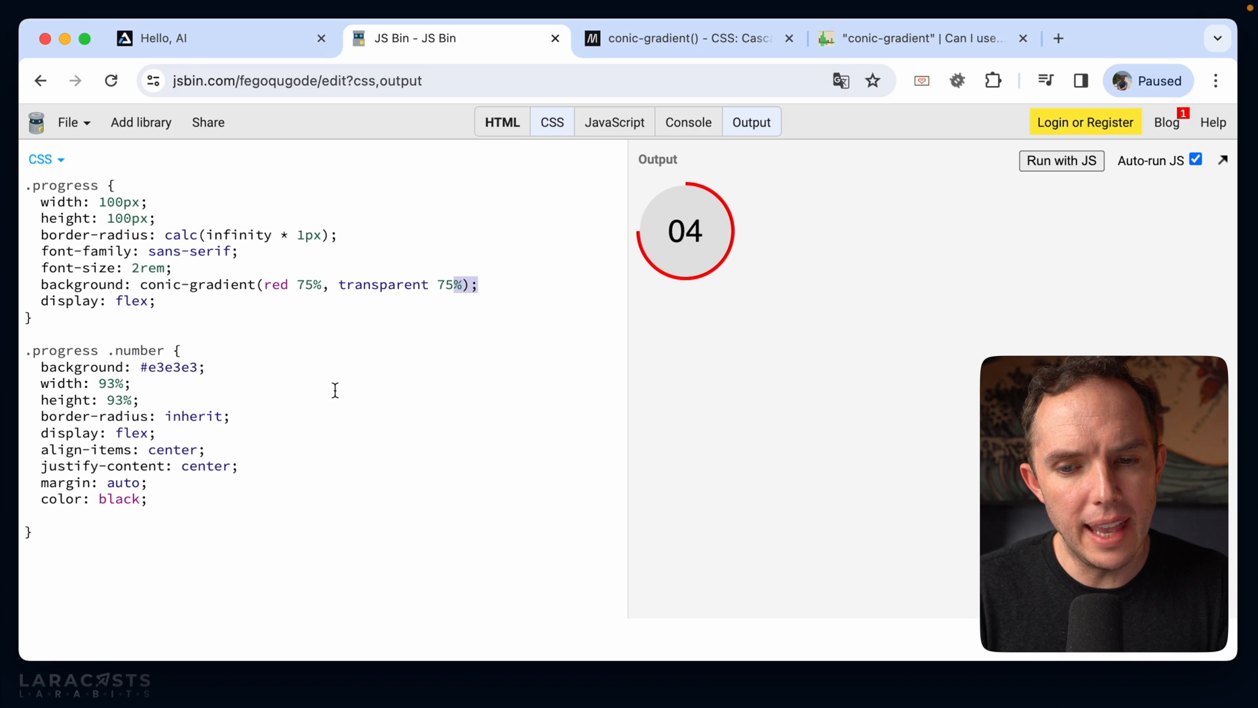
pyautogui.moveTo(688, 213)
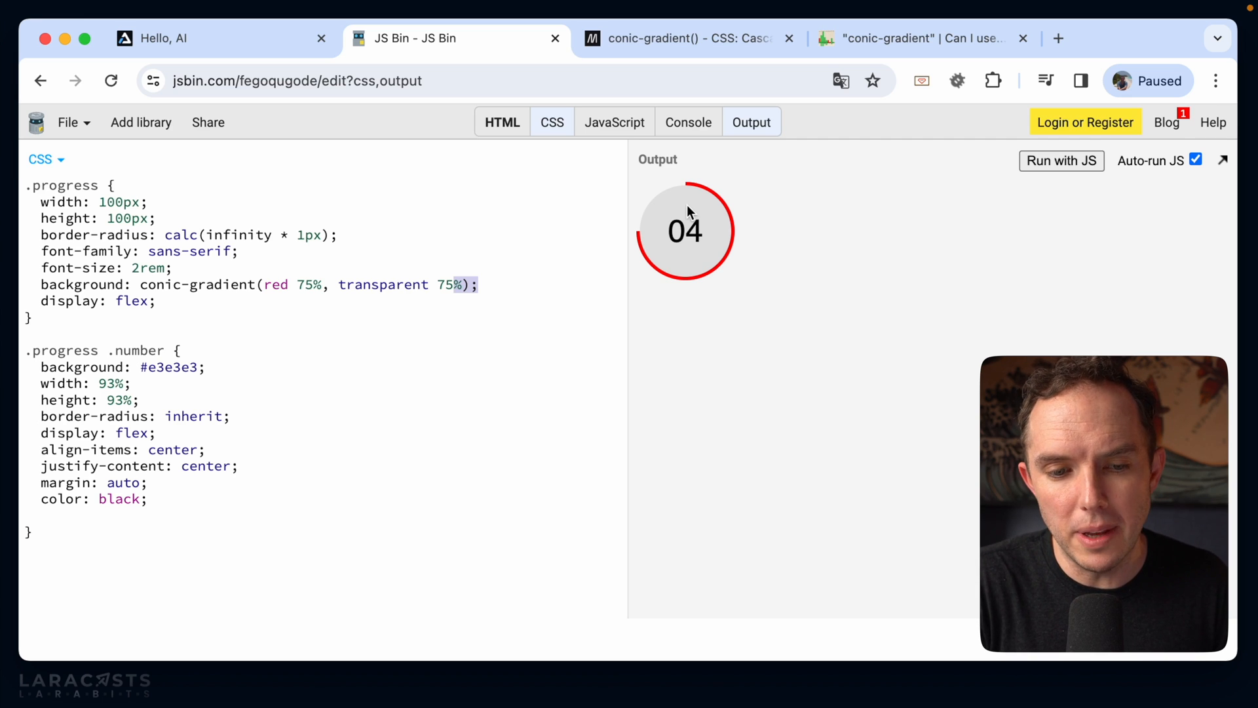
pyautogui.moveTo(359, 298)
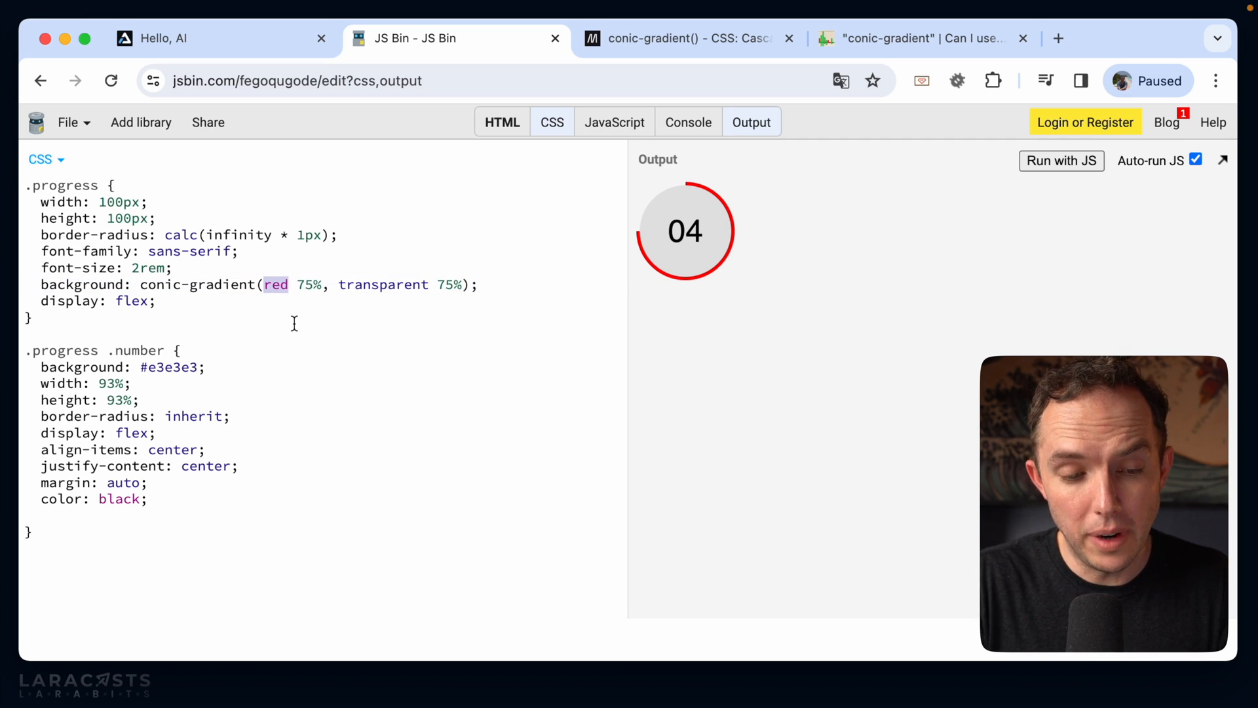
# Step: Replace the gradient's red with var(--outline, black) and start a temporary --outline in .progress
pyautogui.write('var(')
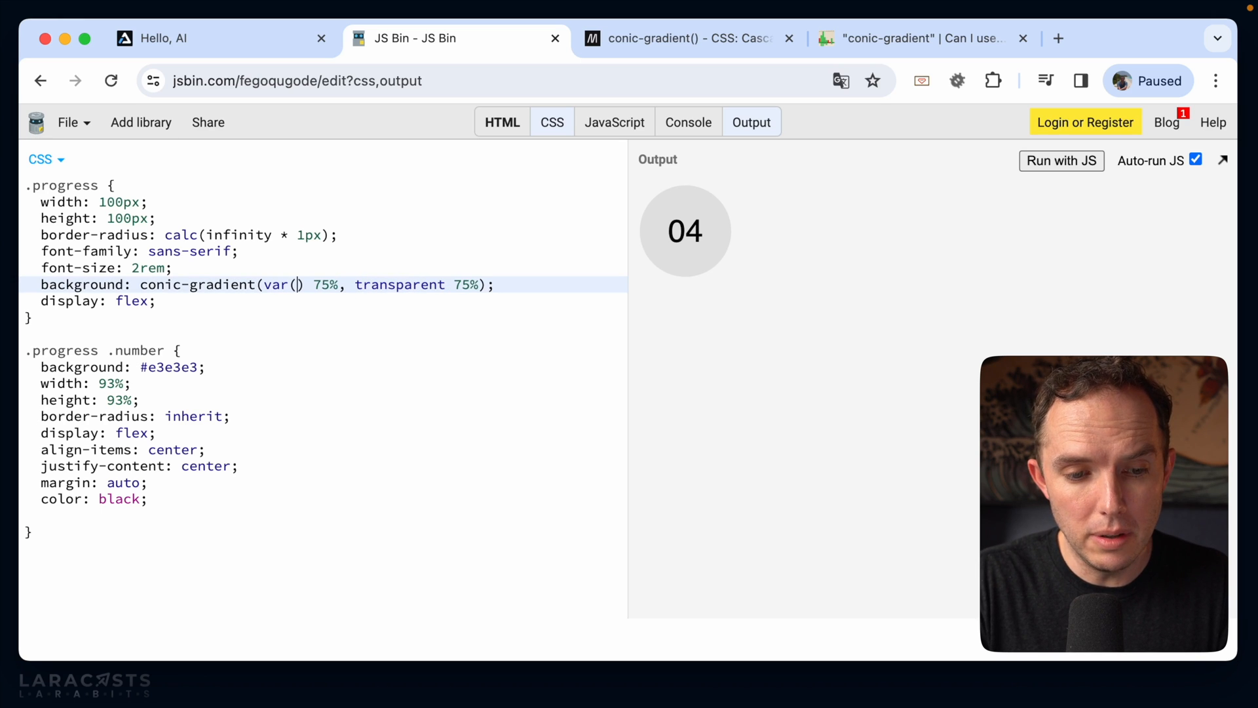
pyautogui.write('--ou')
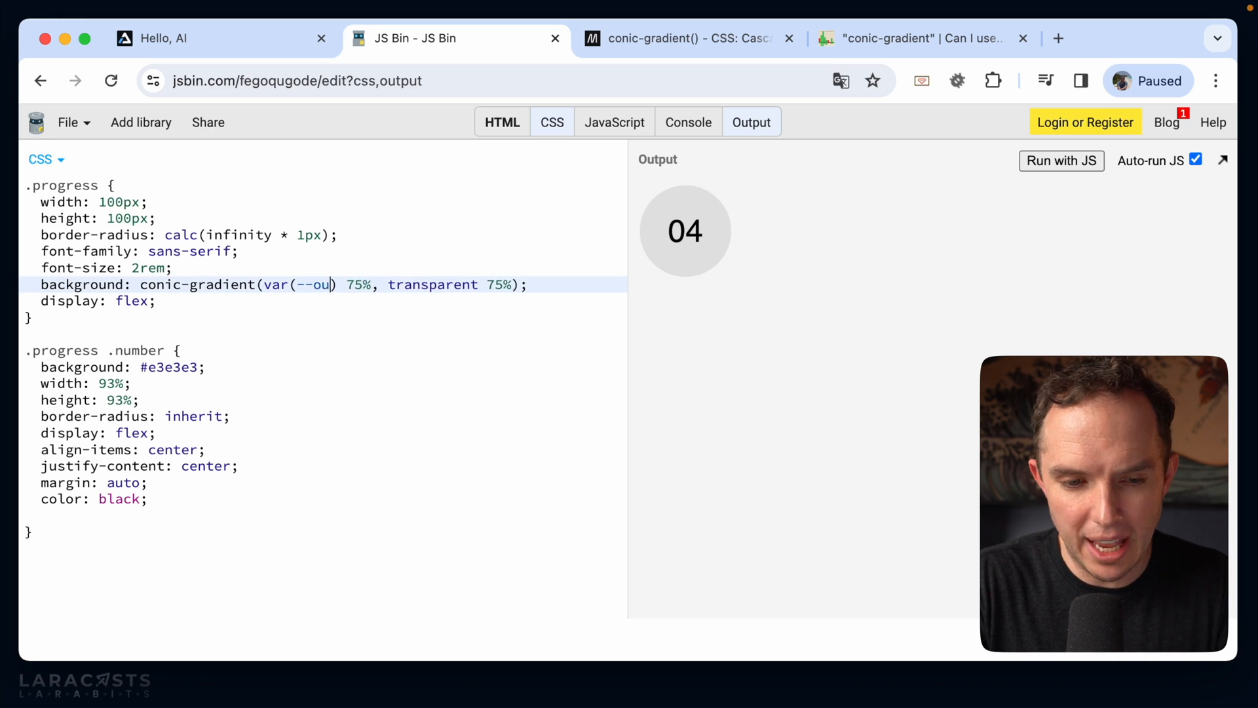
pyautogui.write('tline, red')
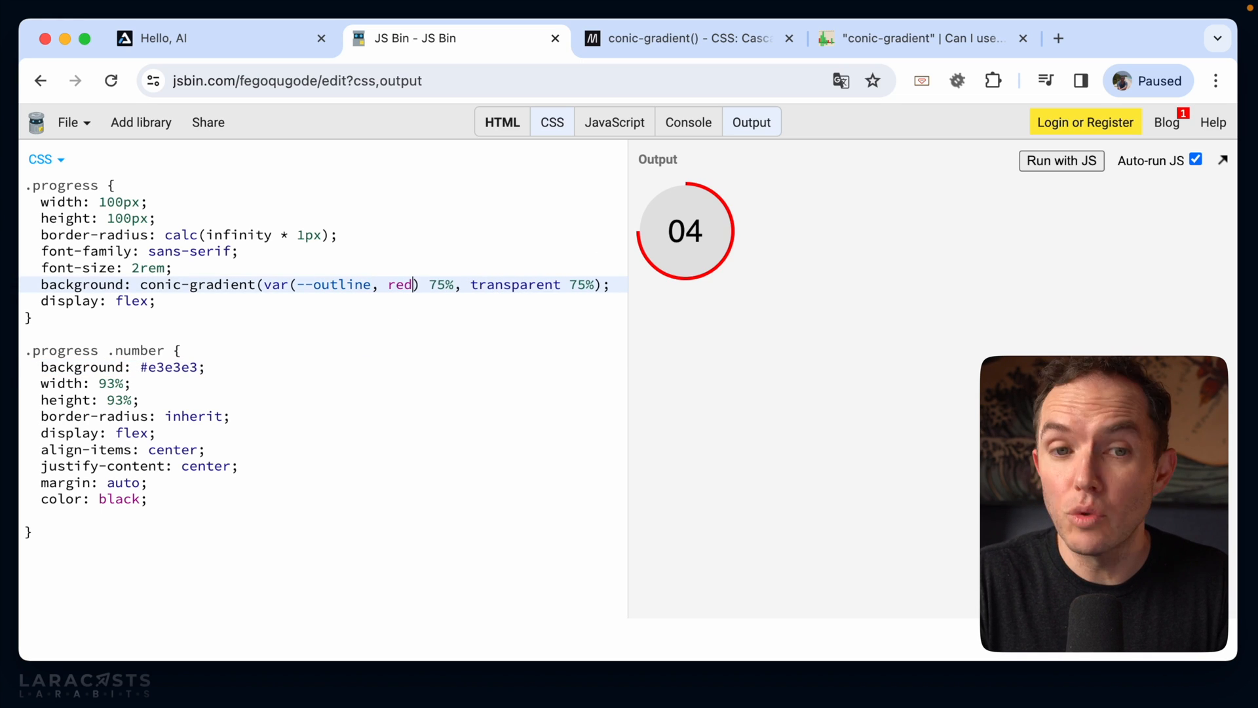
pyautogui.write('green')
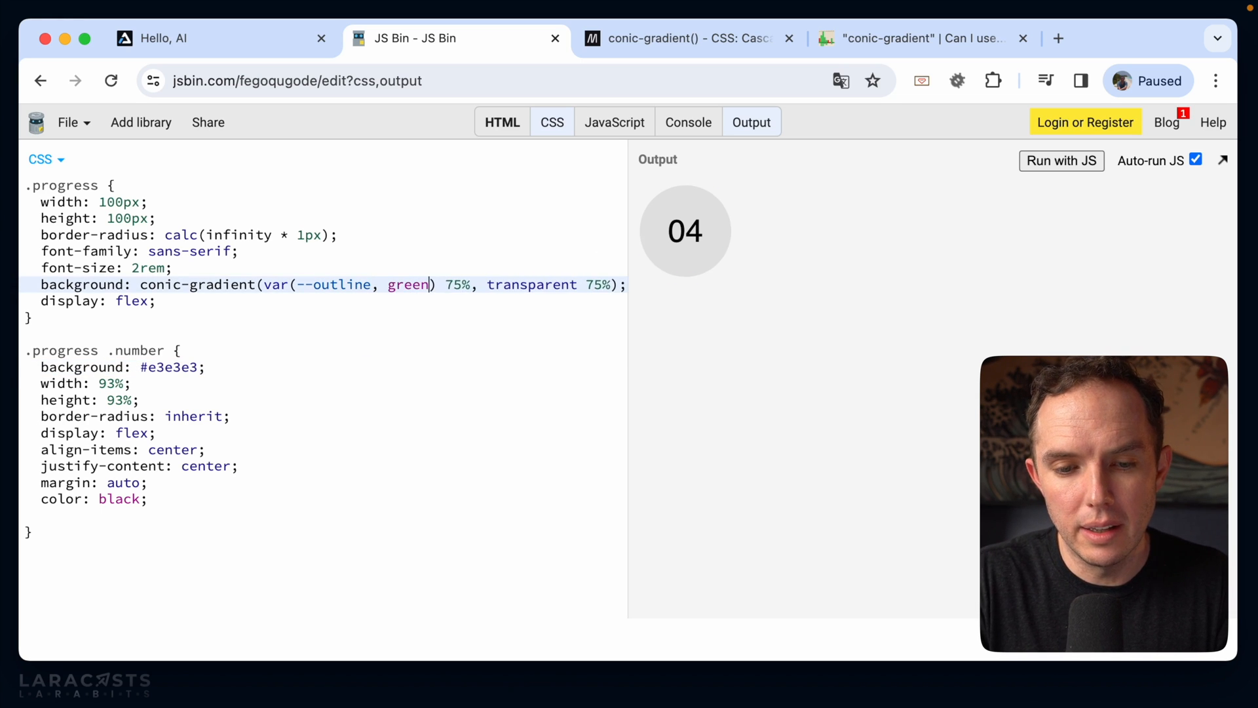
pyautogui.write('black')
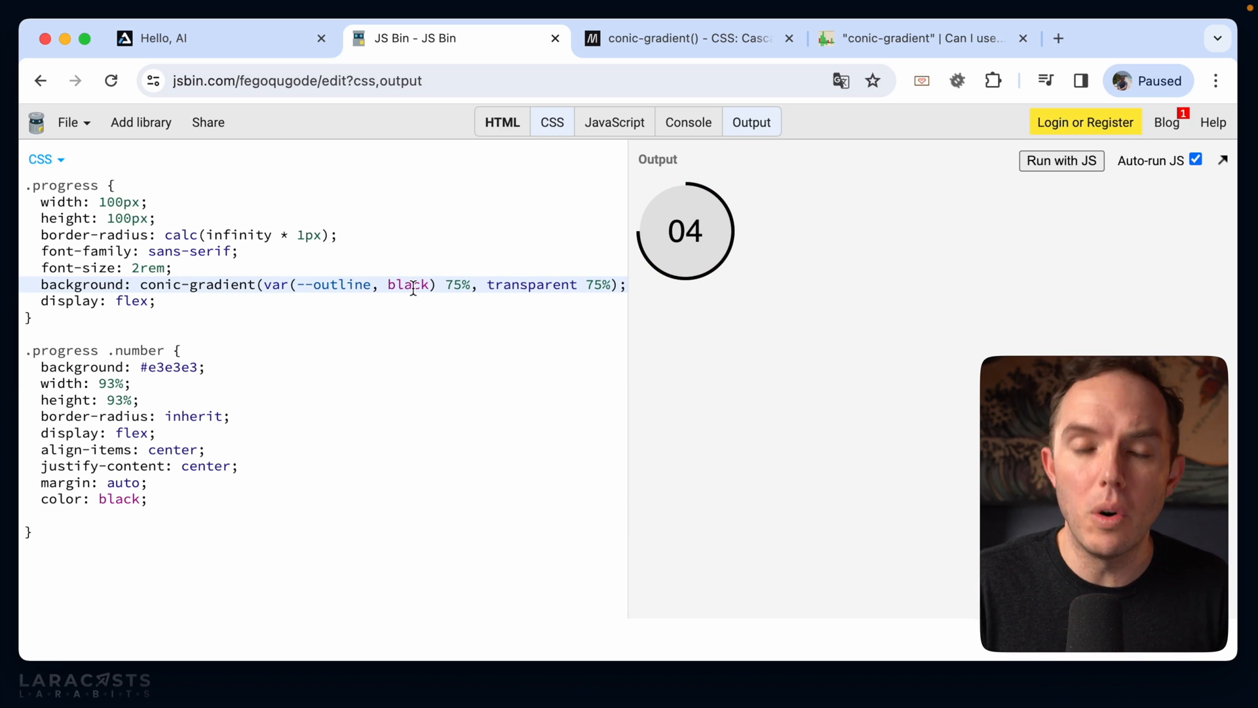
pyautogui.doubleClick(407, 284)
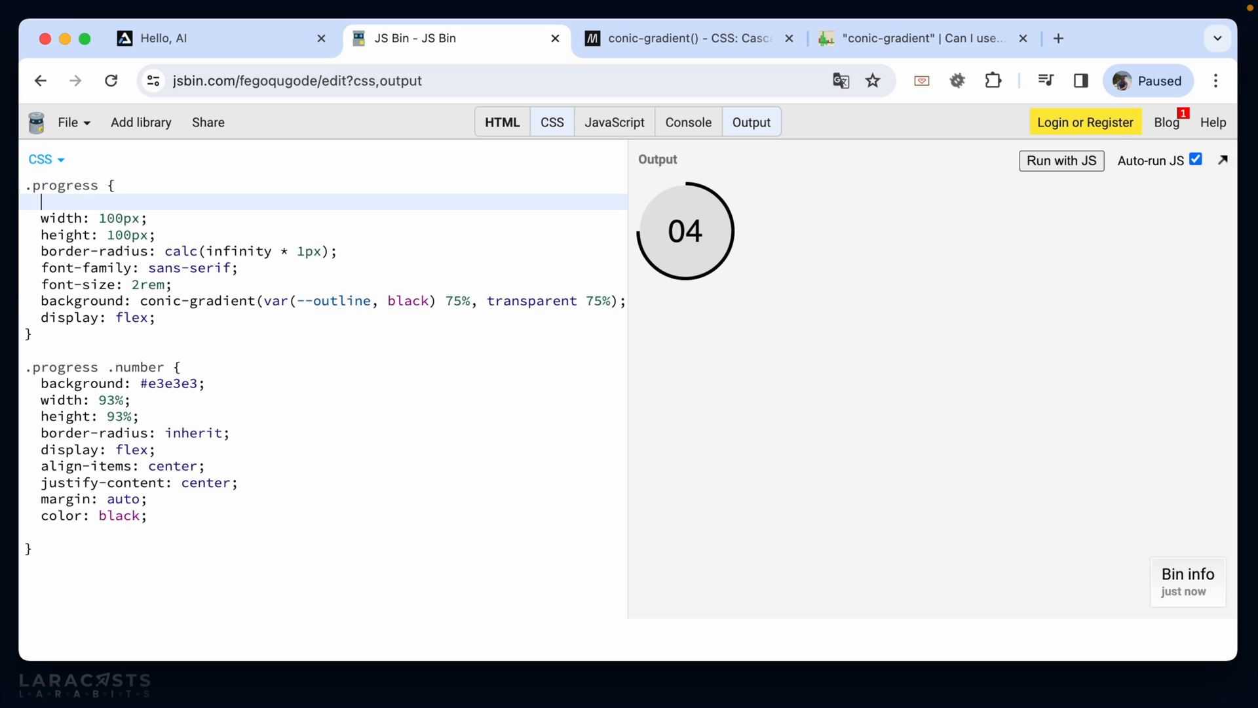
pyautogui.write('--outline: green;')
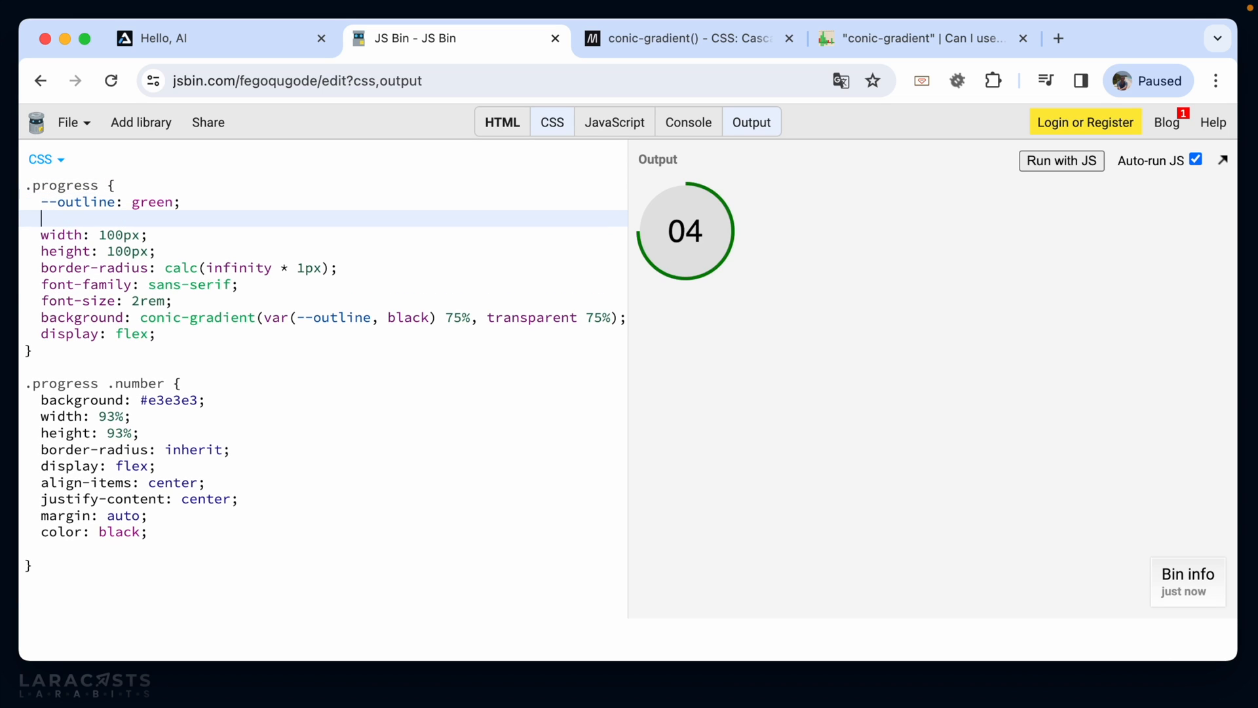
pyautogui.moveTo(249, 108)
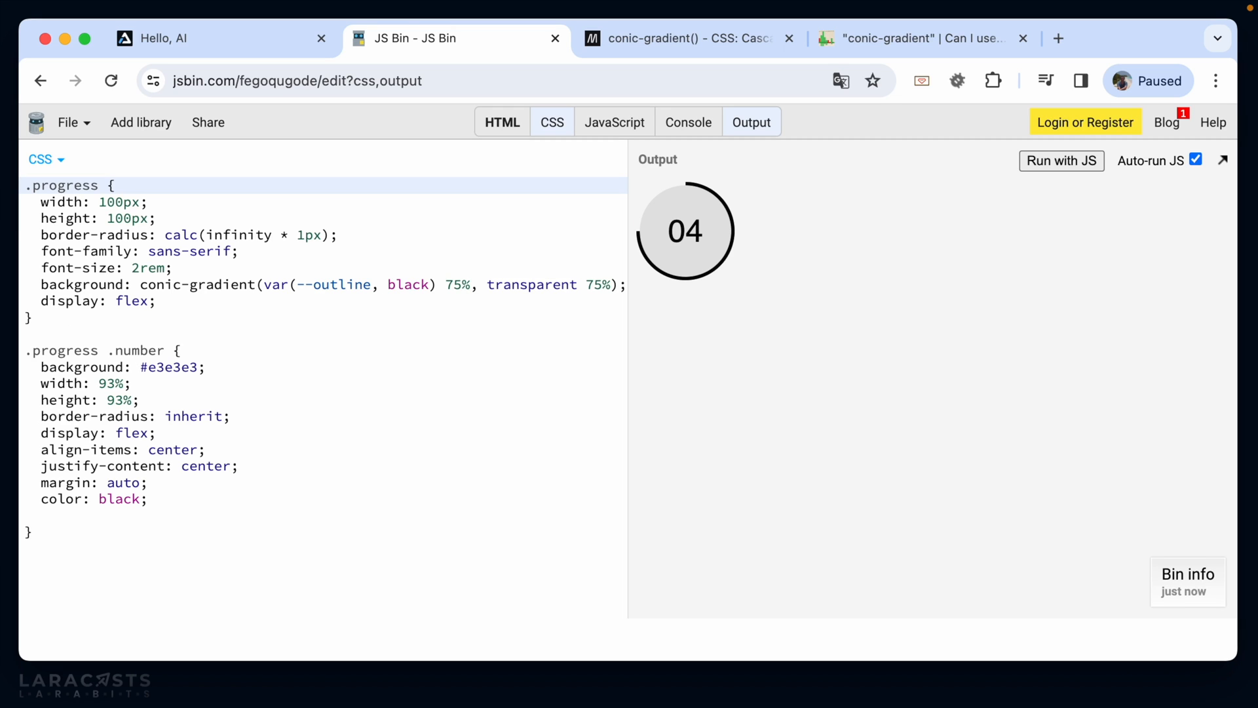
pyautogui.moveTo(535, 139)
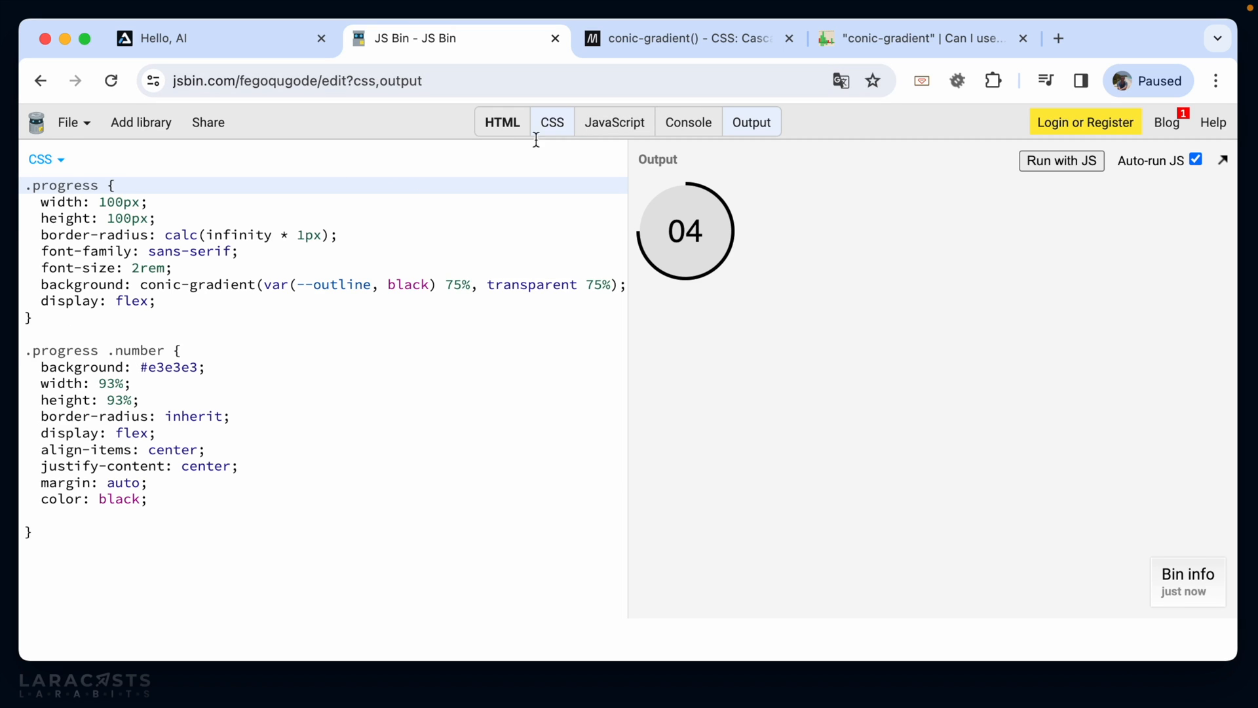
# Step: Give the progress div an inline style setting --outline, trying yellow, red and brown
pyautogui.click(502, 122)
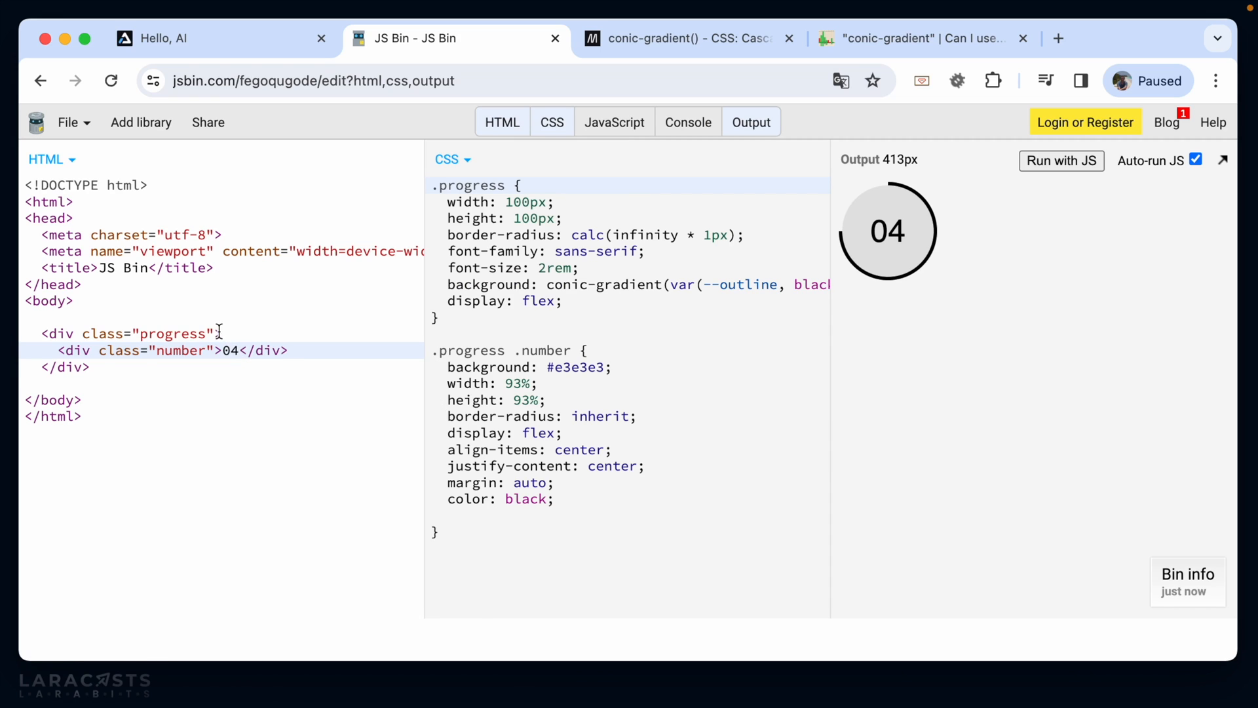
pyautogui.write('style=""')
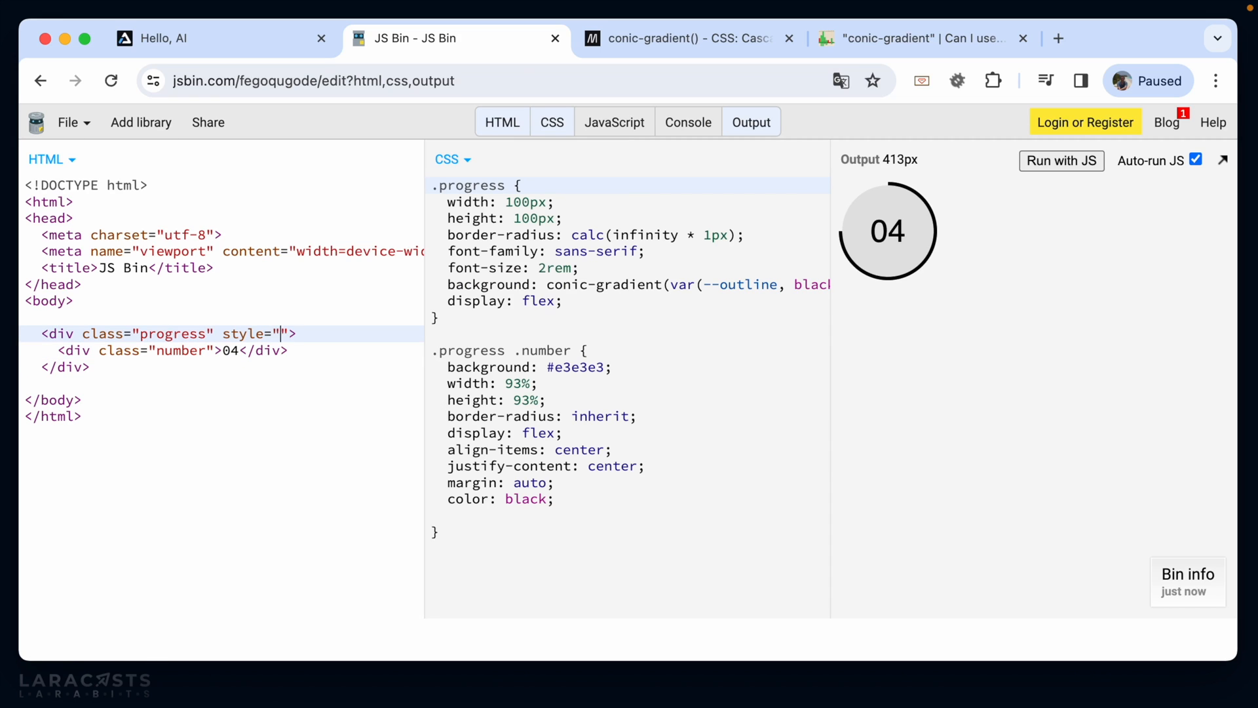
pyautogui.write('-')
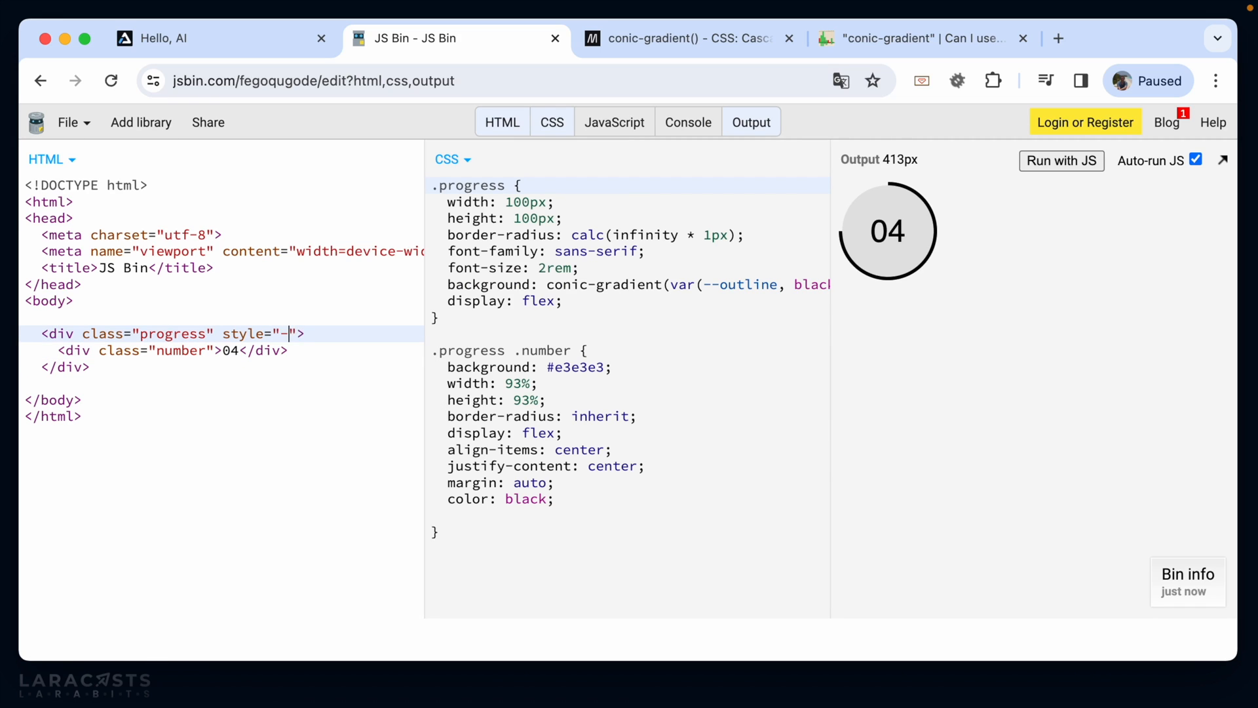
pyautogui.write('-outline: yell')
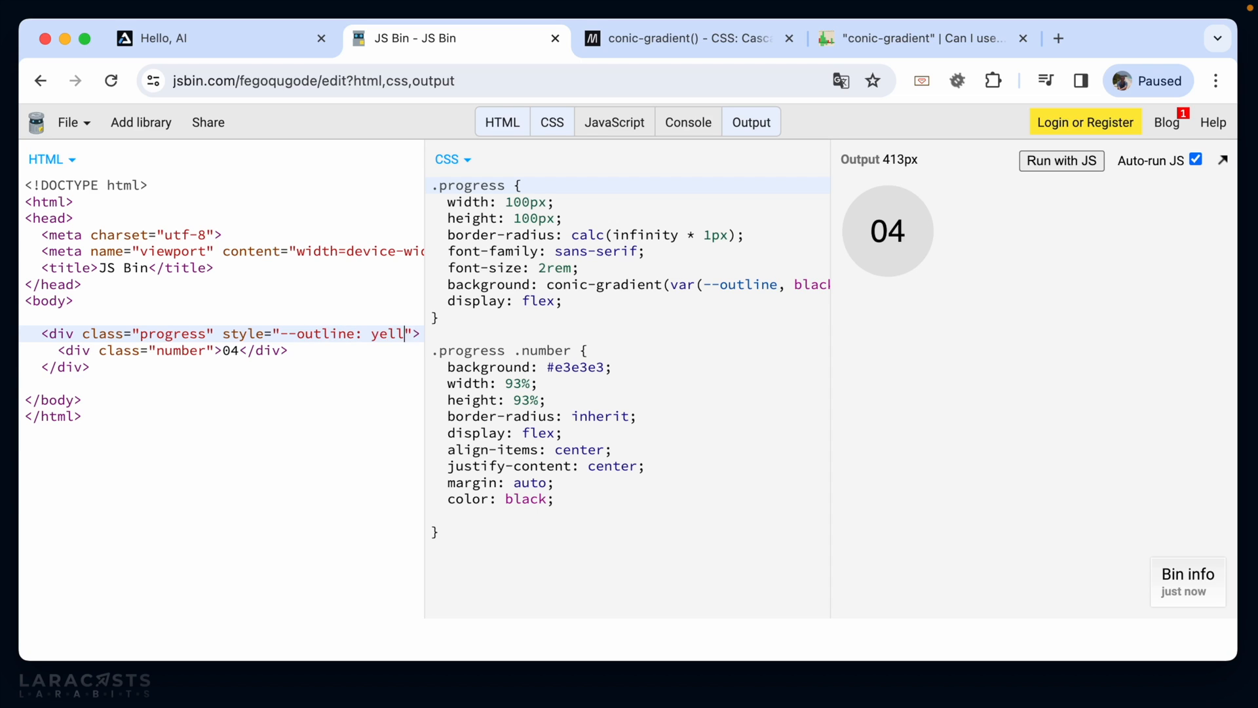
pyautogui.write('ow;')
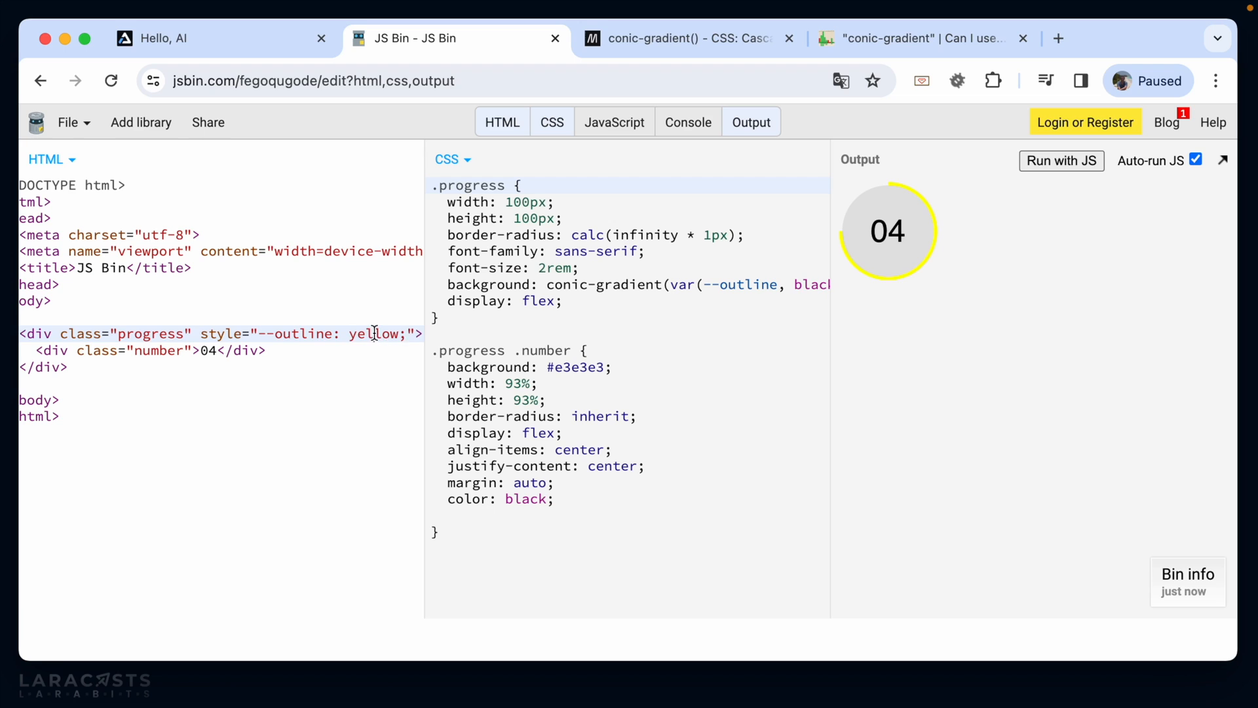
pyautogui.write('red')
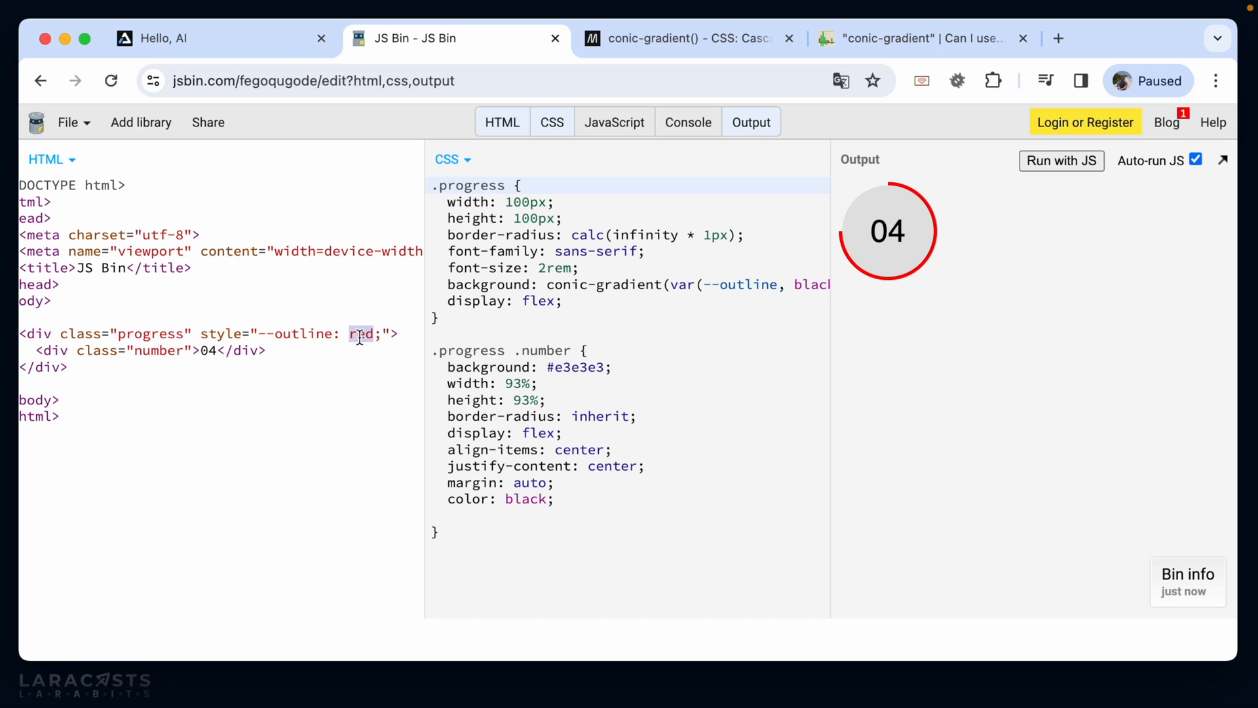
pyautogui.write('brown')
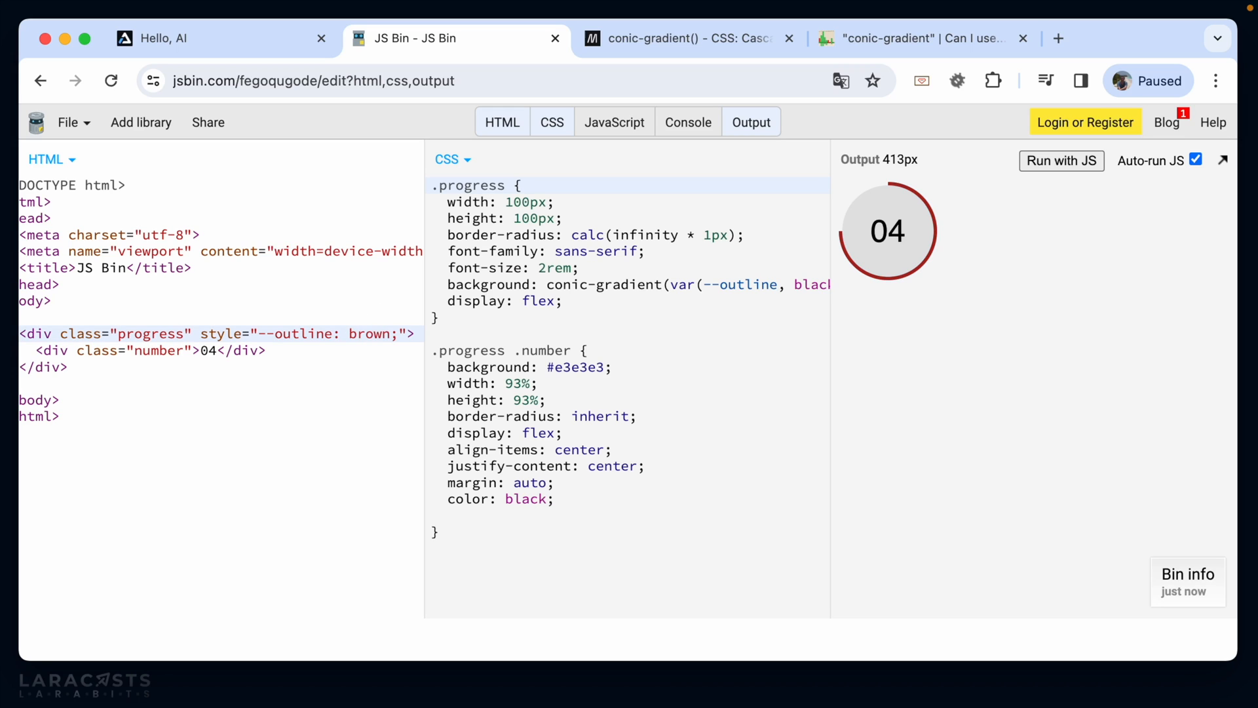
pyautogui.click(502, 122)
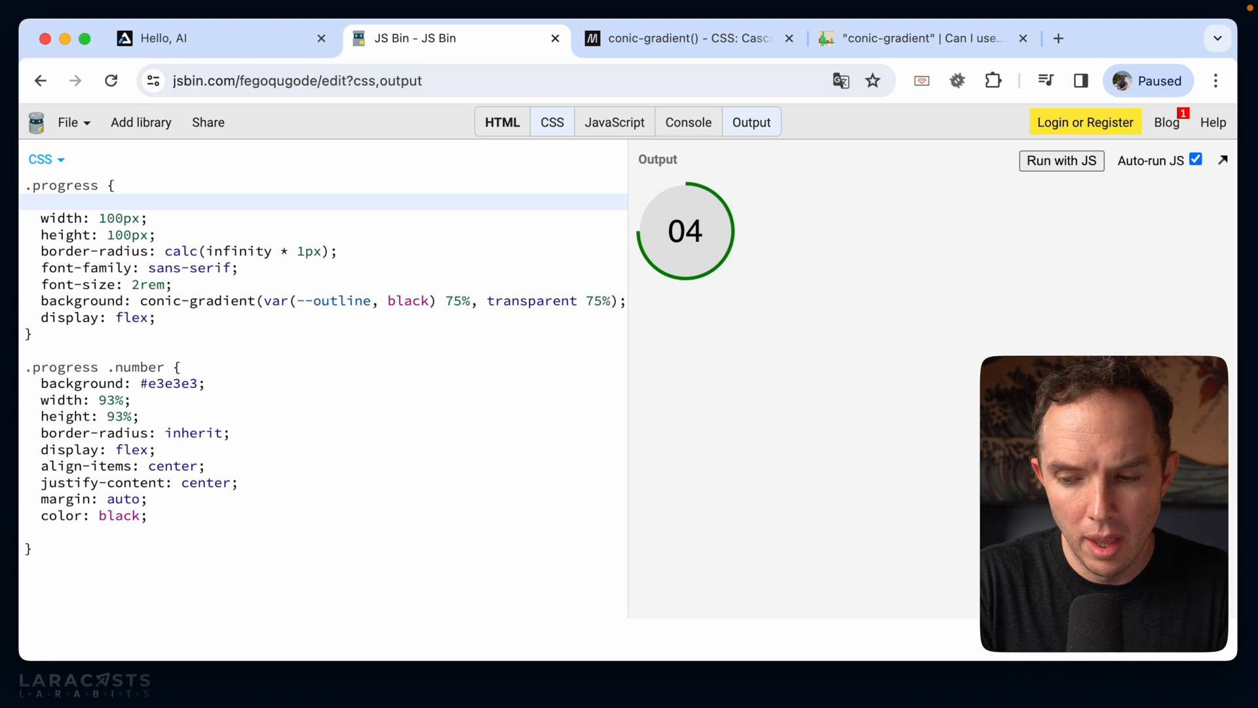
# Step: Declare --progress: 25 in .progress and use var(--progress) for both gradient stops
pyautogui.write('--rp')
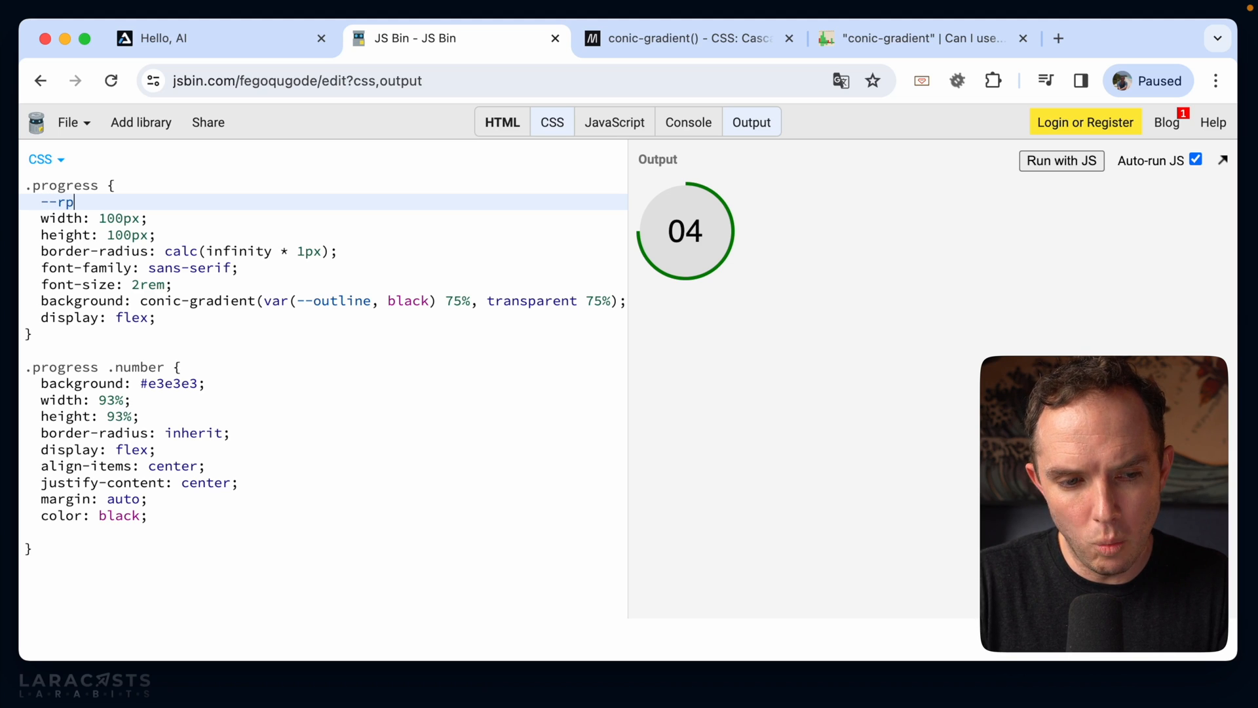
pyautogui.write('rogress:')
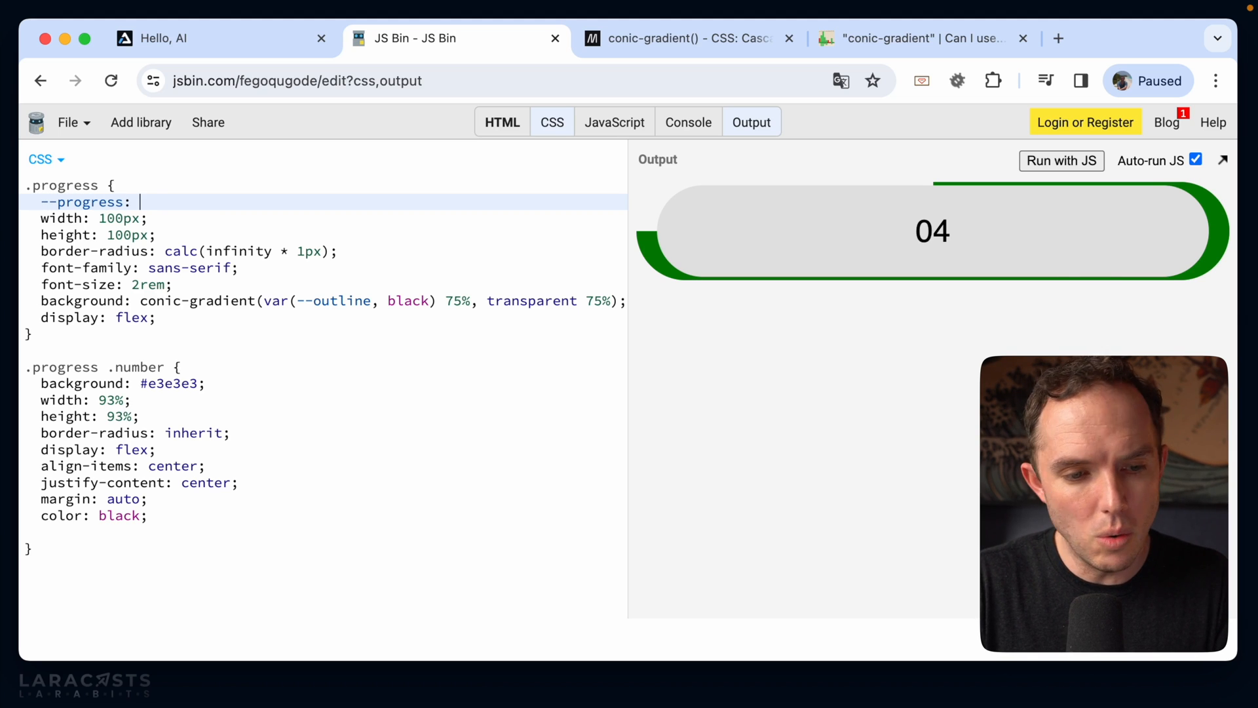
pyautogui.write('25;')
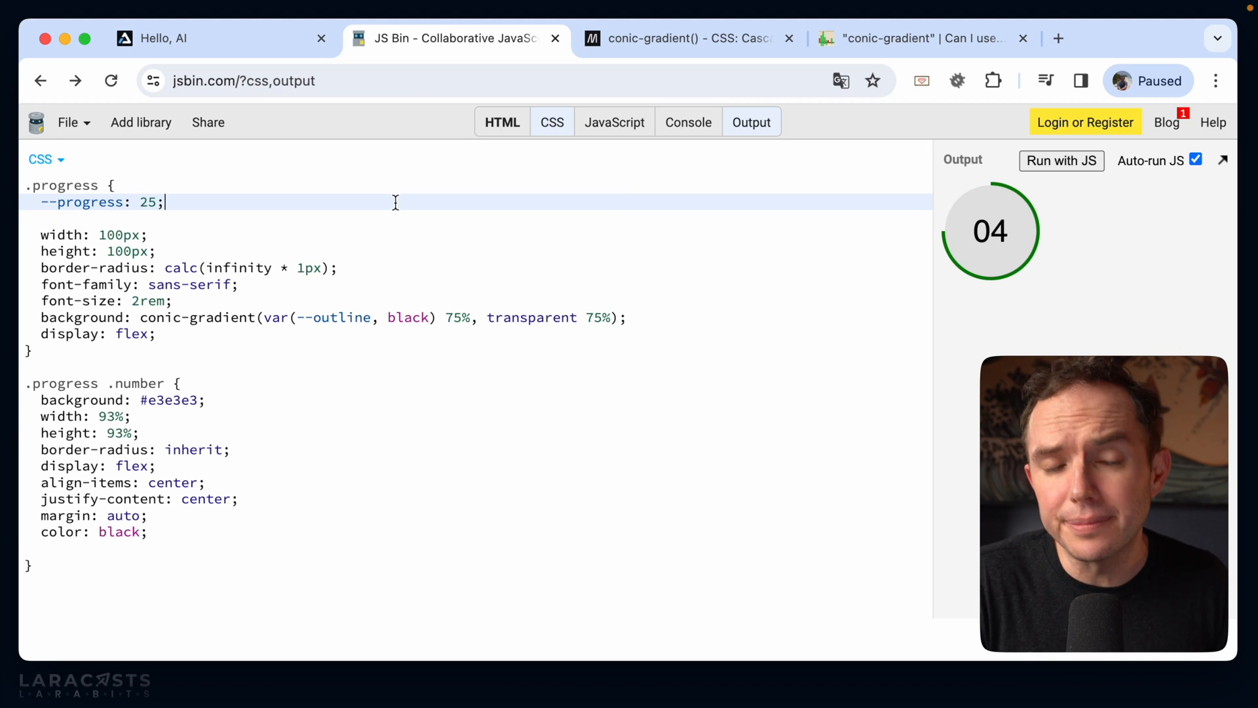
pyautogui.click(475, 317)
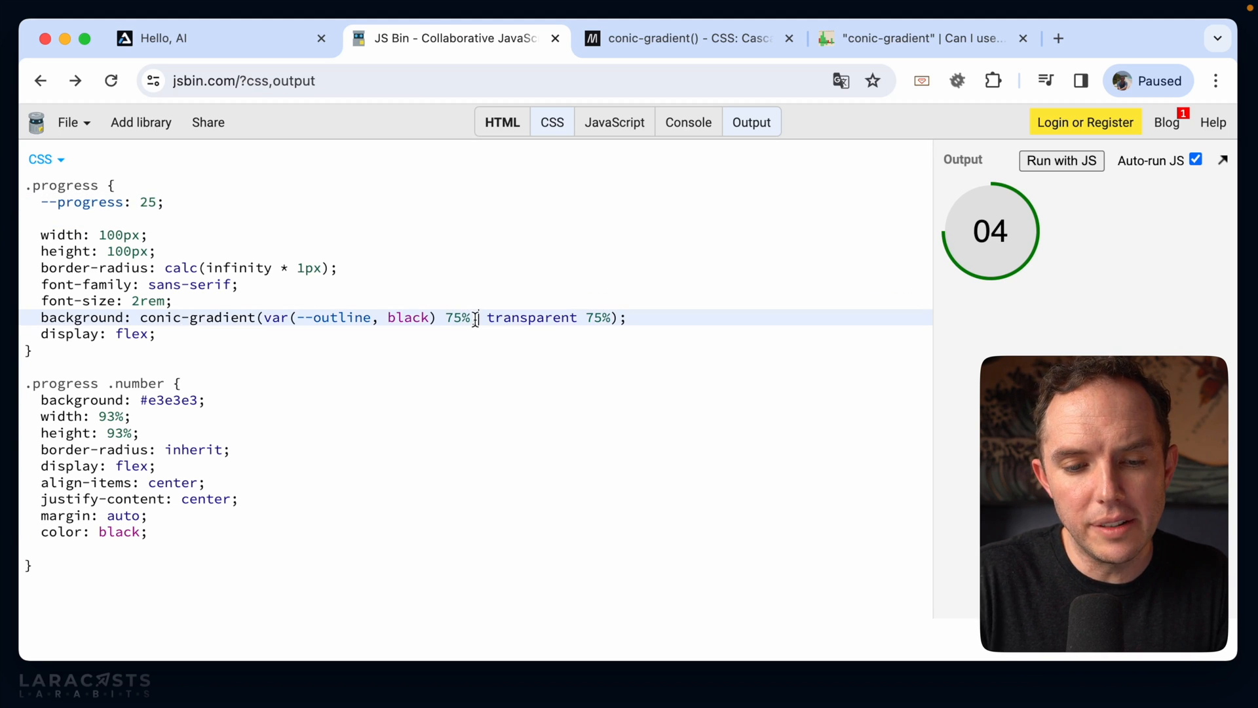
pyautogui.write('var(')
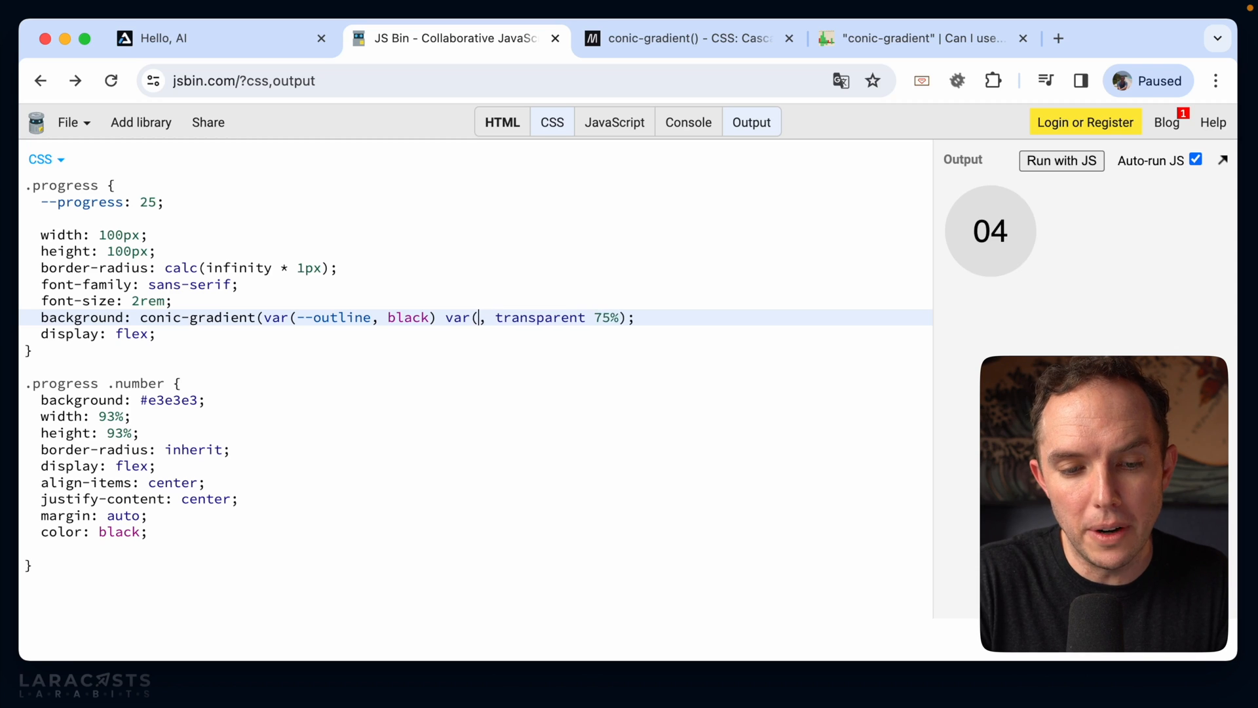
pyautogui.write('--progress')
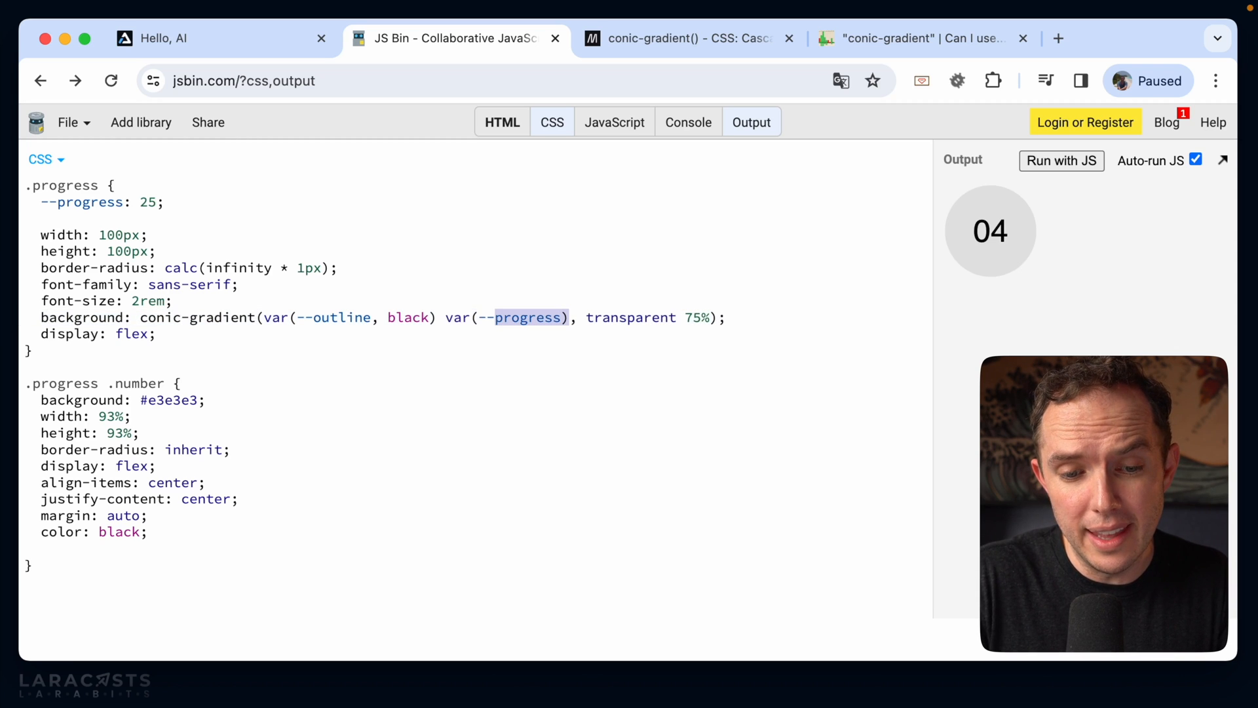
pyautogui.click(706, 317)
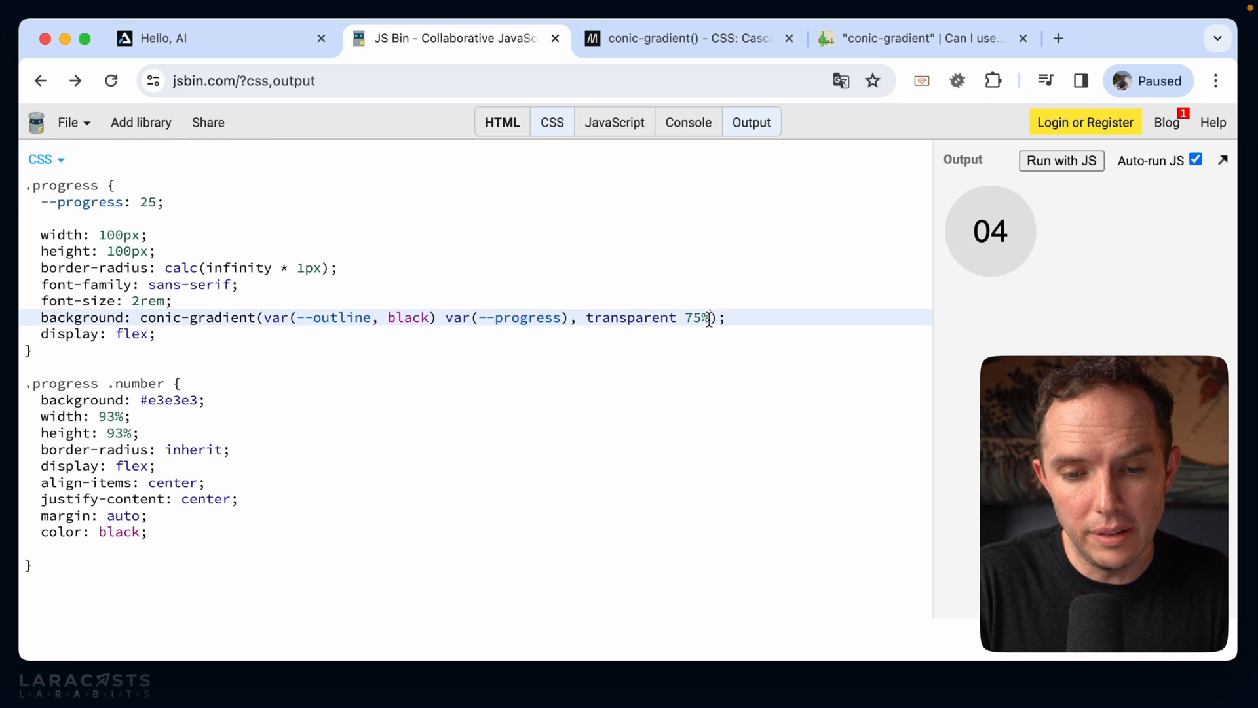
pyautogui.write('var(--progress)')
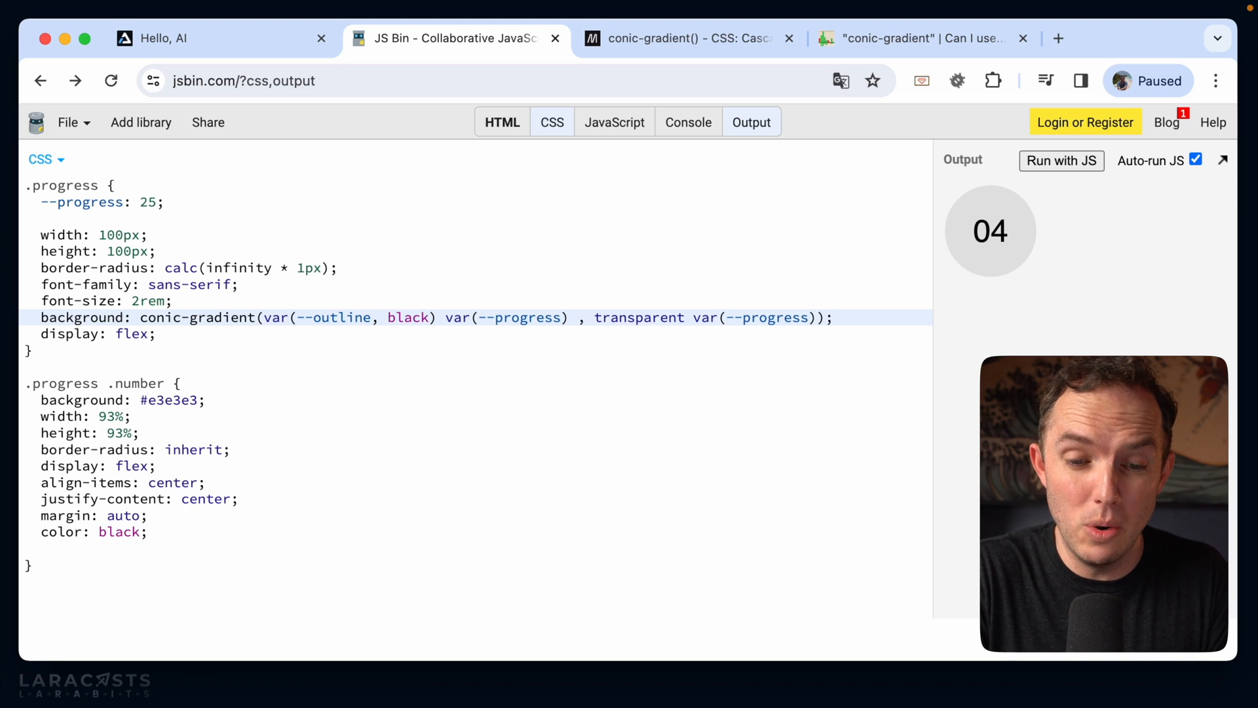
# Step: Wrap the stops in calc(var(--progress) * 1%) and put each gradient argument on its own line
pyautogui.write('* 1%')
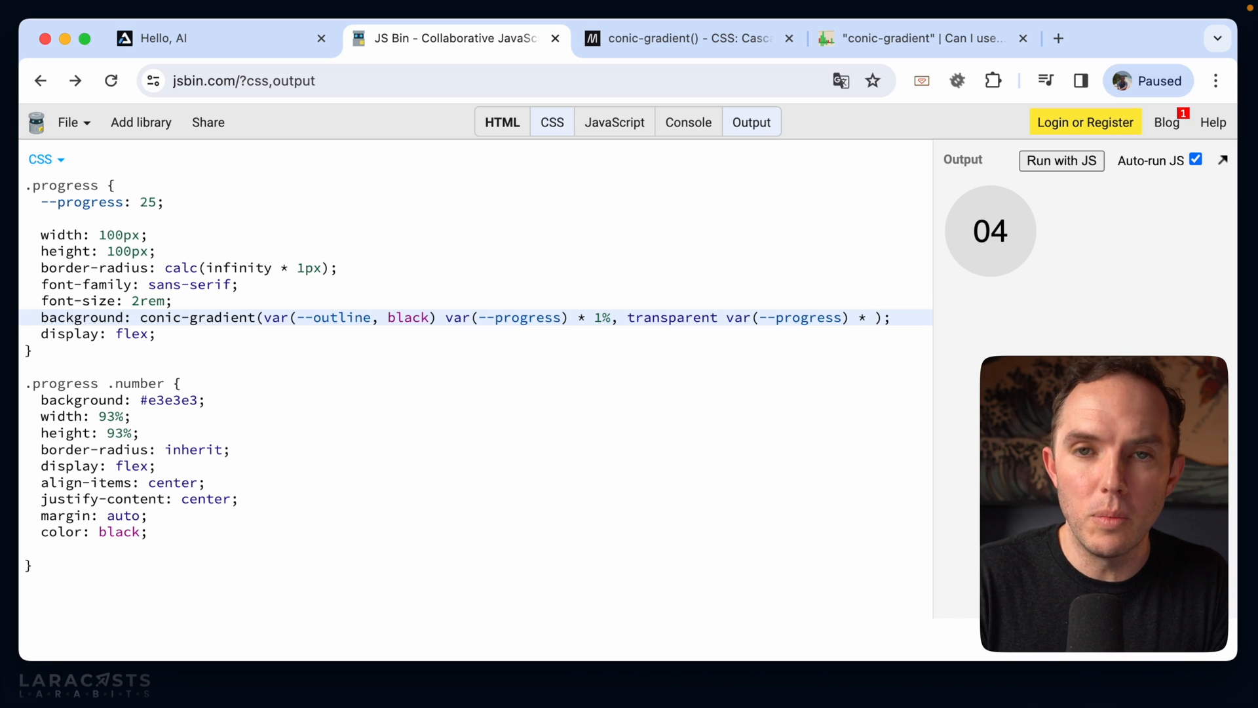
pyautogui.write('1')
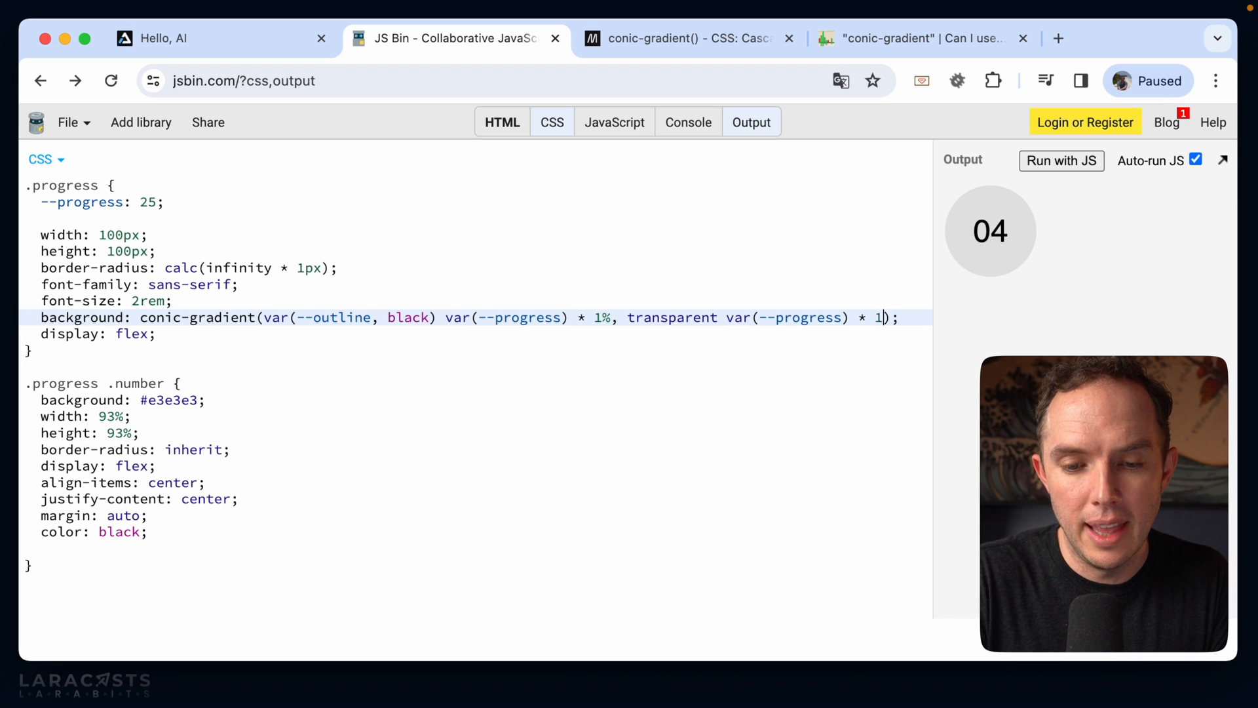
pyautogui.write('%')
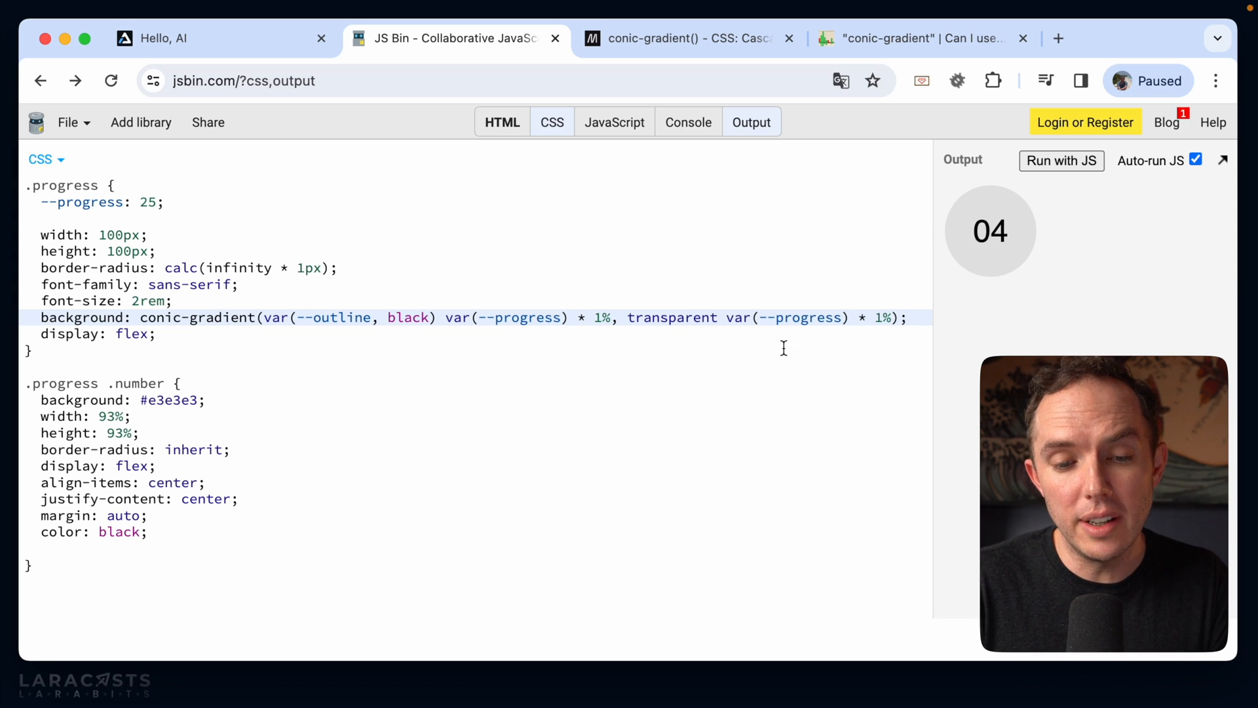
pyautogui.write('calc(')
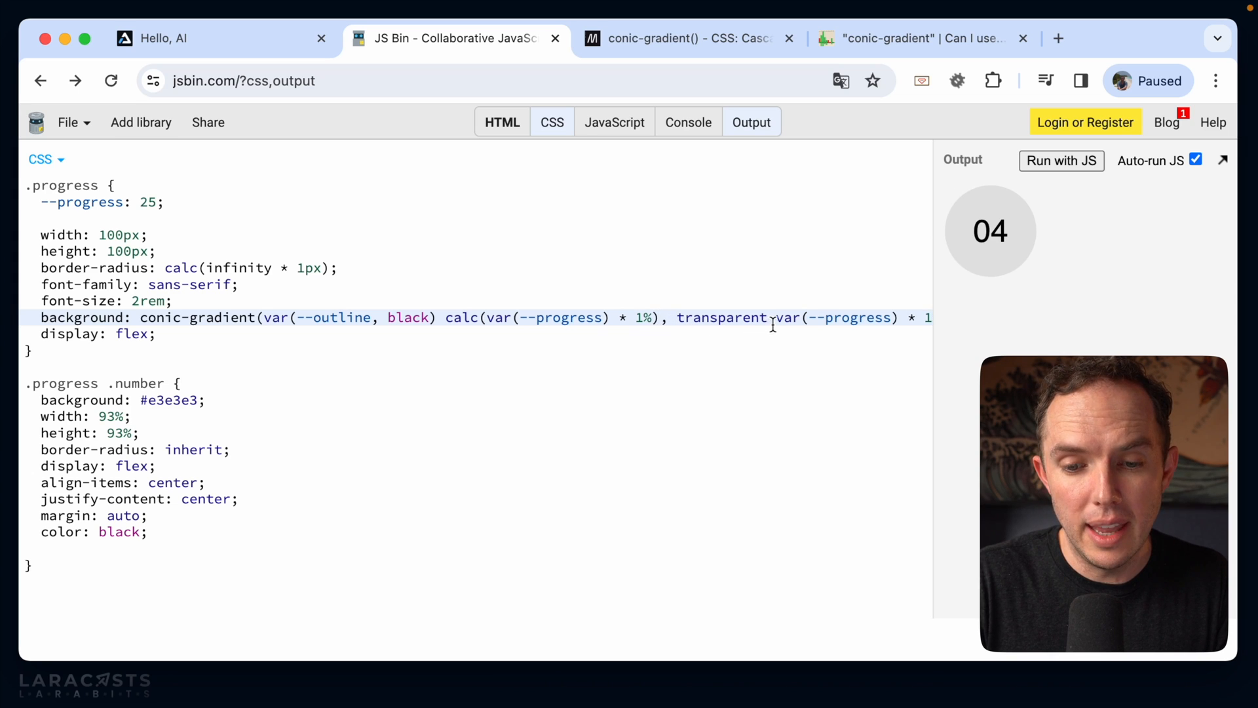
pyautogui.hscroll(3)
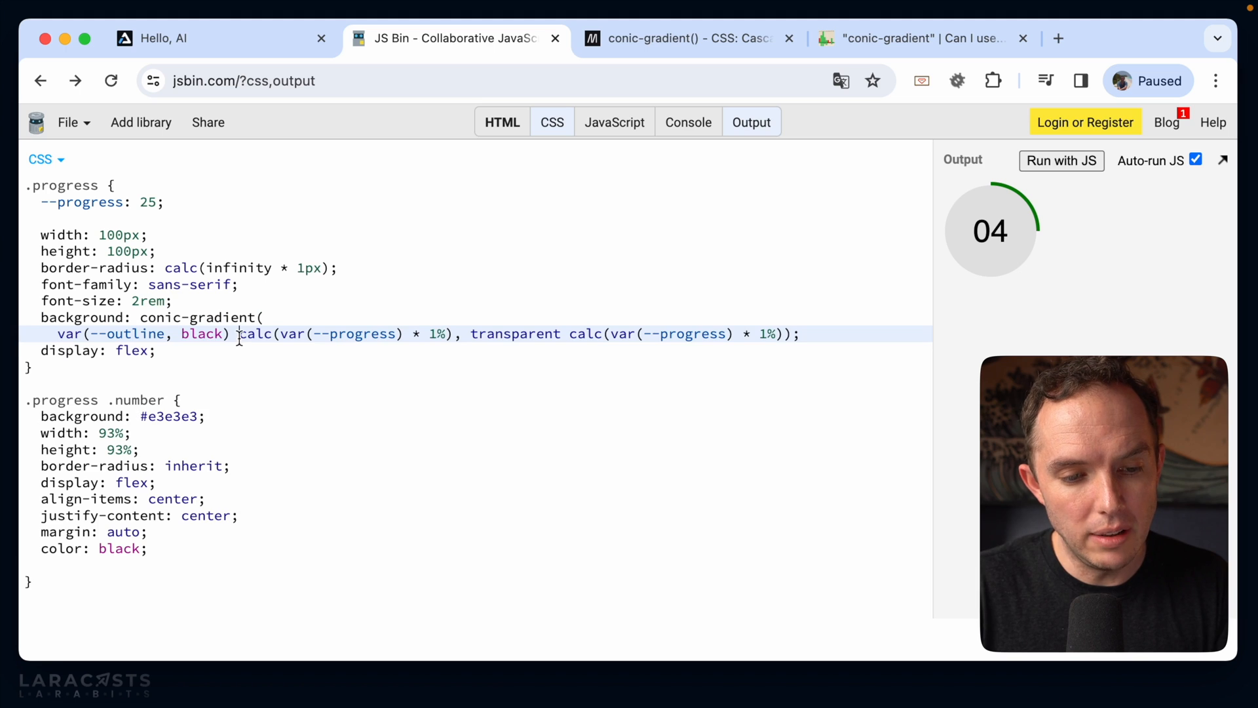
pyautogui.press('Enter')
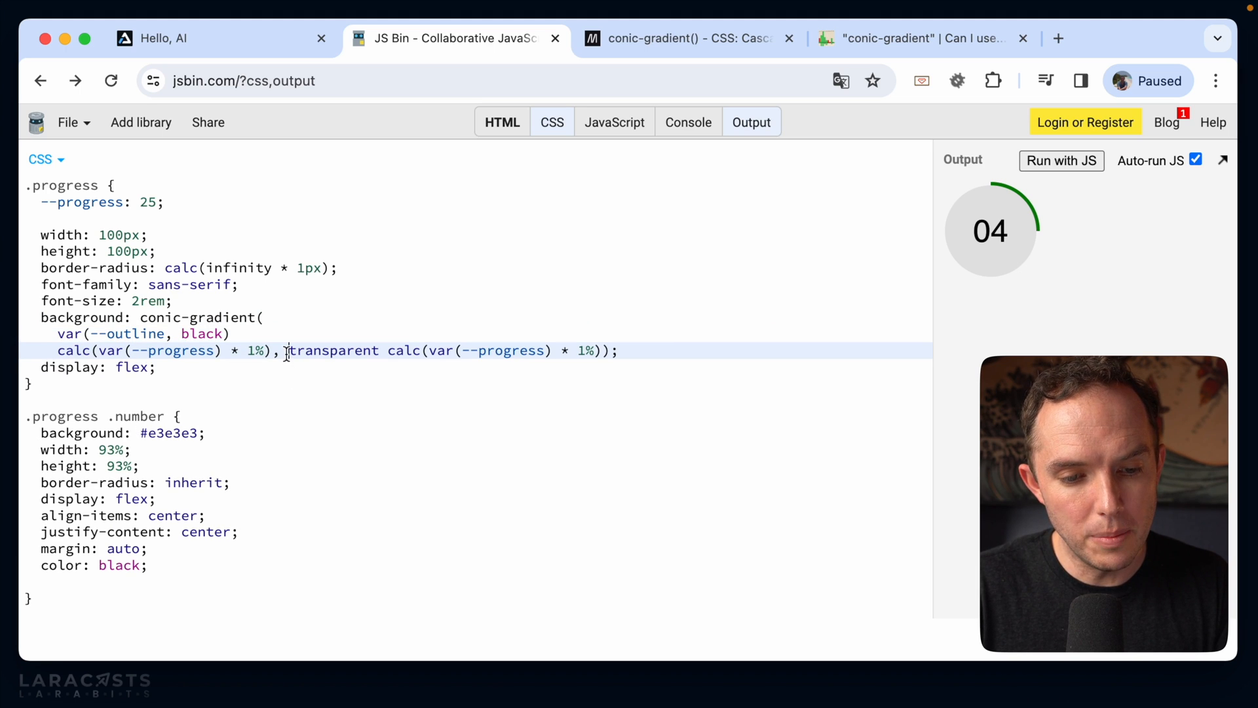
pyautogui.press('Enter')
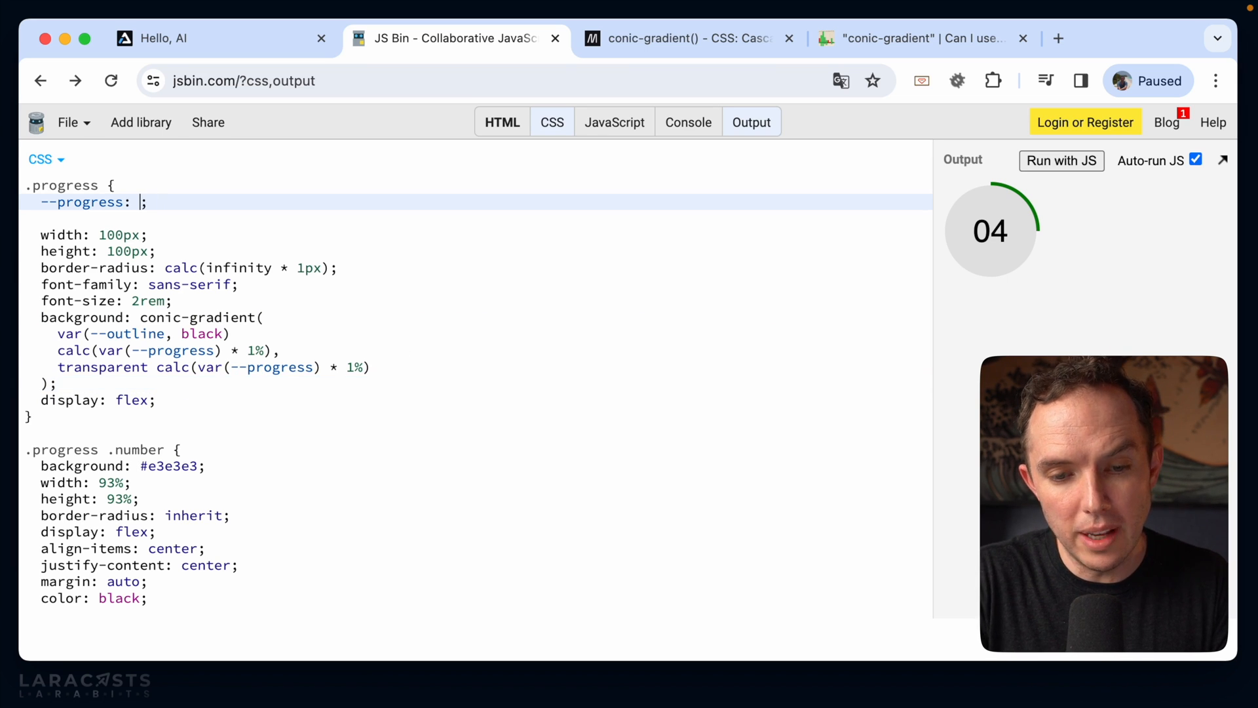
# Step: Try --progress values 95, 190, 2 and 5 before removing the declaration
pyautogui.write('95')
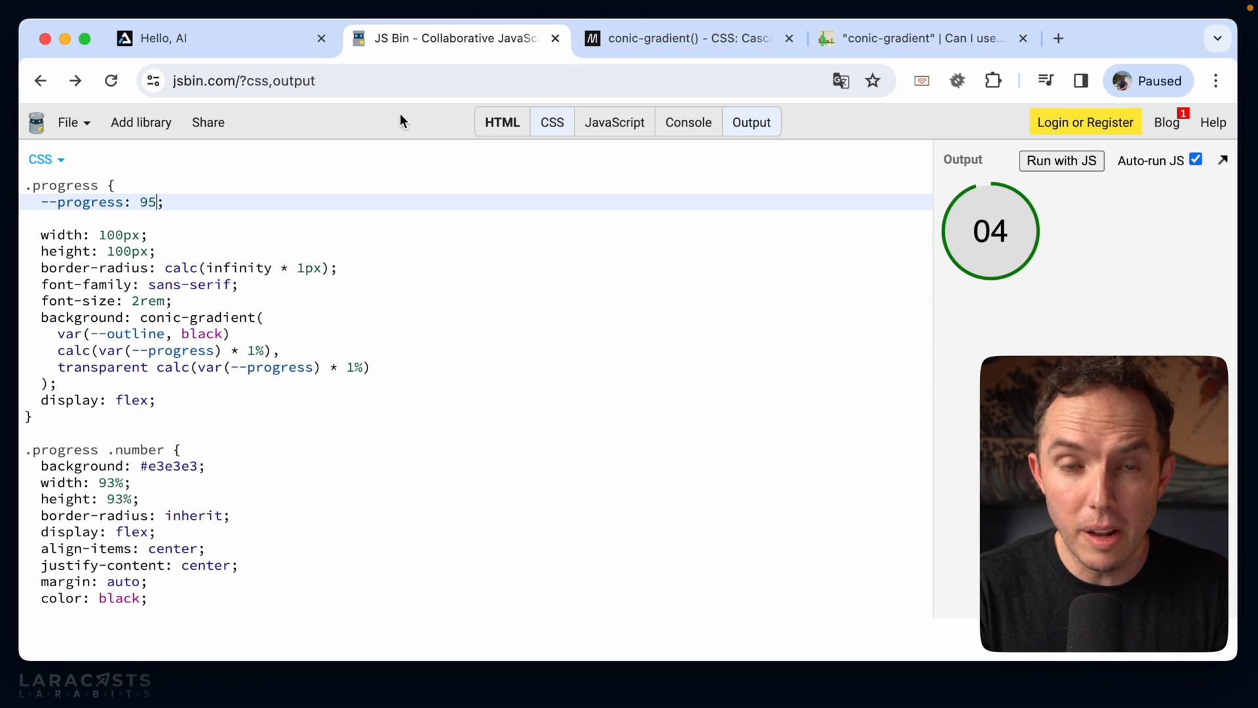
pyautogui.write('190')
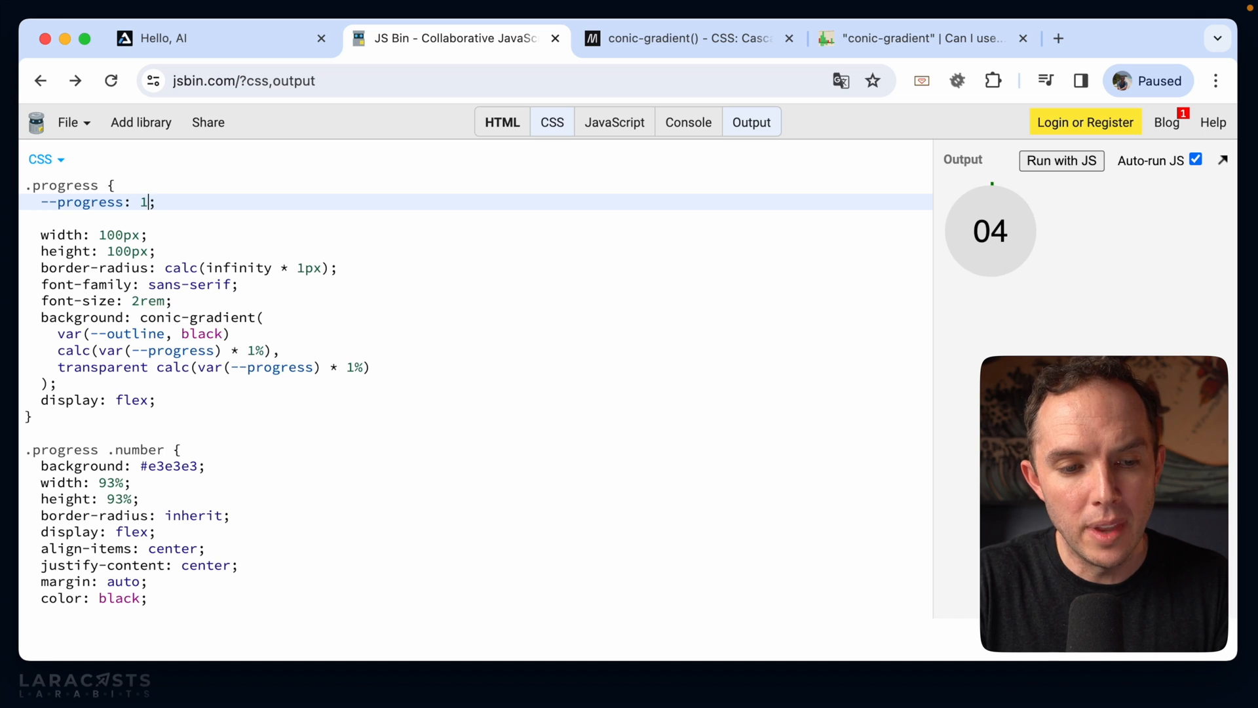
pyautogui.write('2')
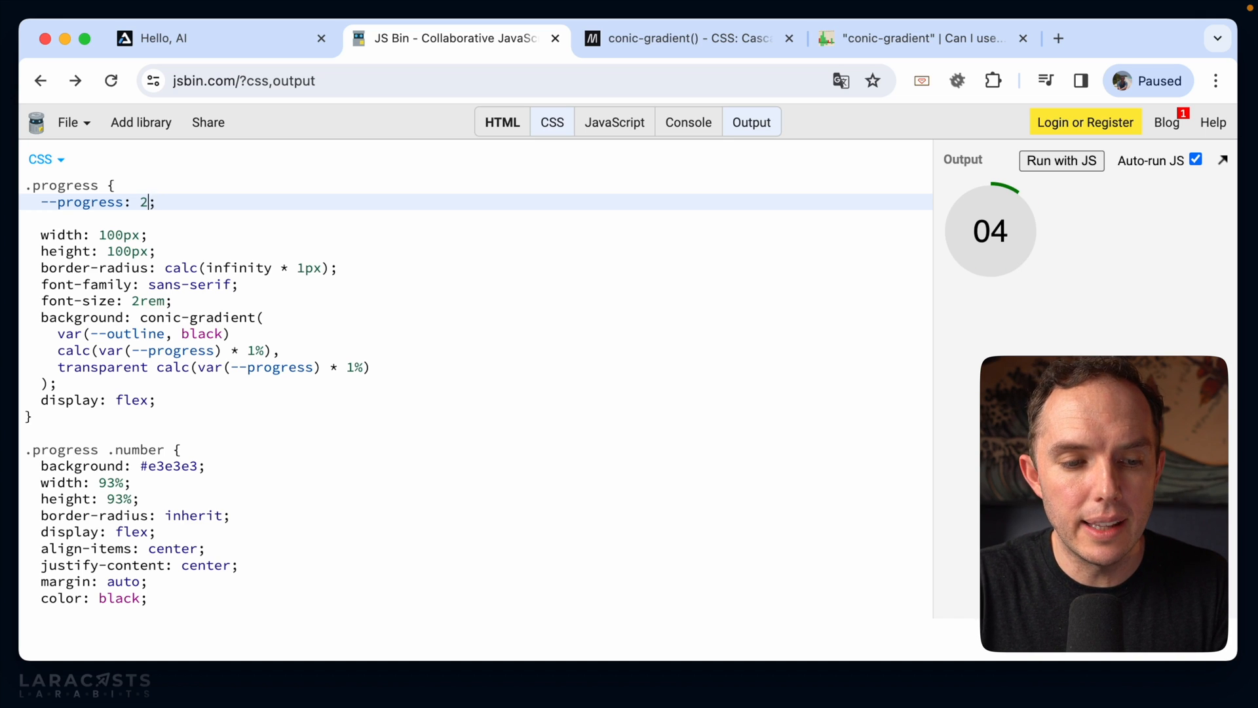
pyautogui.write('5')
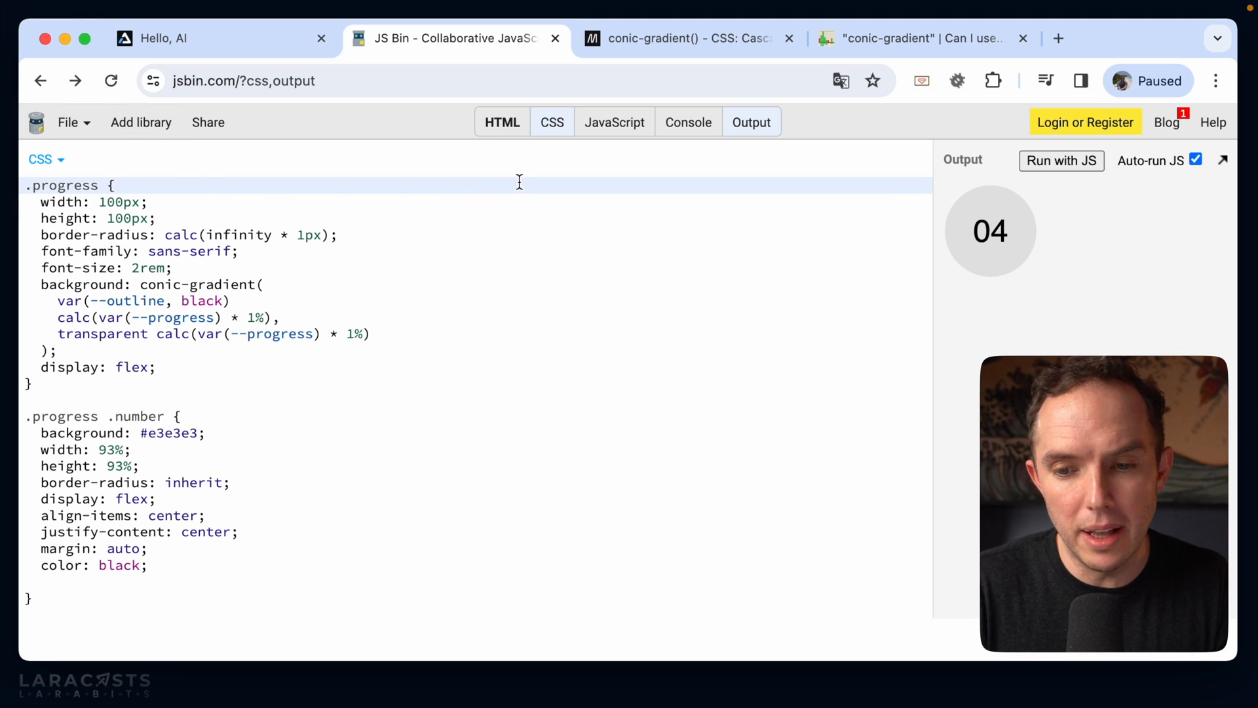
# Step: Give both var(--progress) calls a fallback of 3, leaving only HTML and output showing
pyautogui.click(502, 122)
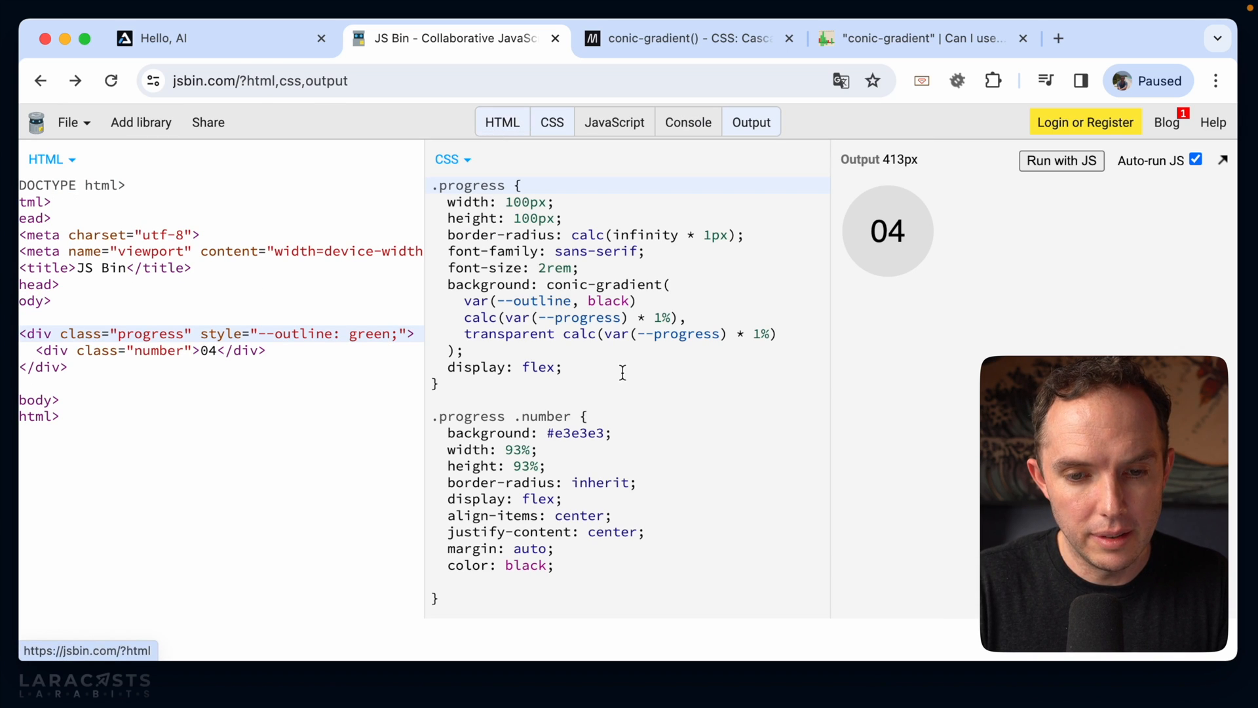
pyautogui.click(552, 122)
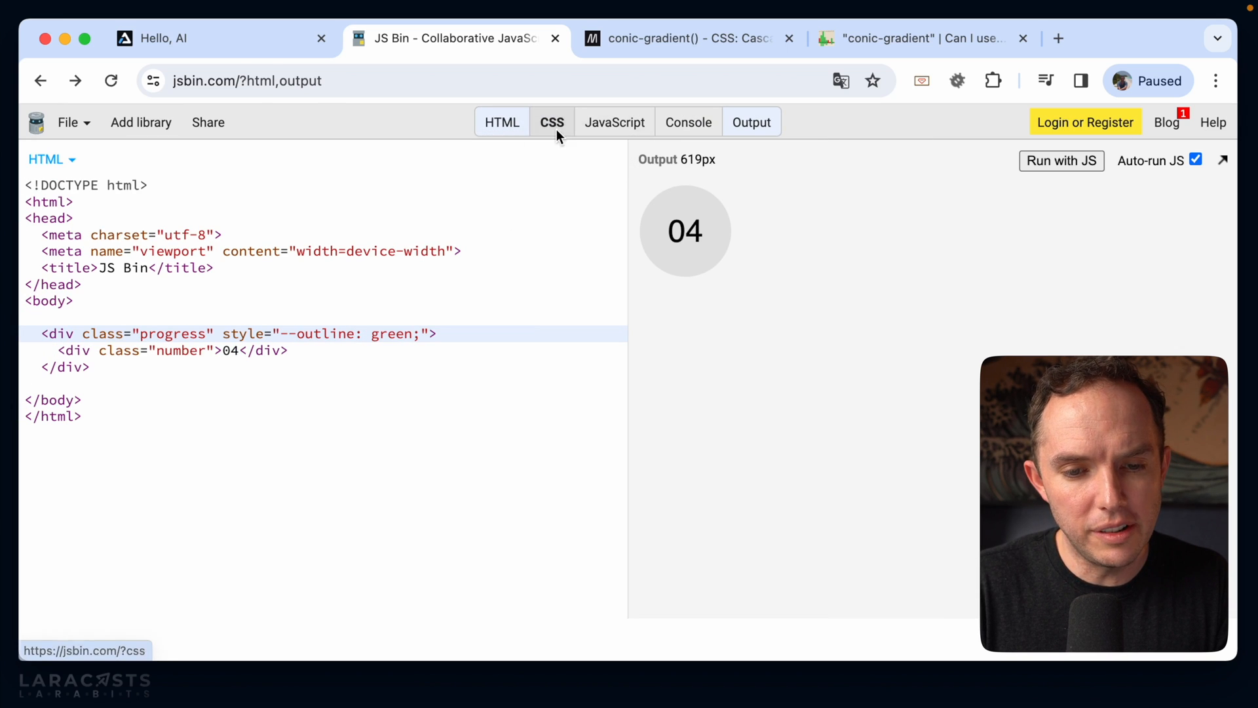
pyautogui.click(551, 122)
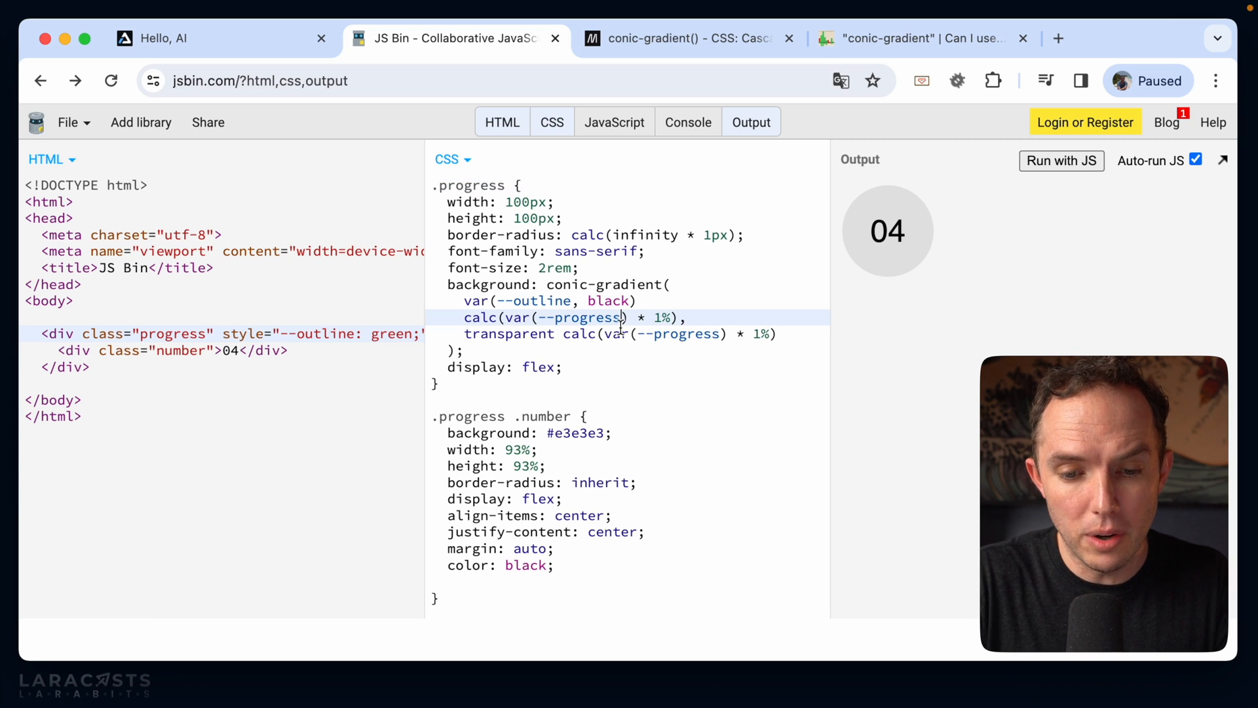
pyautogui.write(',')
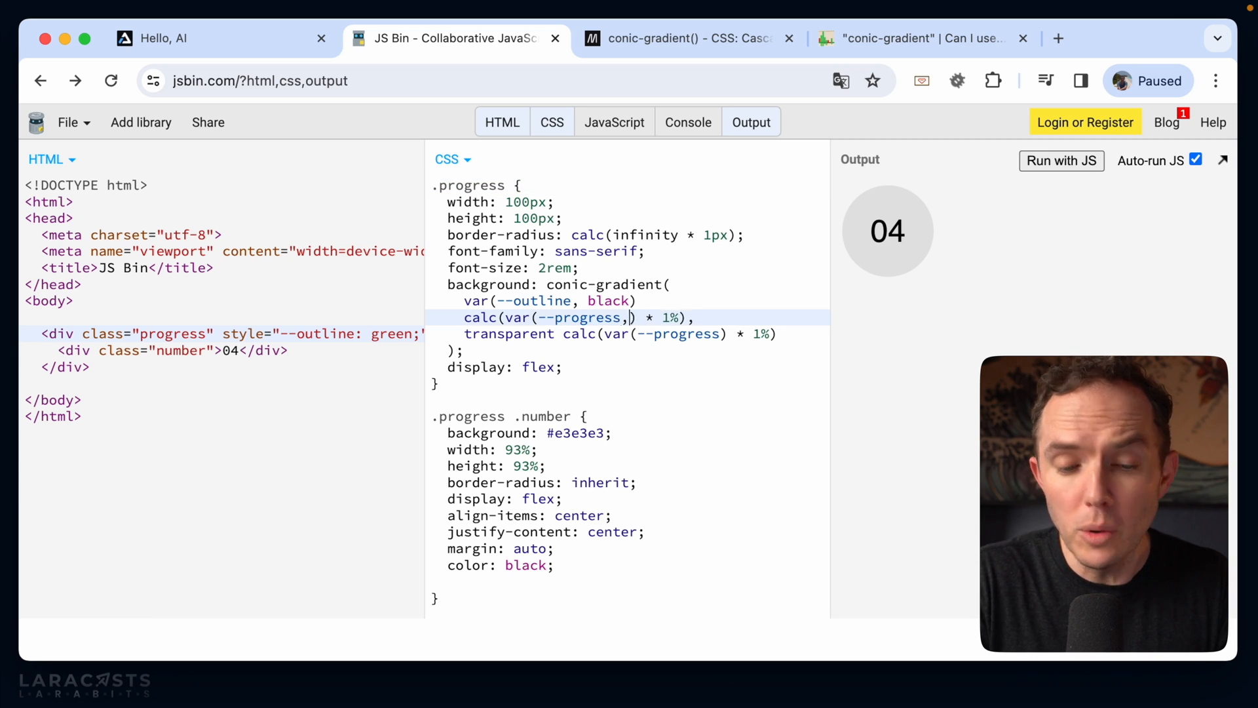
pyautogui.write('3')
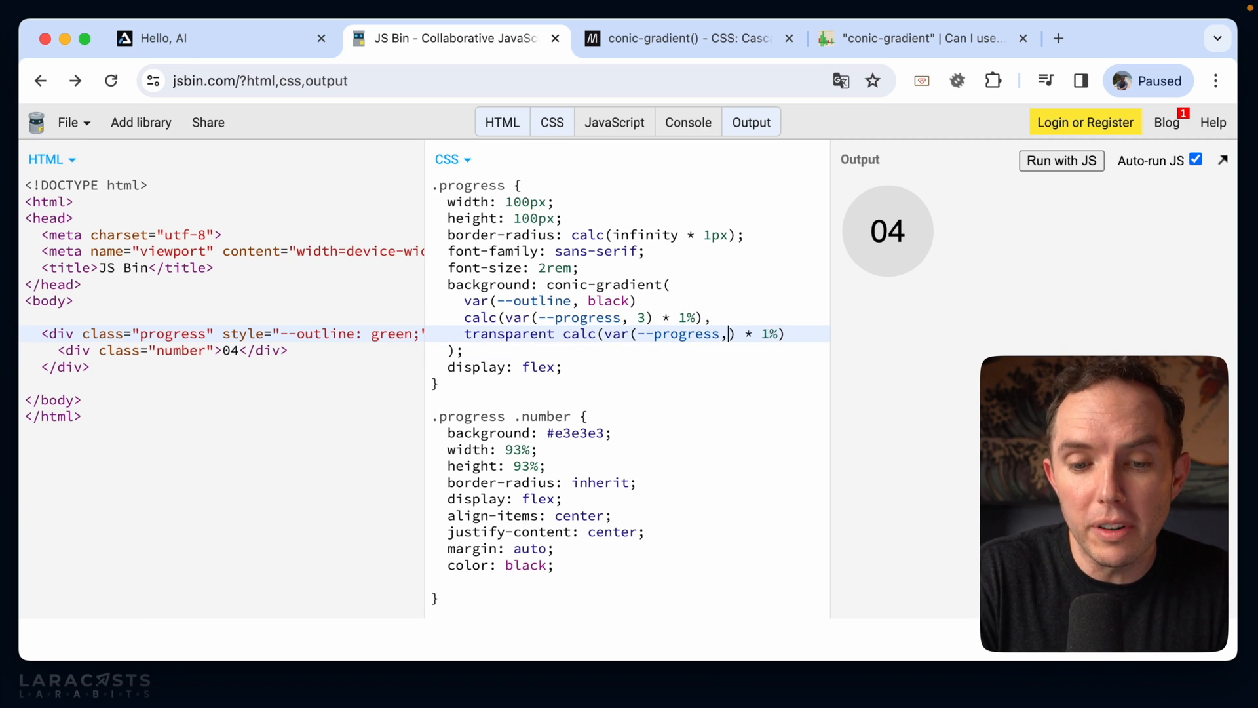
pyautogui.write('3)')
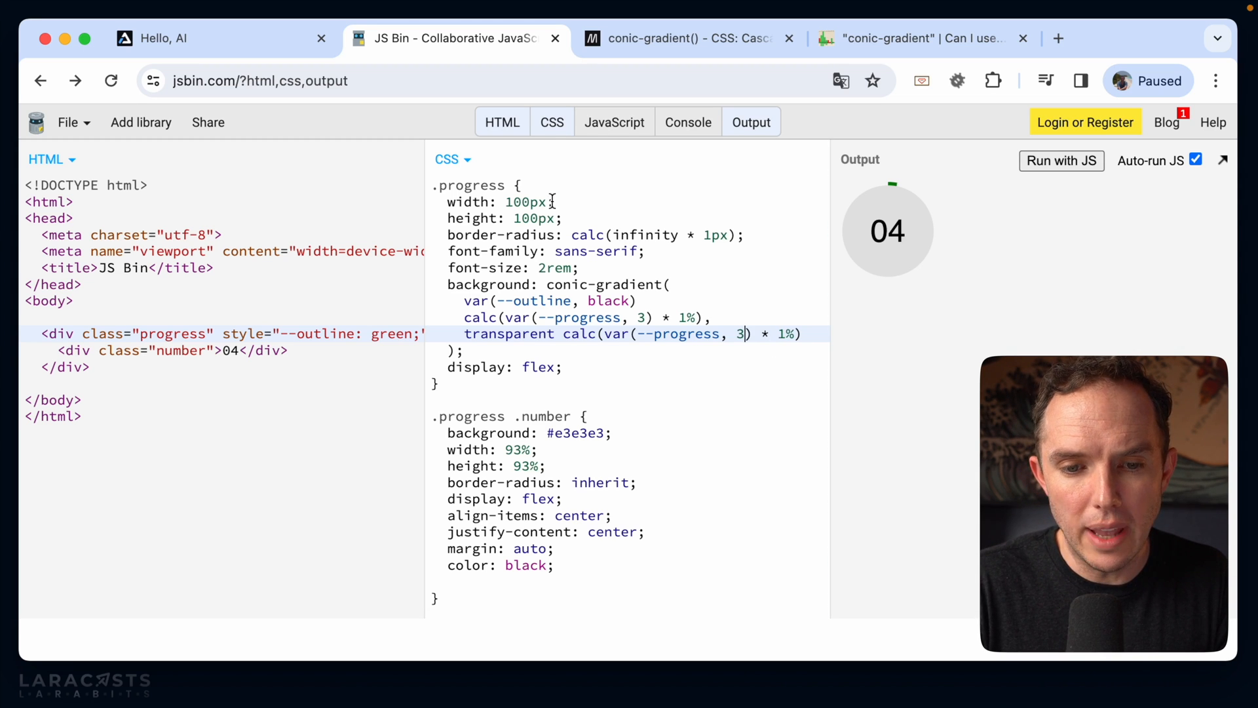
pyautogui.click(552, 122)
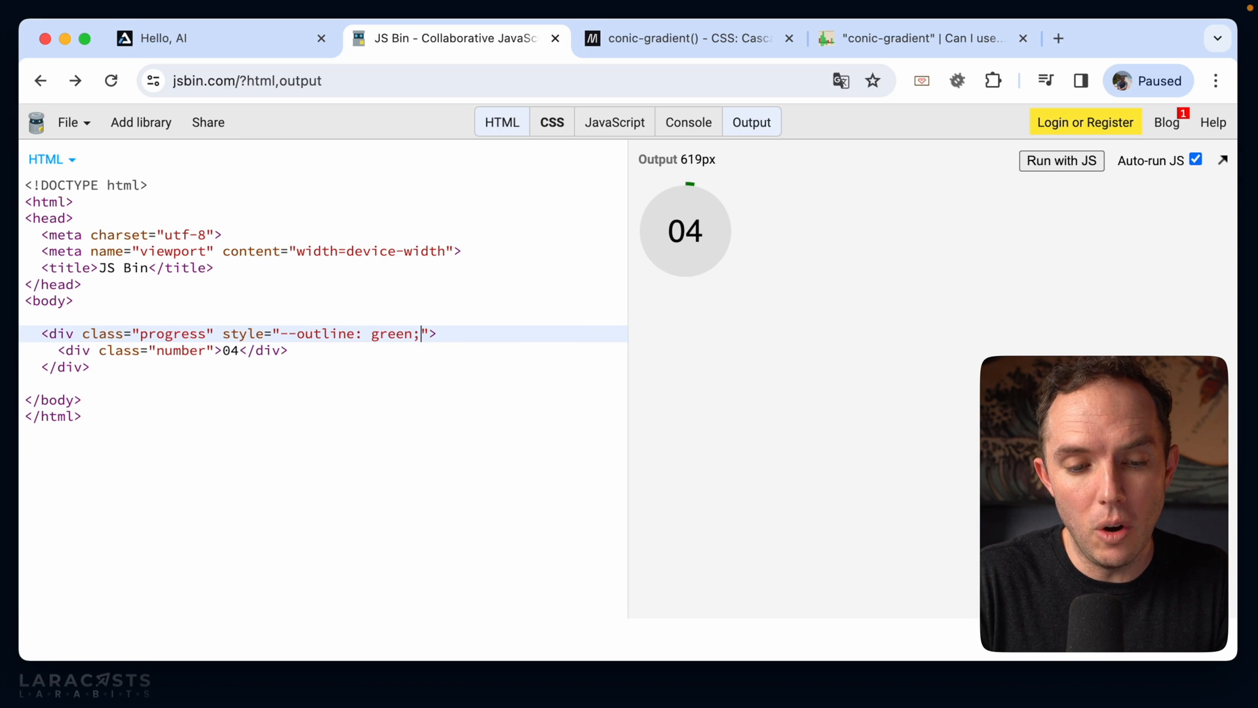
# Step: Set --progress: 75 in the progress div's inline style
pyautogui.write('--progress:')
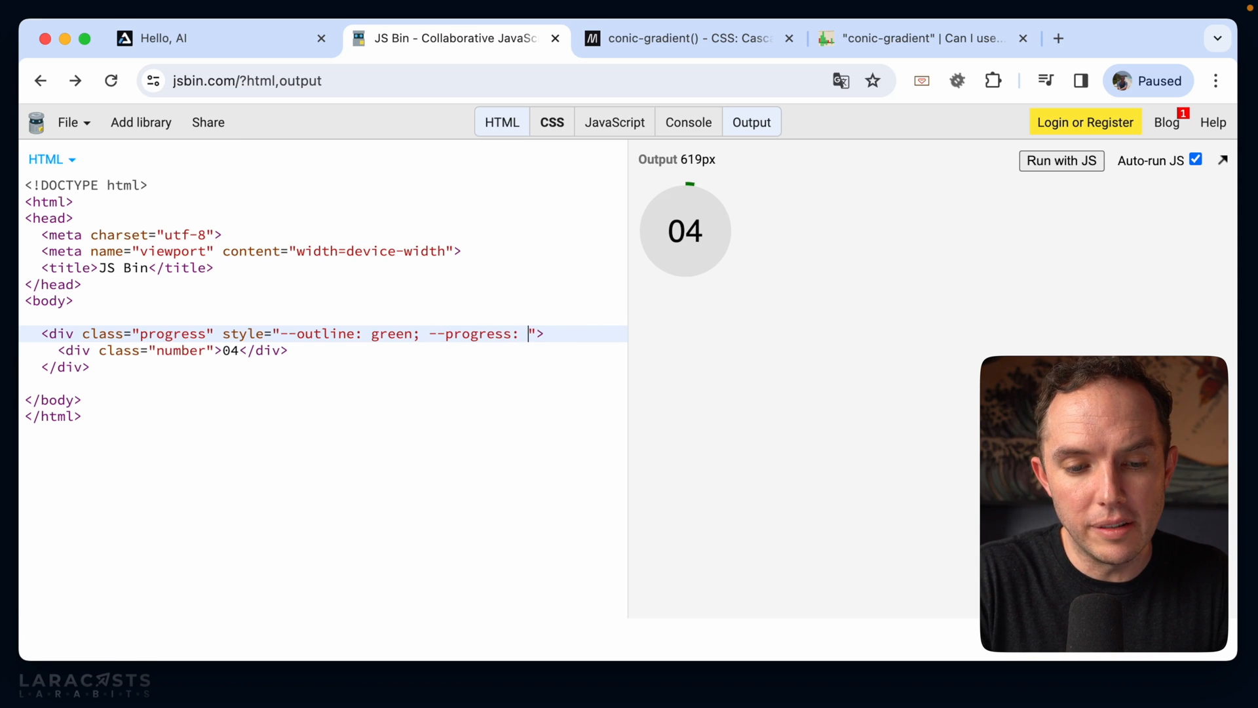
pyautogui.write('75')
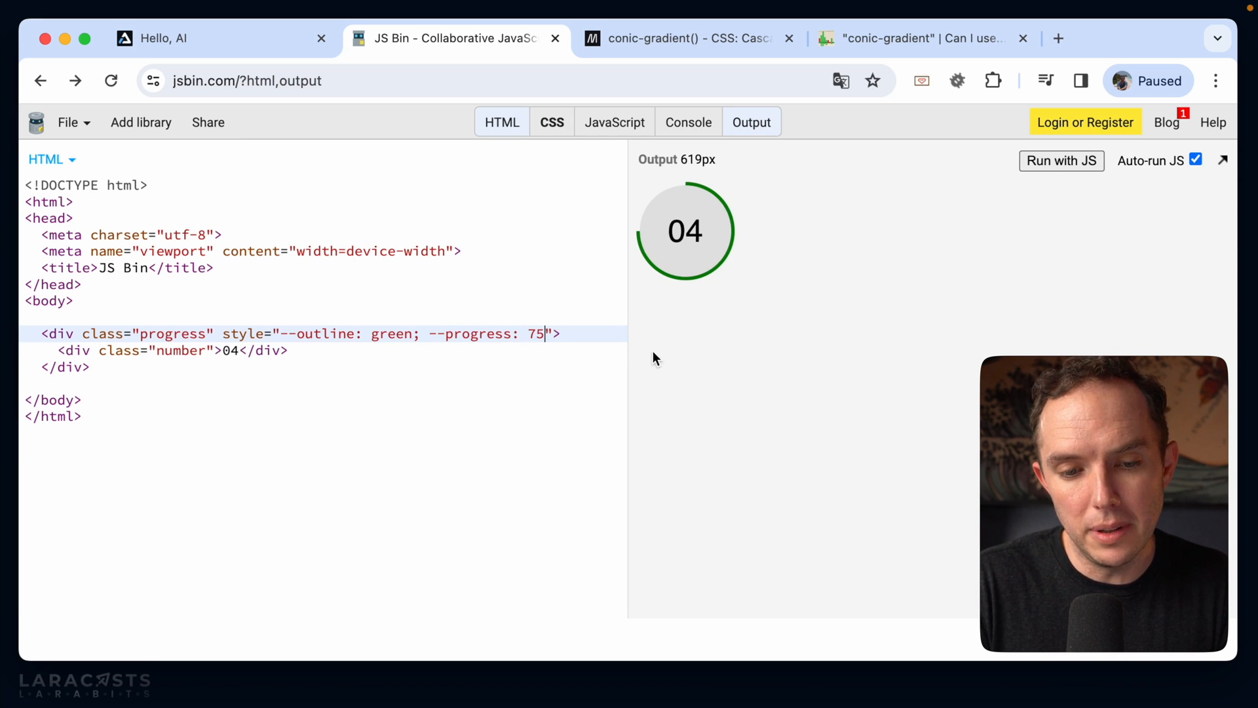
pyautogui.moveTo(119, 367)
pyautogui.write('<br>')
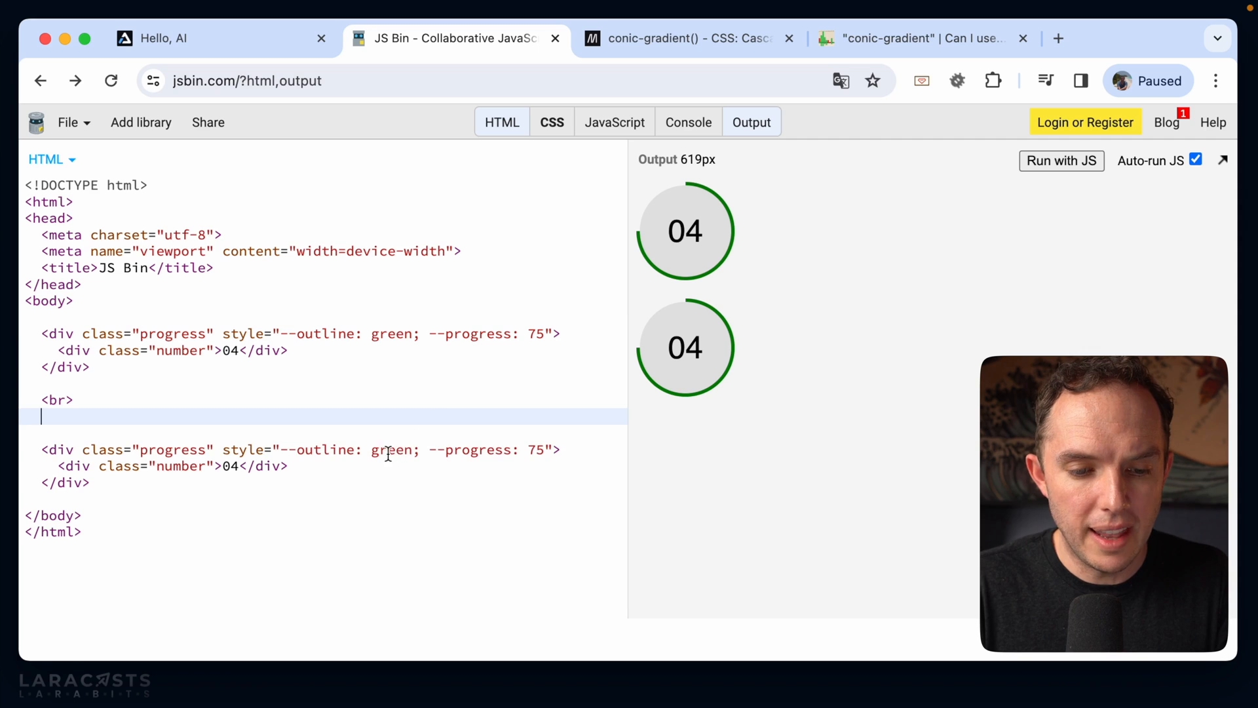
# Step: Give the second badge --outline red and --progress 30 in its inline style
pyautogui.write('red')
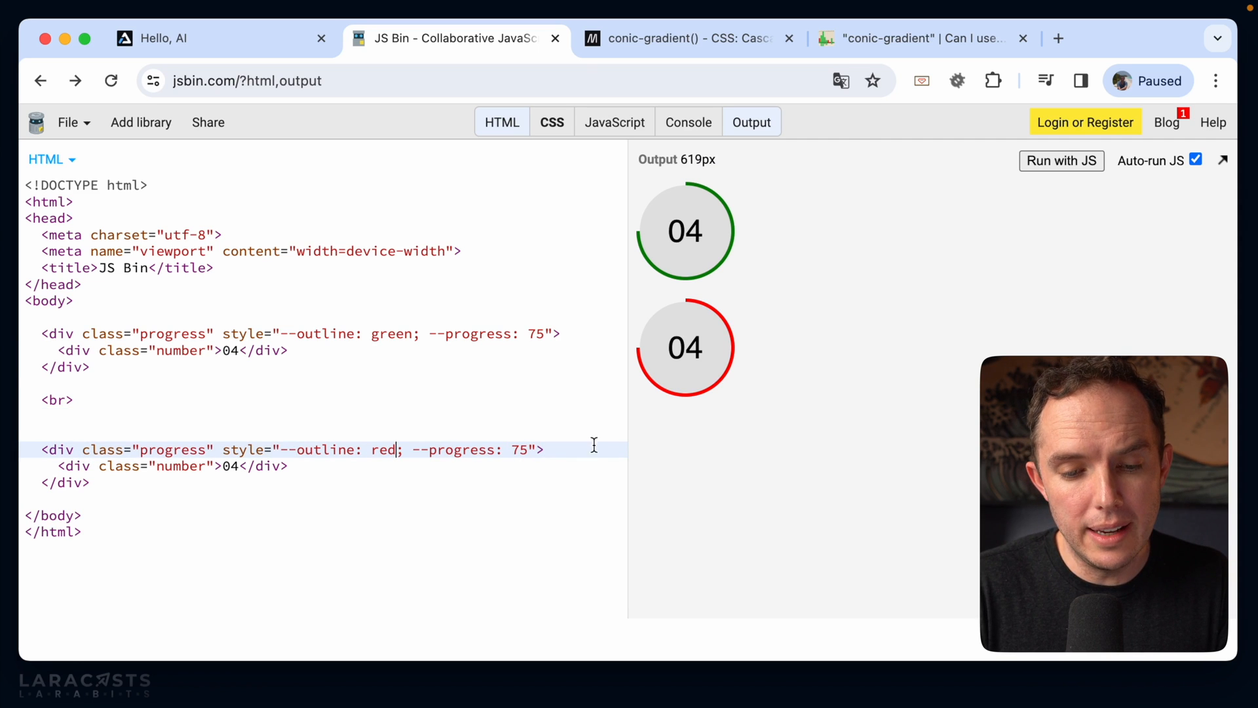
pyautogui.write('3')
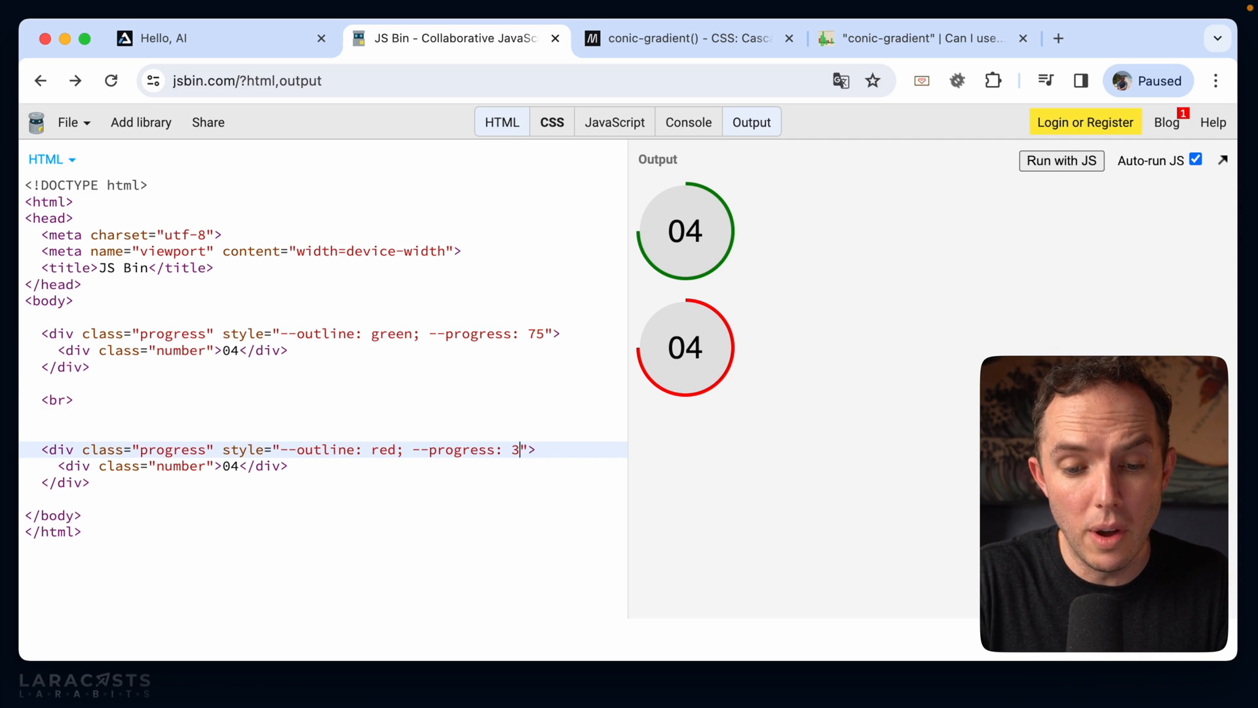
pyautogui.write('0')
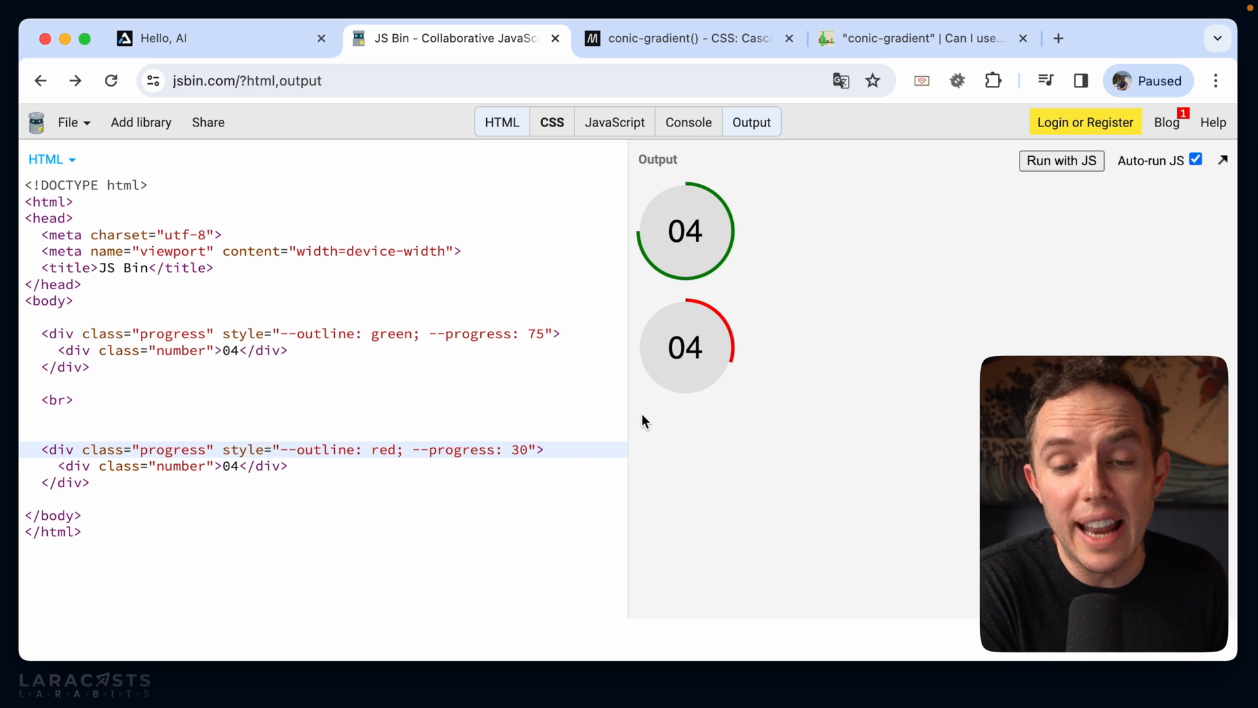
pyautogui.moveTo(714, 404)
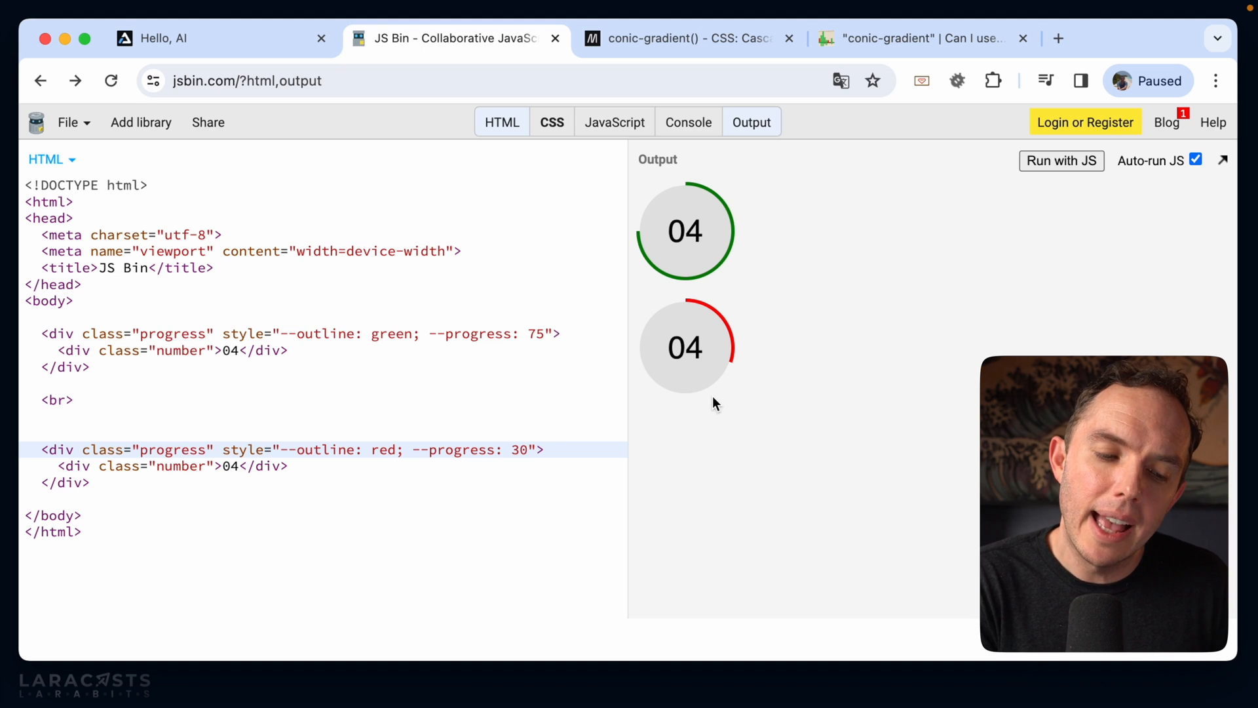
pyautogui.click(530, 450)
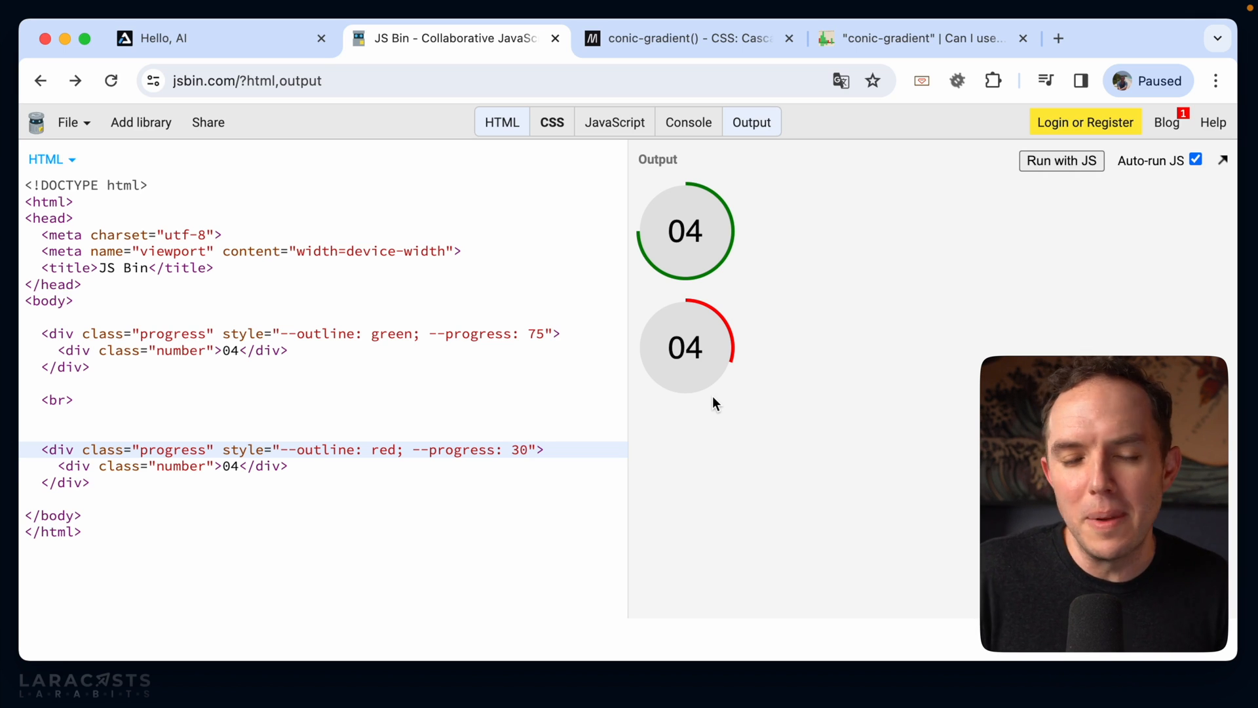
pyautogui.moveTo(598, 247)
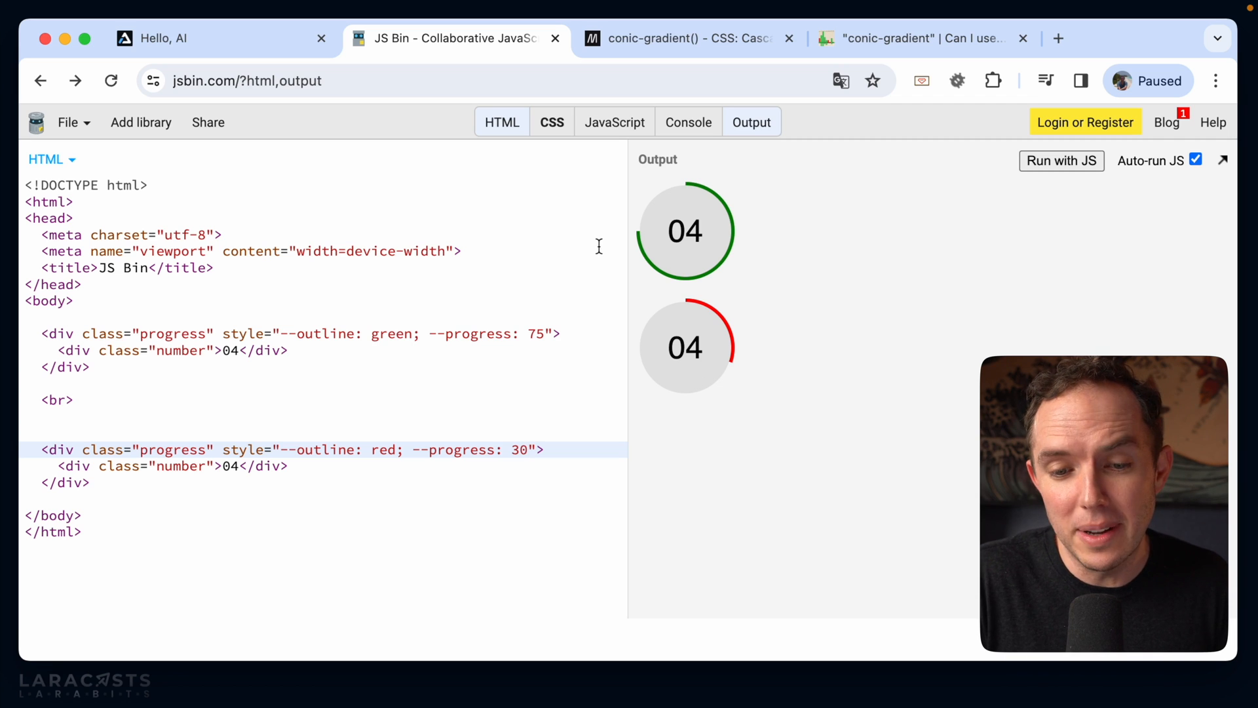
# Step: Show the CSS panel again beside the HTML with both badges rendered
pyautogui.click(551, 122)
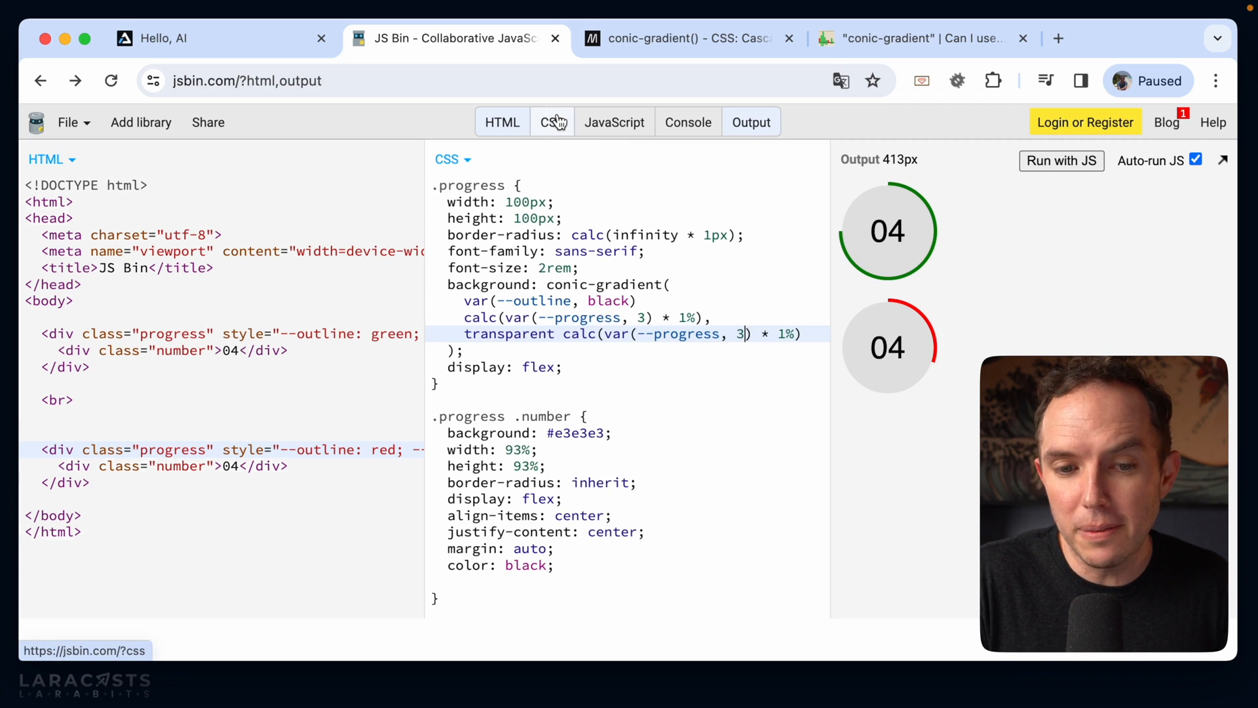